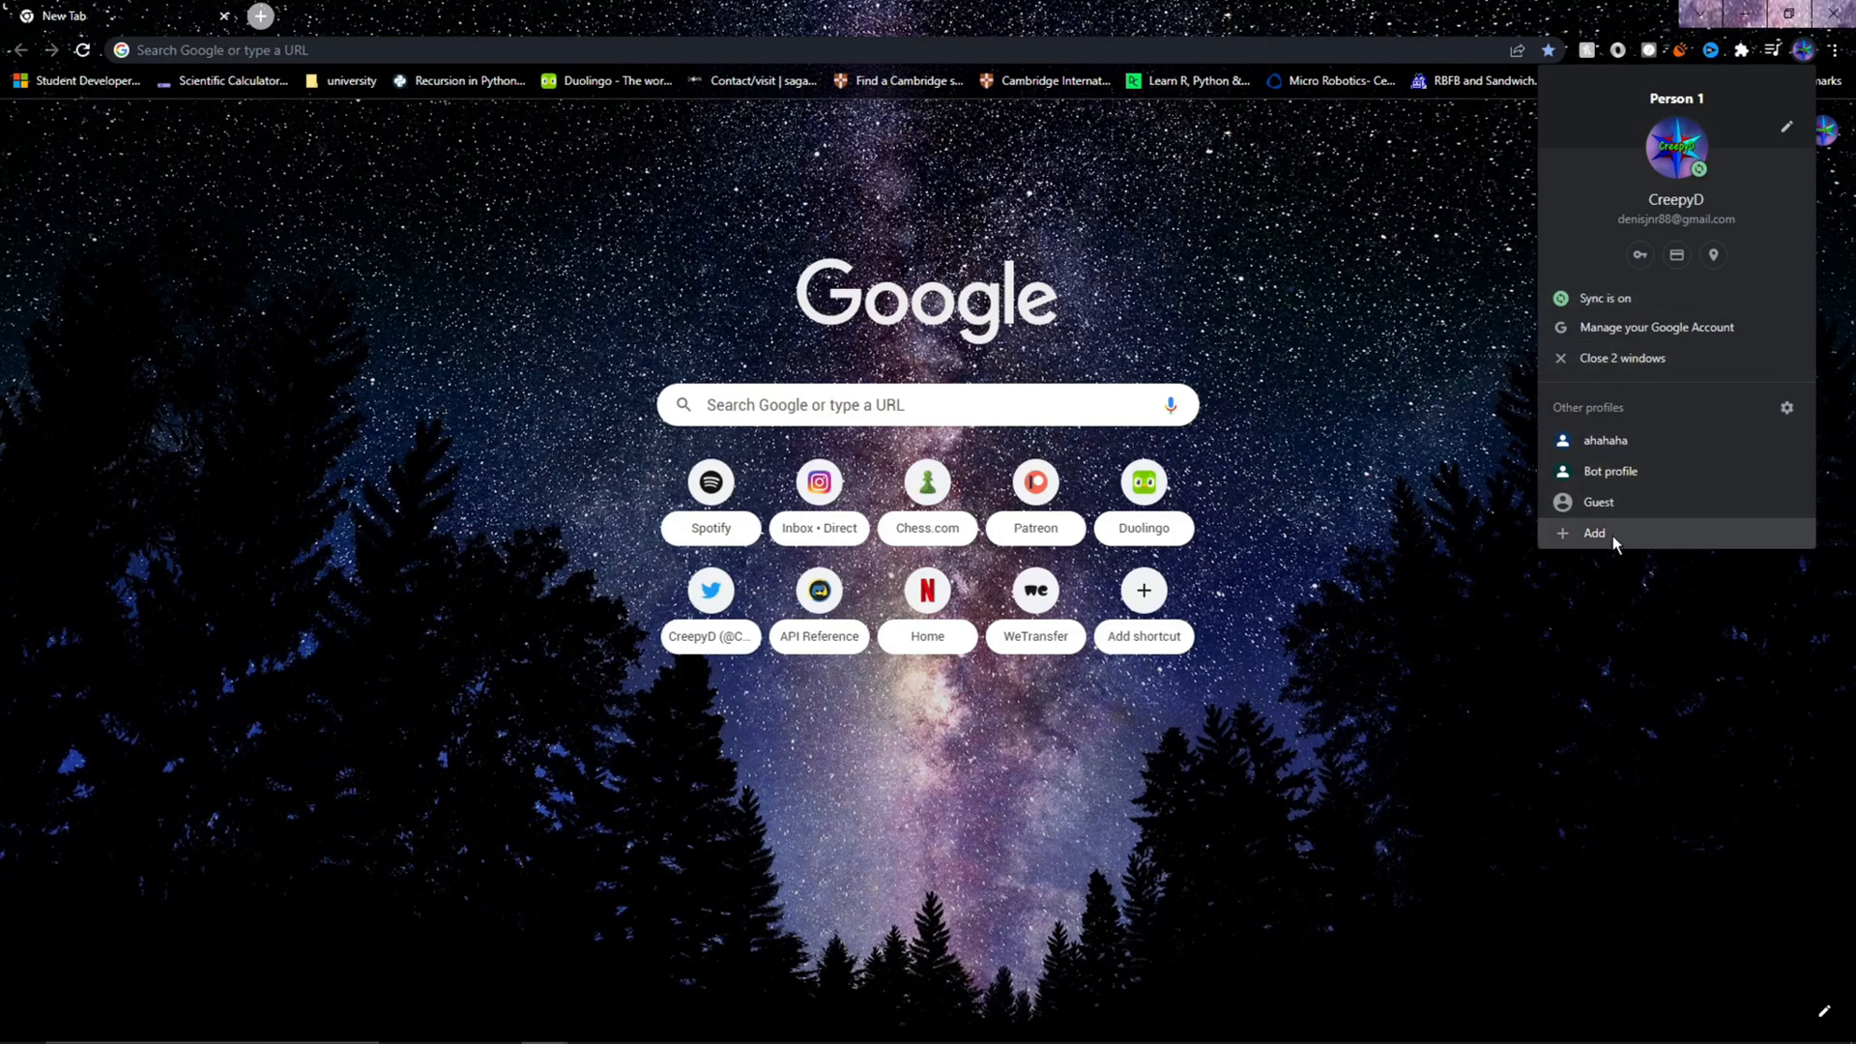
Add a Chrome profile named 'Selenium Account' without signing in, keeping the desktop shortcut
{"action": "left_click", "coordinate": [1594, 532]}
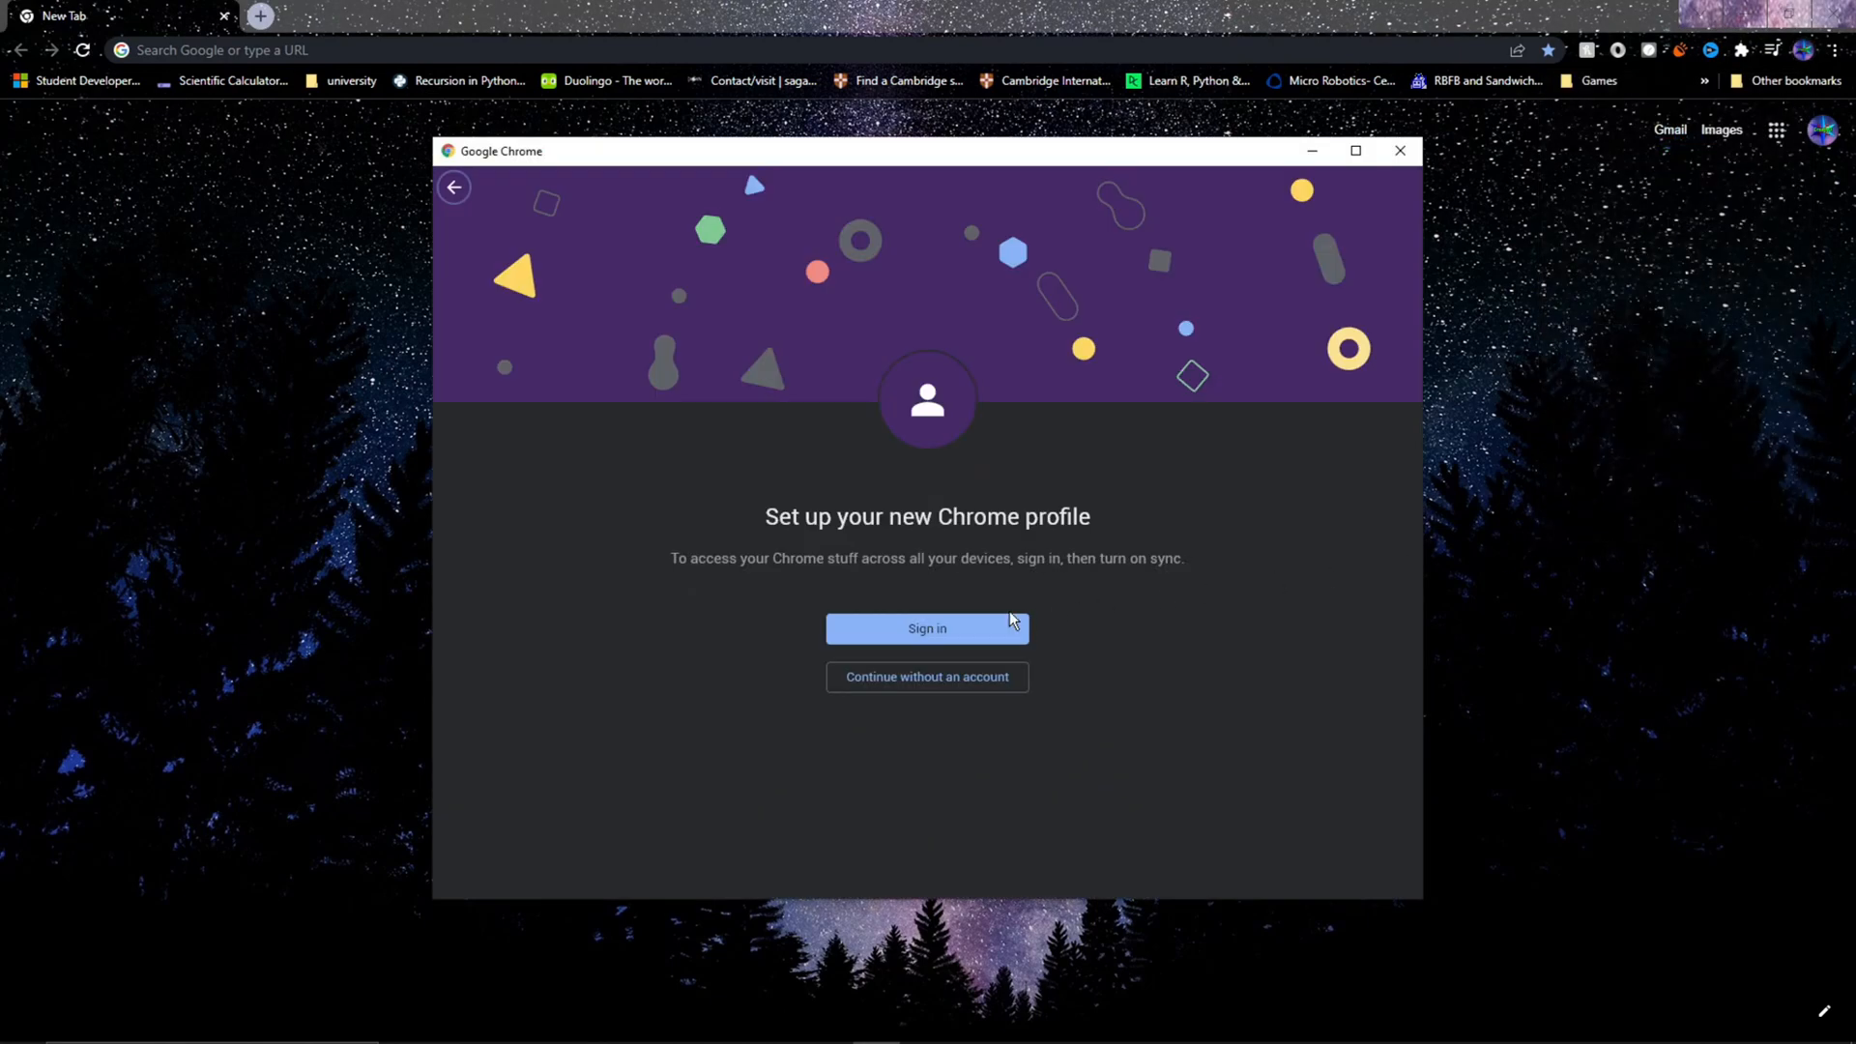
{"action": "left_click", "coordinate": [927, 676]}
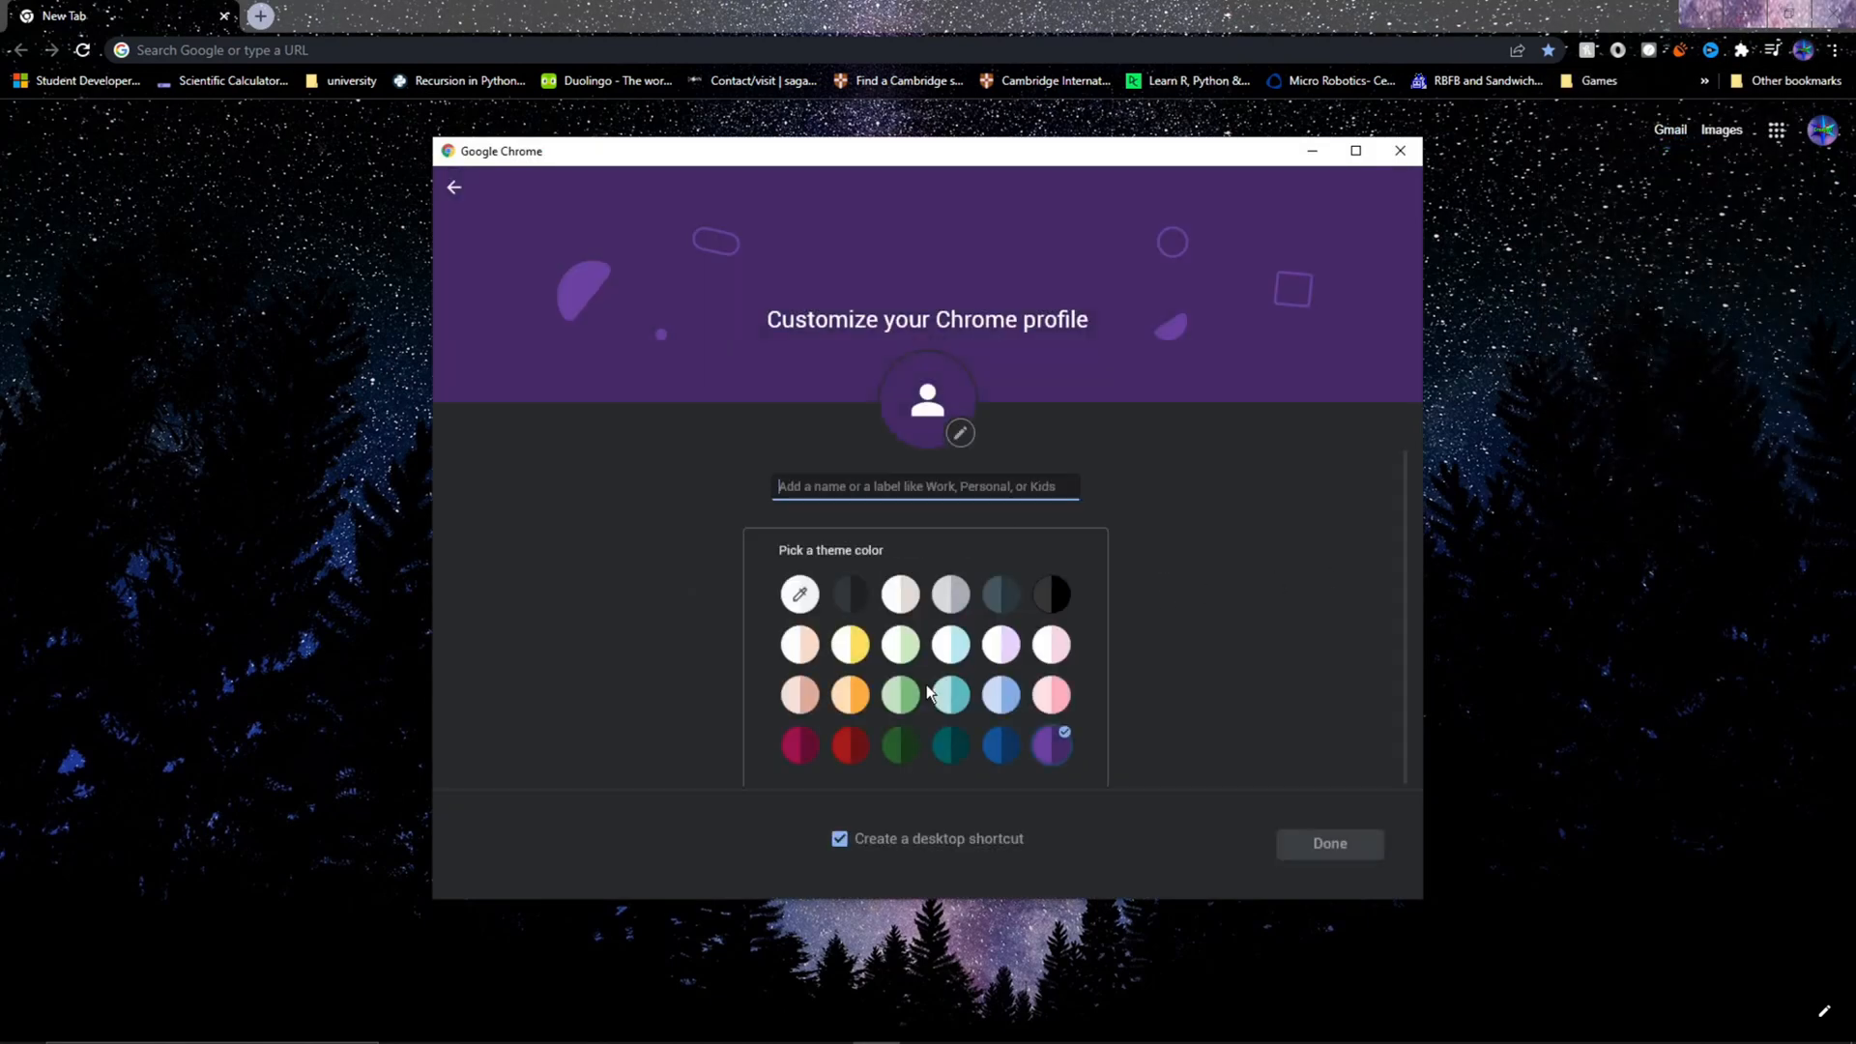
{"action": "type", "text": "s"}
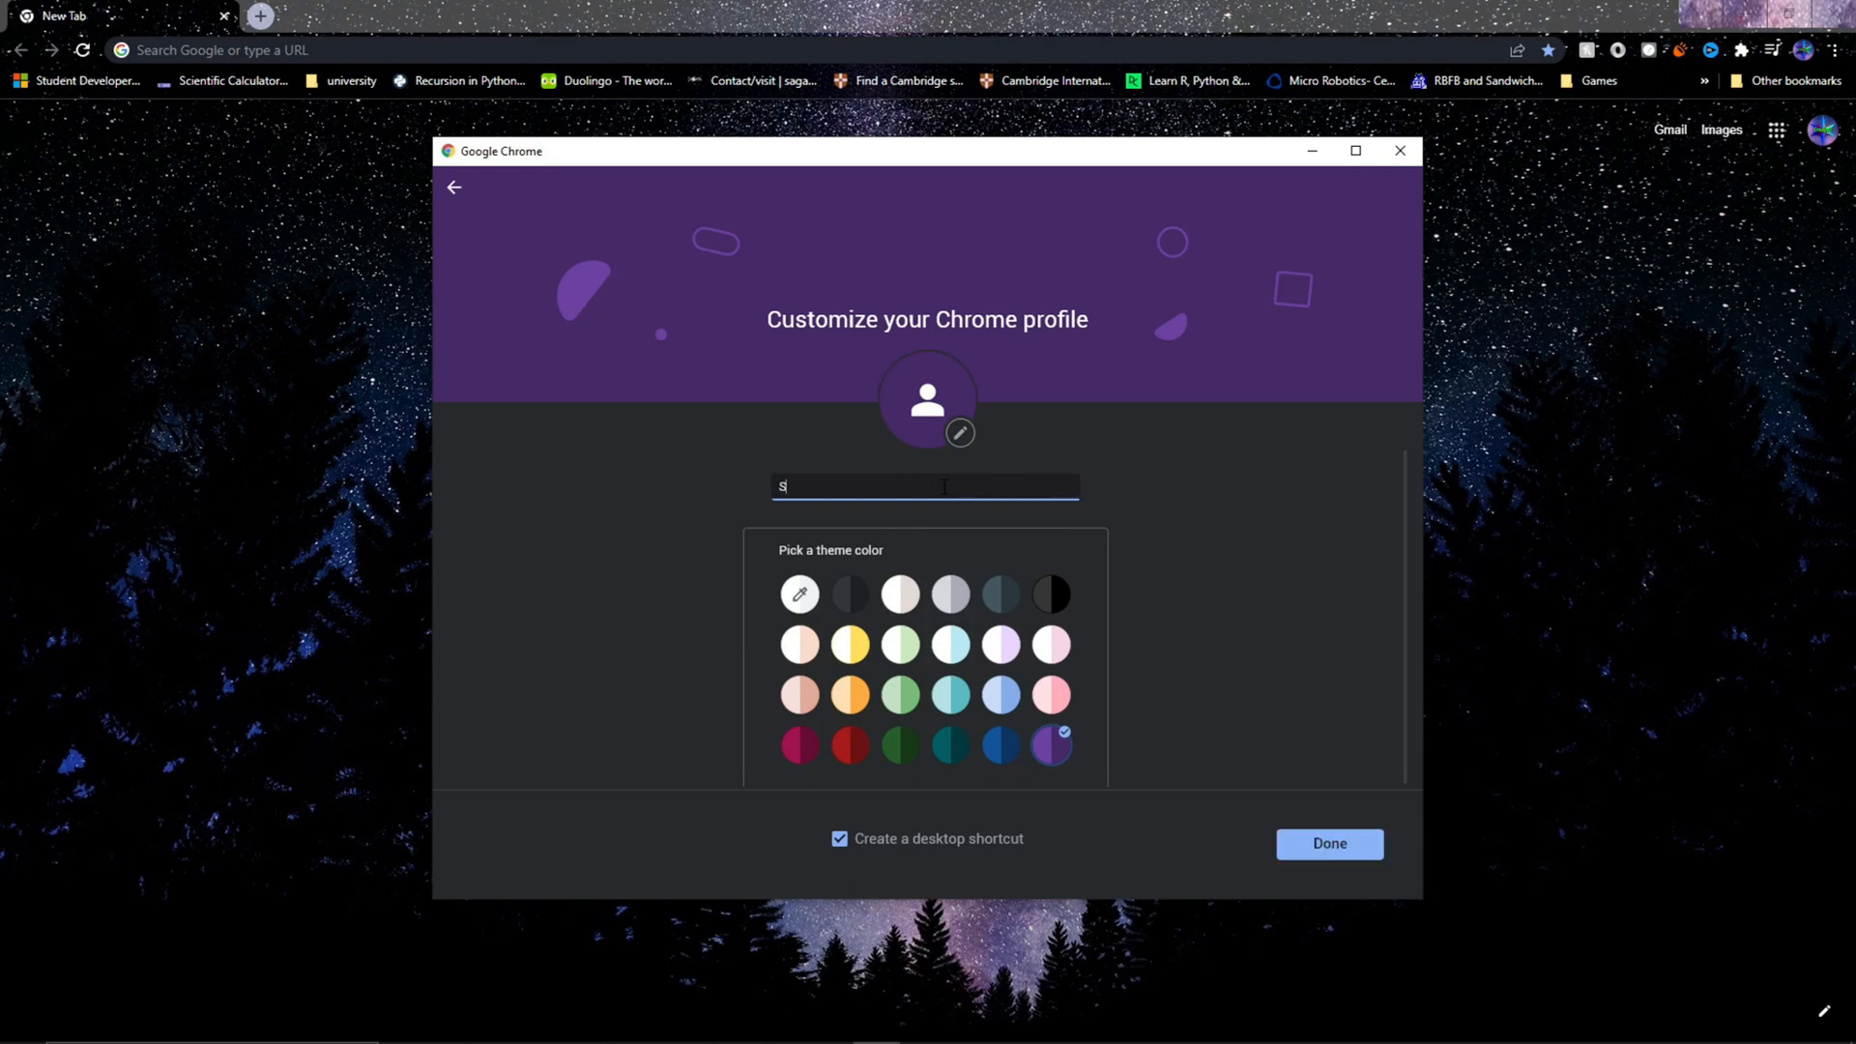
{"action": "type", "text": "elenium Account"}
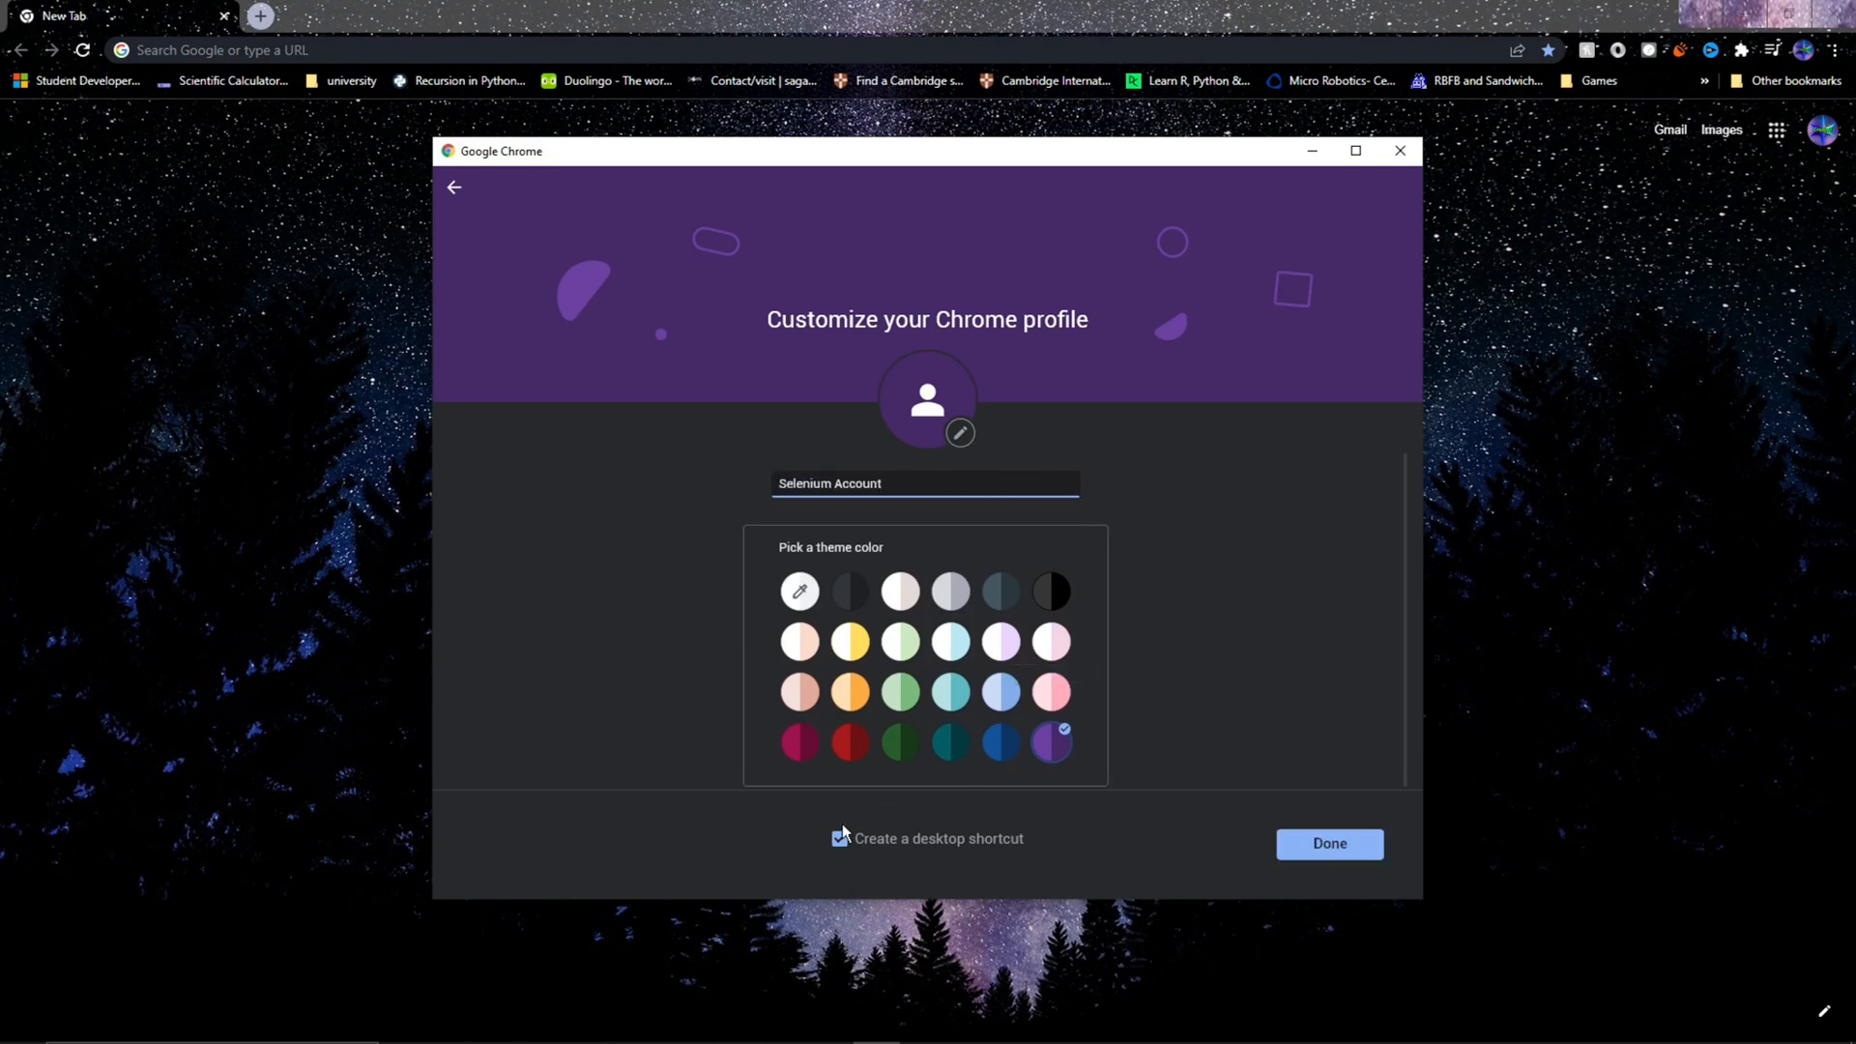
{"action": "left_click", "coordinate": [839, 838]}
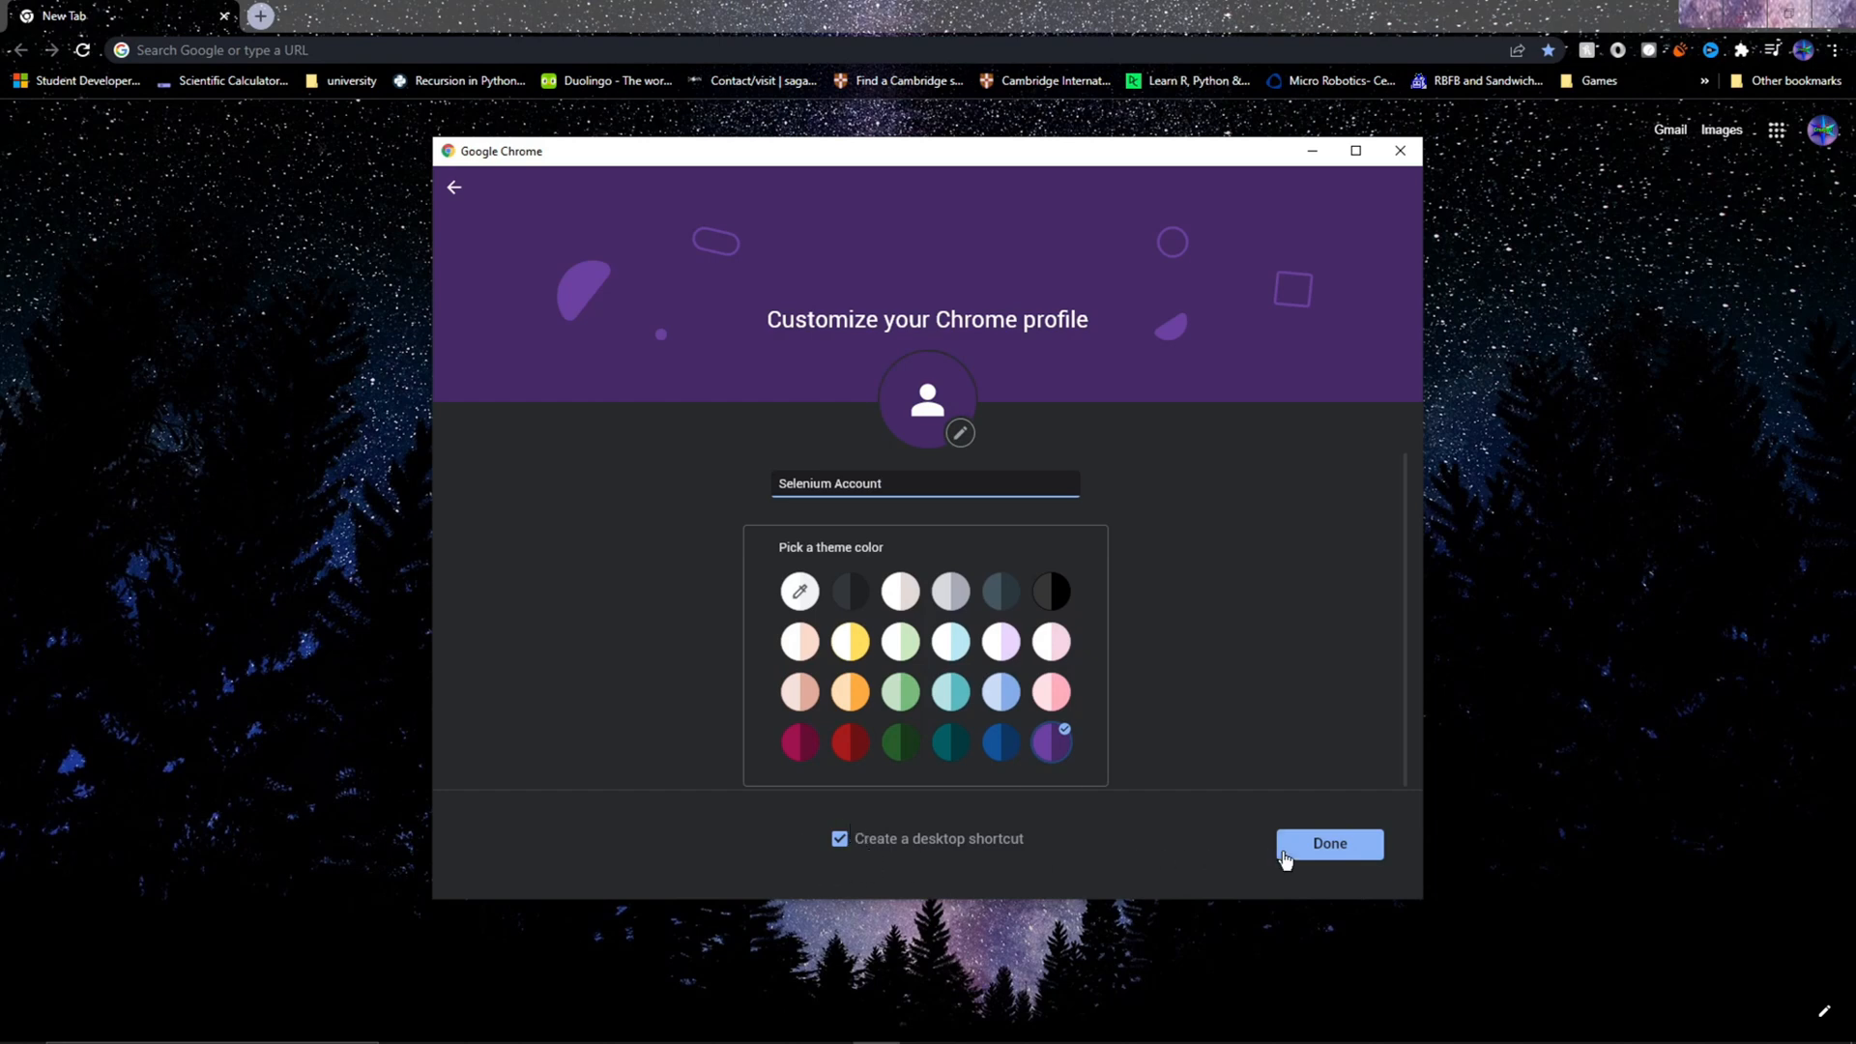
{"action": "left_click", "coordinate": [1328, 843]}
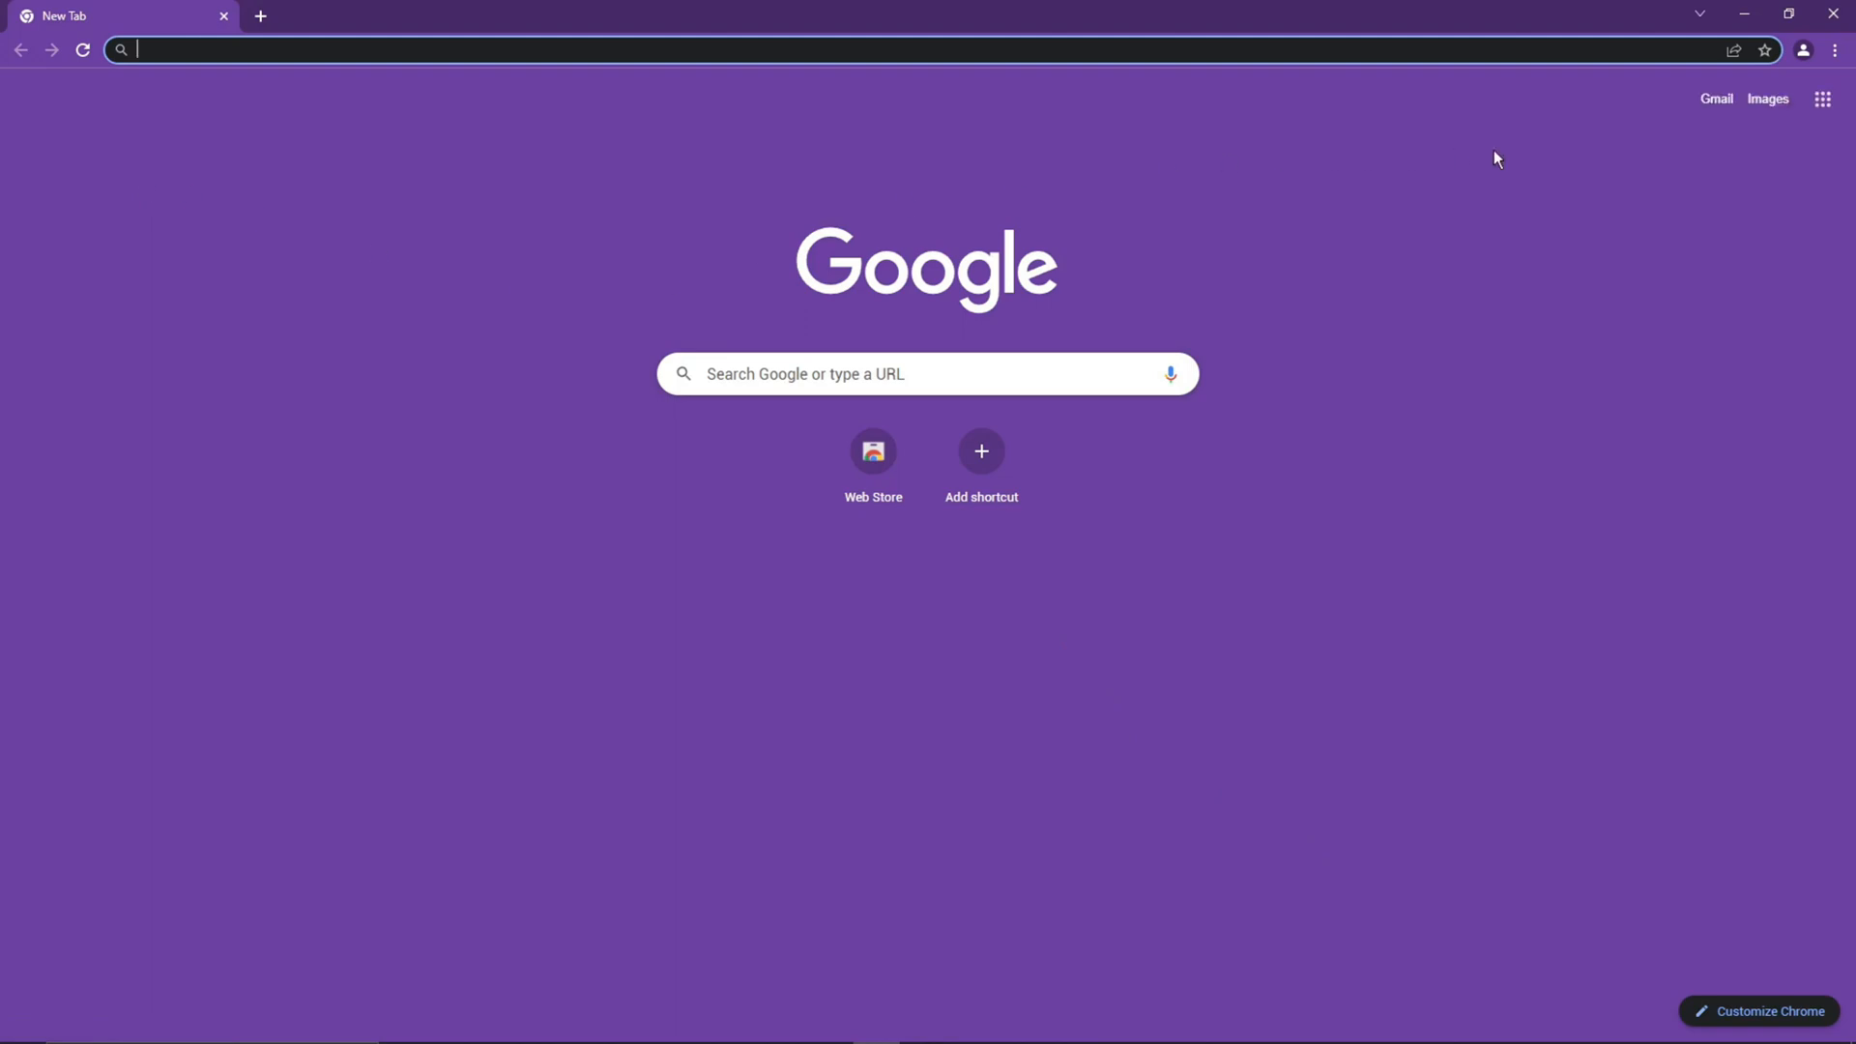
Search Google for 'whatsapp web' and open the WhatsApp Web result
{"action": "type", "text": "whatsapp web"}
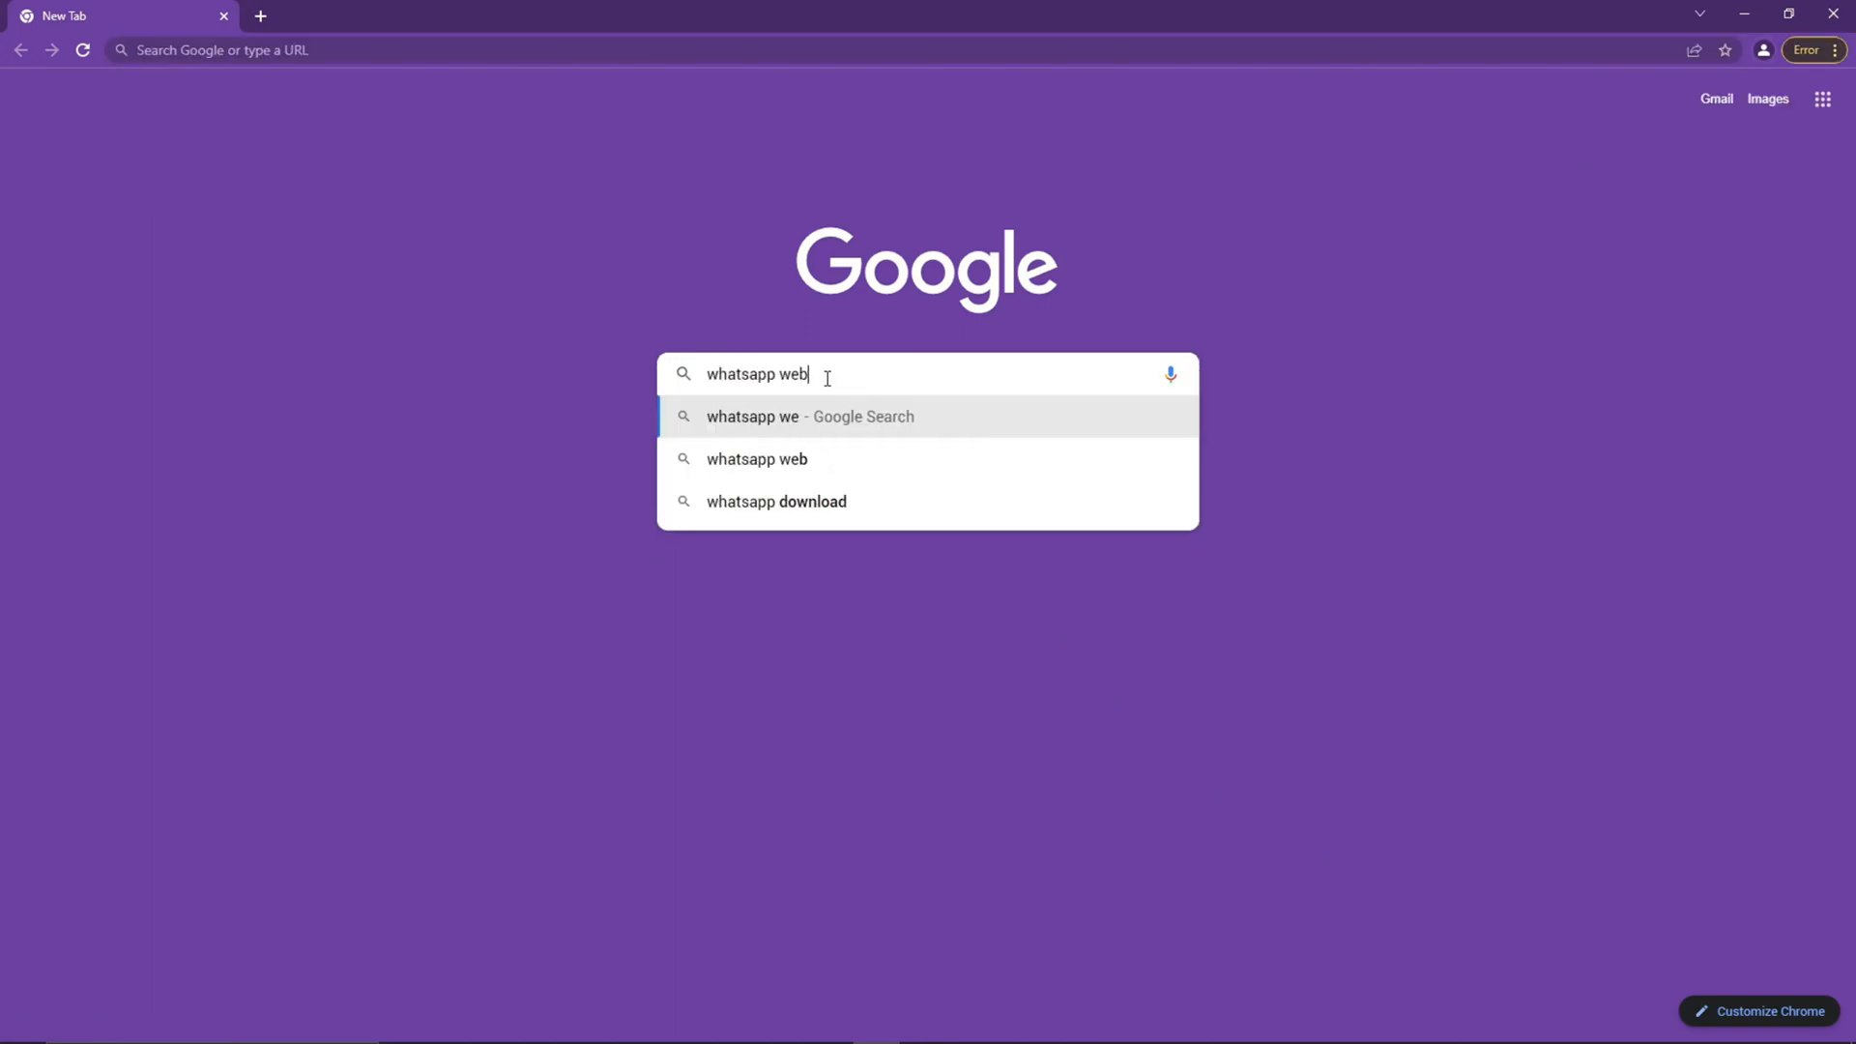
{"action": "key", "text": "Return"}
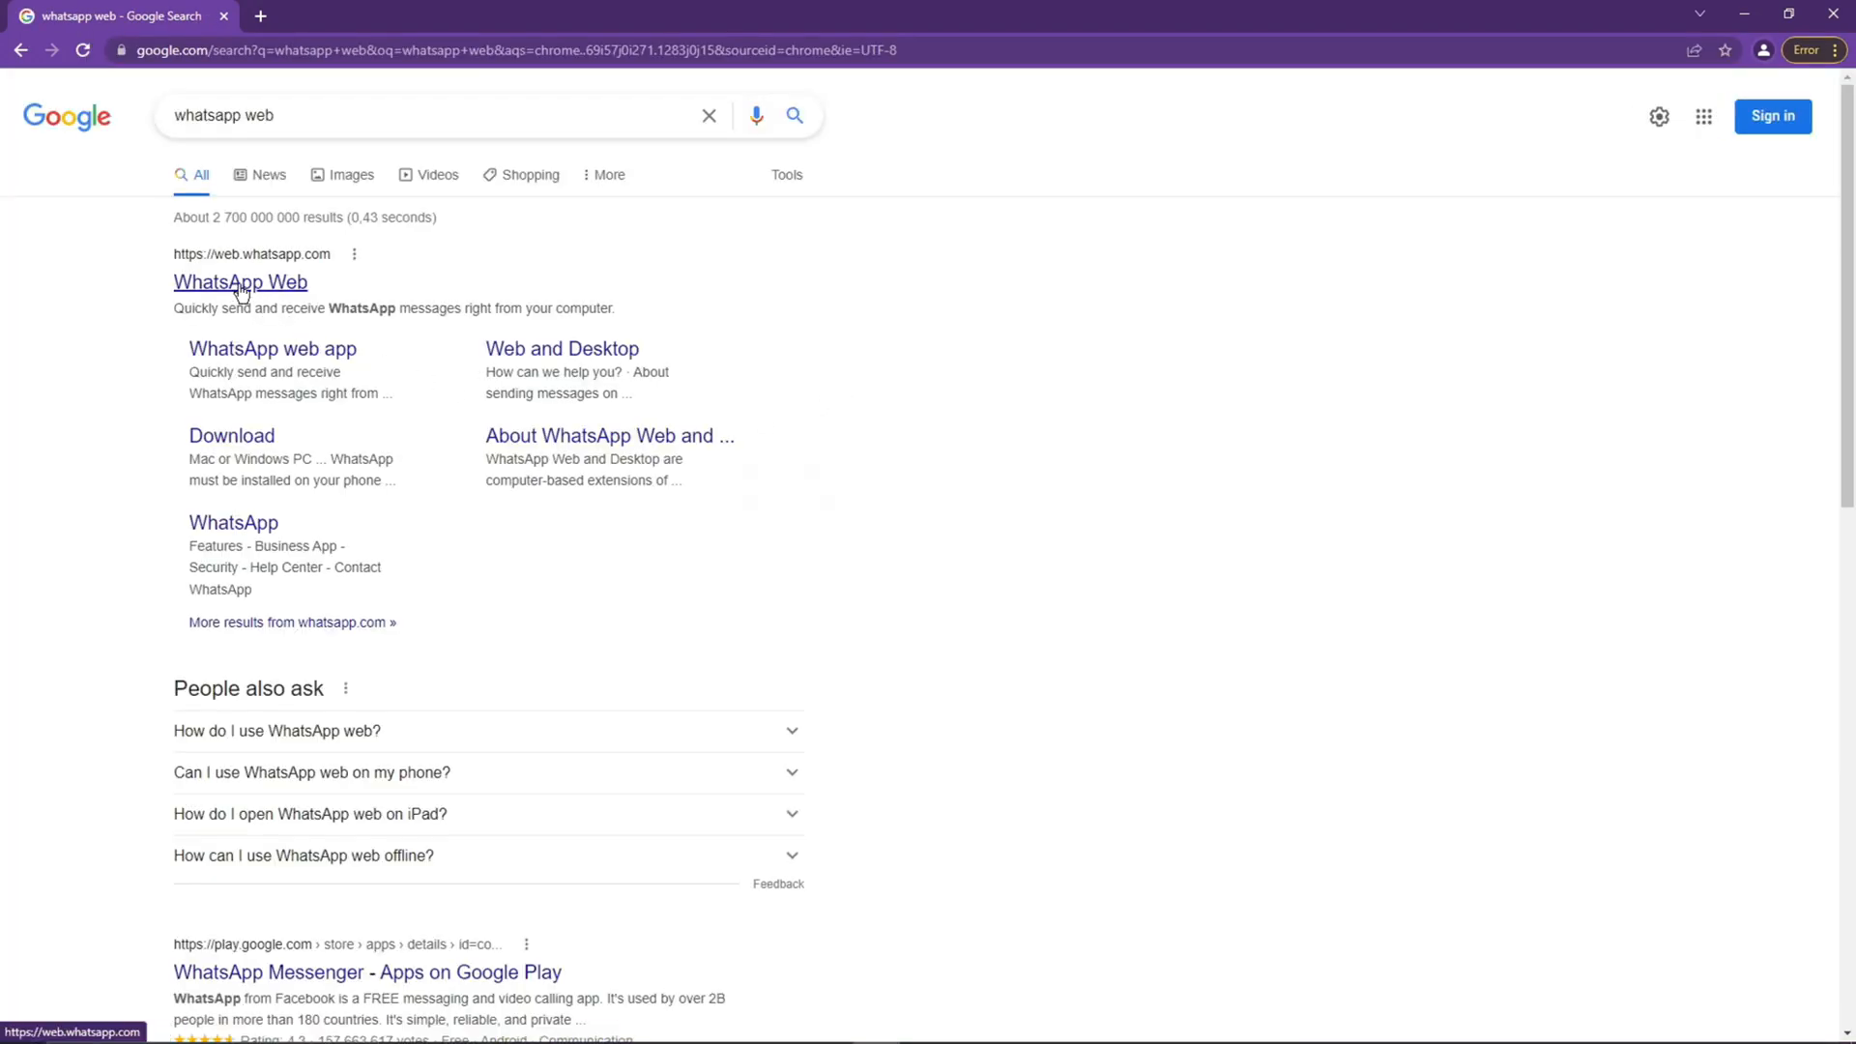
{"action": "left_click", "coordinate": [240, 282]}
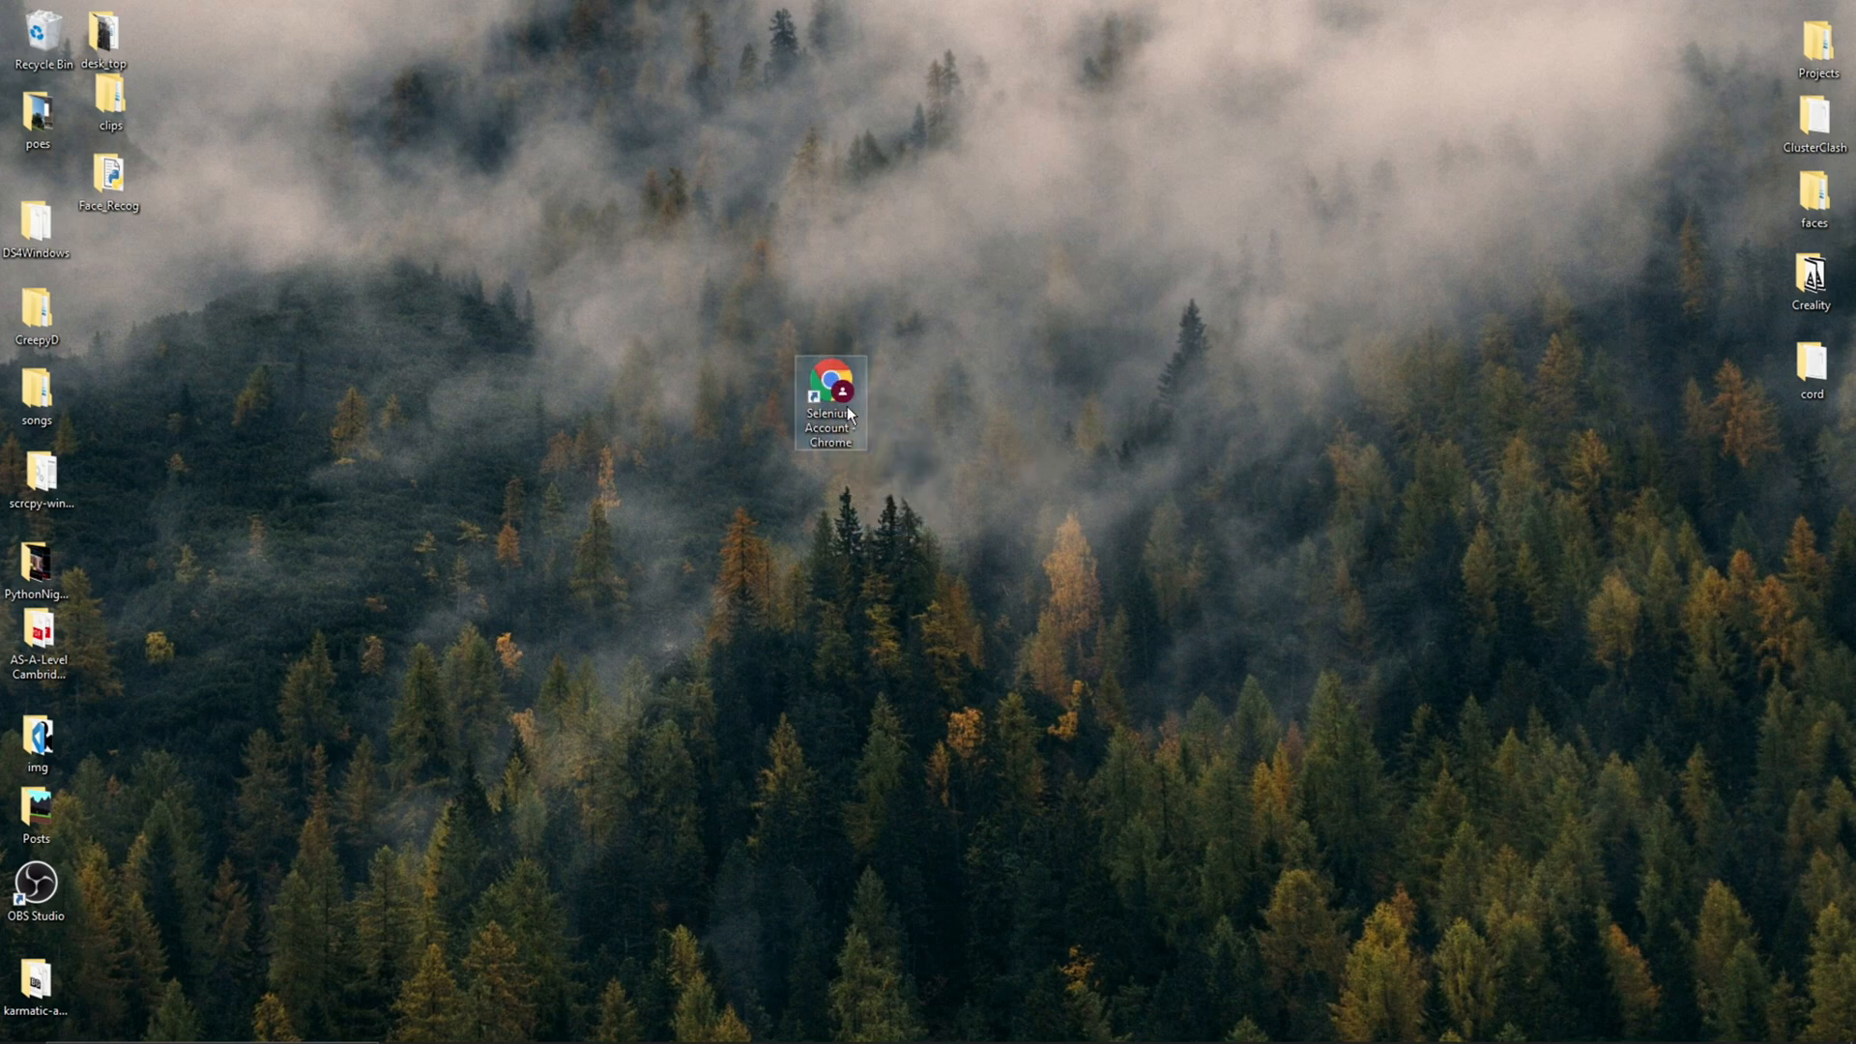
Check the Selenium Account shortcut's target shows Profile 4, then launch main Chrome
{"action": "right_click", "coordinate": [830, 397]}
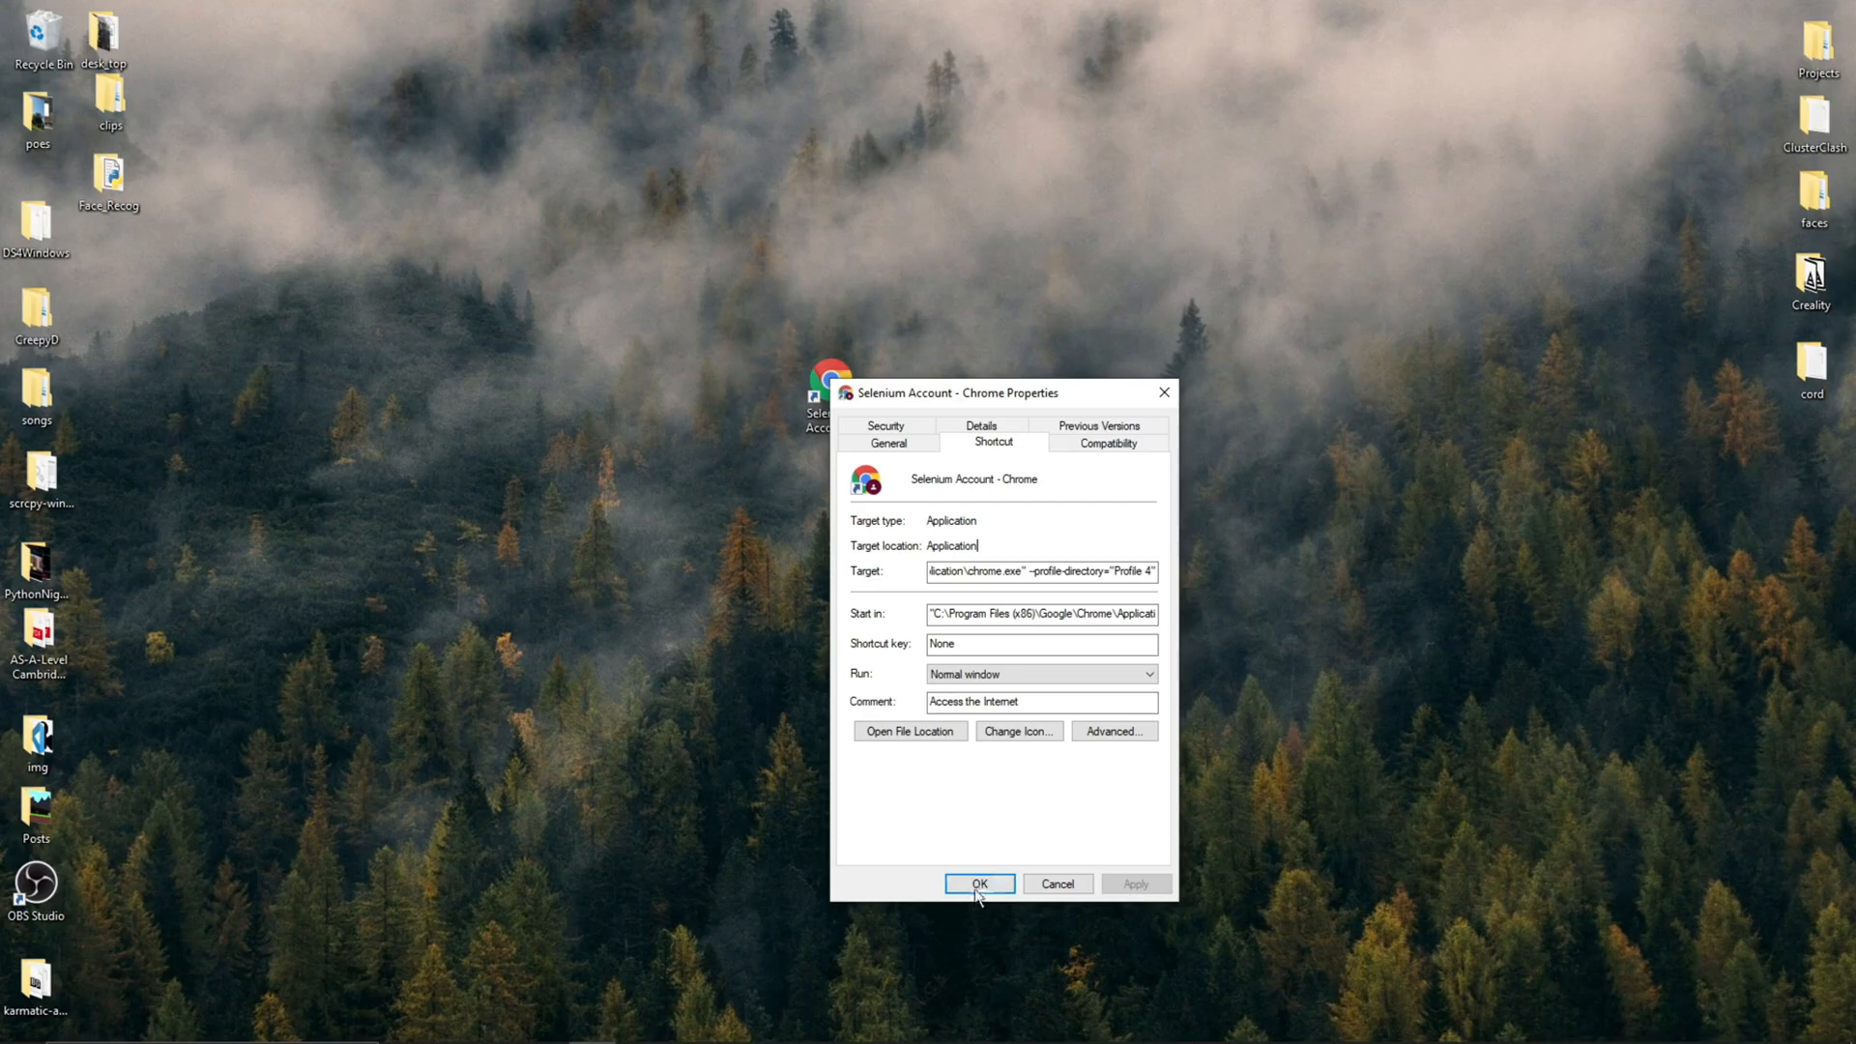
{"action": "left_click", "coordinate": [978, 883]}
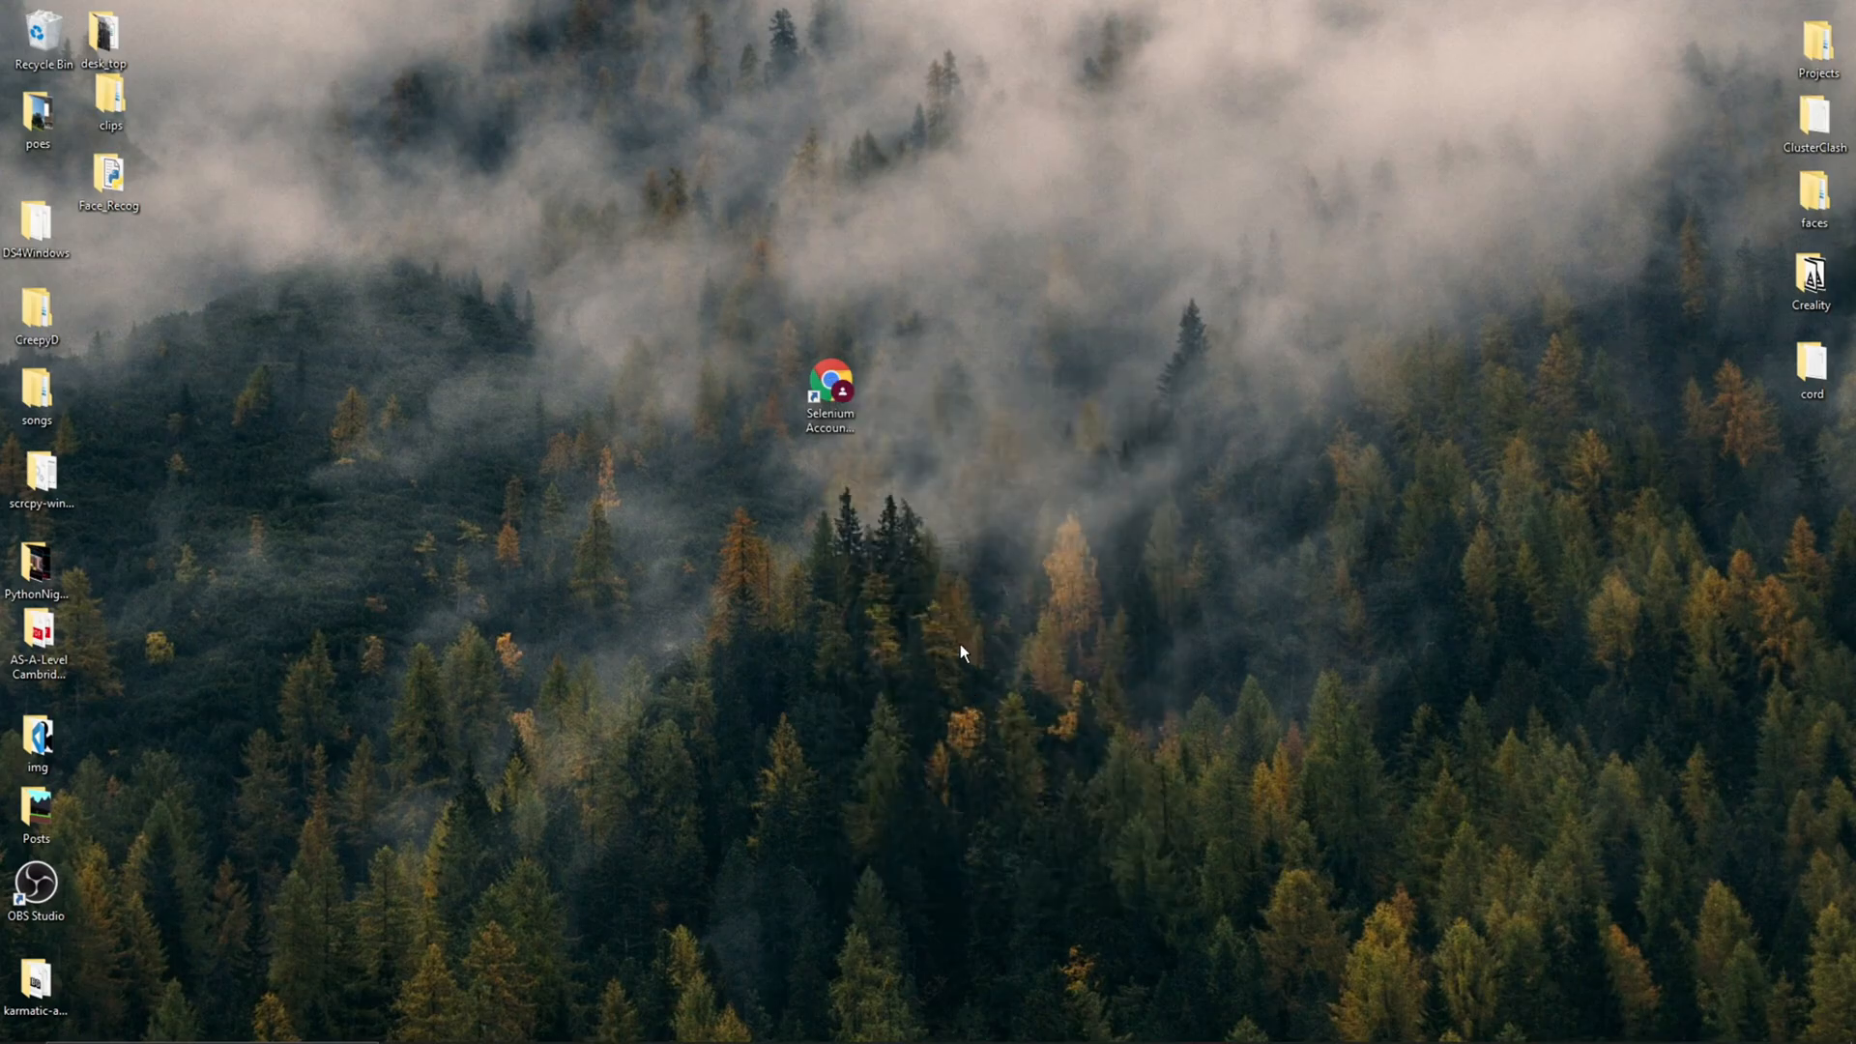
{"action": "double_click", "coordinate": [829, 385]}
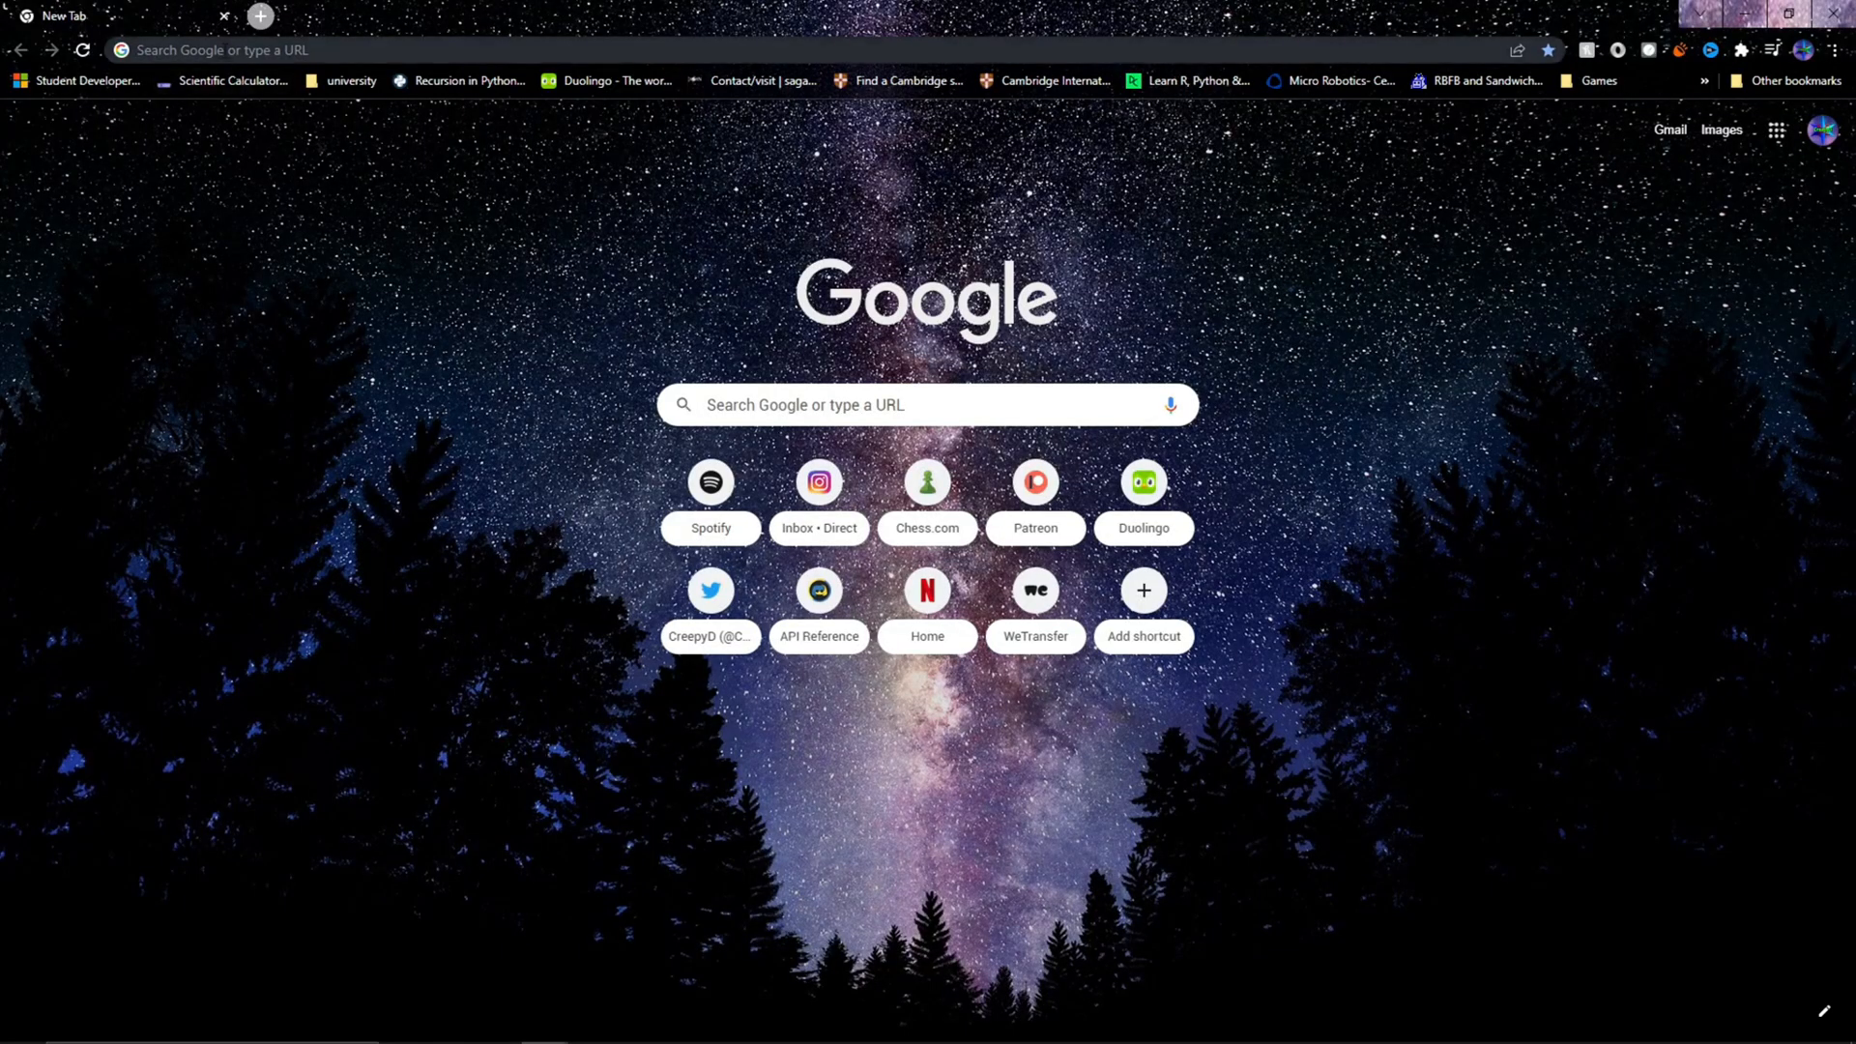
Copy the Default profile path from chrome://version and paste it into Windows search
{"action": "type", "text": "chrome://version/"}
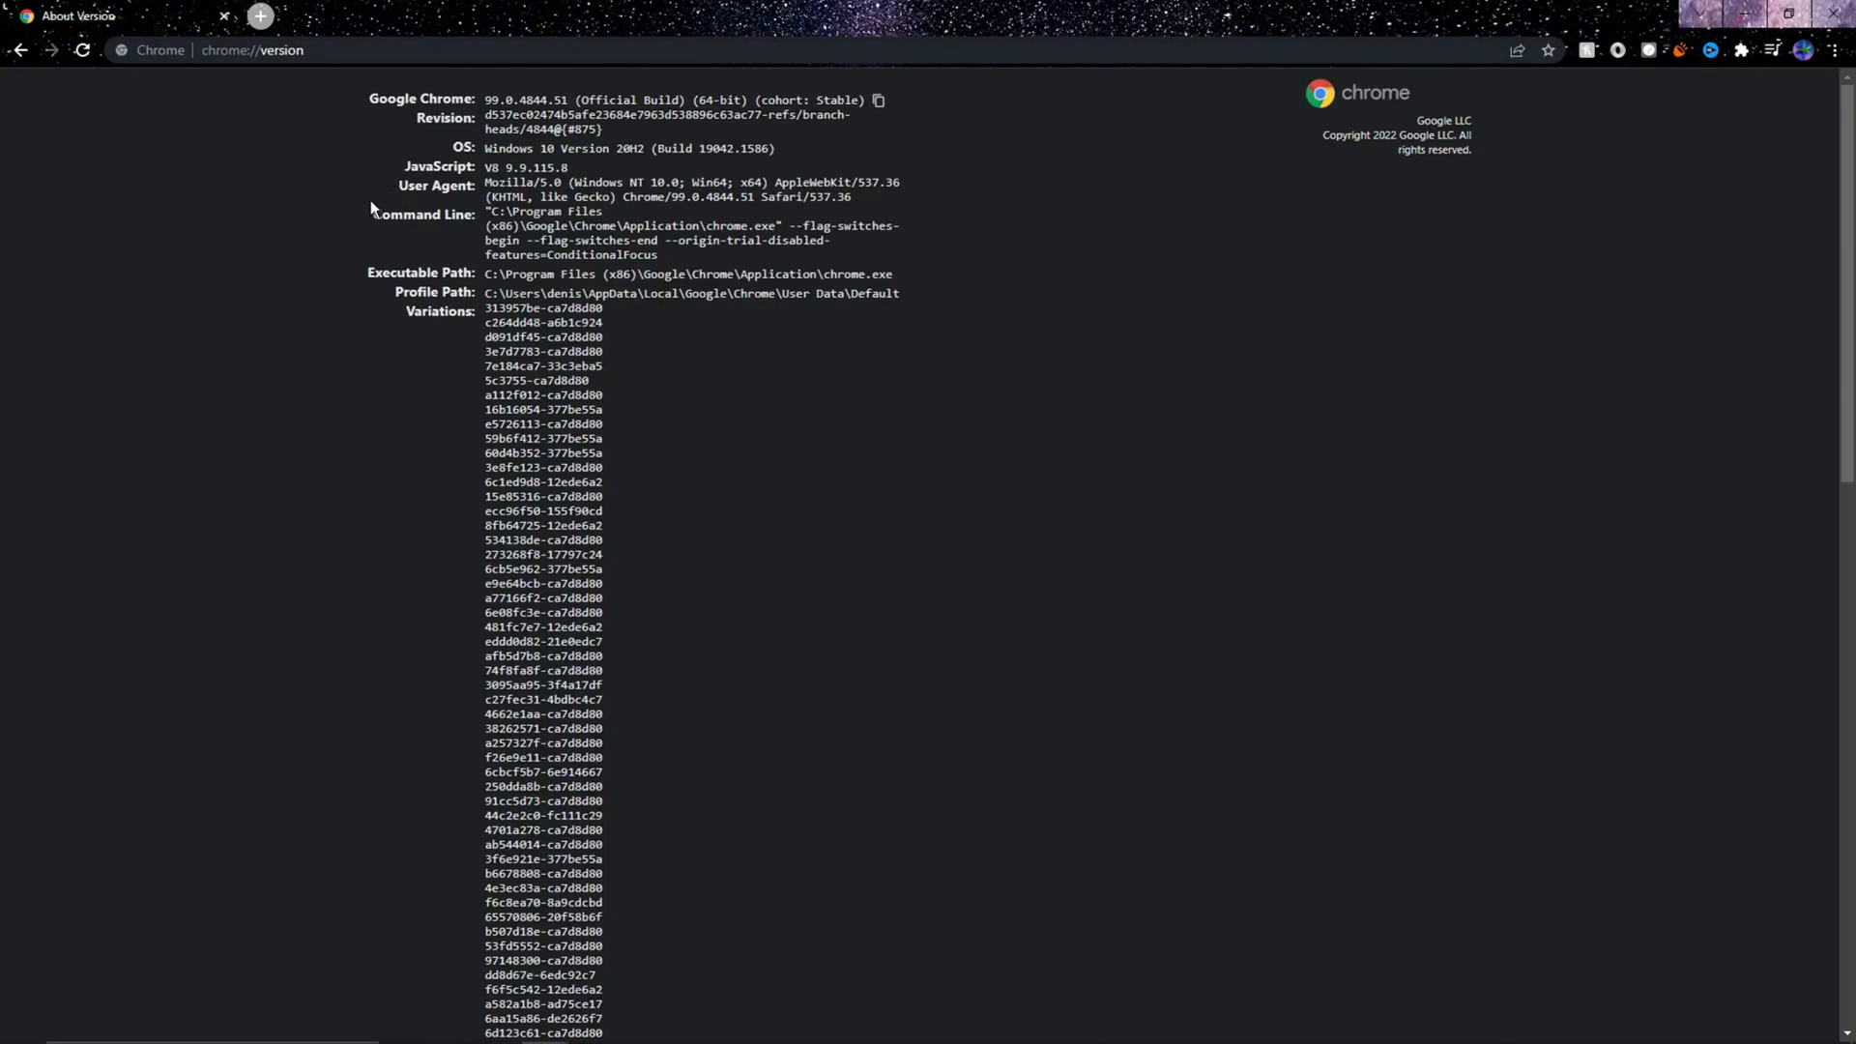
{"action": "mouse_move", "coordinate": [487, 299]}
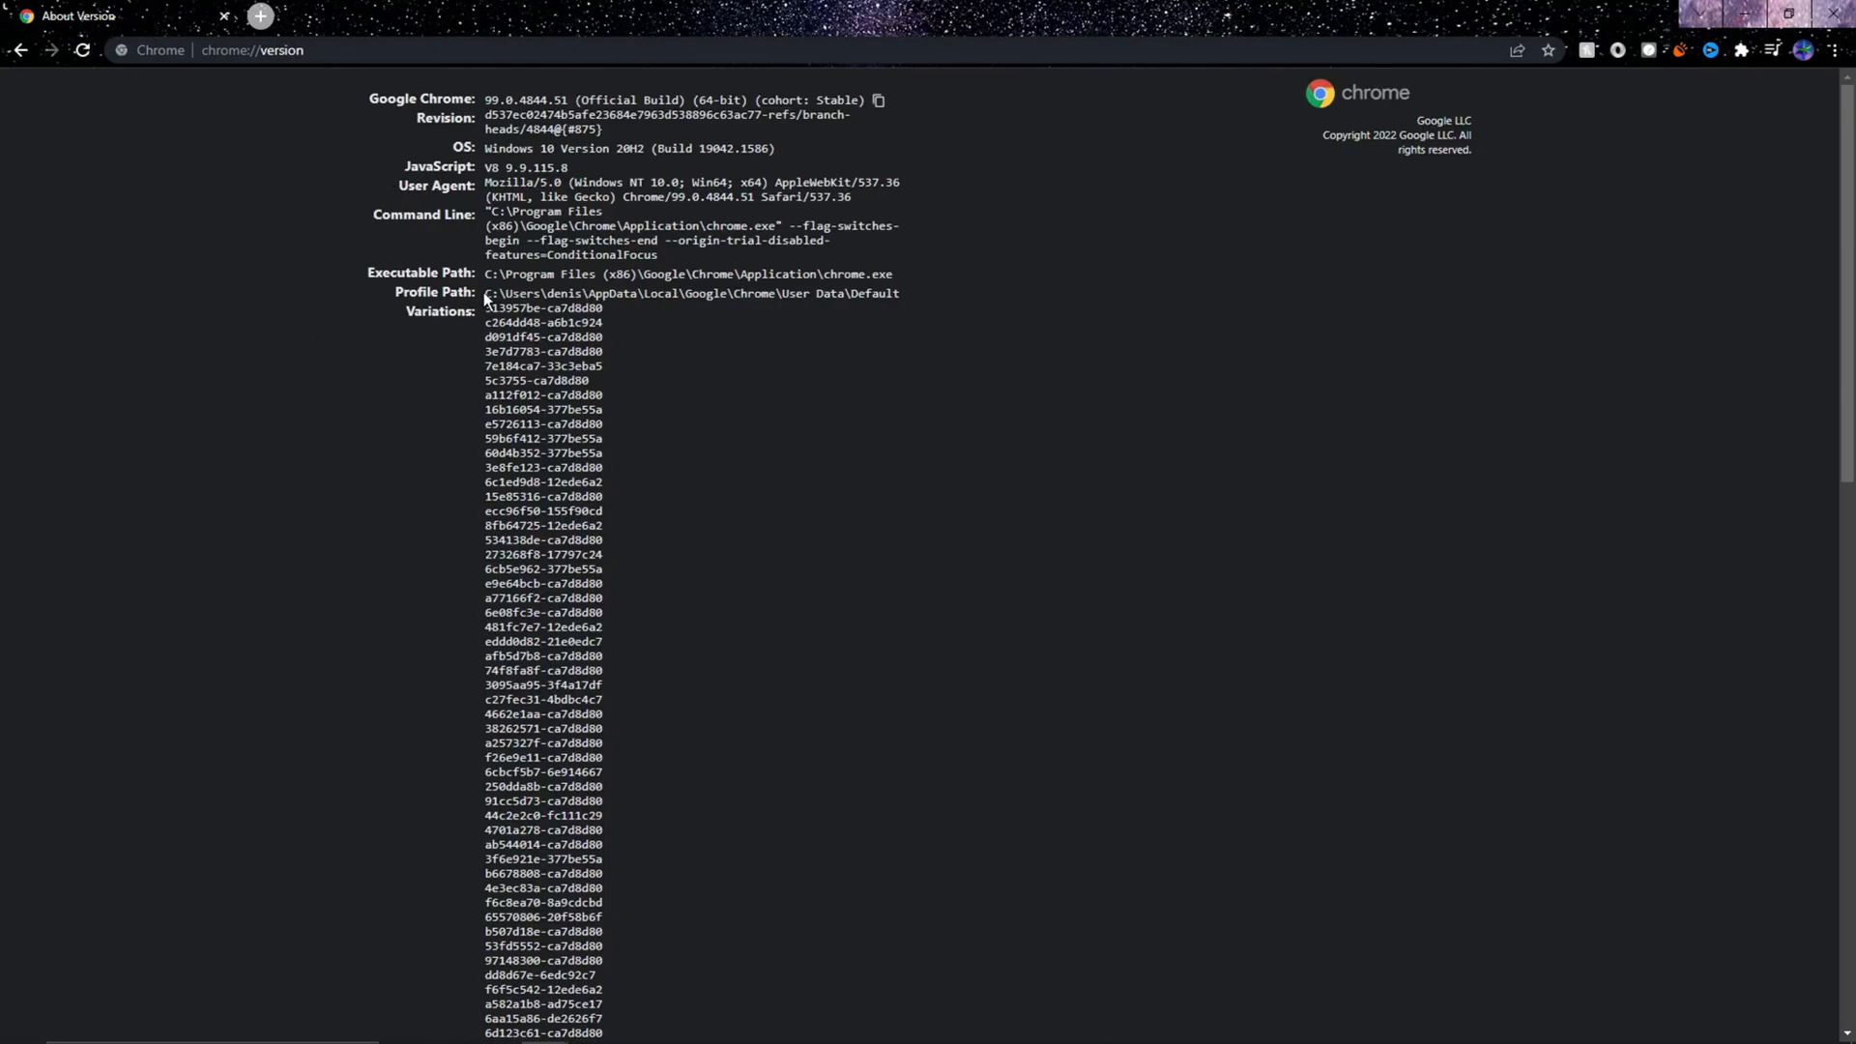
{"action": "right_click", "coordinate": [687, 292]}
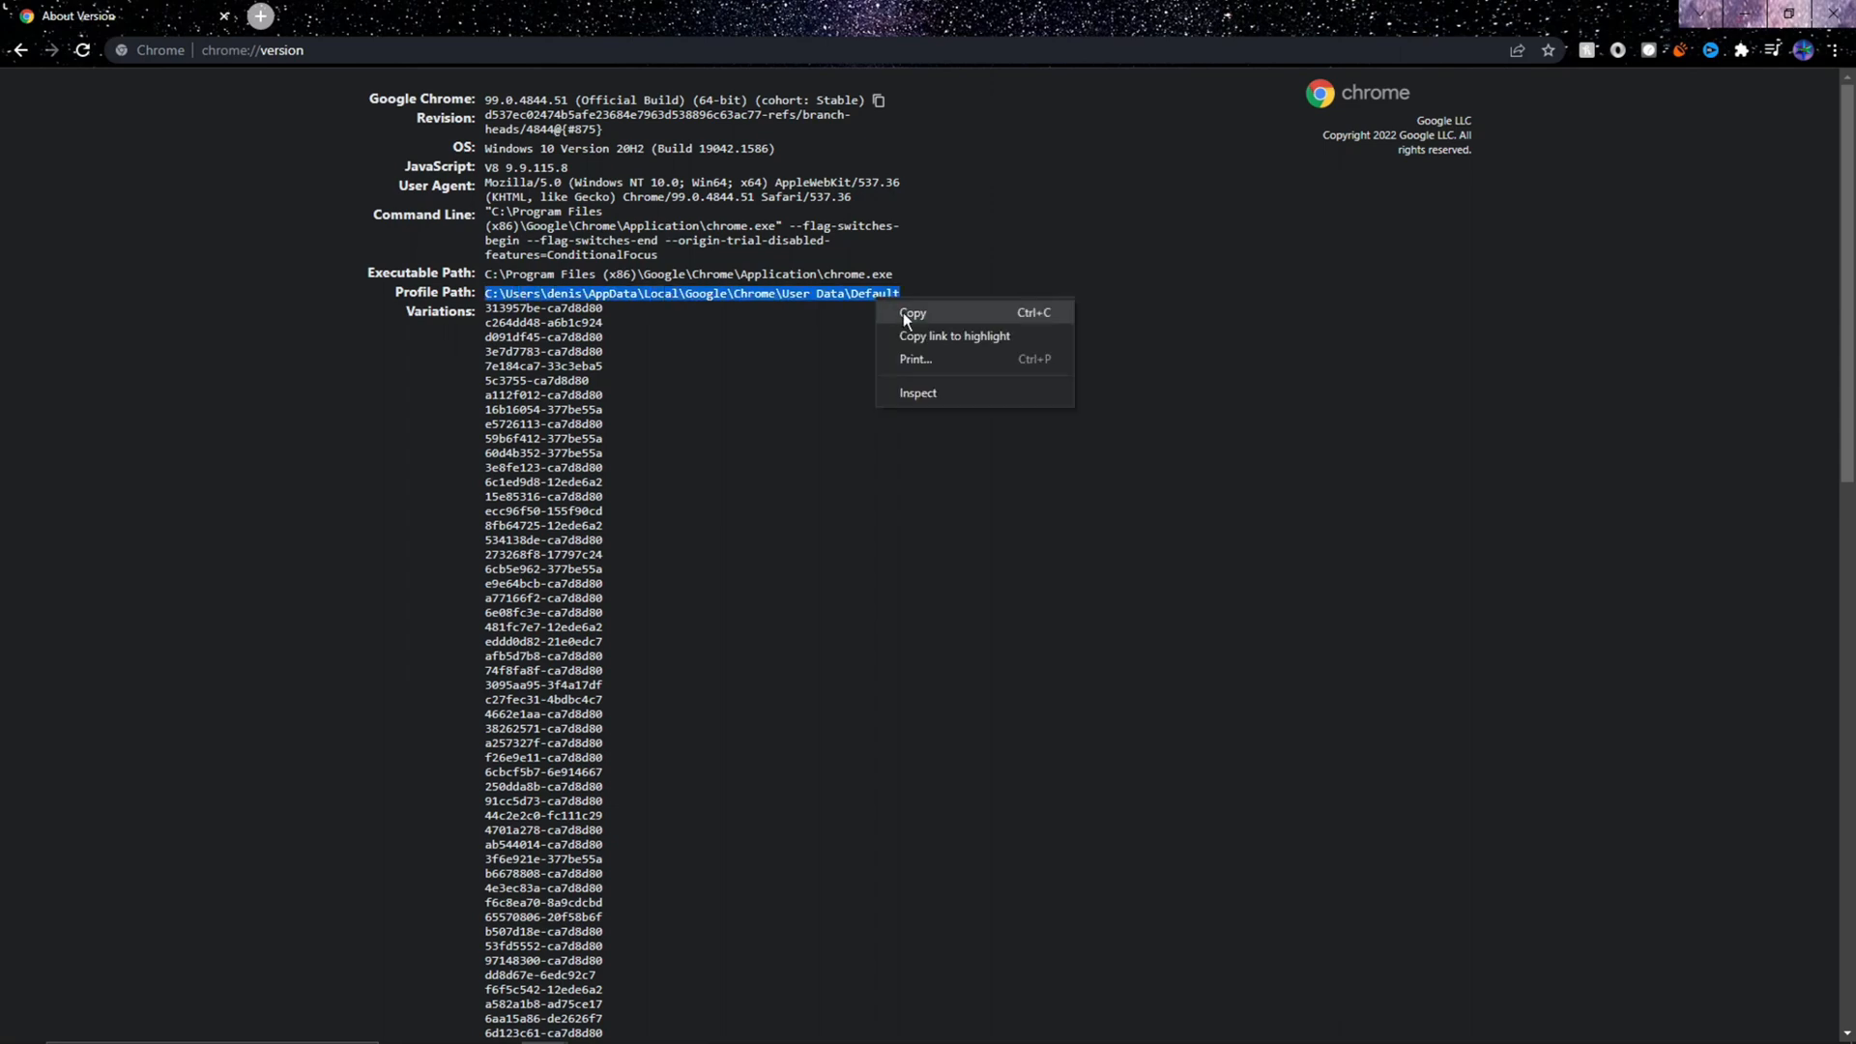
{"action": "left_click", "coordinate": [913, 312]}
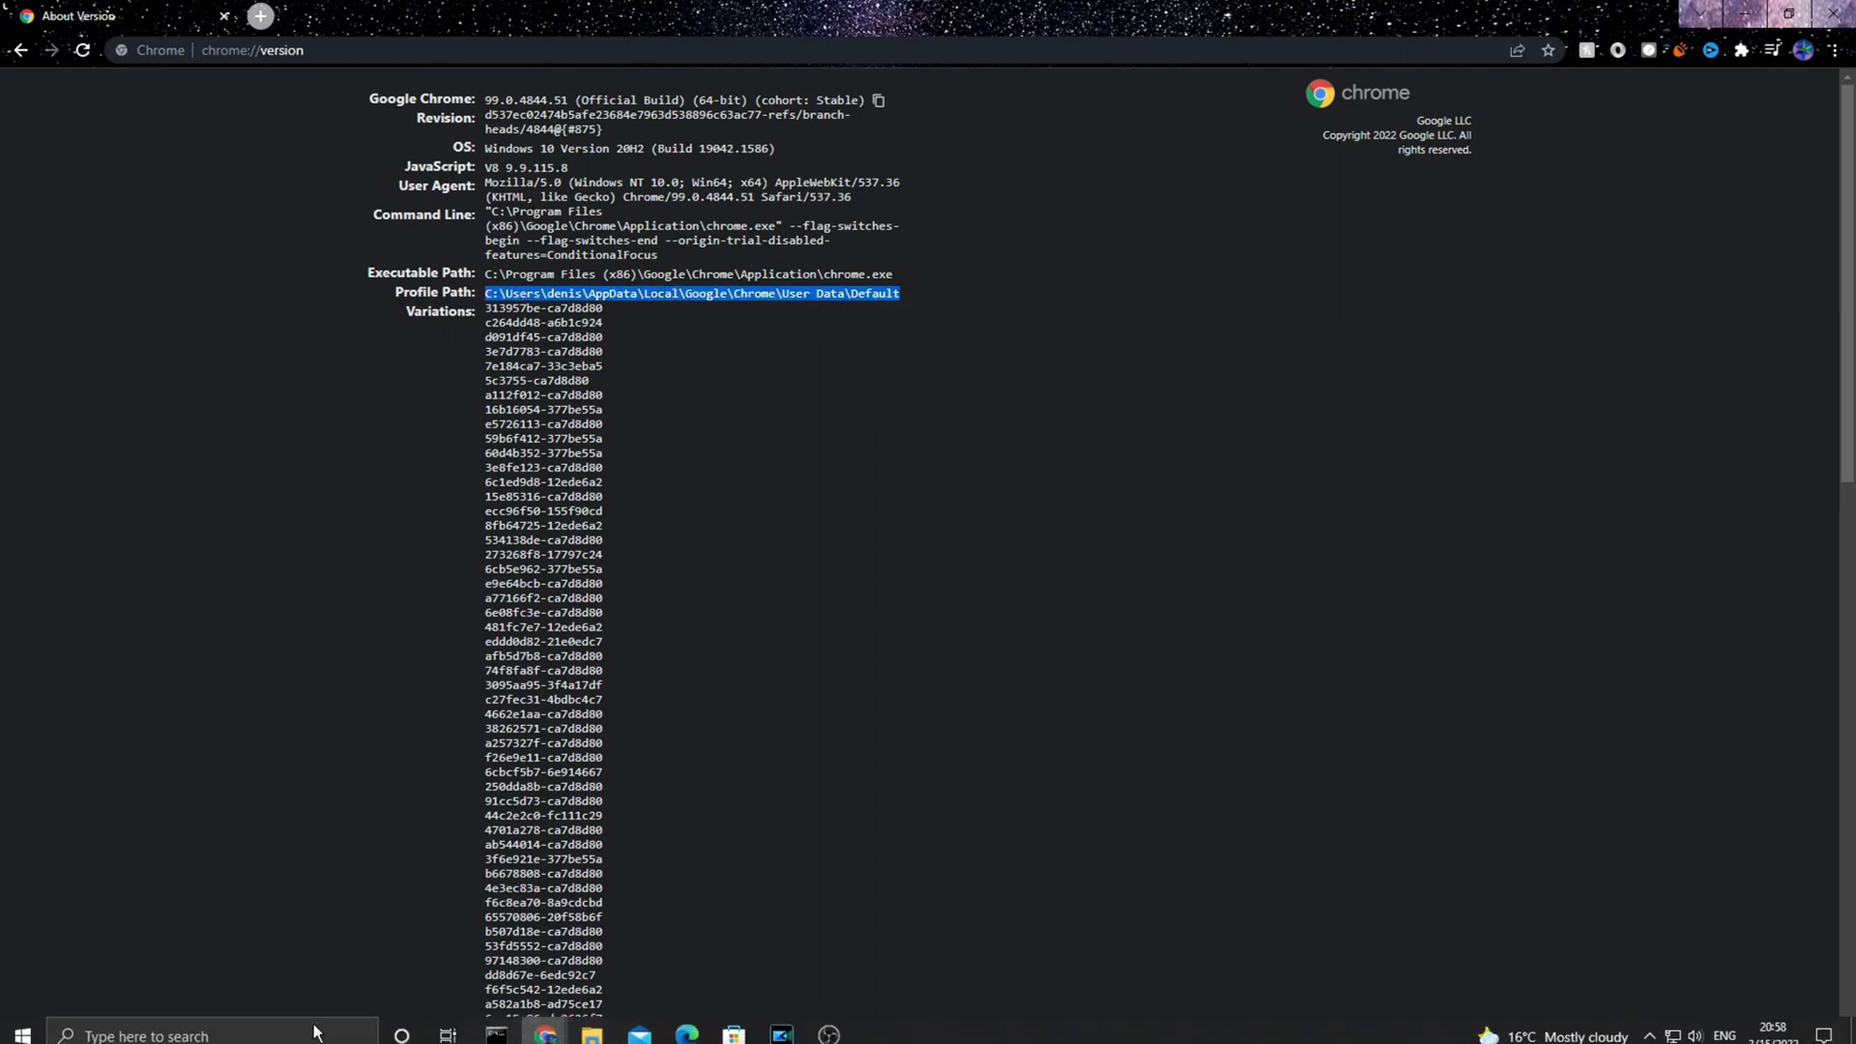
{"action": "type", "text": "C:\\Users\\denis\\AppData\\Local\\Google\\Chrome\\User Data\\Default"}
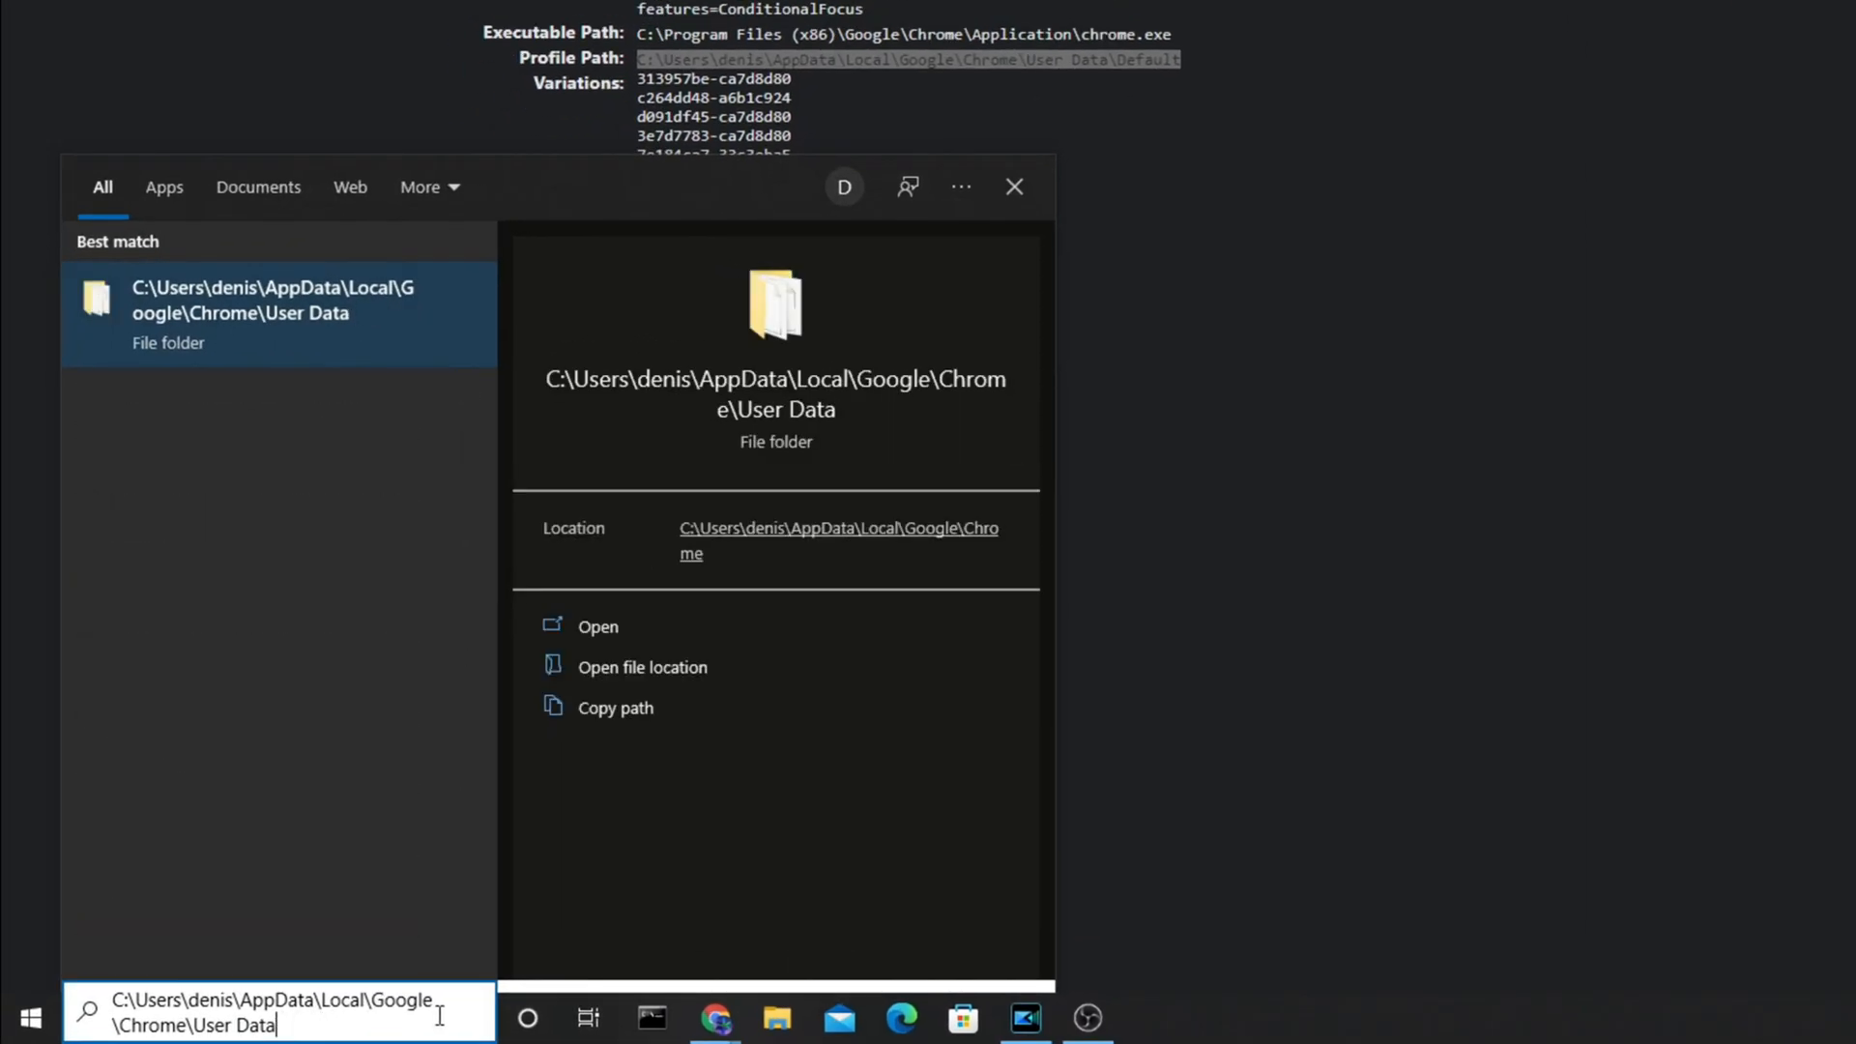
Move Profile 4 from User Data onto C: and create a ChromeProfile folder there
{"action": "left_click", "coordinate": [598, 627]}
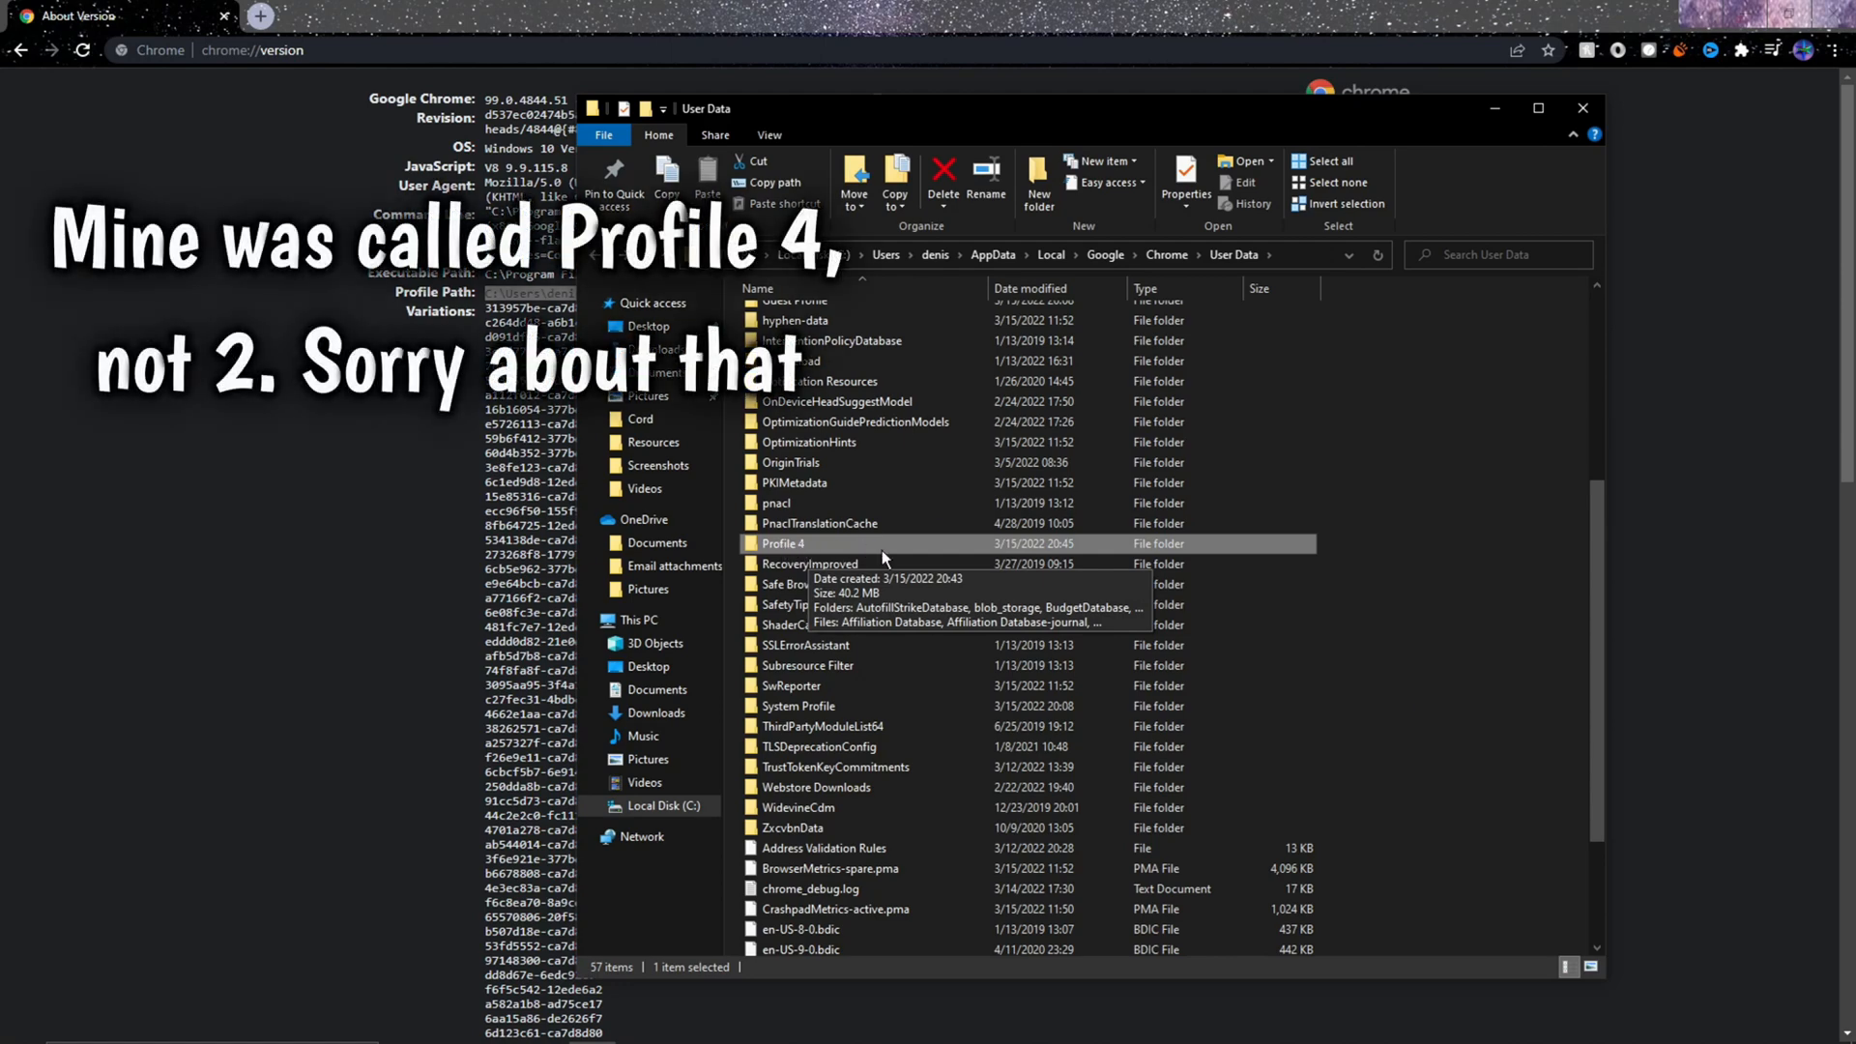
{"action": "mouse_move", "coordinate": [1391, 738]}
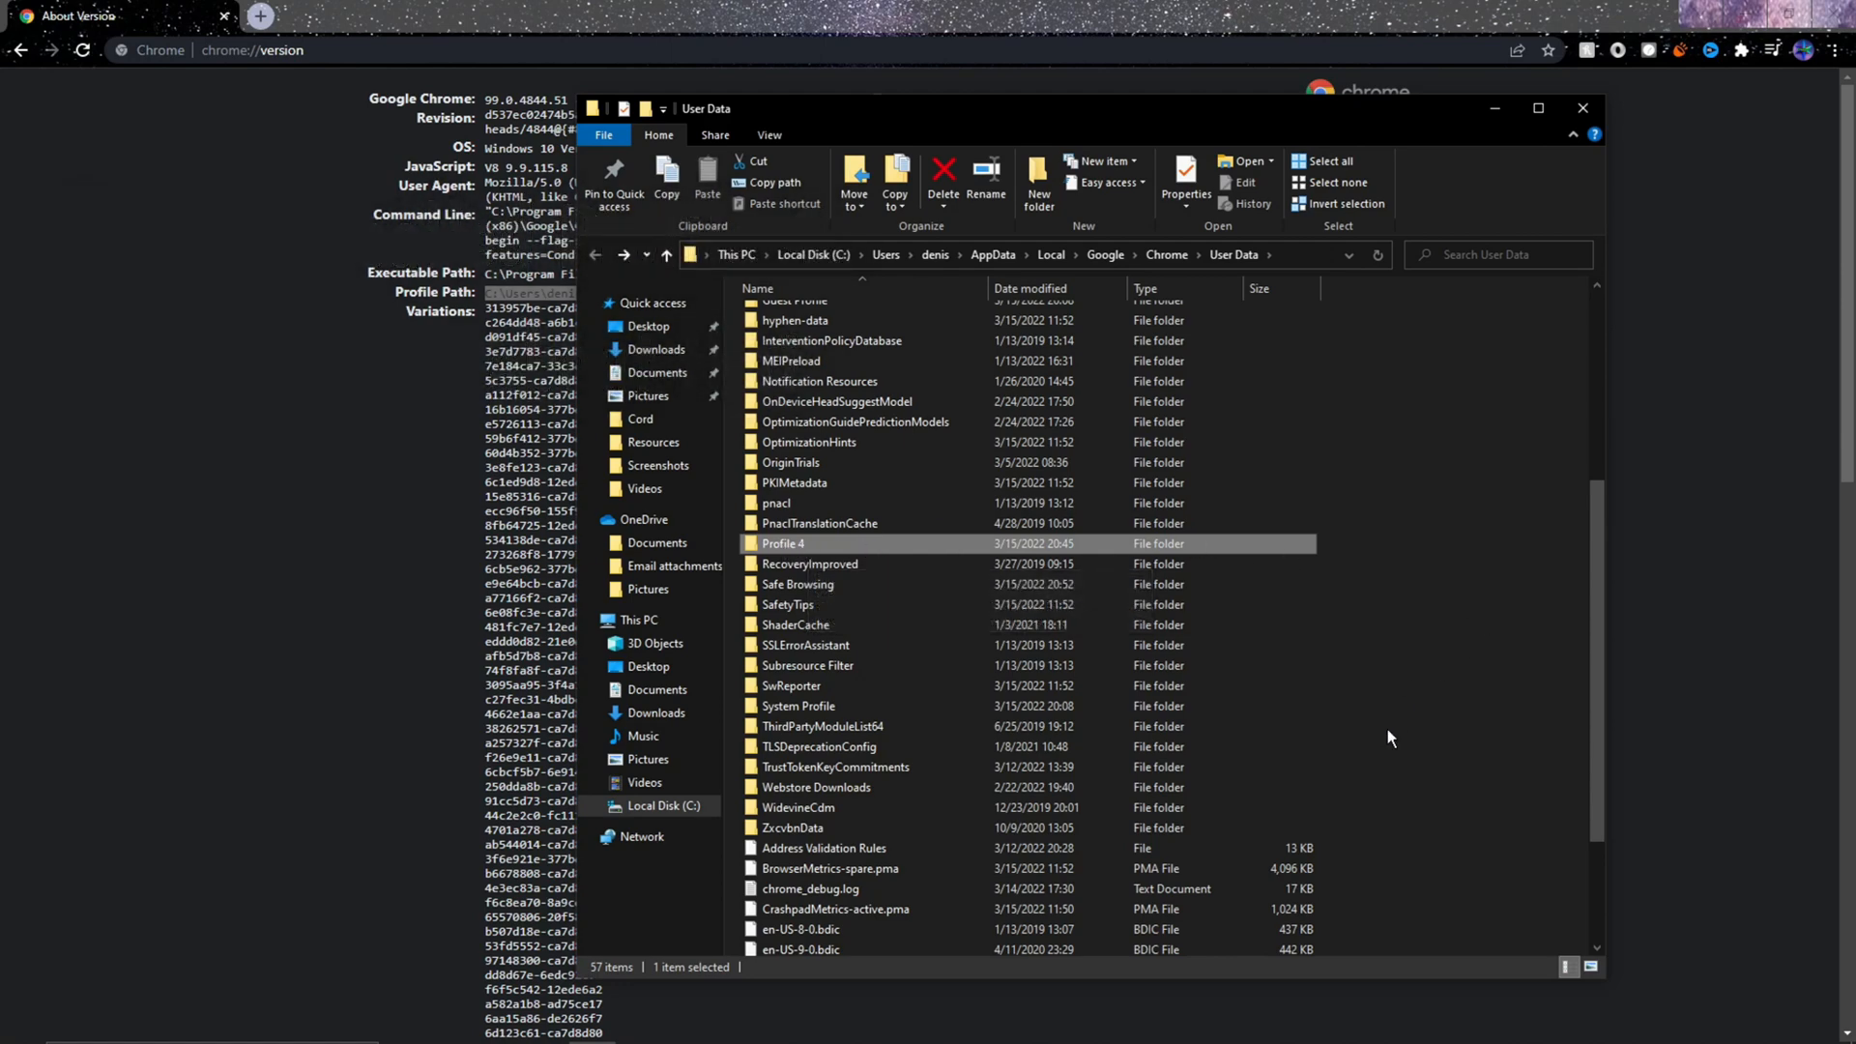
{"action": "mouse_move", "coordinate": [793, 557]}
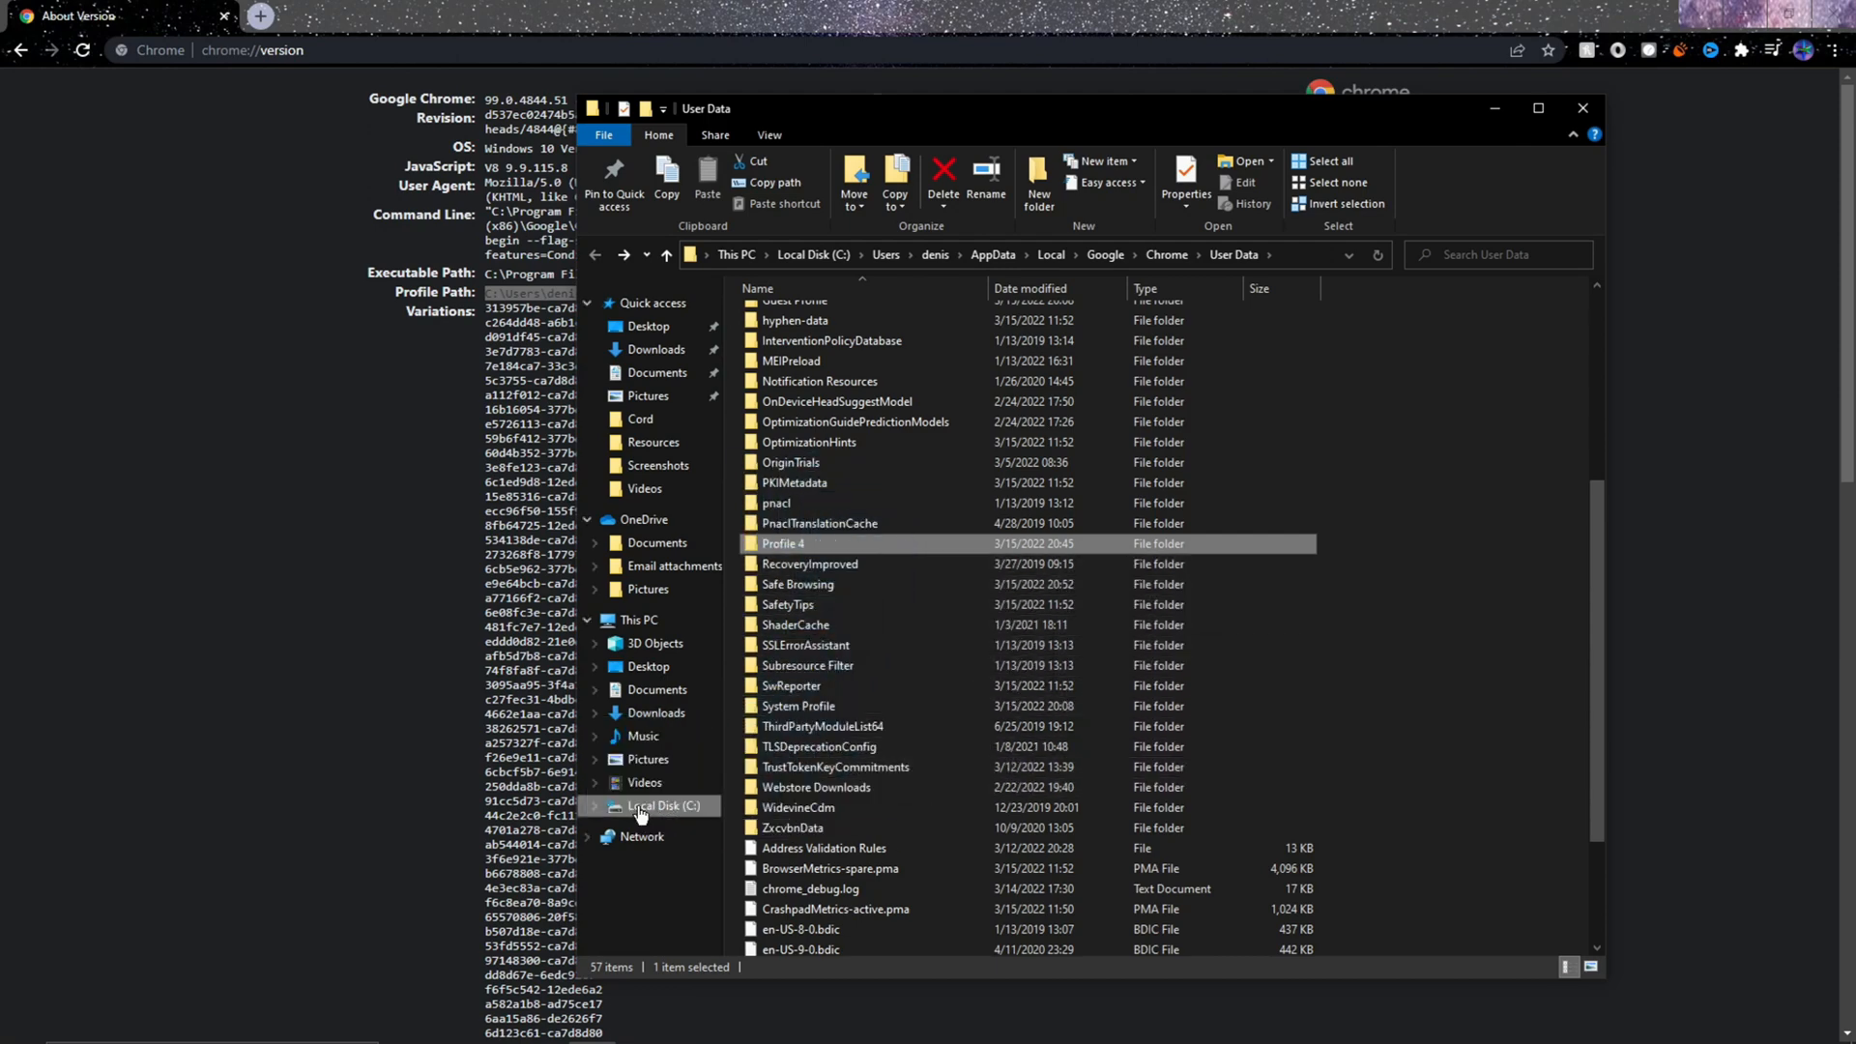
{"action": "left_click", "coordinate": [943, 178]}
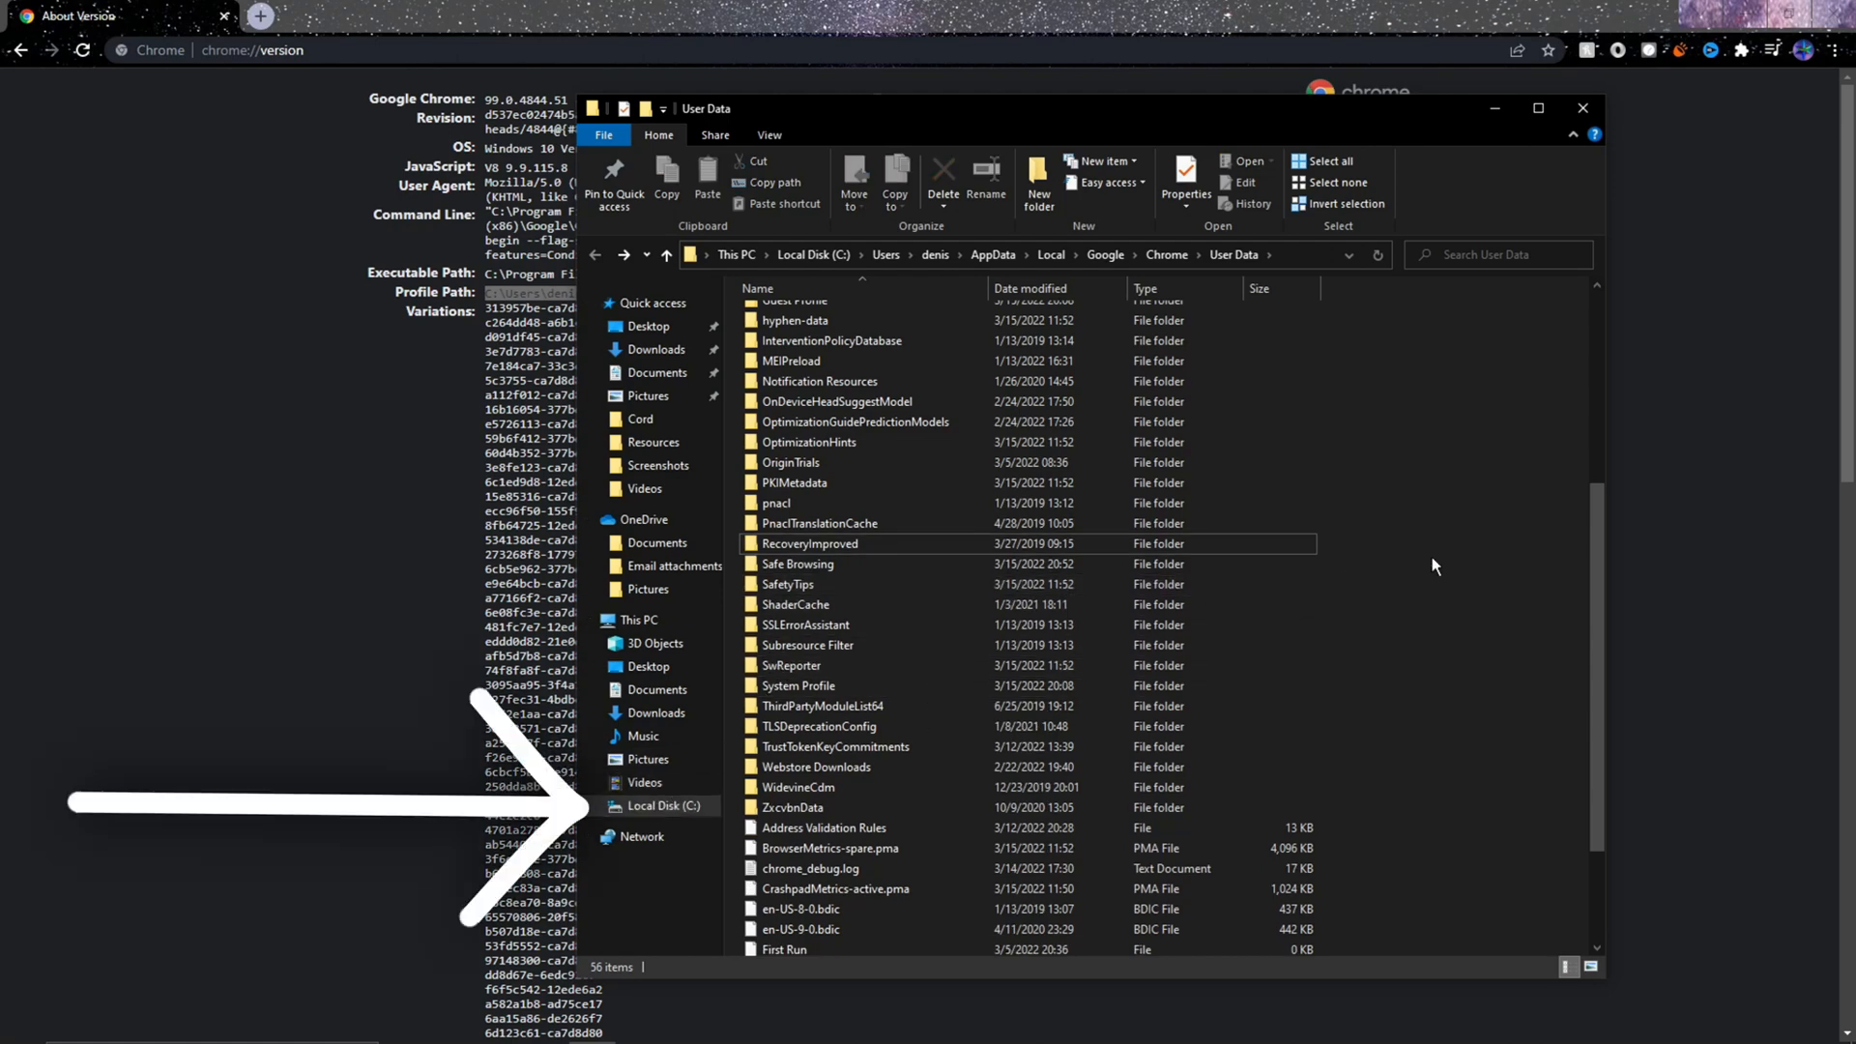
{"action": "right_click", "coordinate": [1344, 524]}
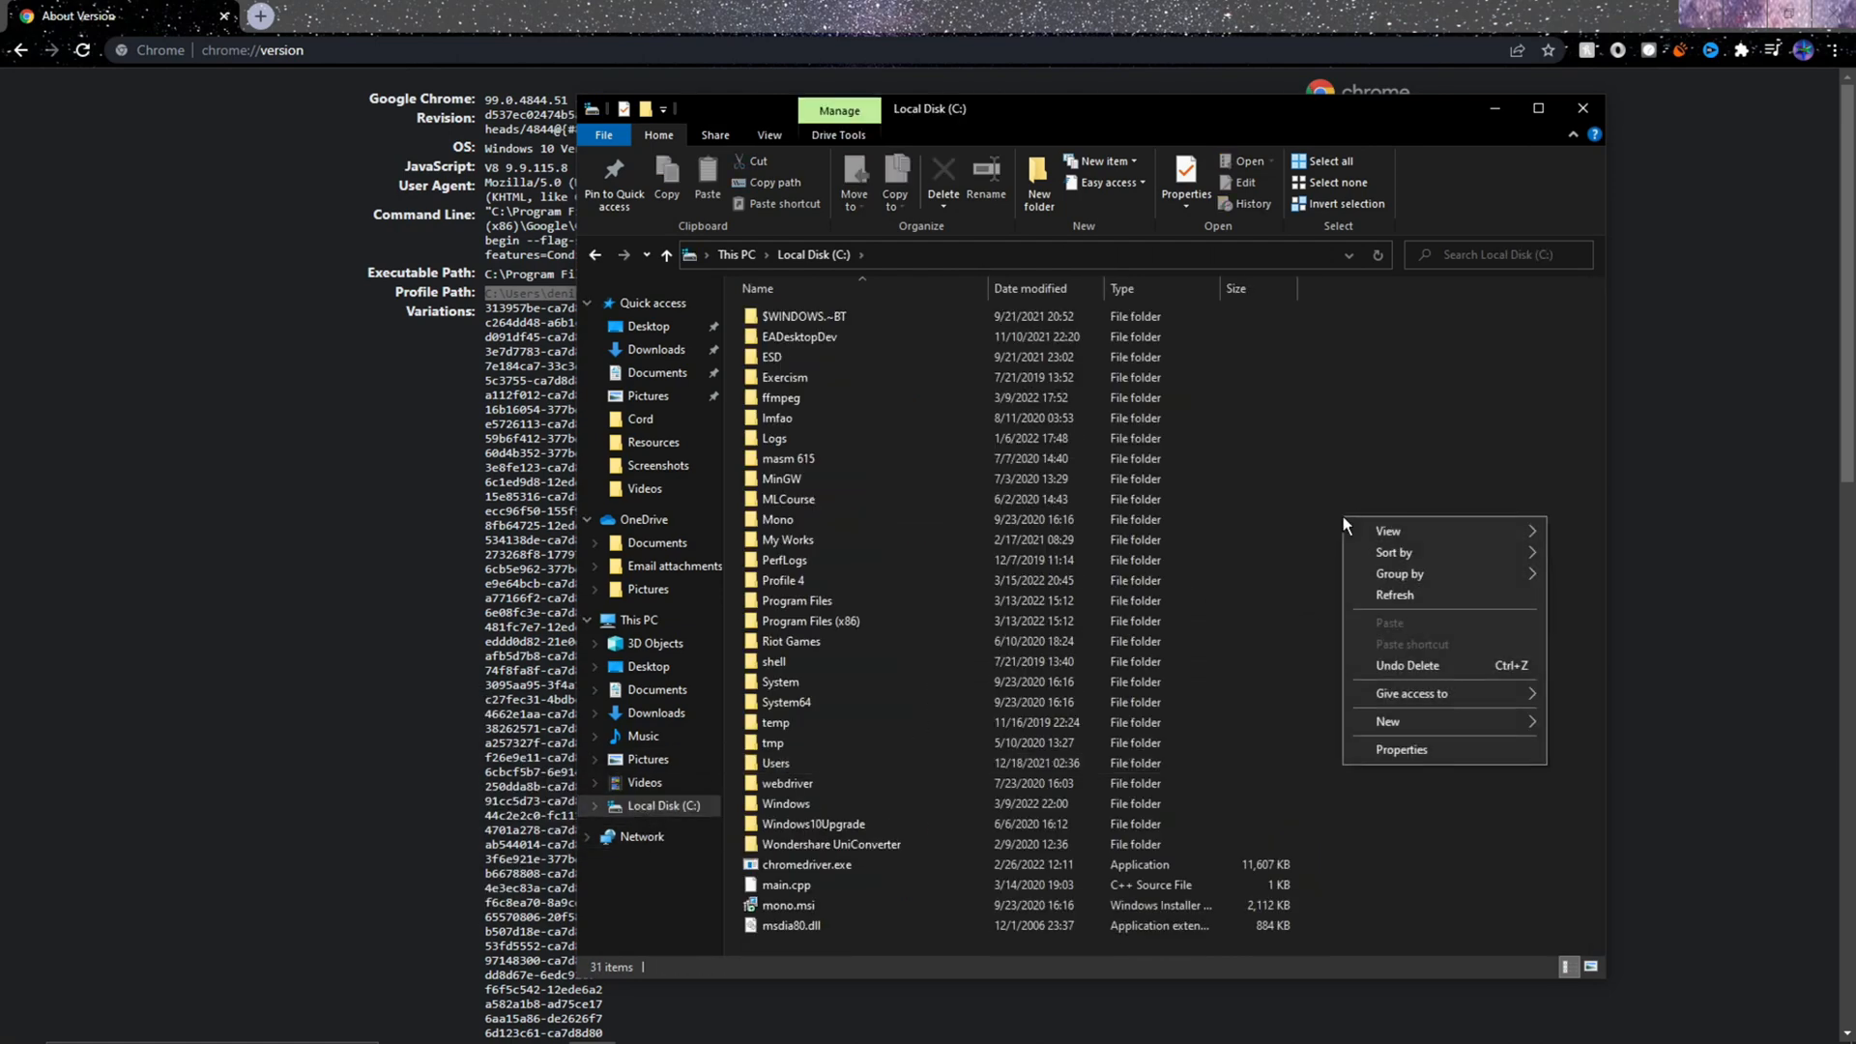
{"action": "left_click", "coordinate": [1388, 722]}
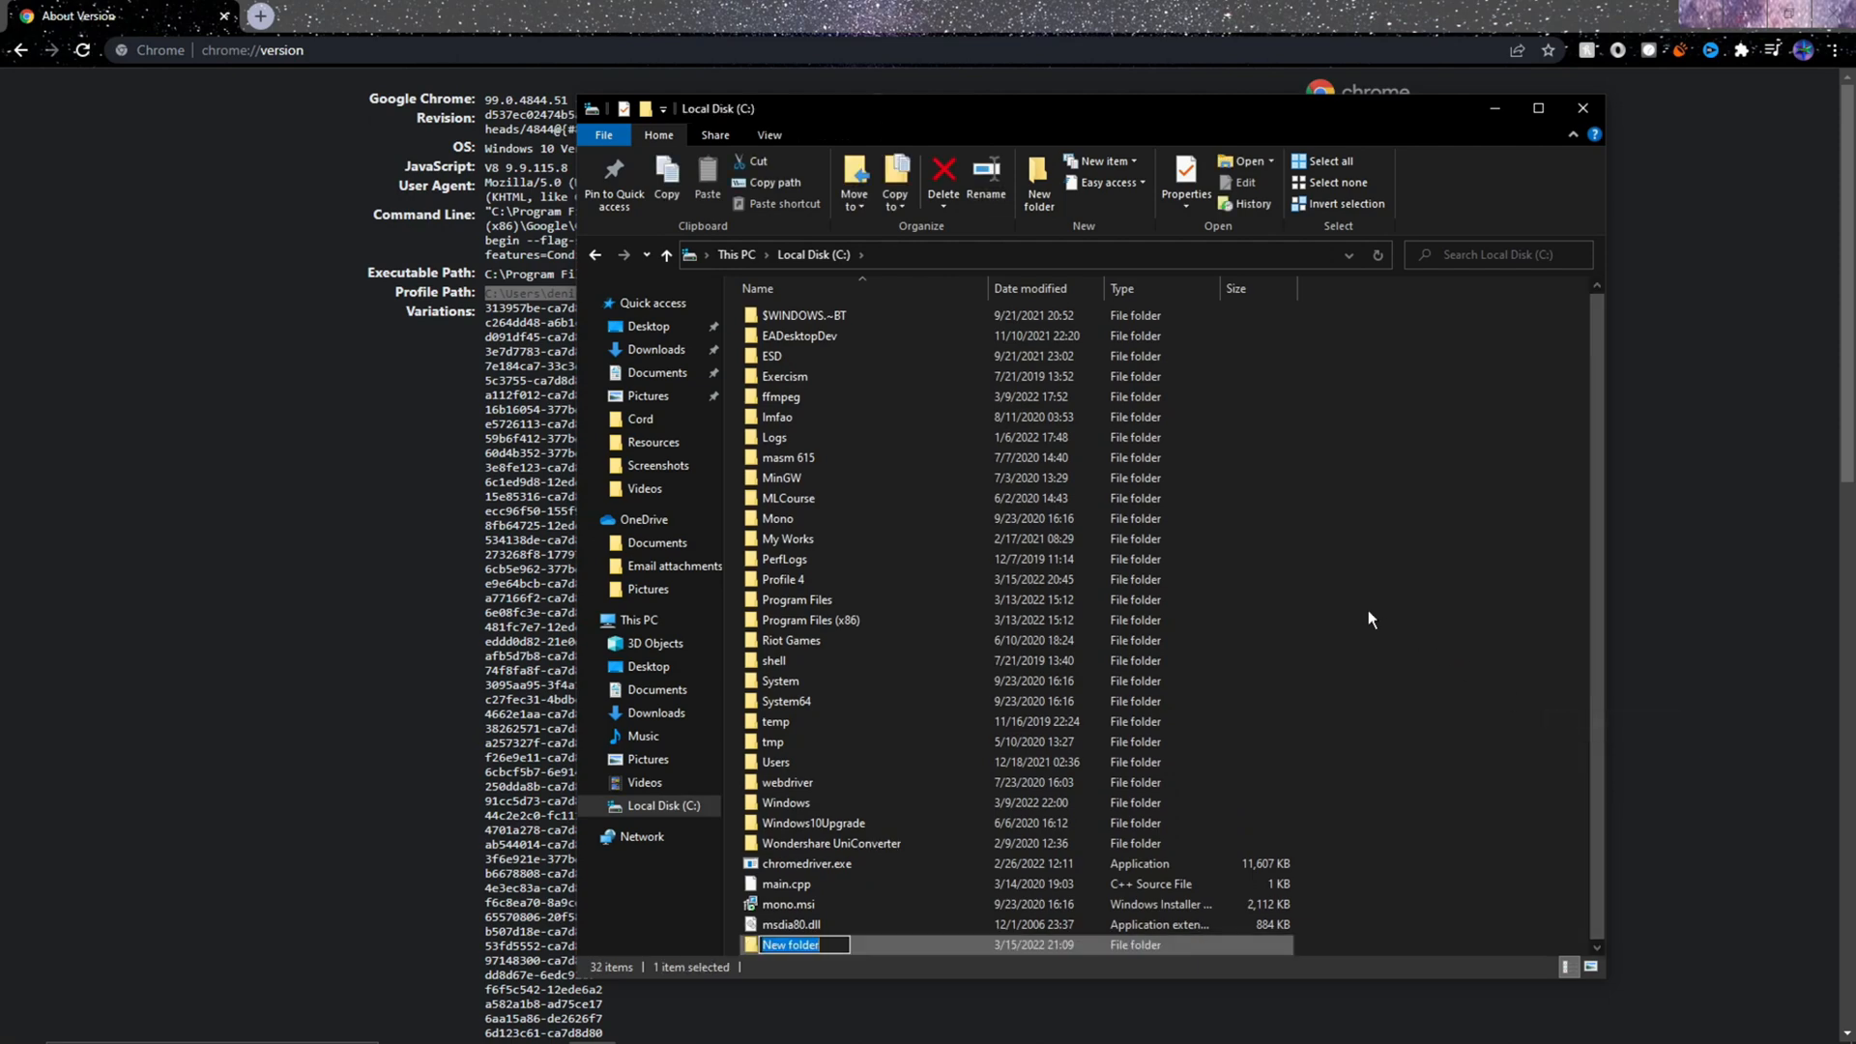
{"action": "type", "text": "ChromeProfile"}
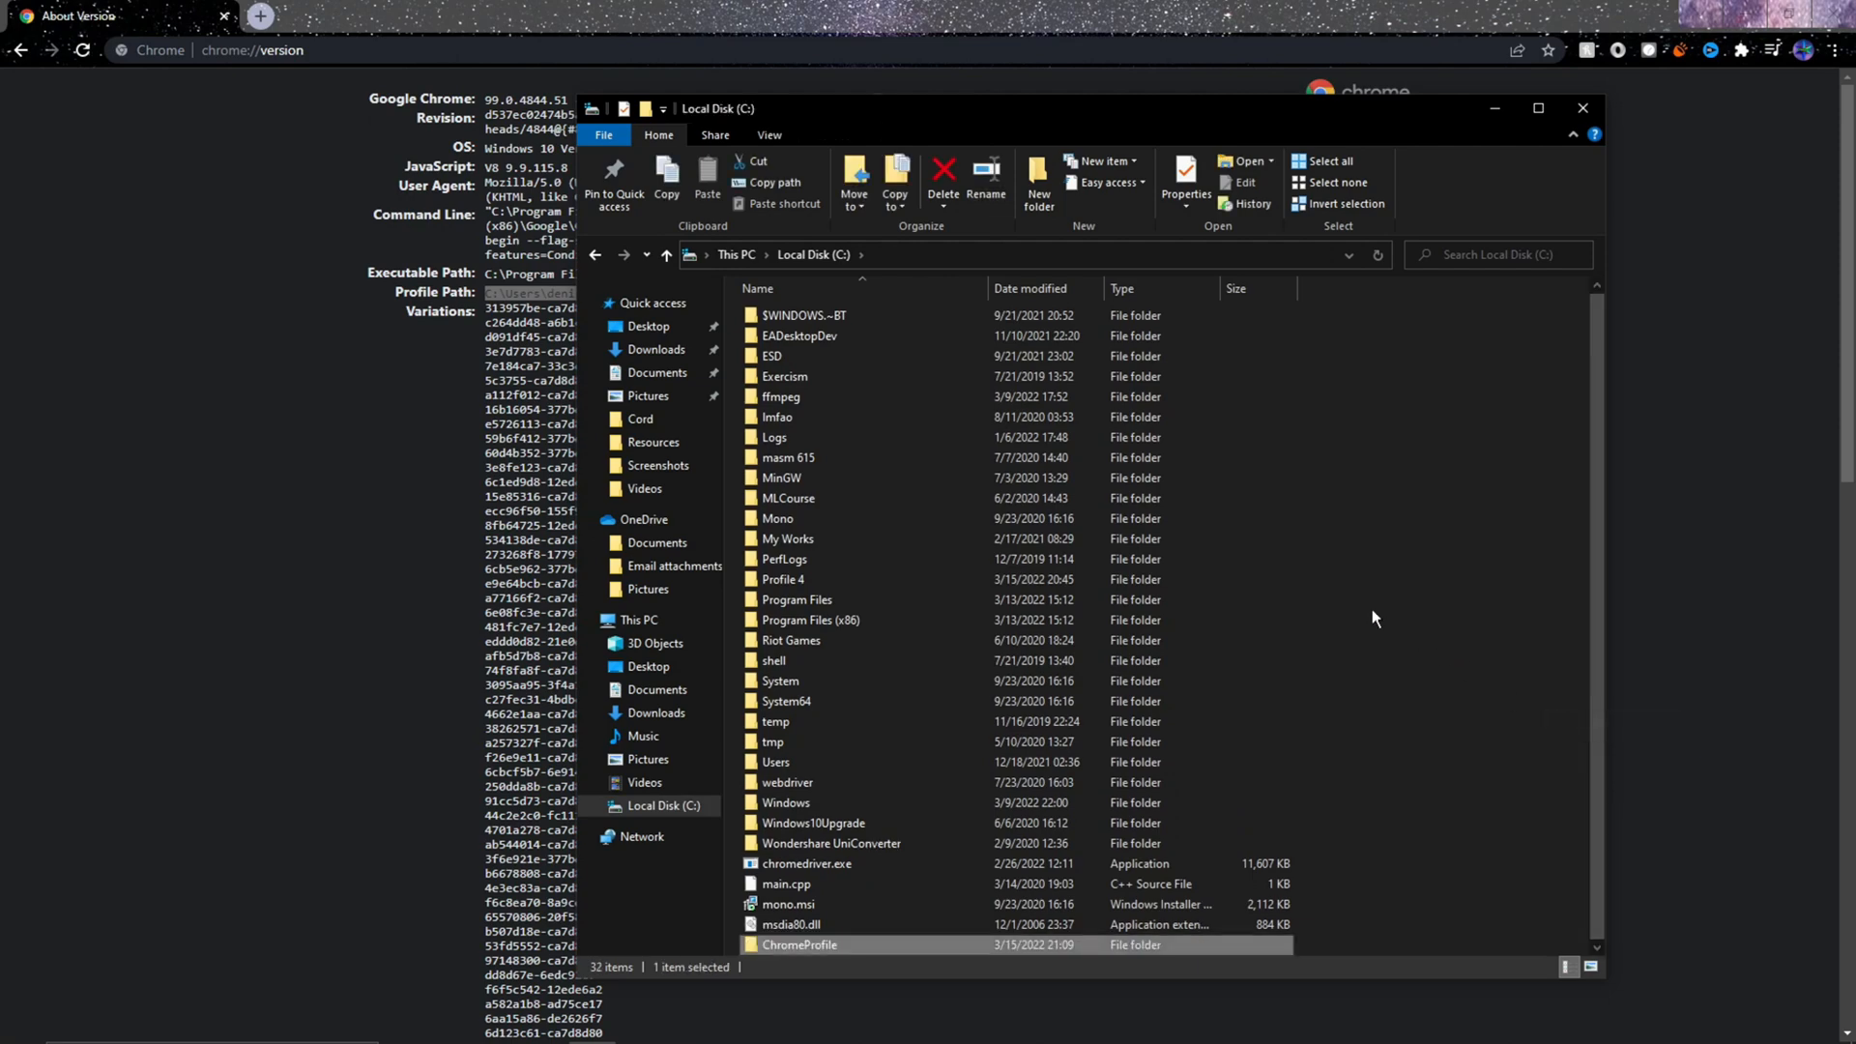
{"action": "left_click", "coordinate": [782, 579]}
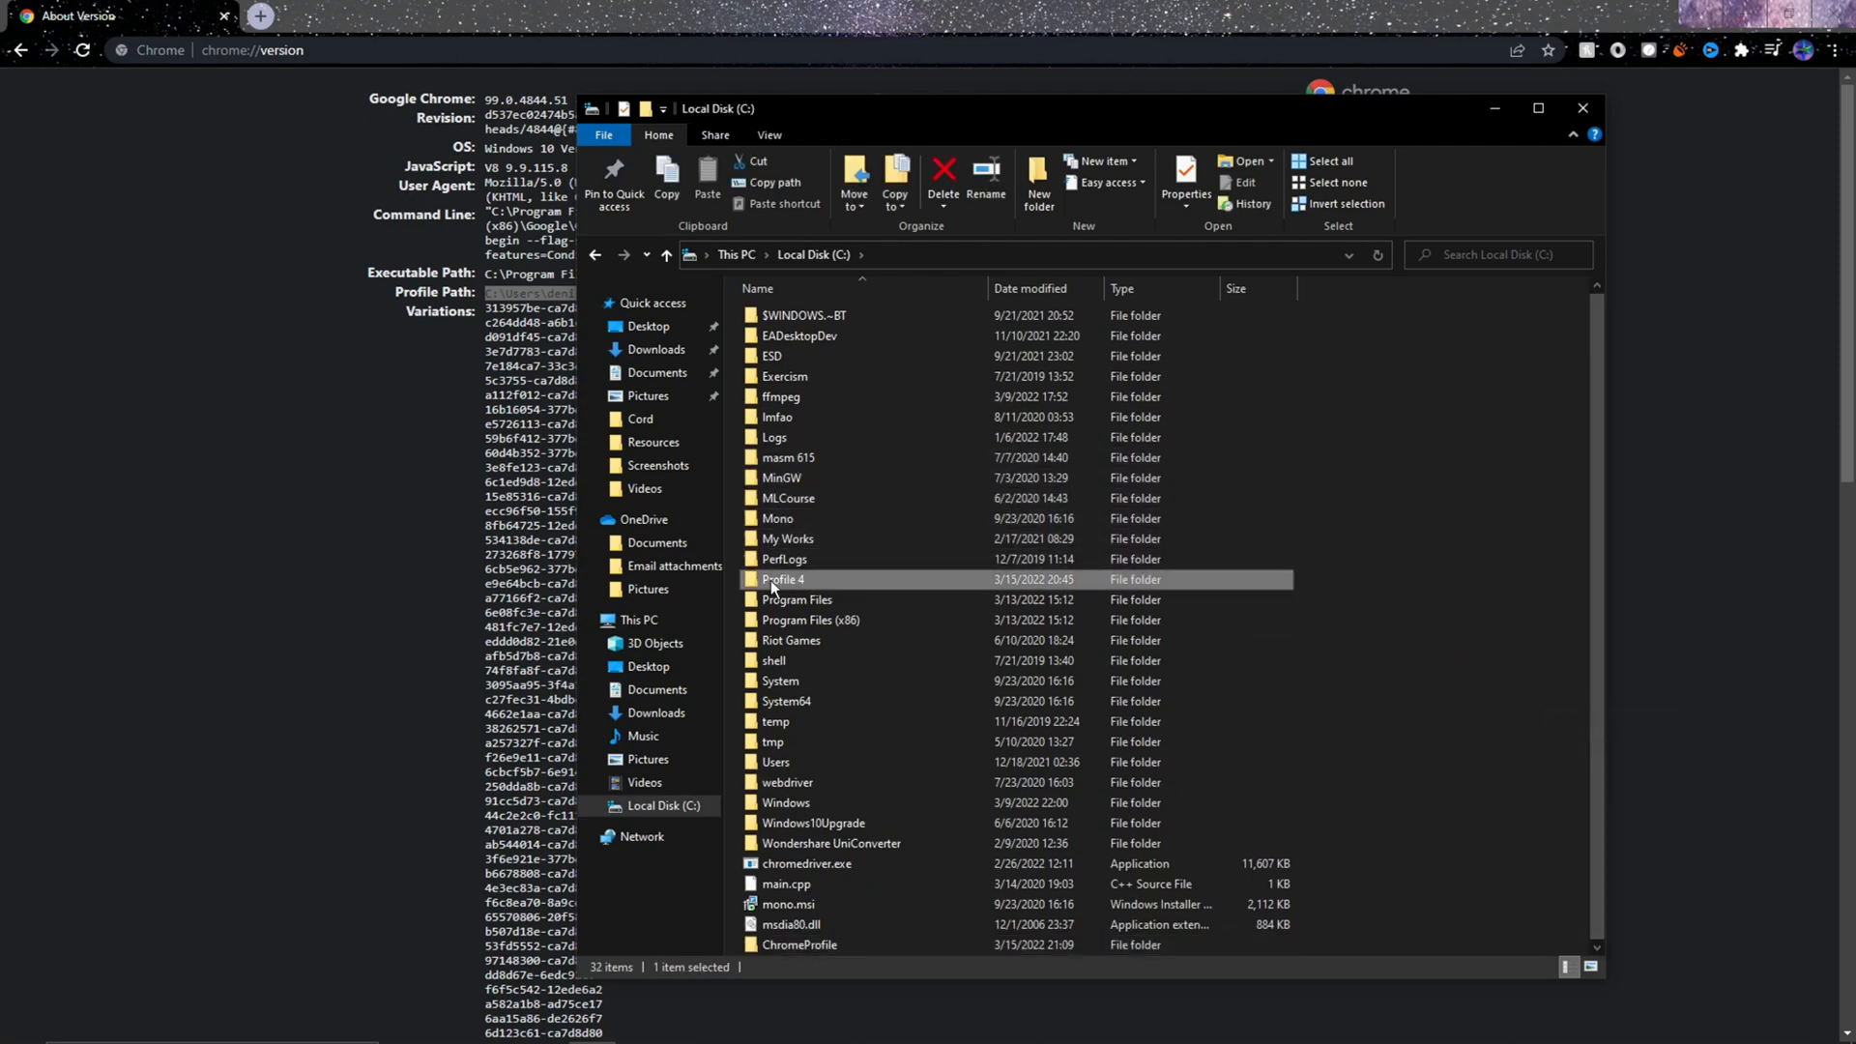
Move Profile 4 into ChromeProfile and rename it 'Default'
{"action": "left_click", "coordinate": [944, 178]}
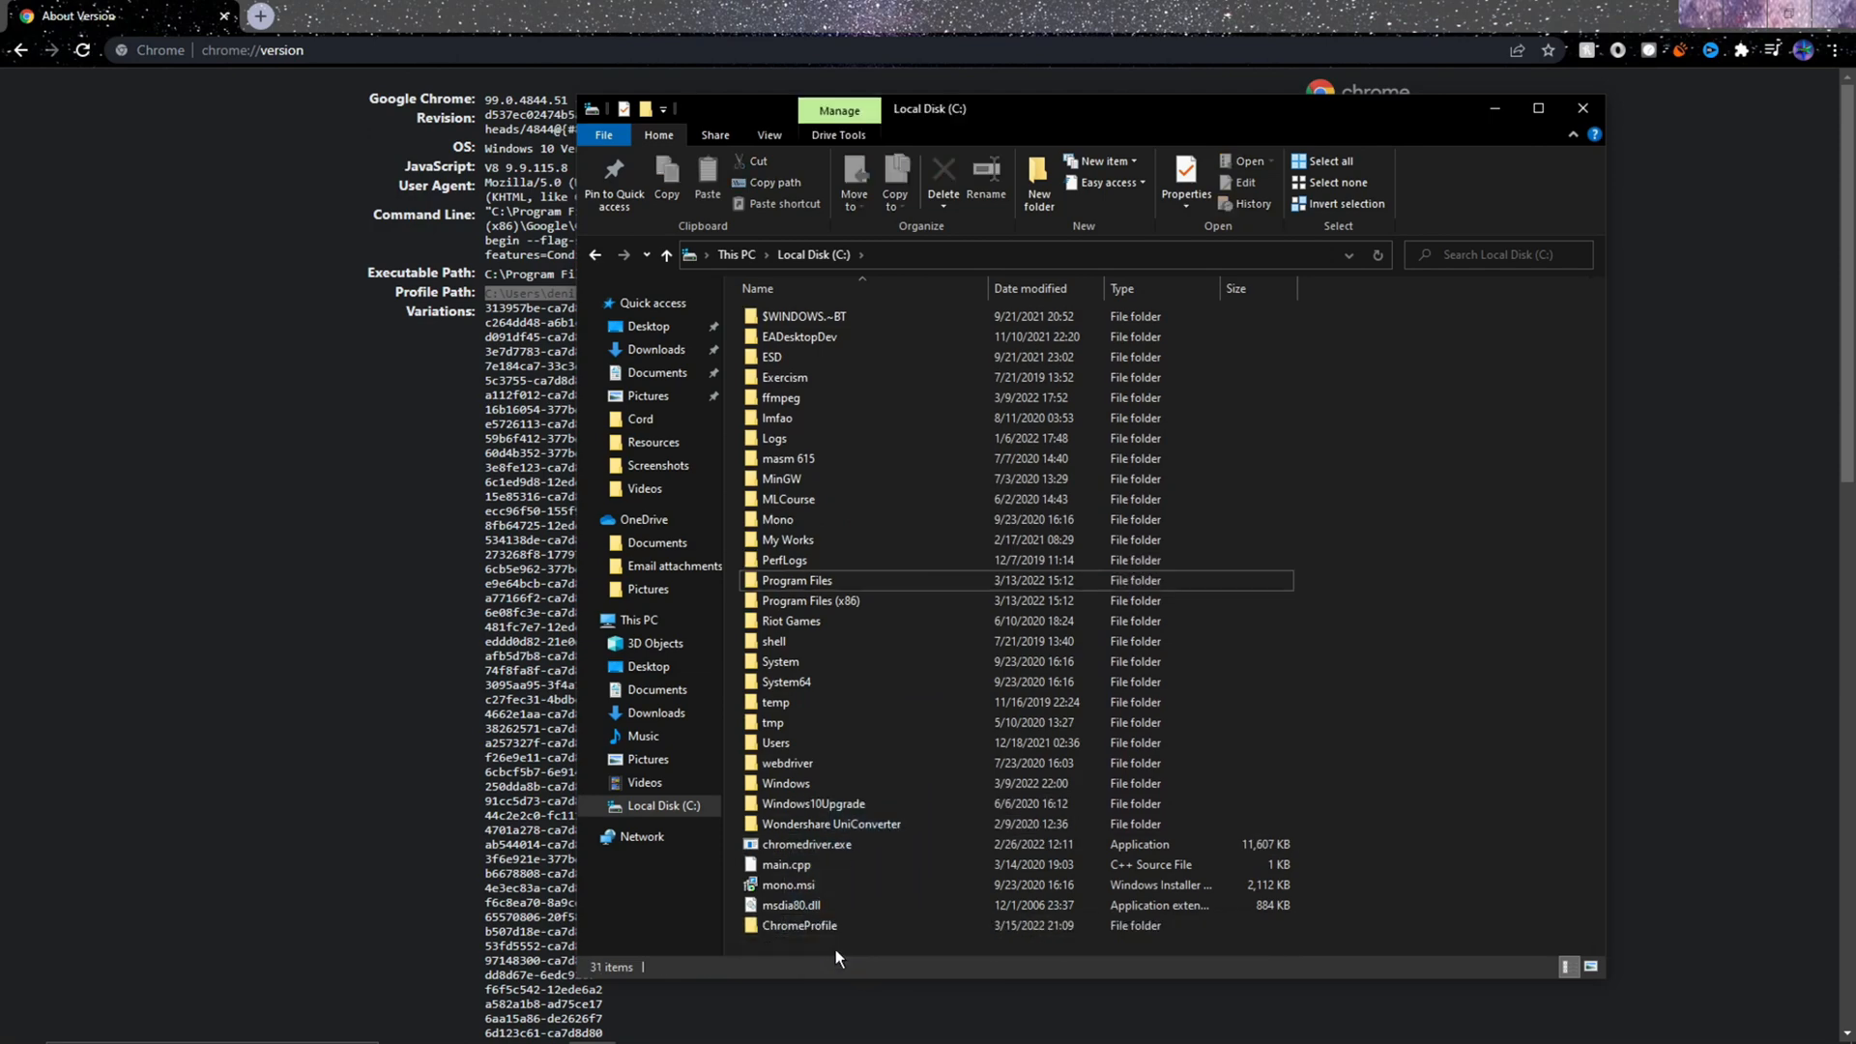
{"action": "double_click", "coordinate": [801, 924]}
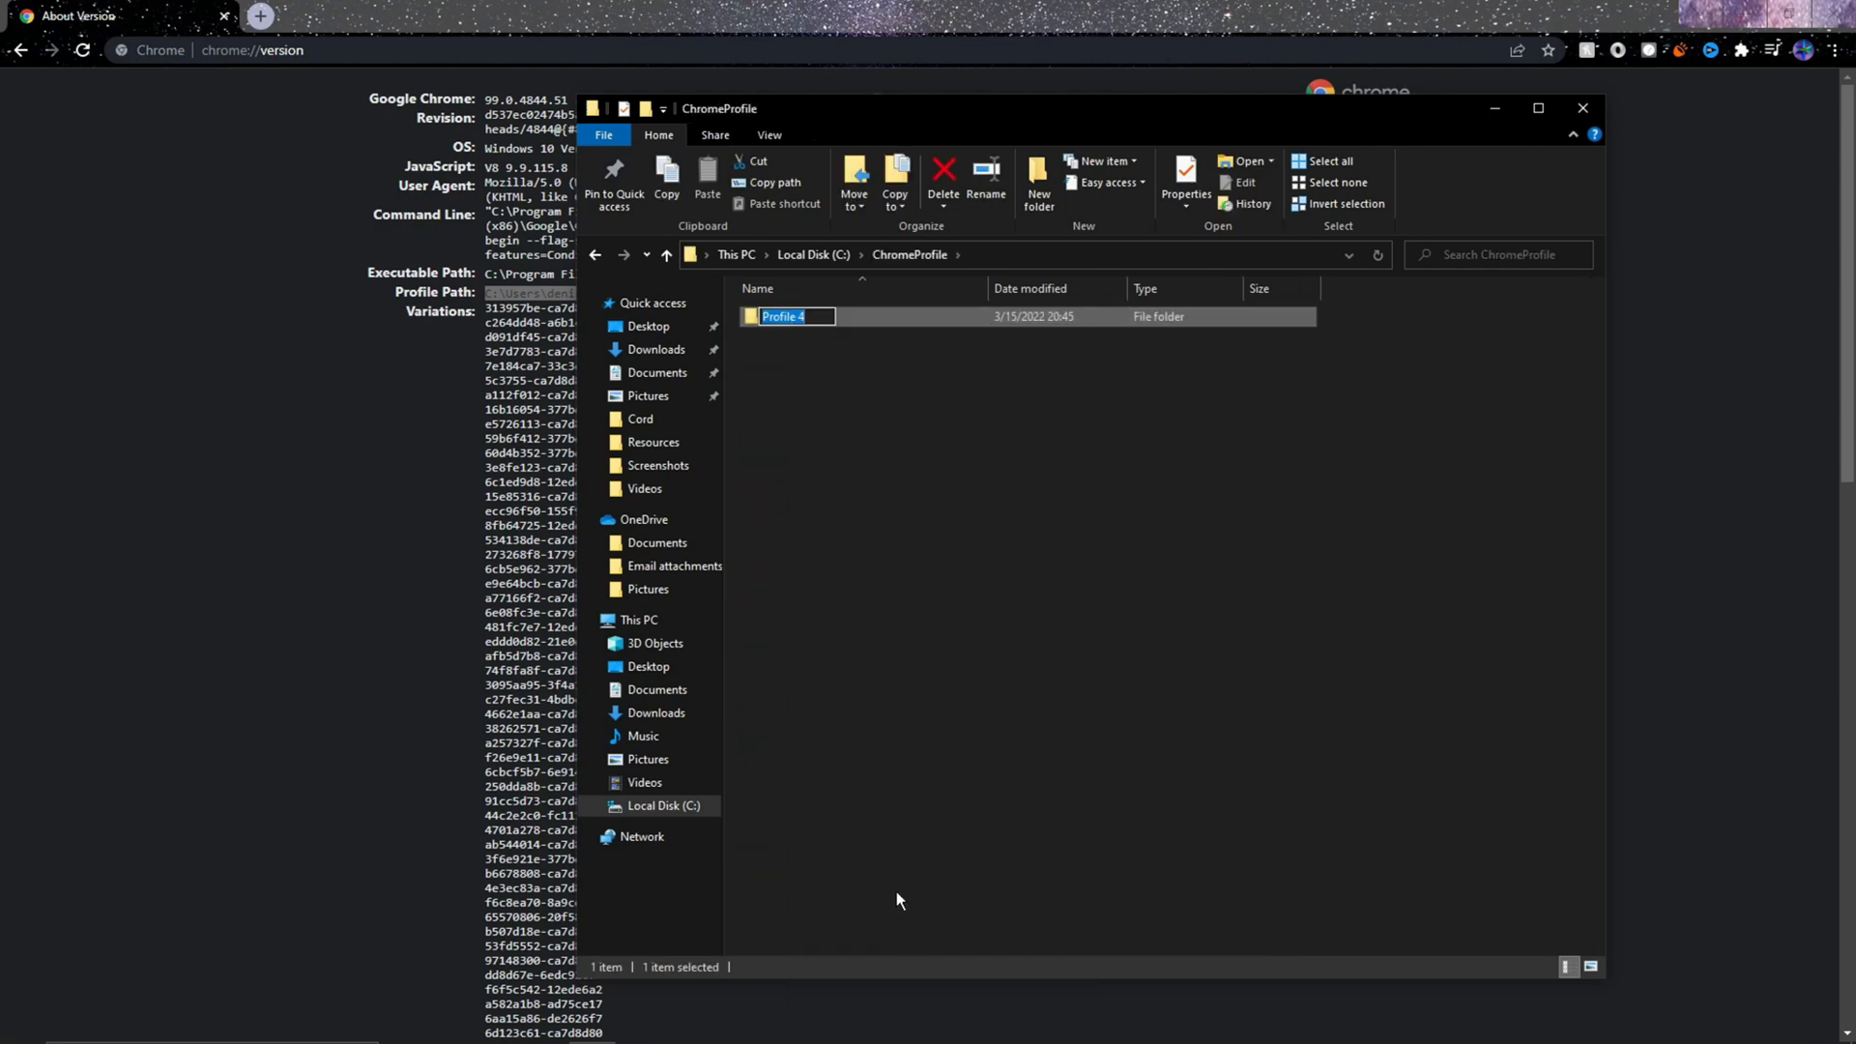
{"action": "type", "text": "Default"}
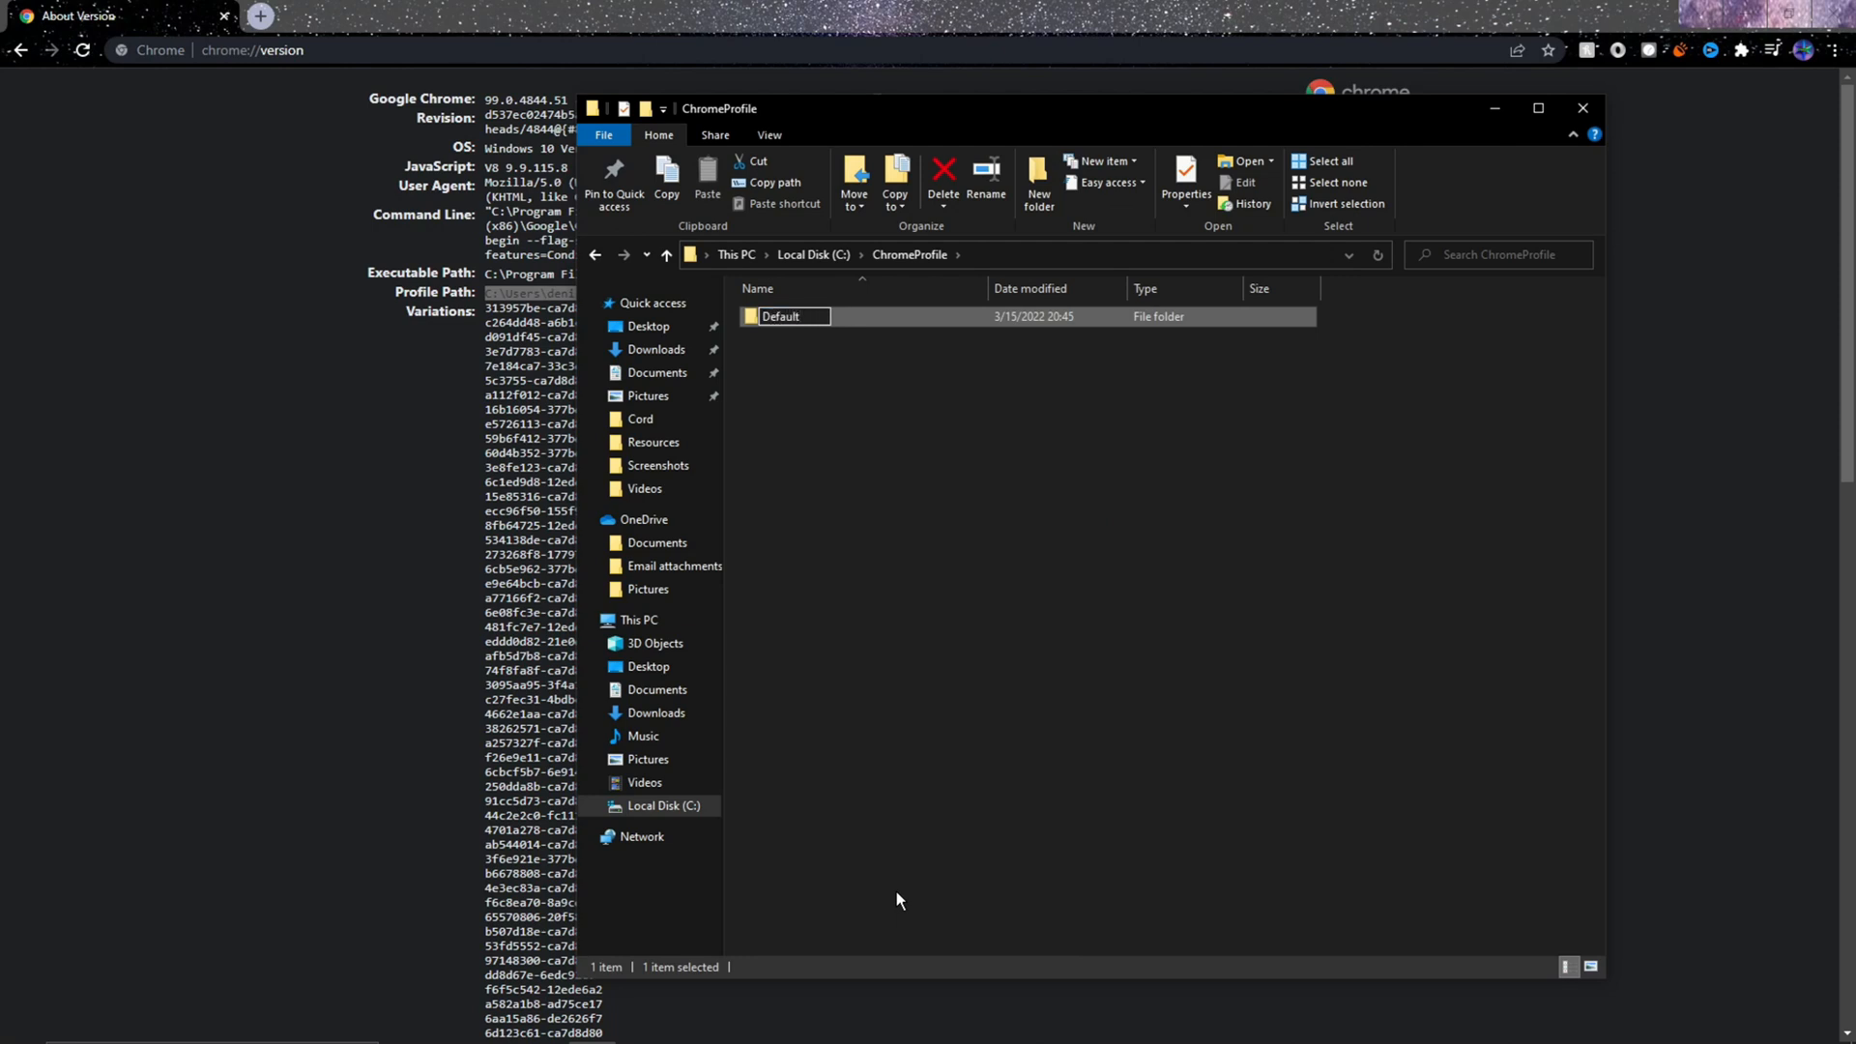
{"action": "left_click", "coordinate": [935, 564]}
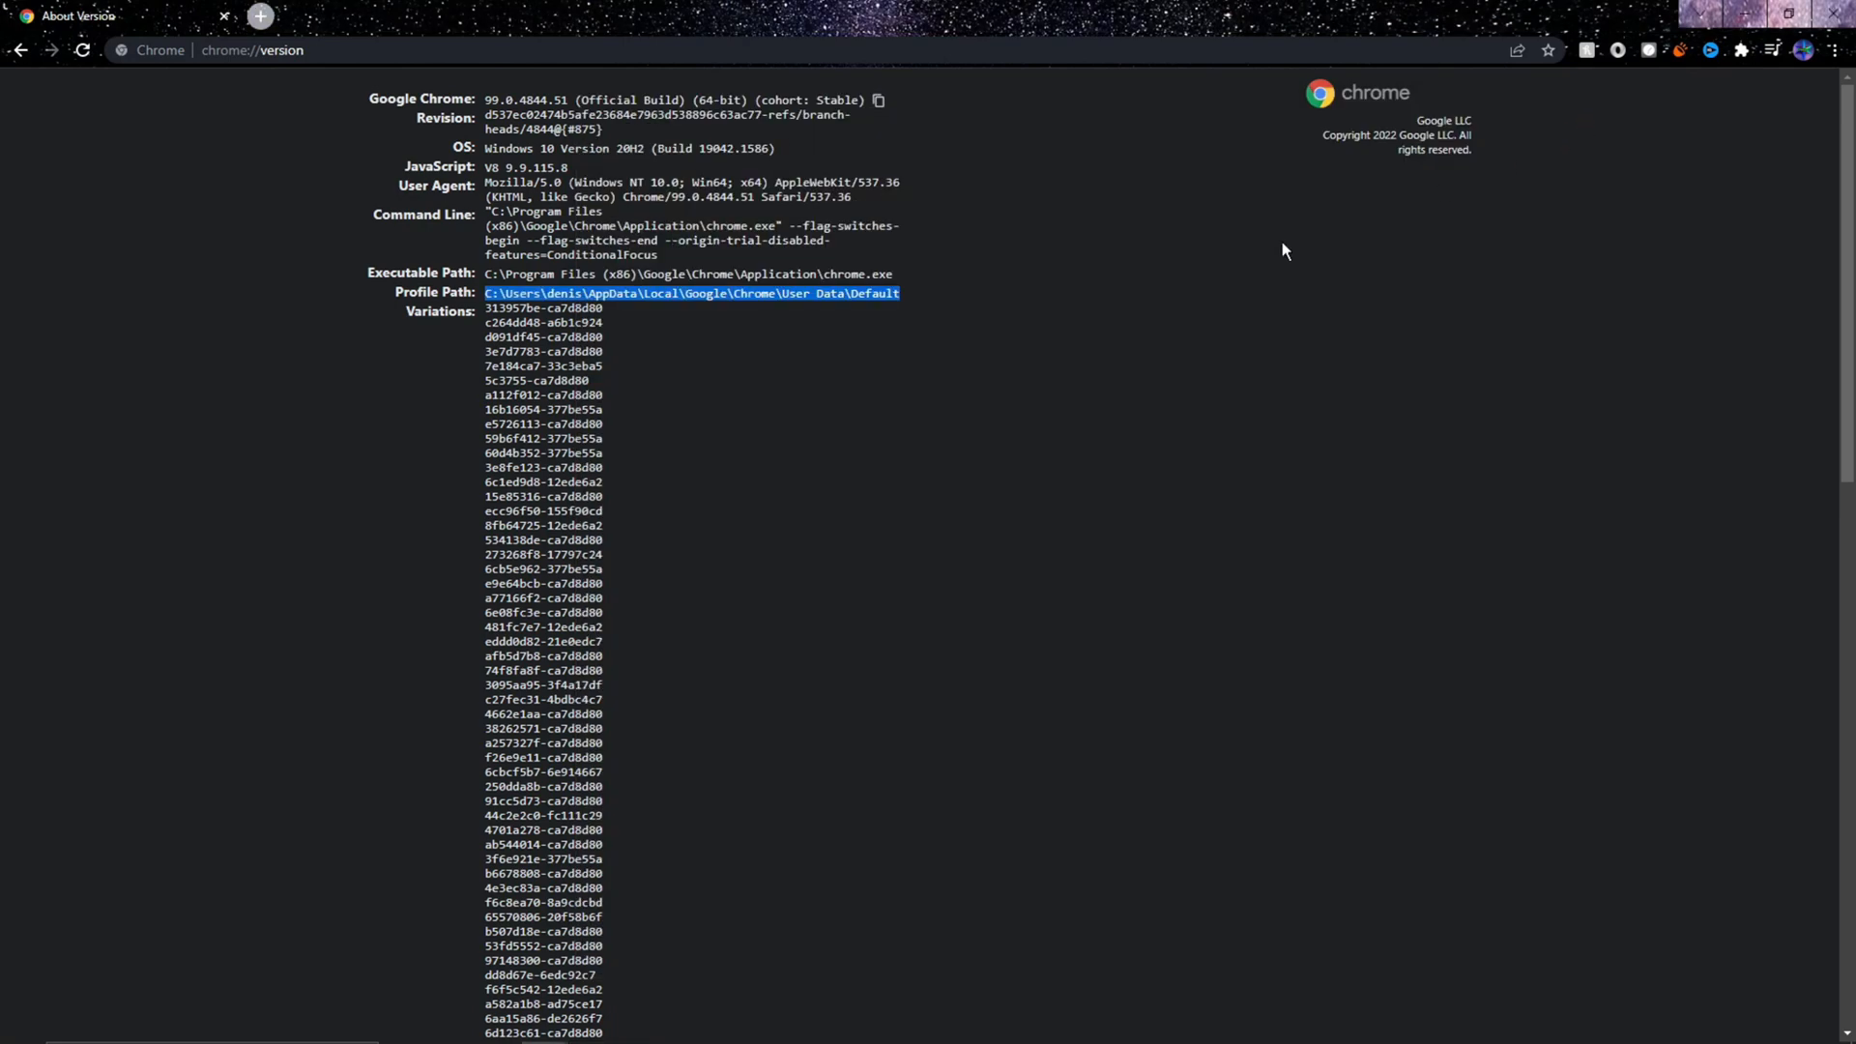
Close the version tab and read Chrome version 99 on the About page
{"action": "left_click", "coordinate": [259, 16]}
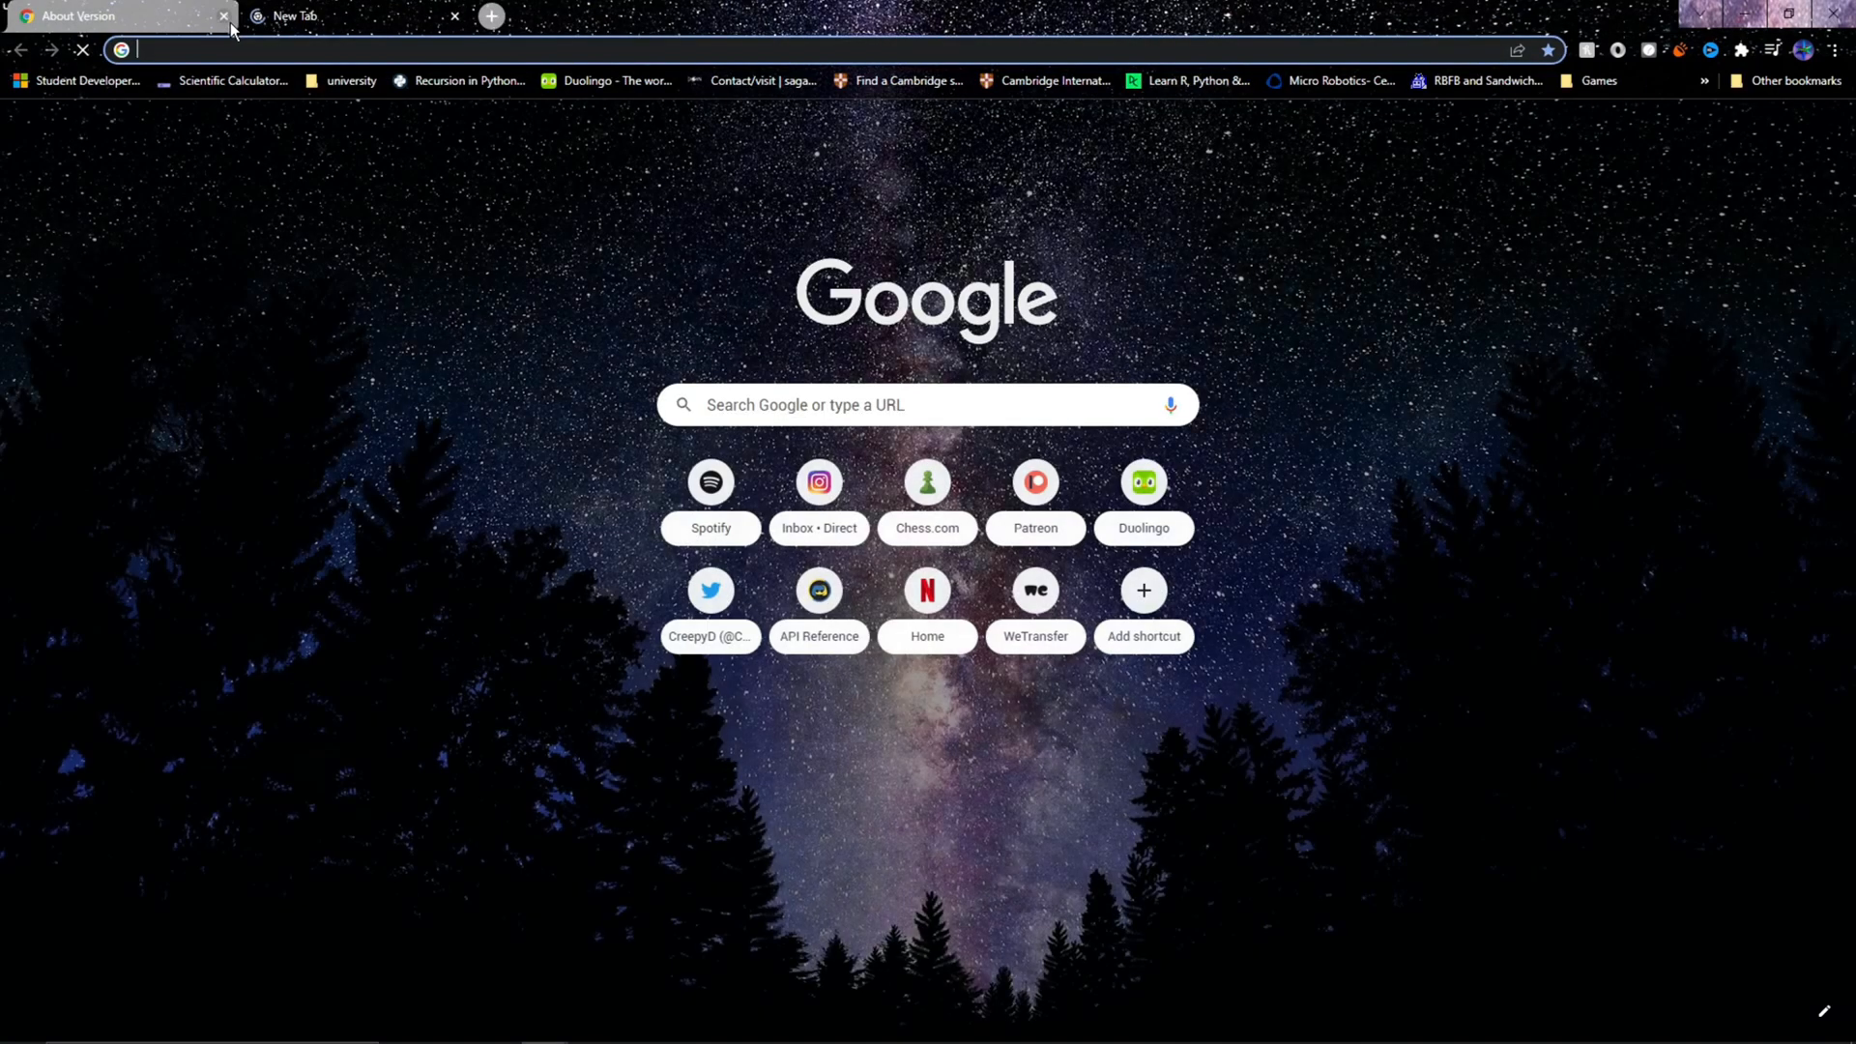
{"action": "left_click", "coordinate": [223, 16]}
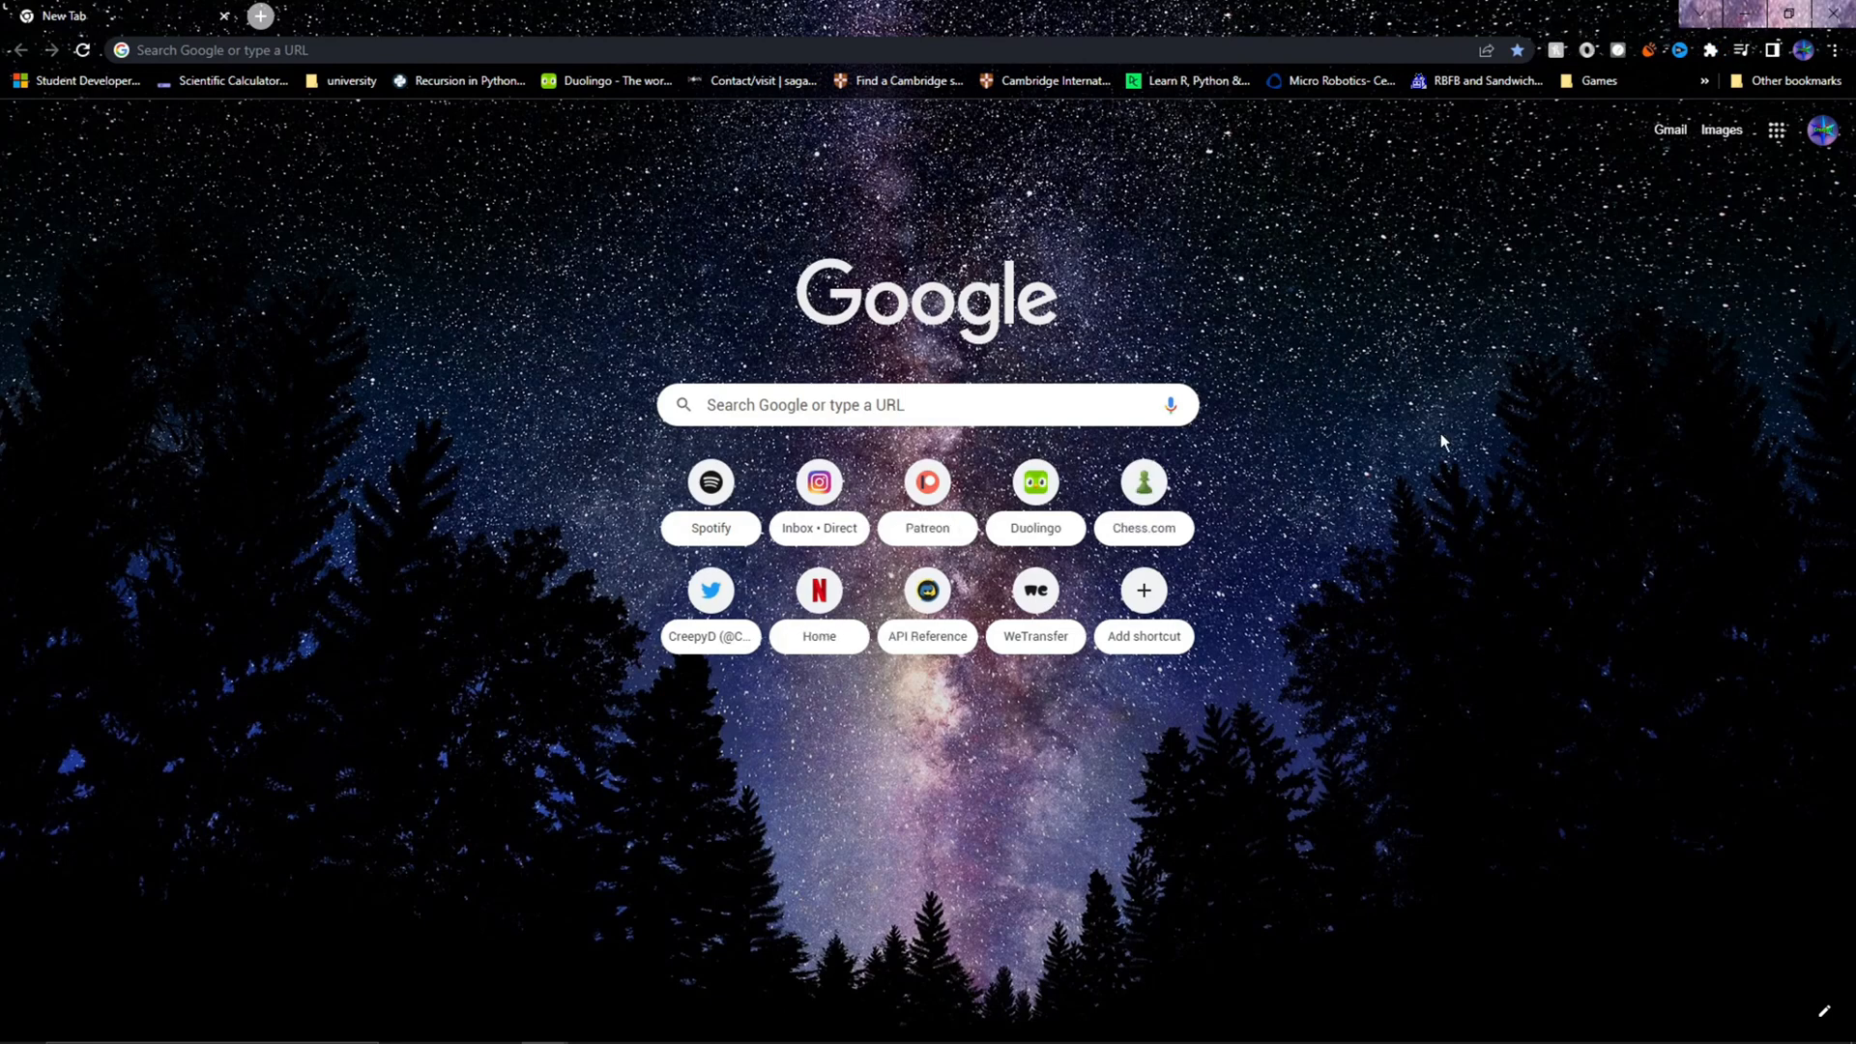
{"action": "mouse_move", "coordinate": [1809, 74]}
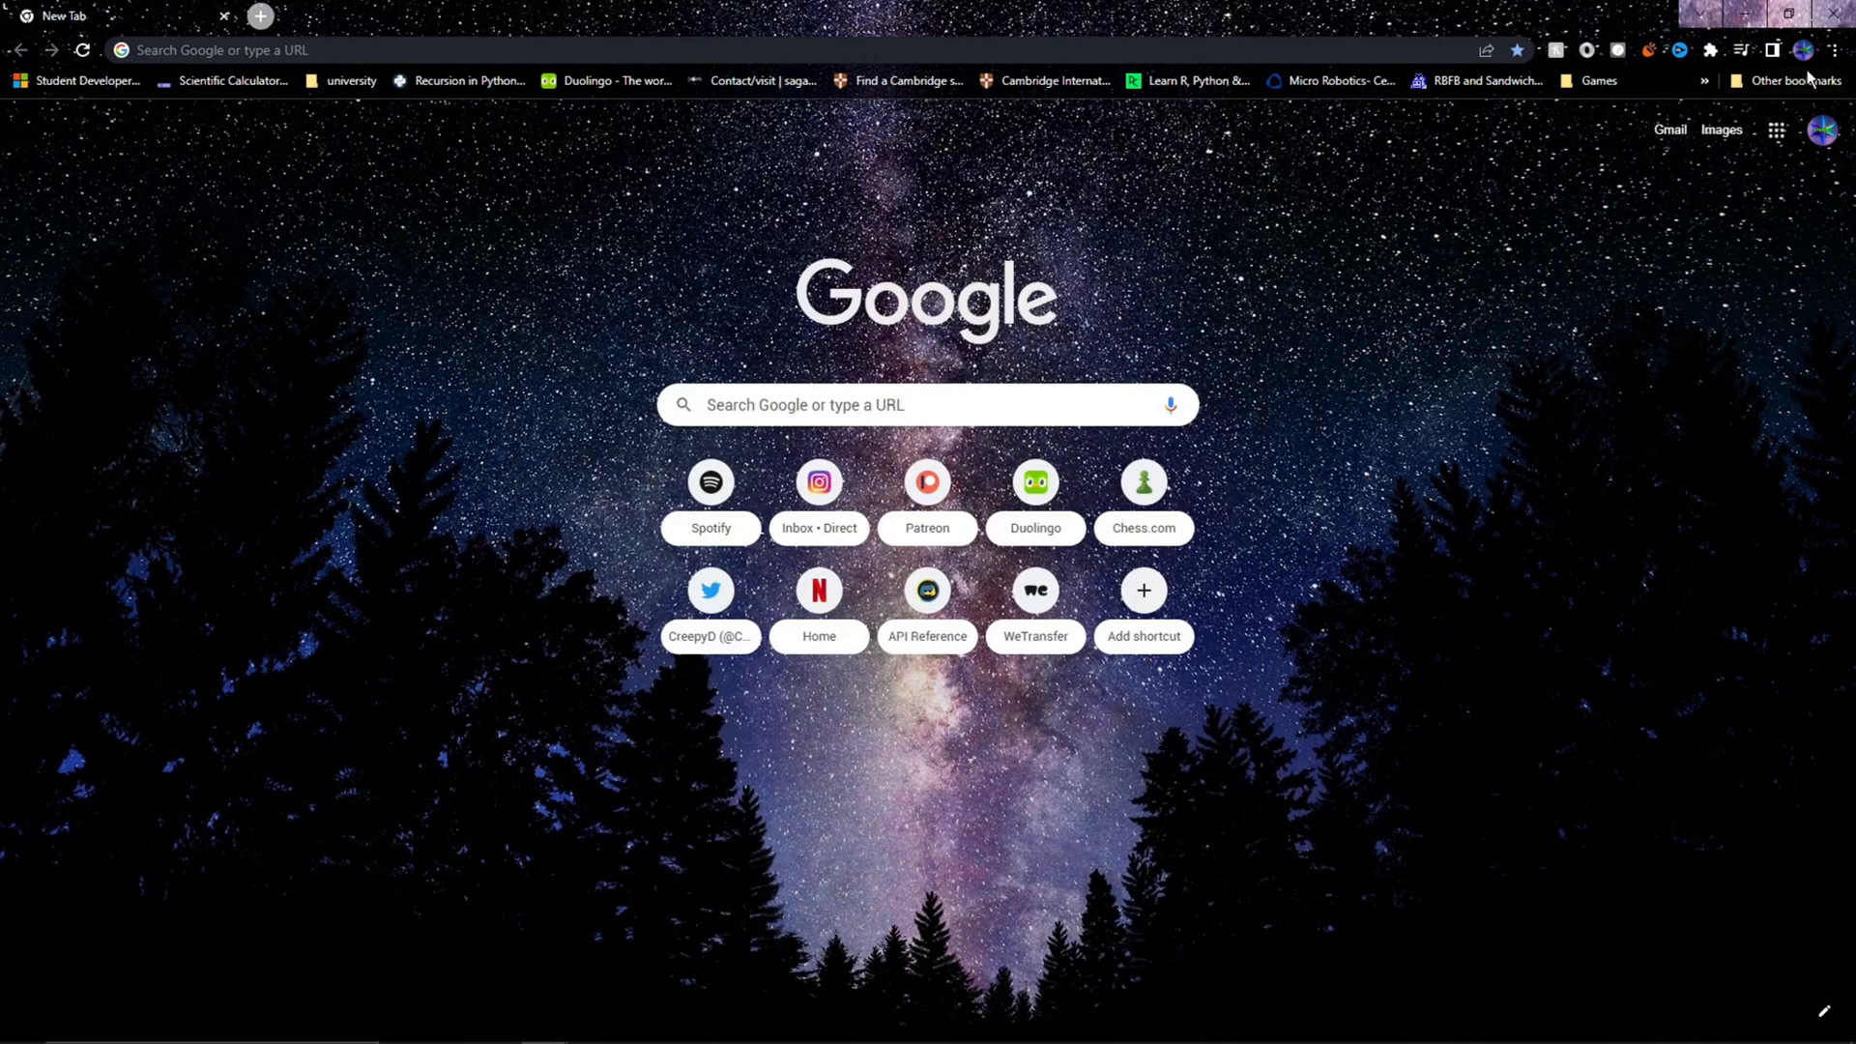
{"action": "left_click", "coordinate": [1836, 49]}
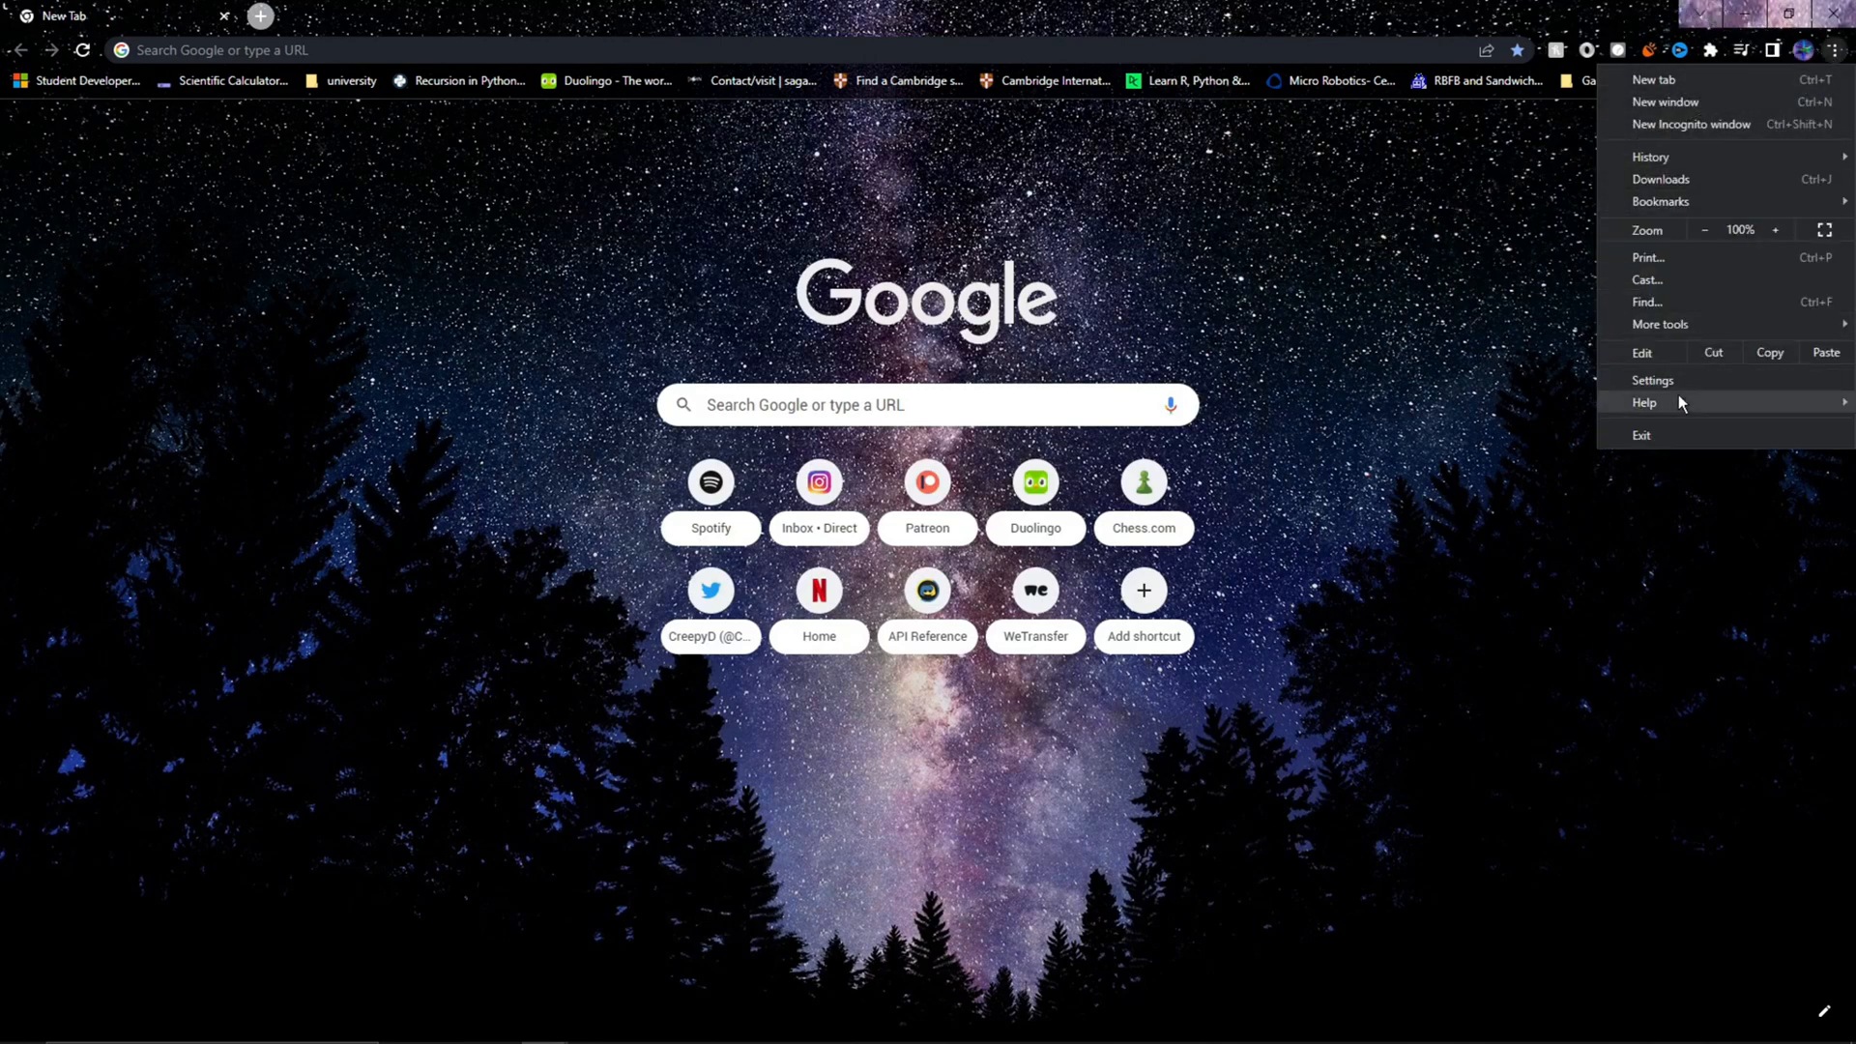
{"action": "left_click", "coordinate": [1644, 402]}
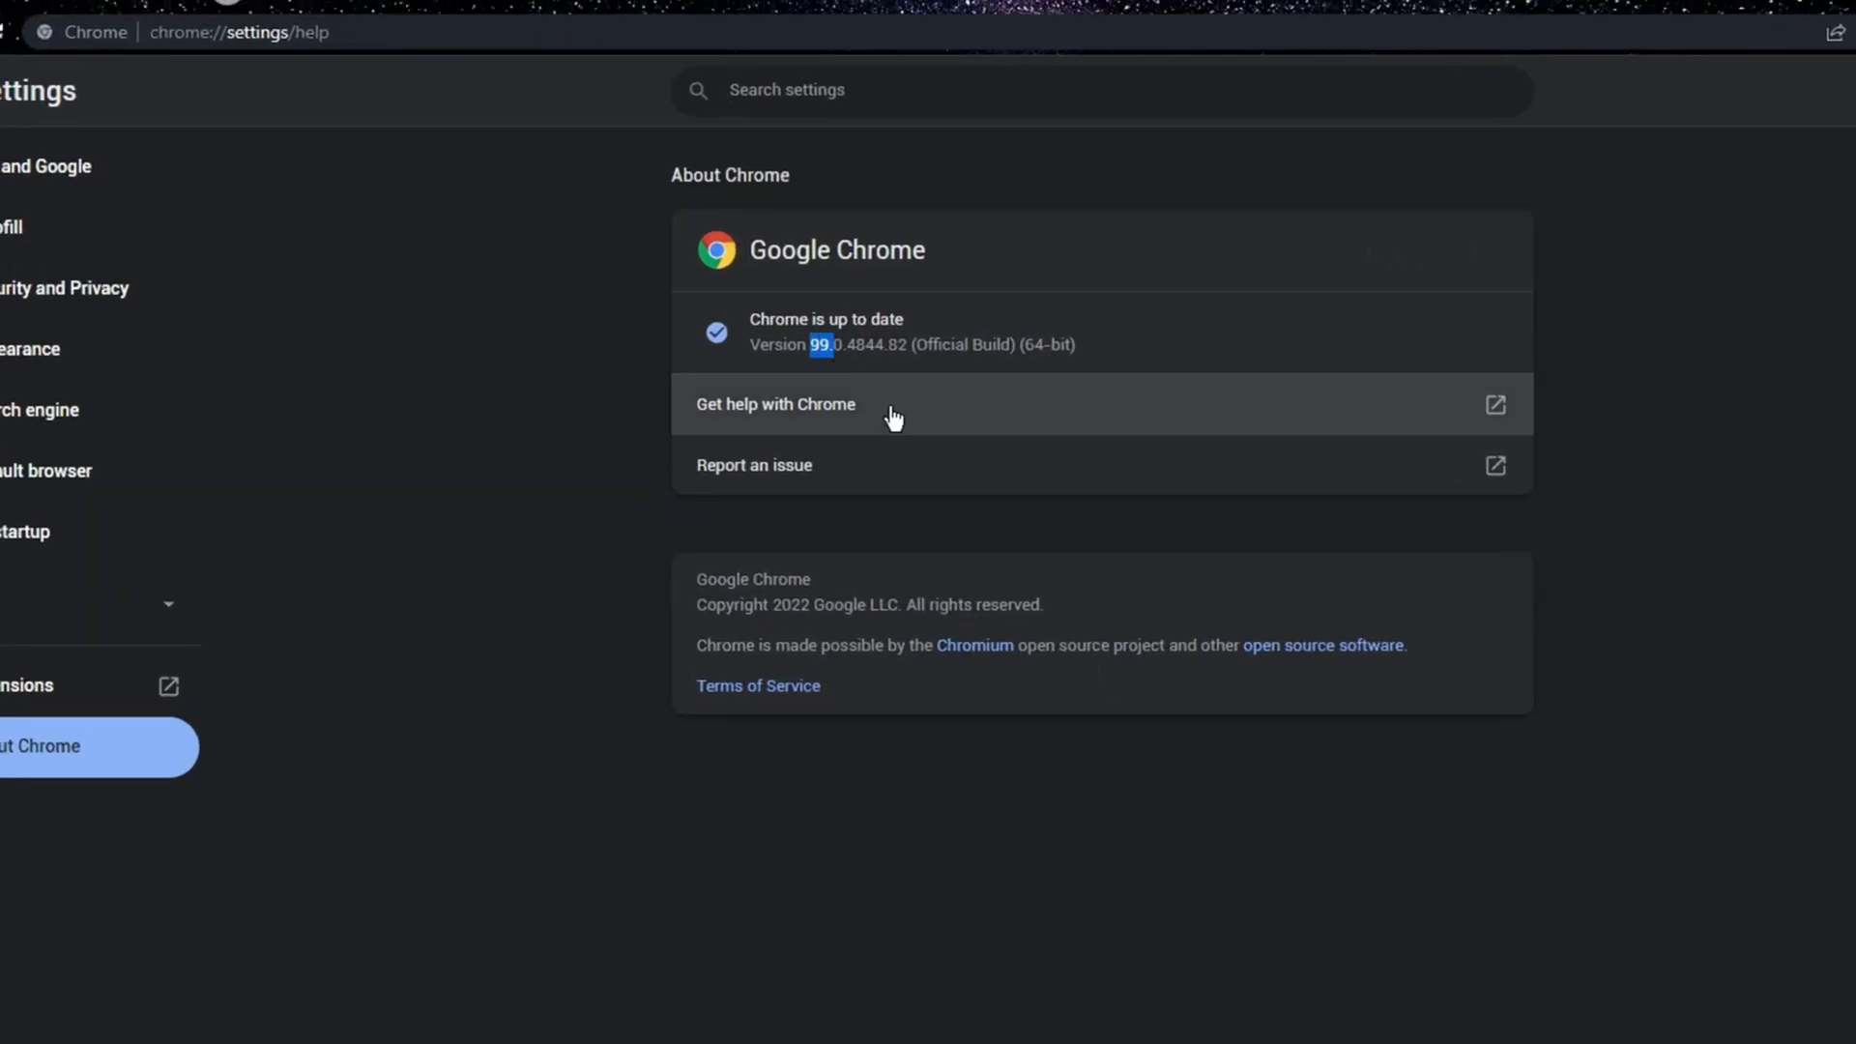
{"action": "left_click", "coordinate": [490, 16]}
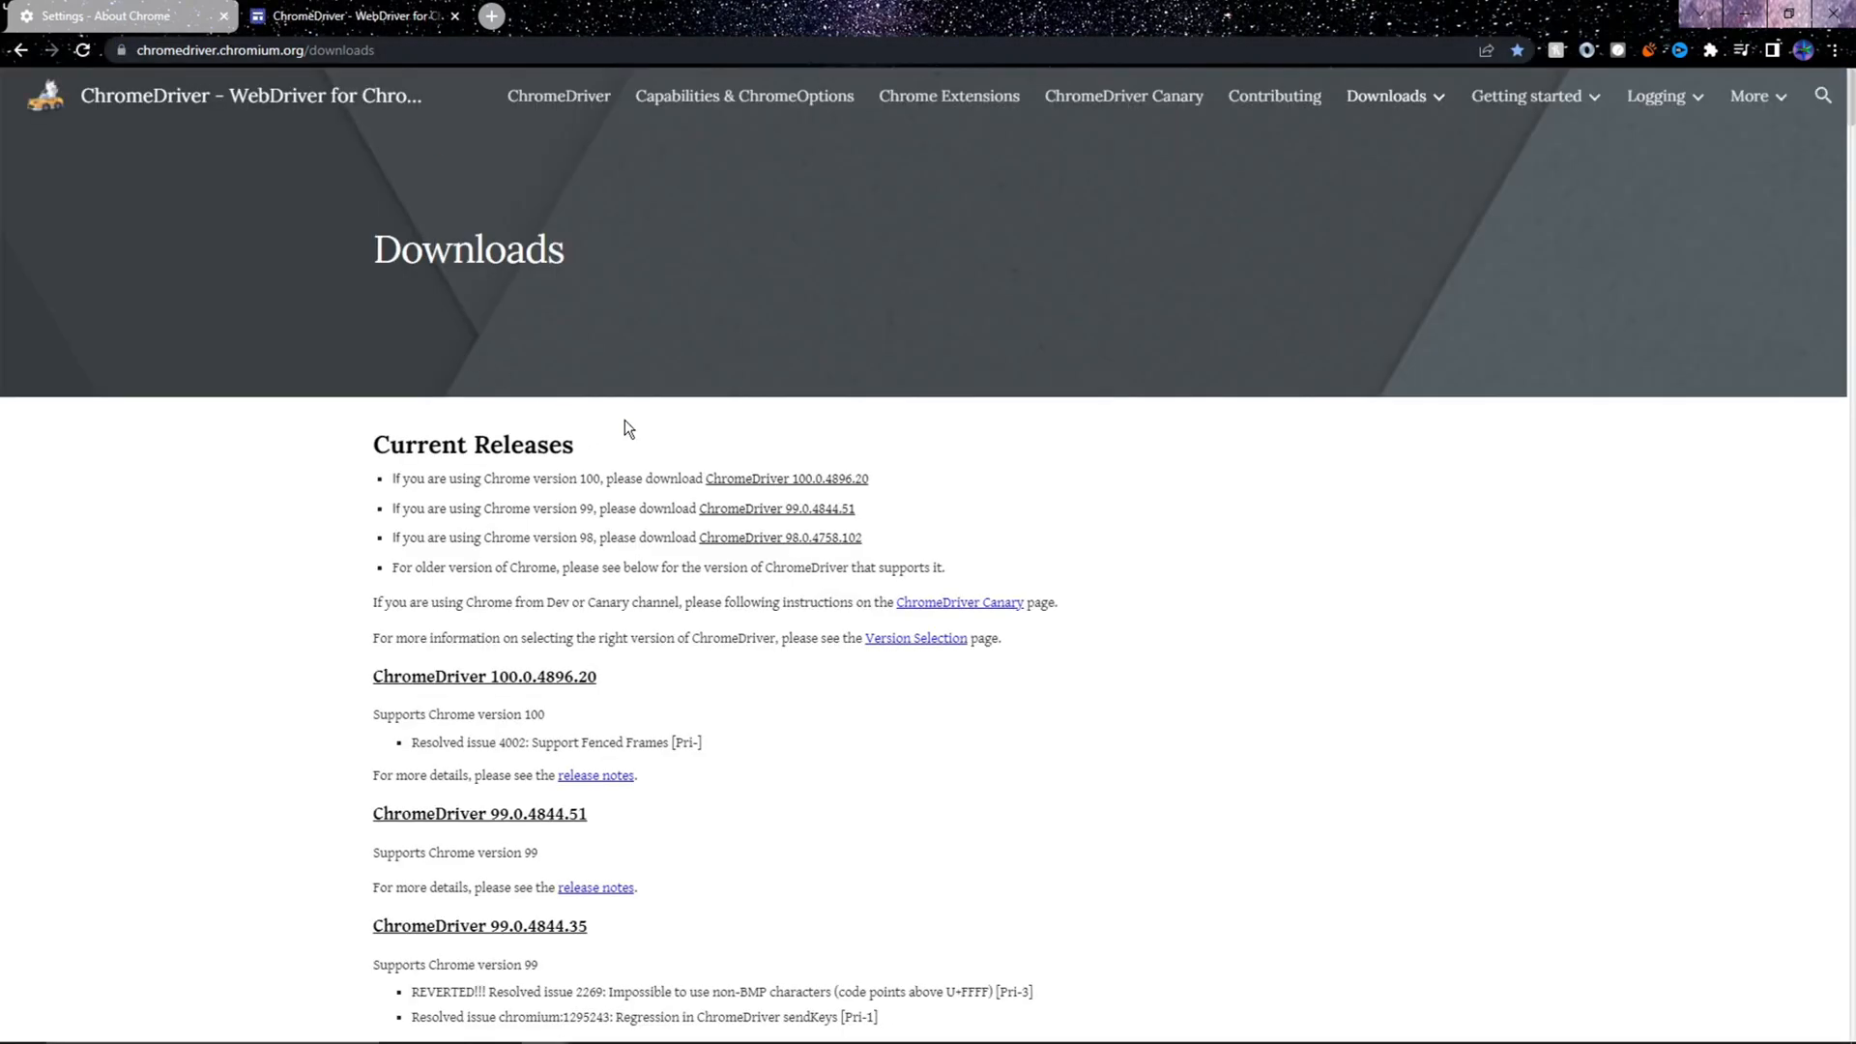
{"action": "mouse_move", "coordinate": [893, 517]}
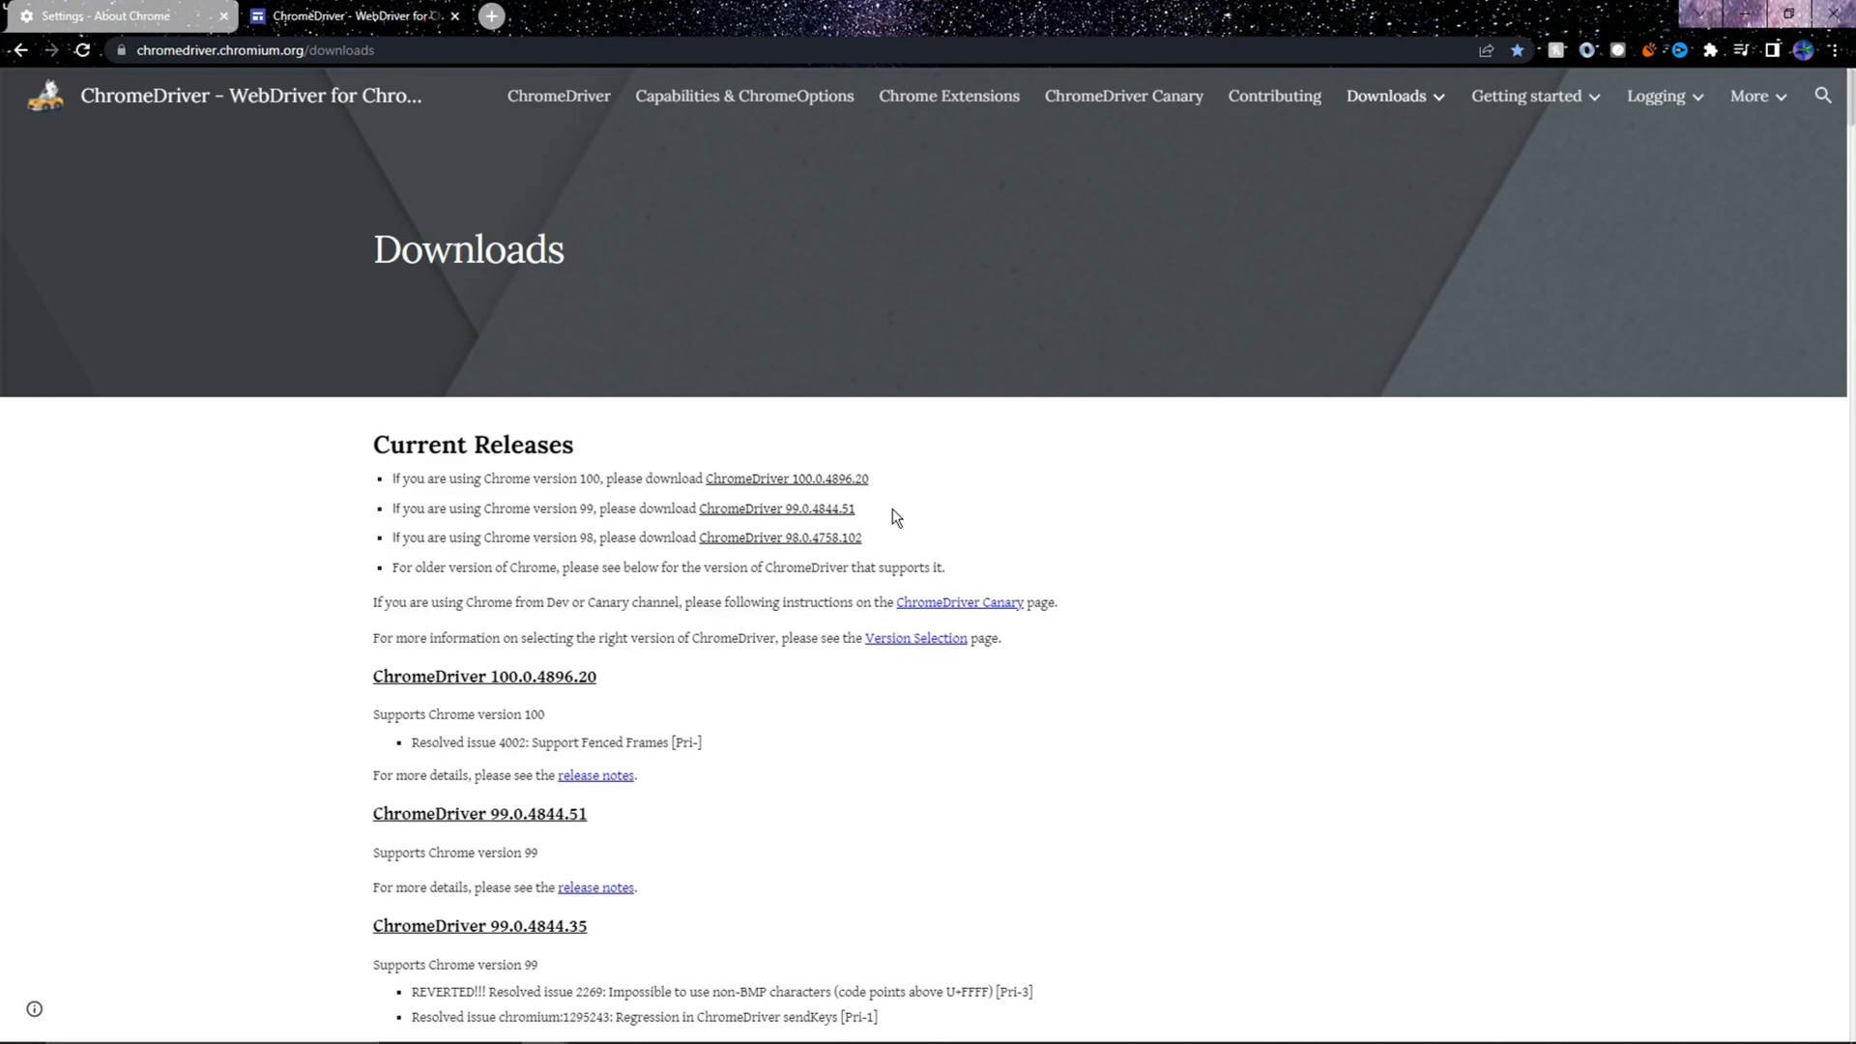
{"action": "mouse_move", "coordinate": [776, 510]}
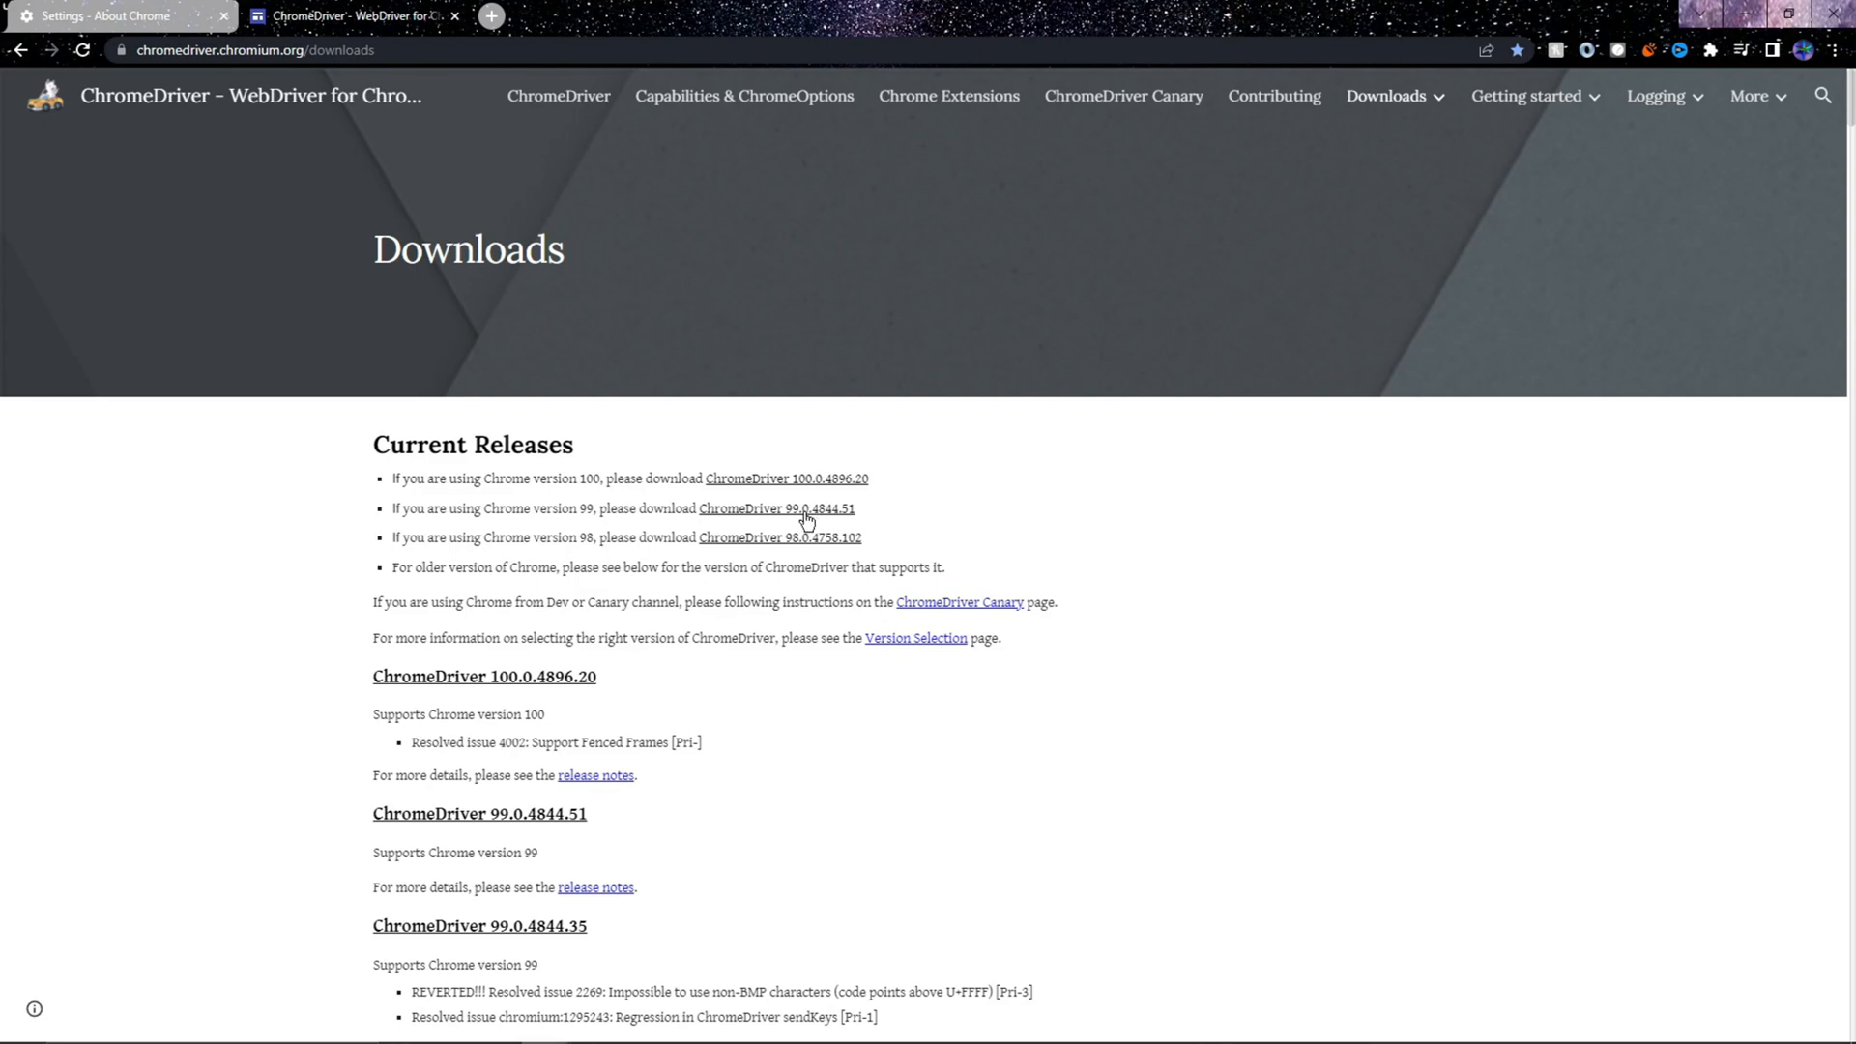
{"action": "mouse_move", "coordinate": [777, 508]}
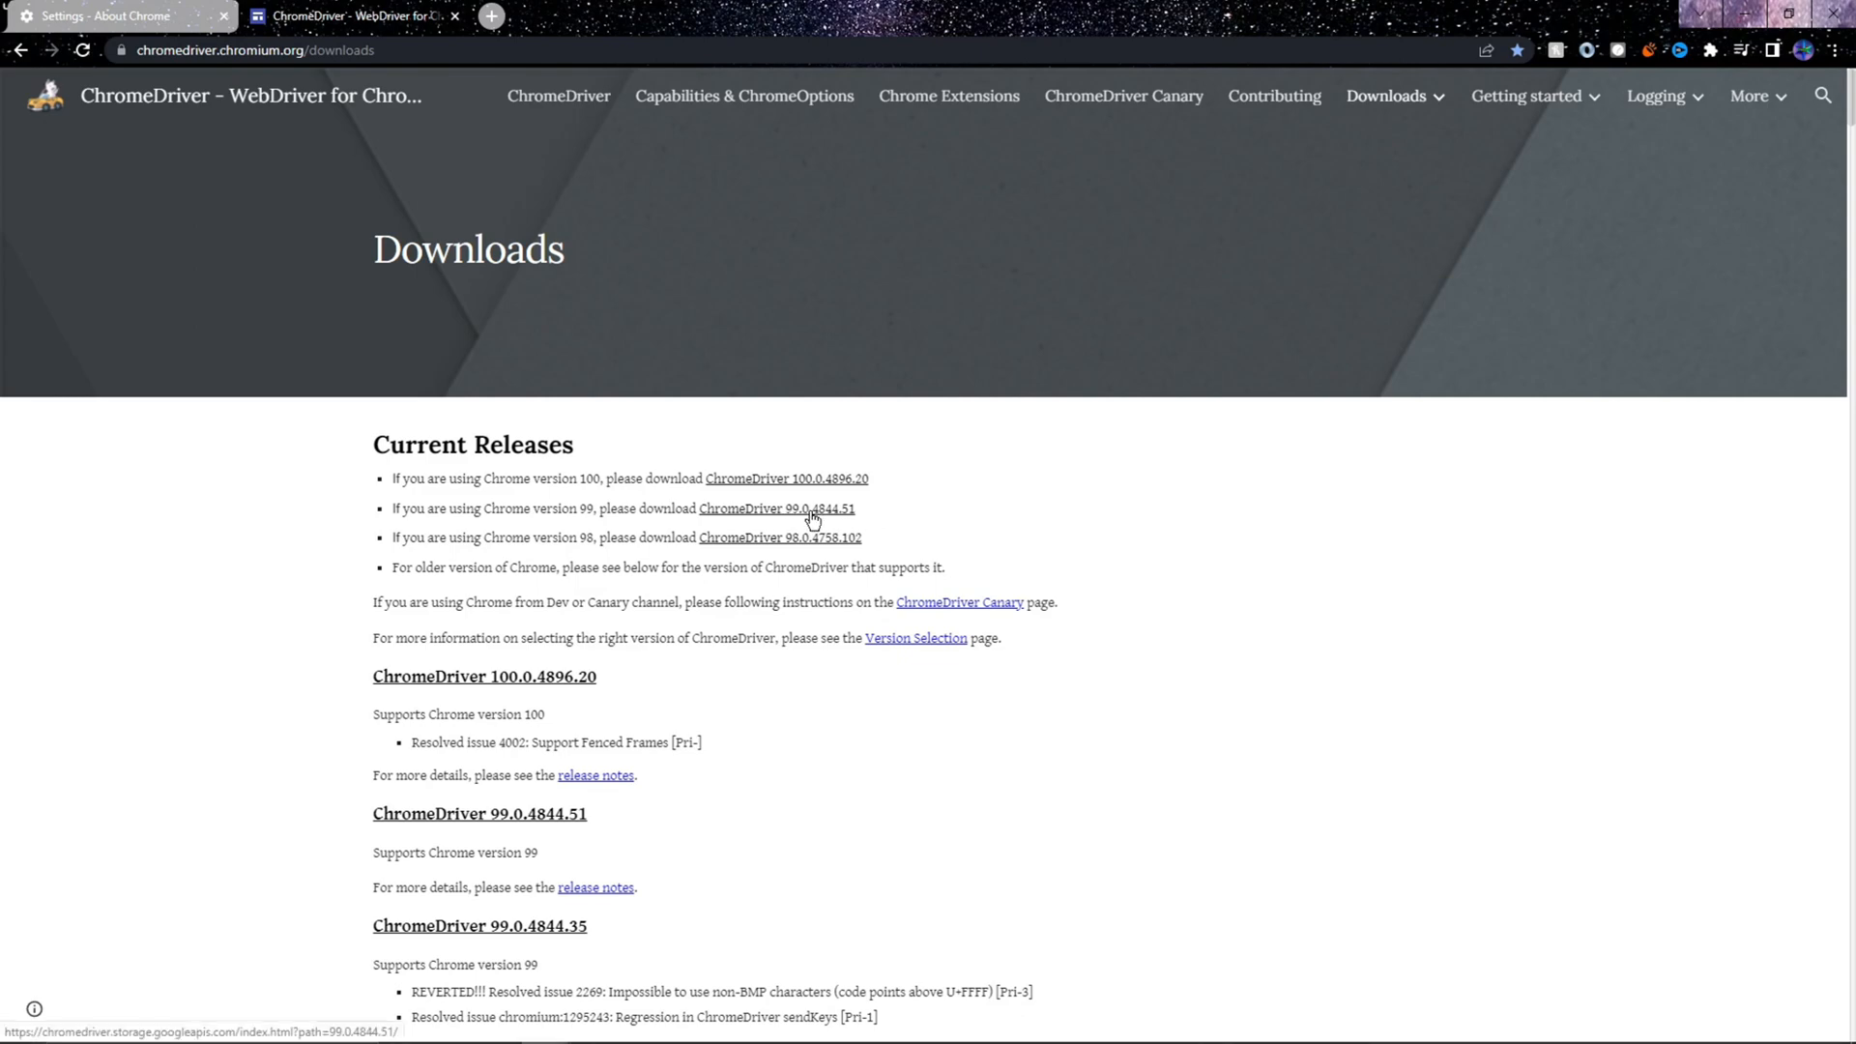
Download the ChromeDriver 99.0.4844.51 release
{"action": "left_click", "coordinate": [775, 508]}
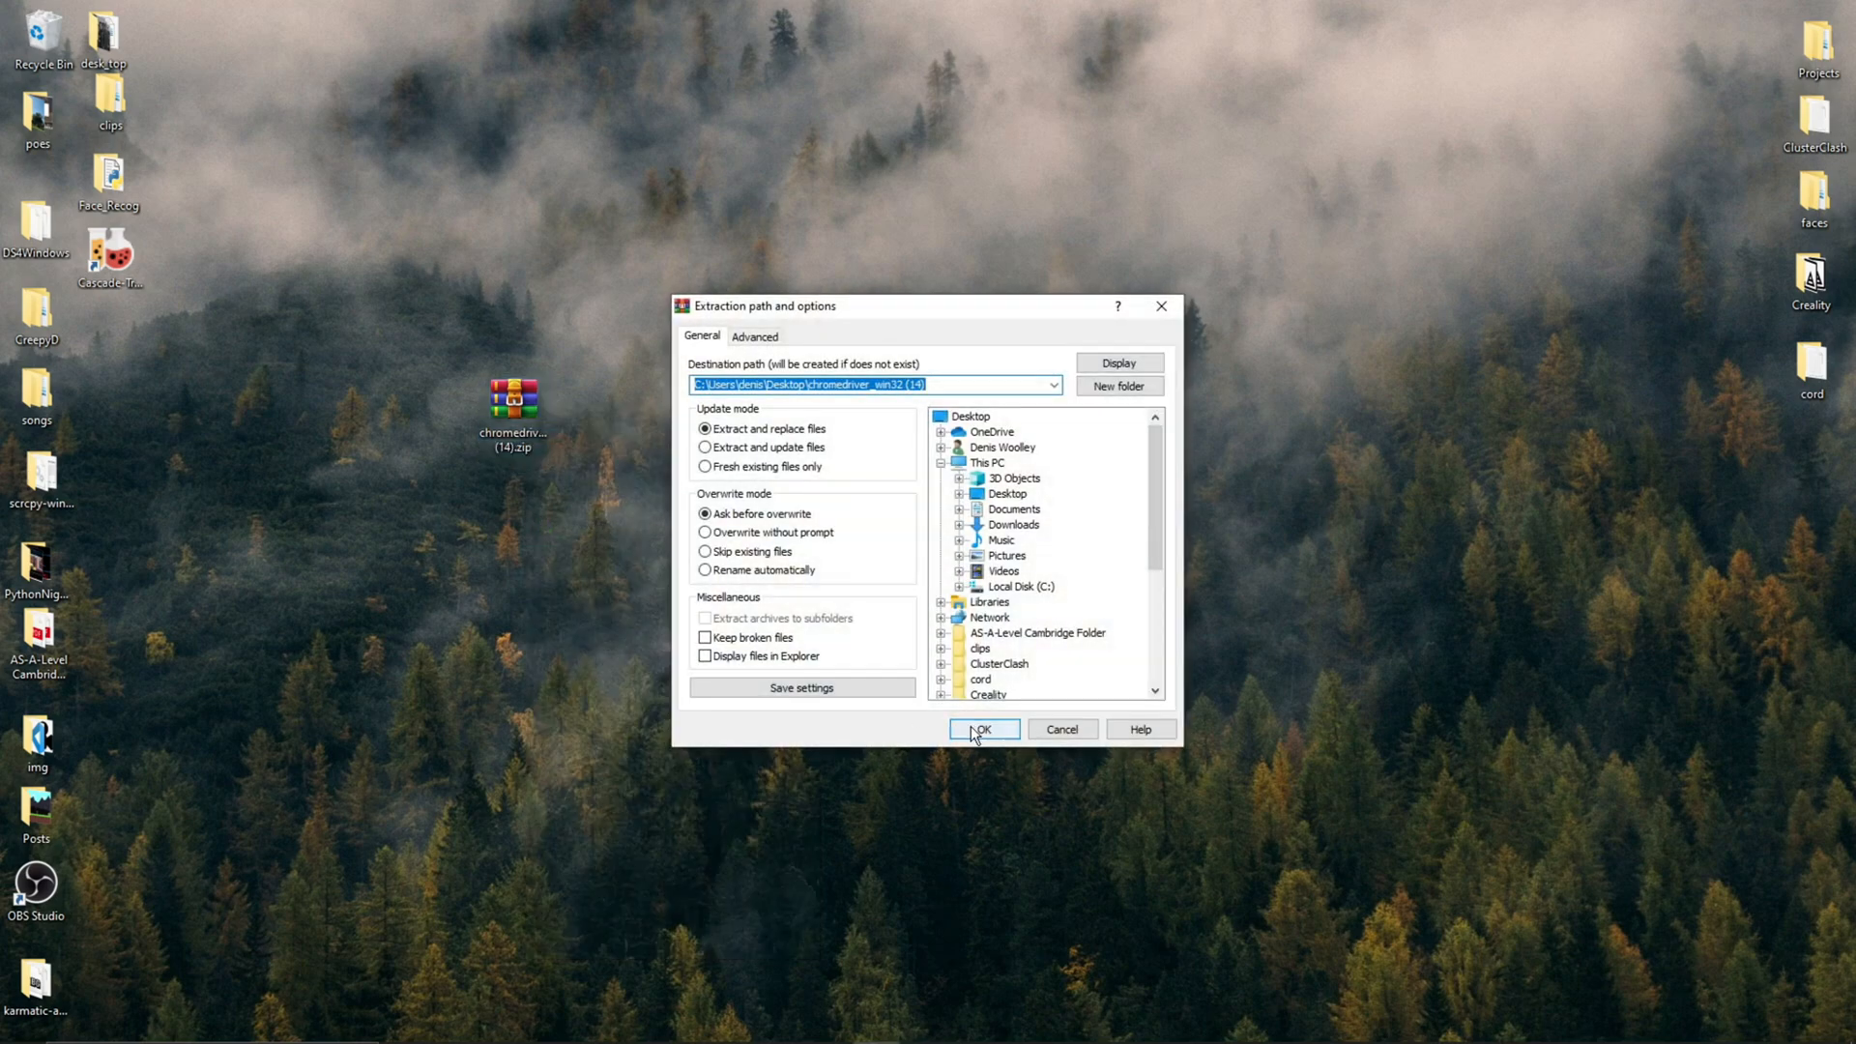
Extract the ChromeDriver zip, move chromedriver.exe to C:, and add a desktop folder
{"action": "left_click", "coordinate": [982, 728]}
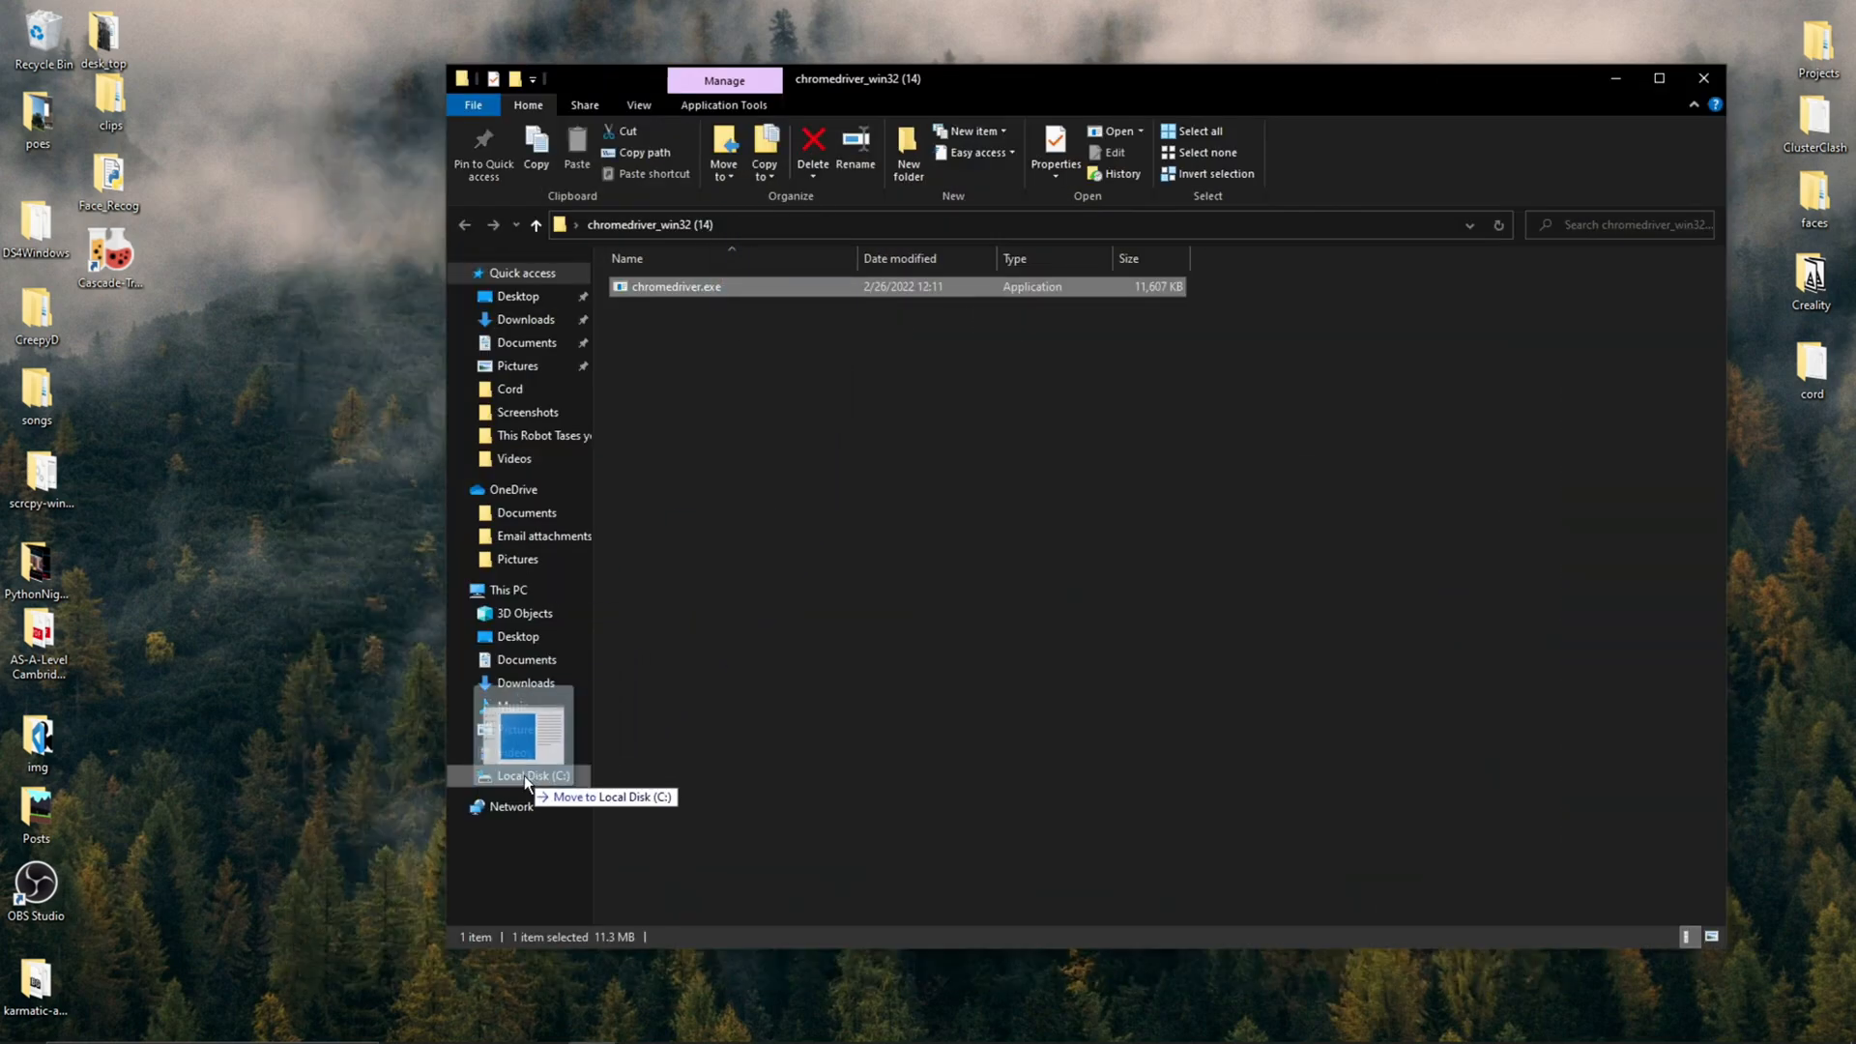
{"action": "left_click", "coordinate": [532, 776]}
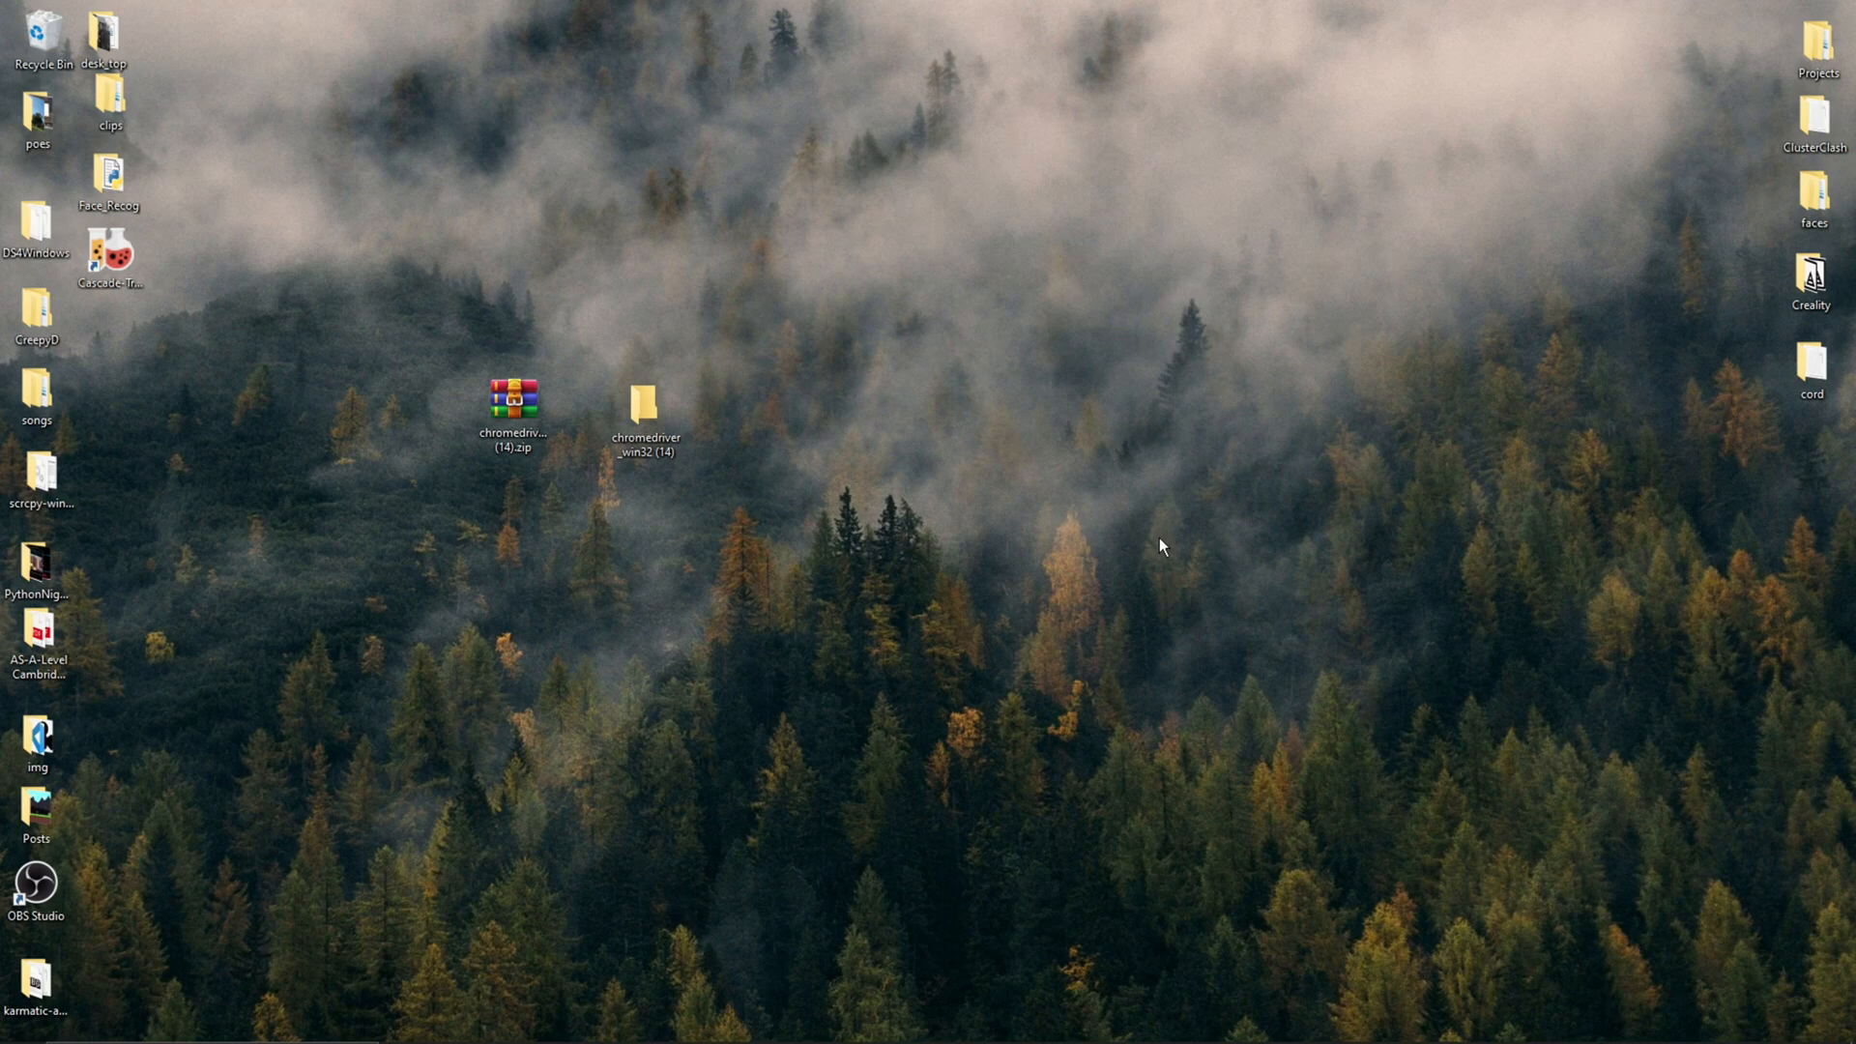
{"action": "right_click", "coordinate": [1160, 545]}
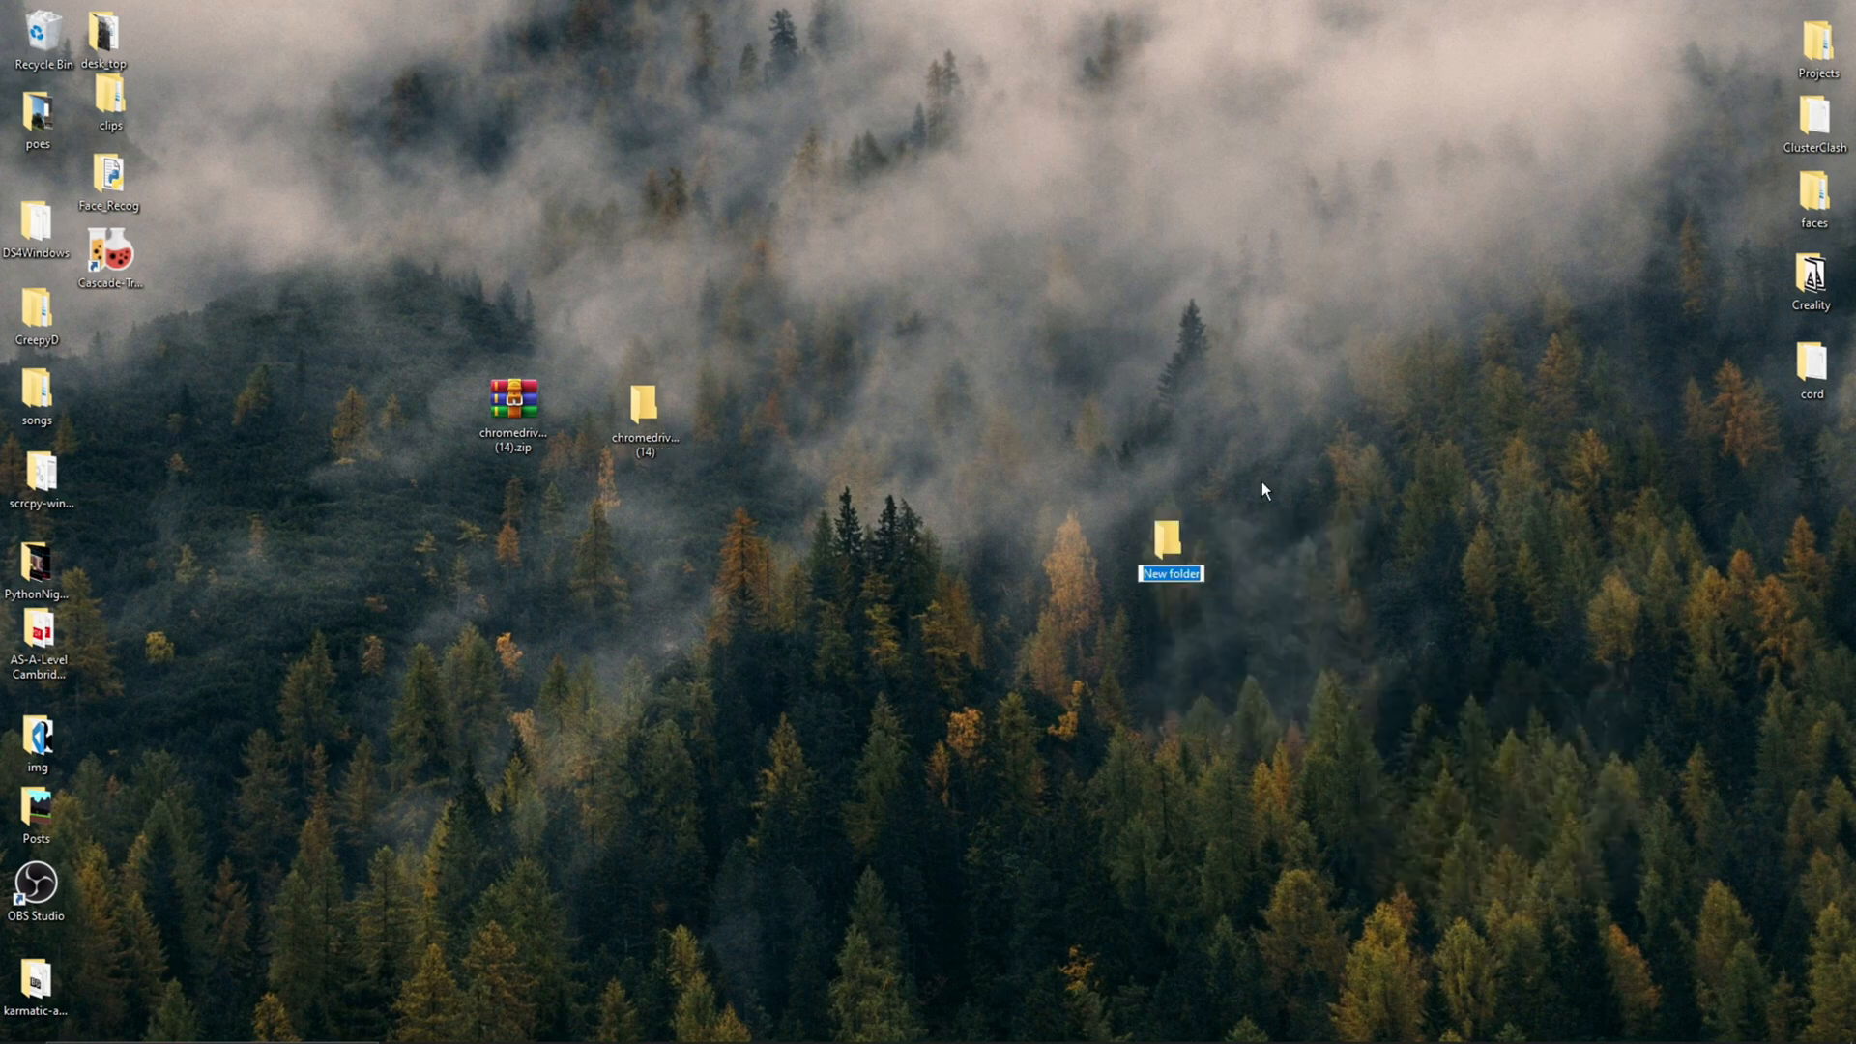
{"action": "type", "text": "visual"}
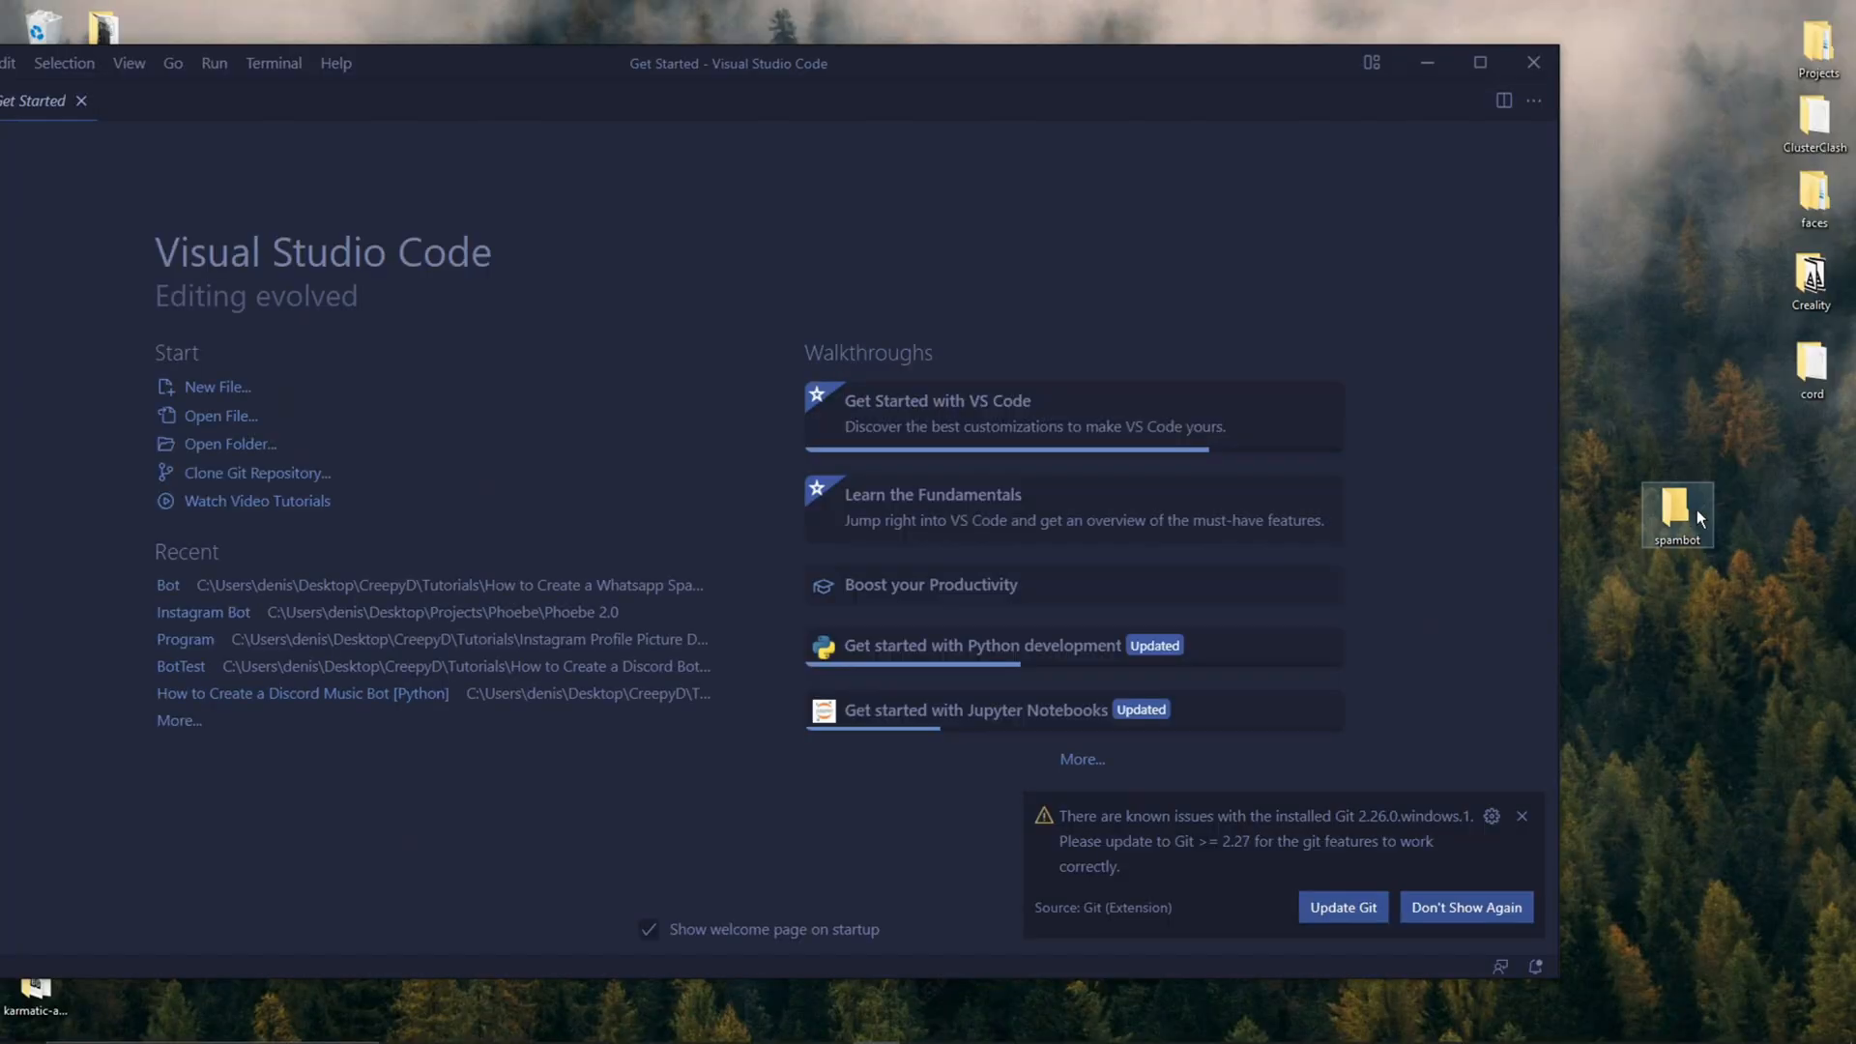
Open the spambot folder in VS Code as trusted and create spambot.py
{"action": "double_click", "coordinate": [1677, 510]}
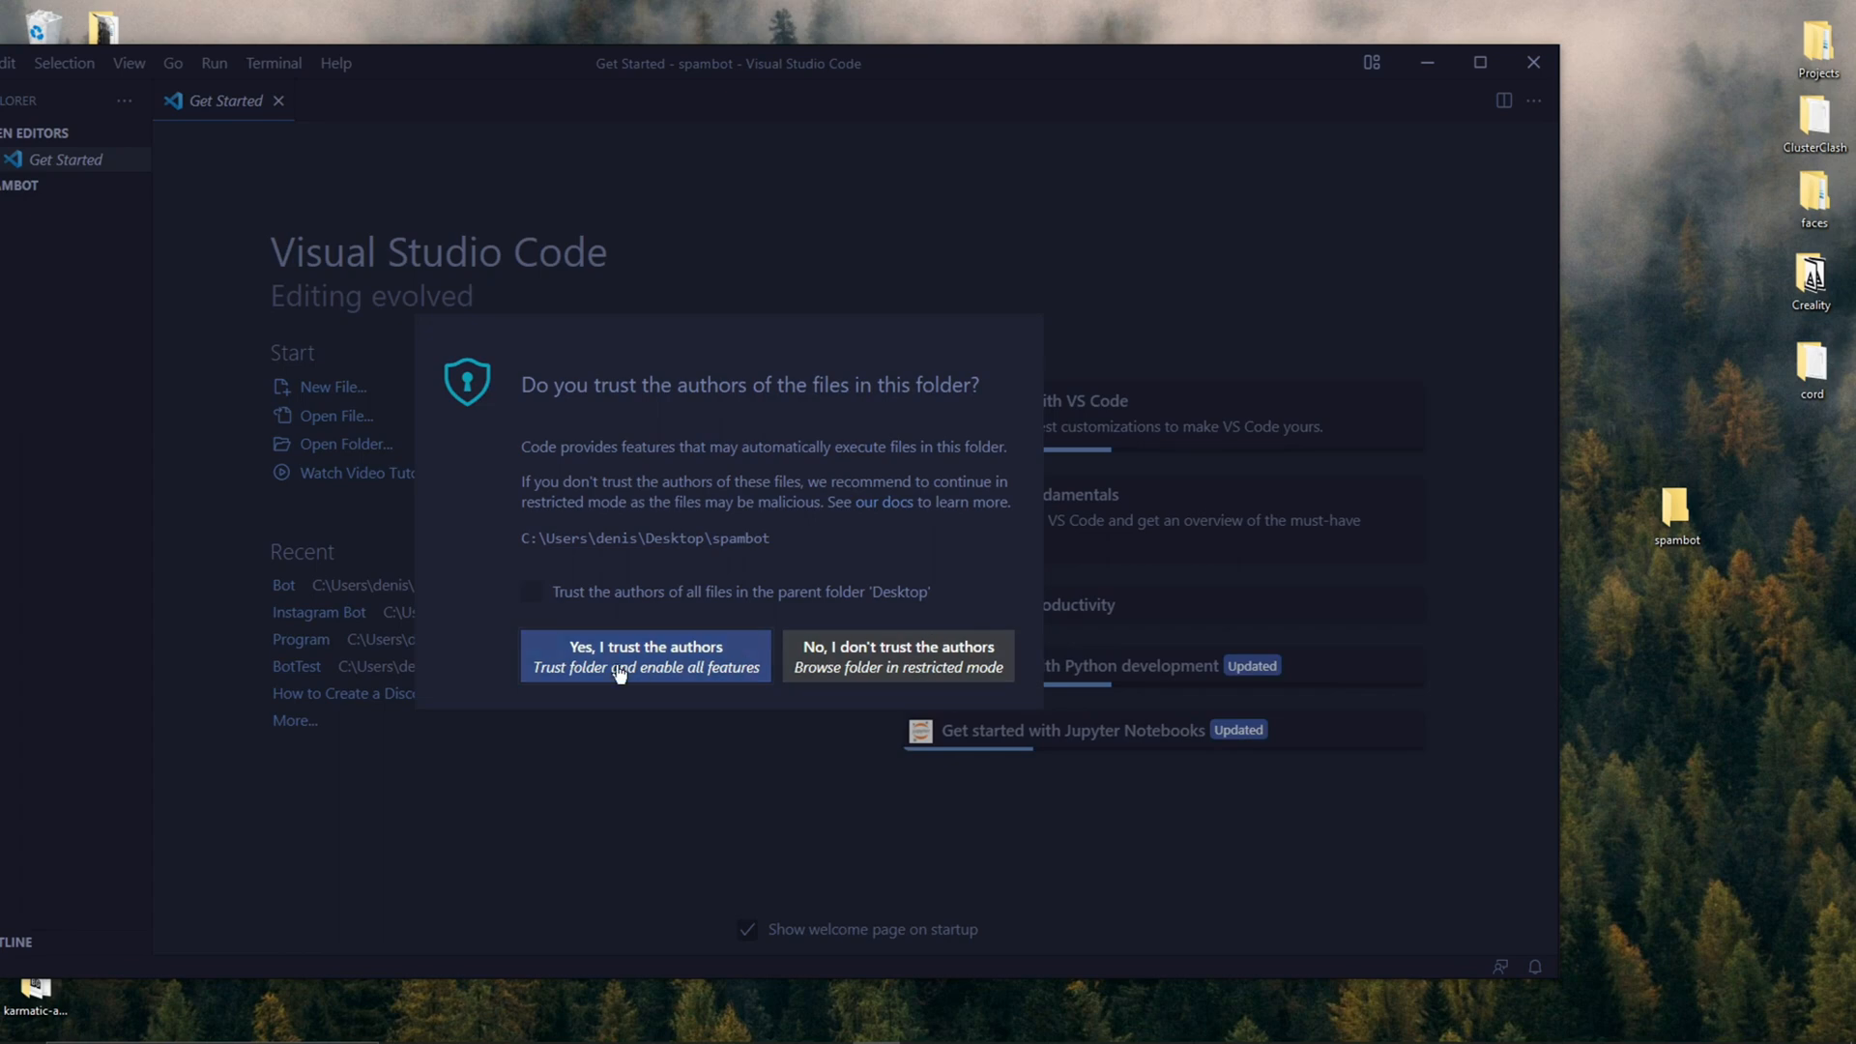
{"action": "left_click", "coordinate": [644, 648]}
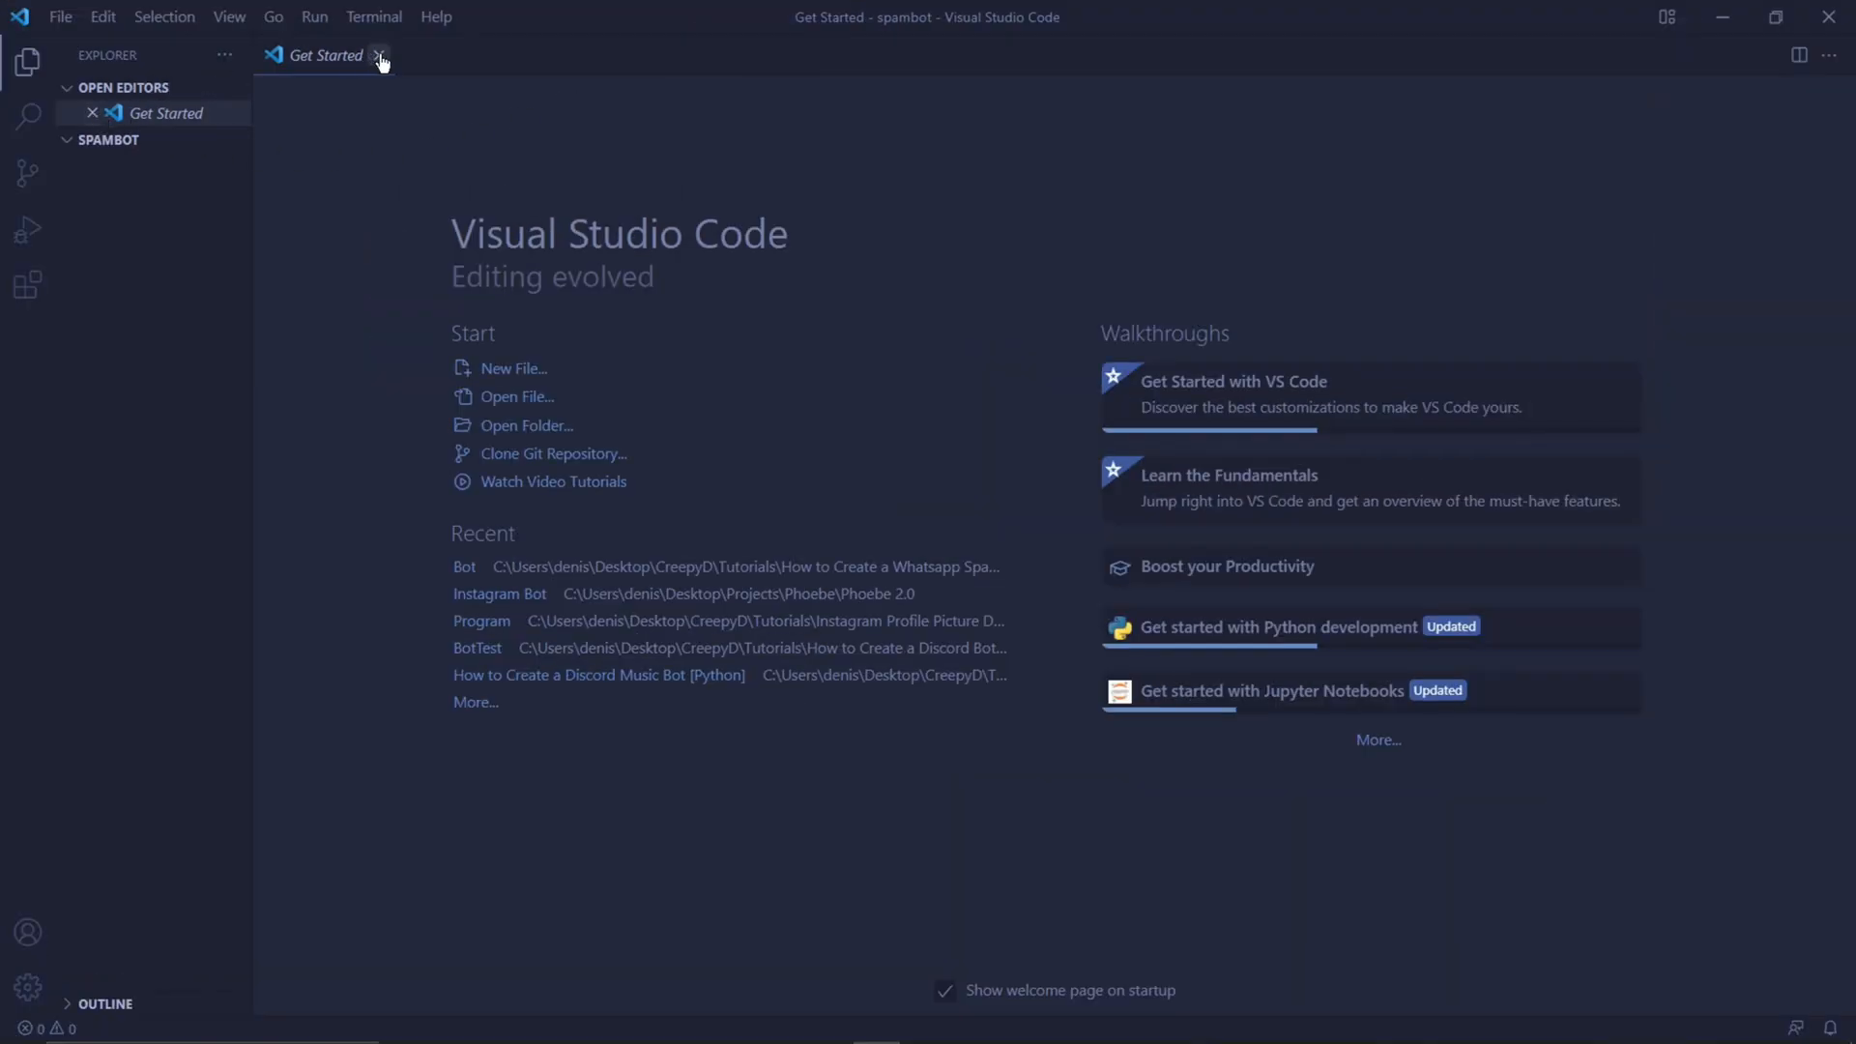
{"action": "left_click", "coordinate": [378, 54]}
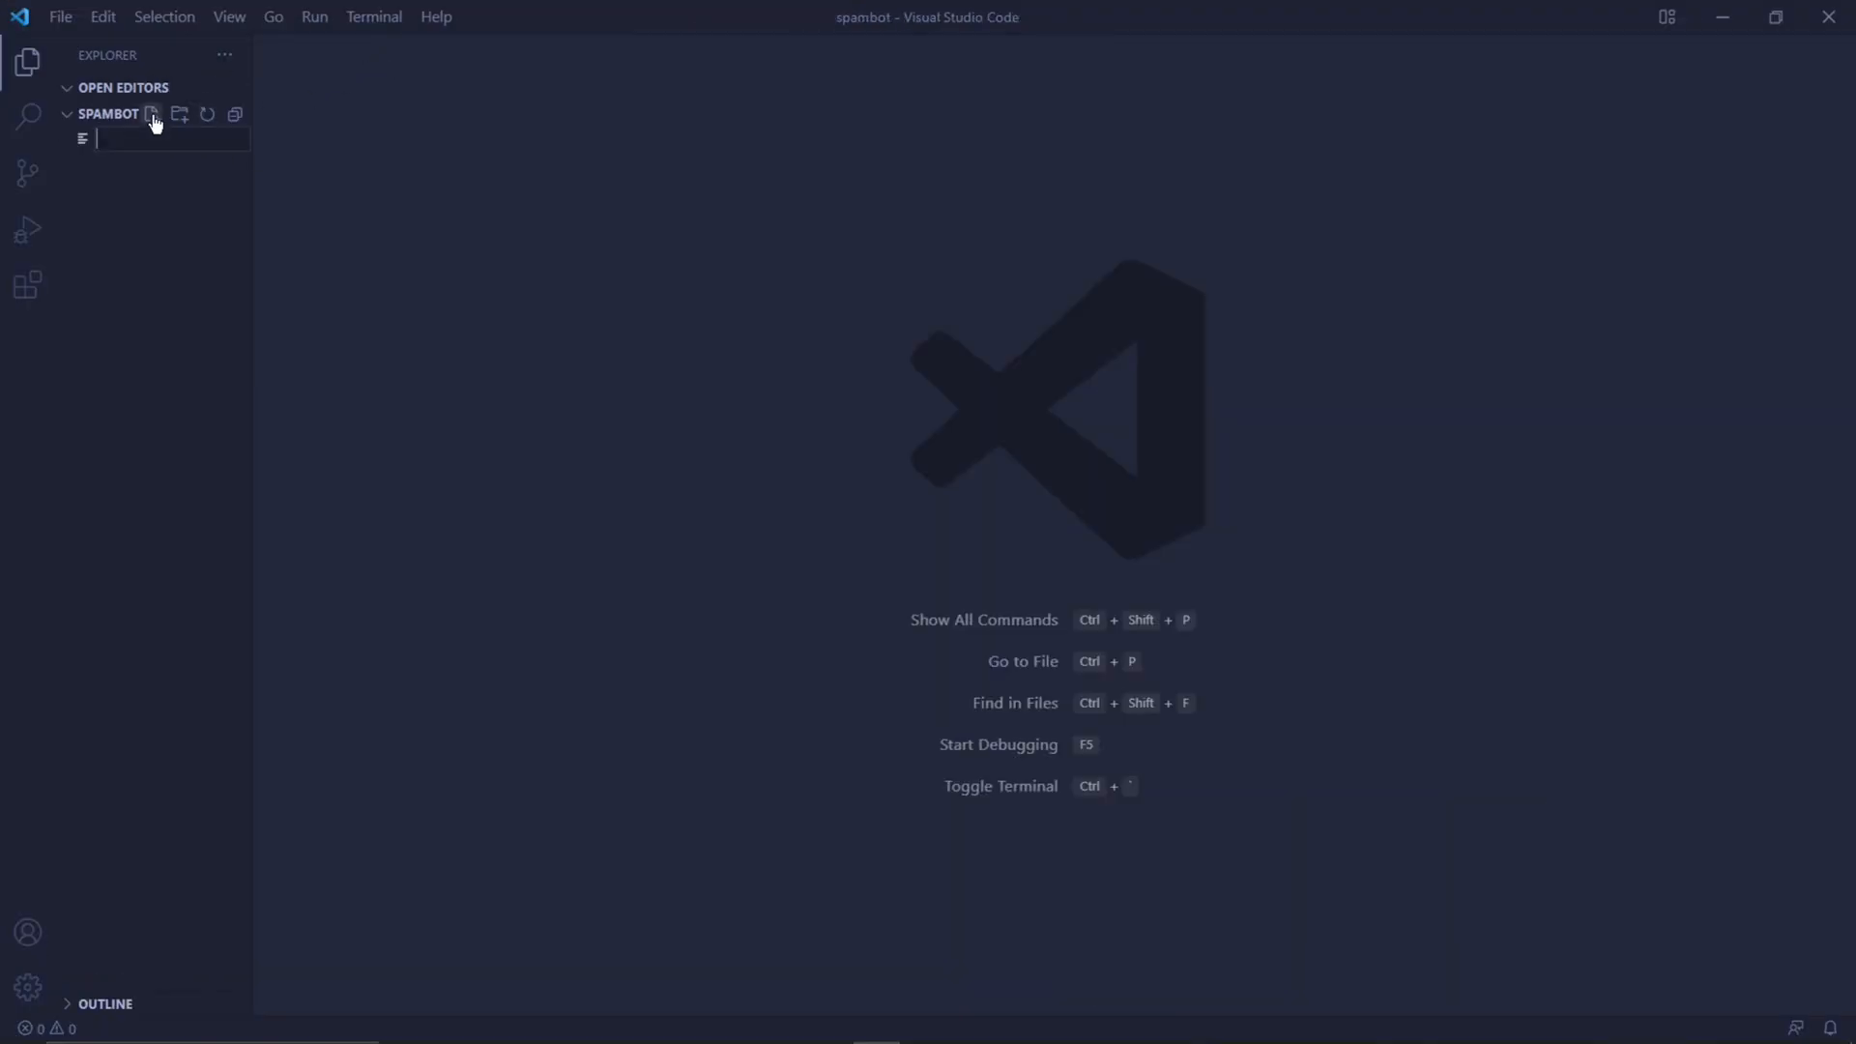
{"action": "type", "text": "spambot.py"}
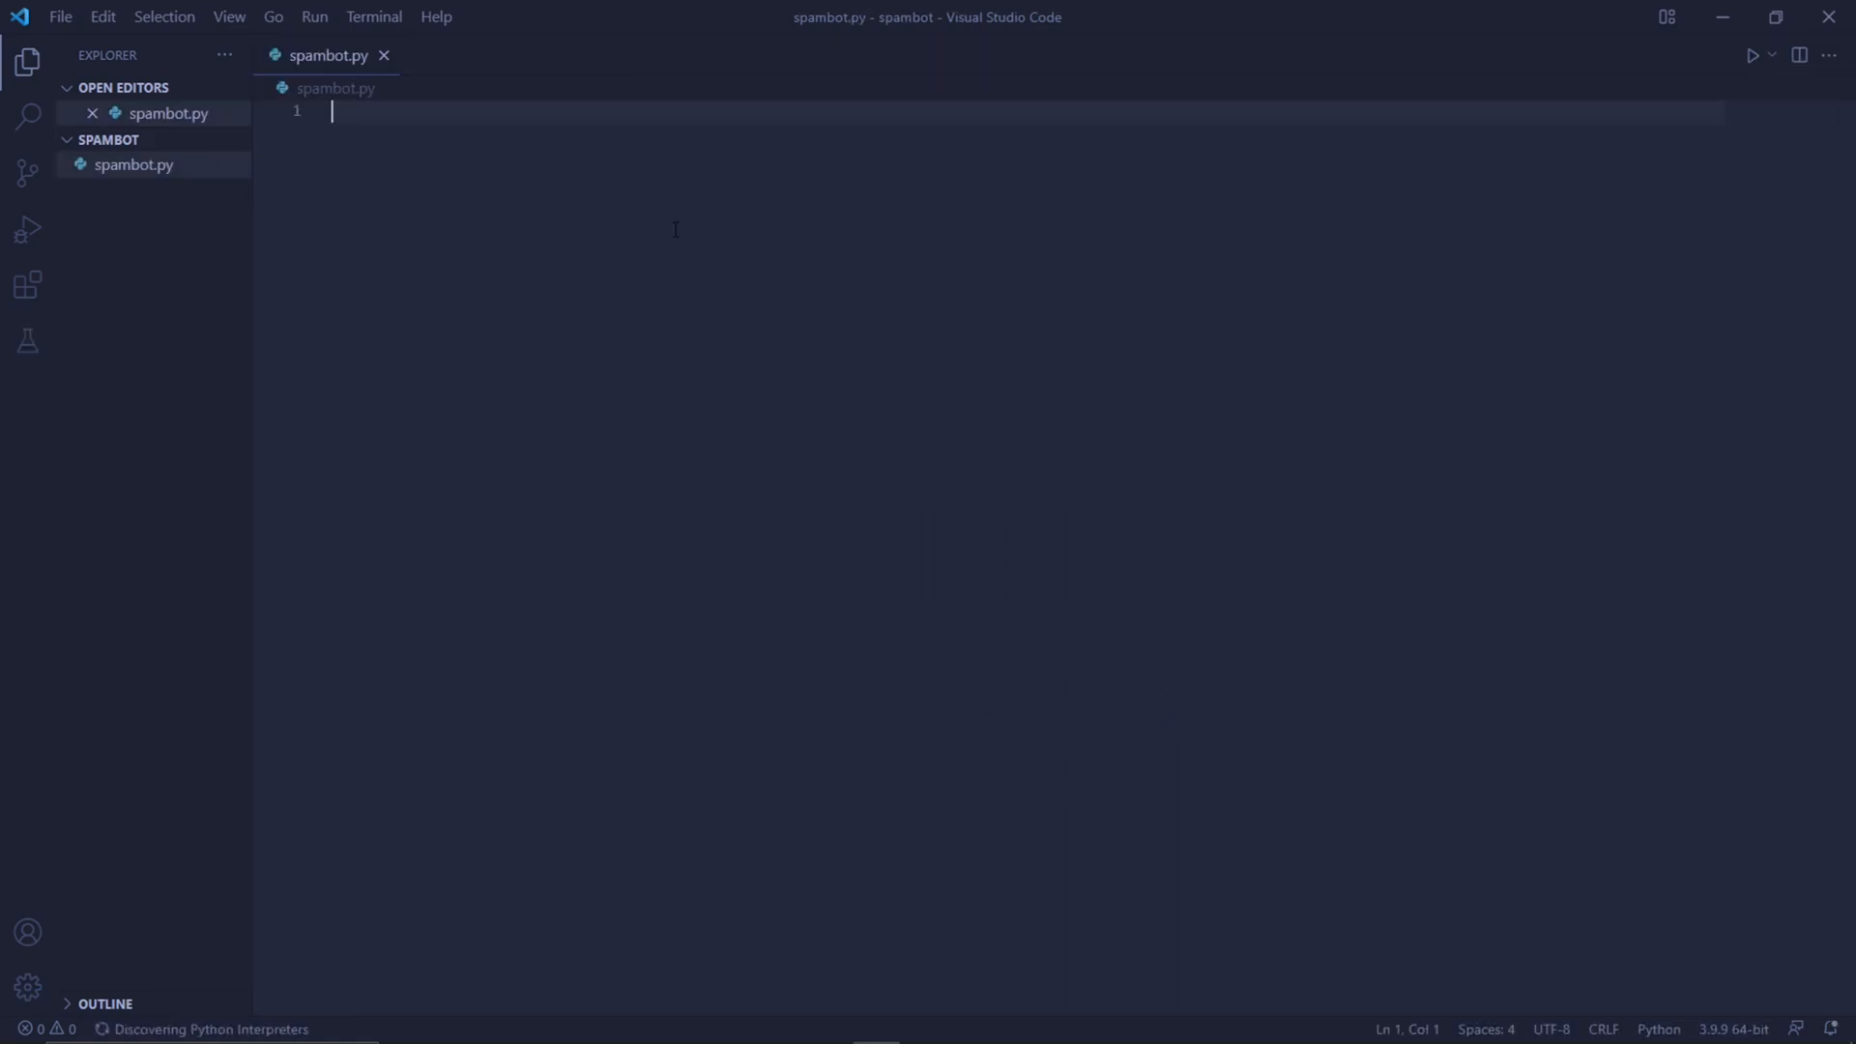
{"action": "left_click", "coordinate": [27, 62]}
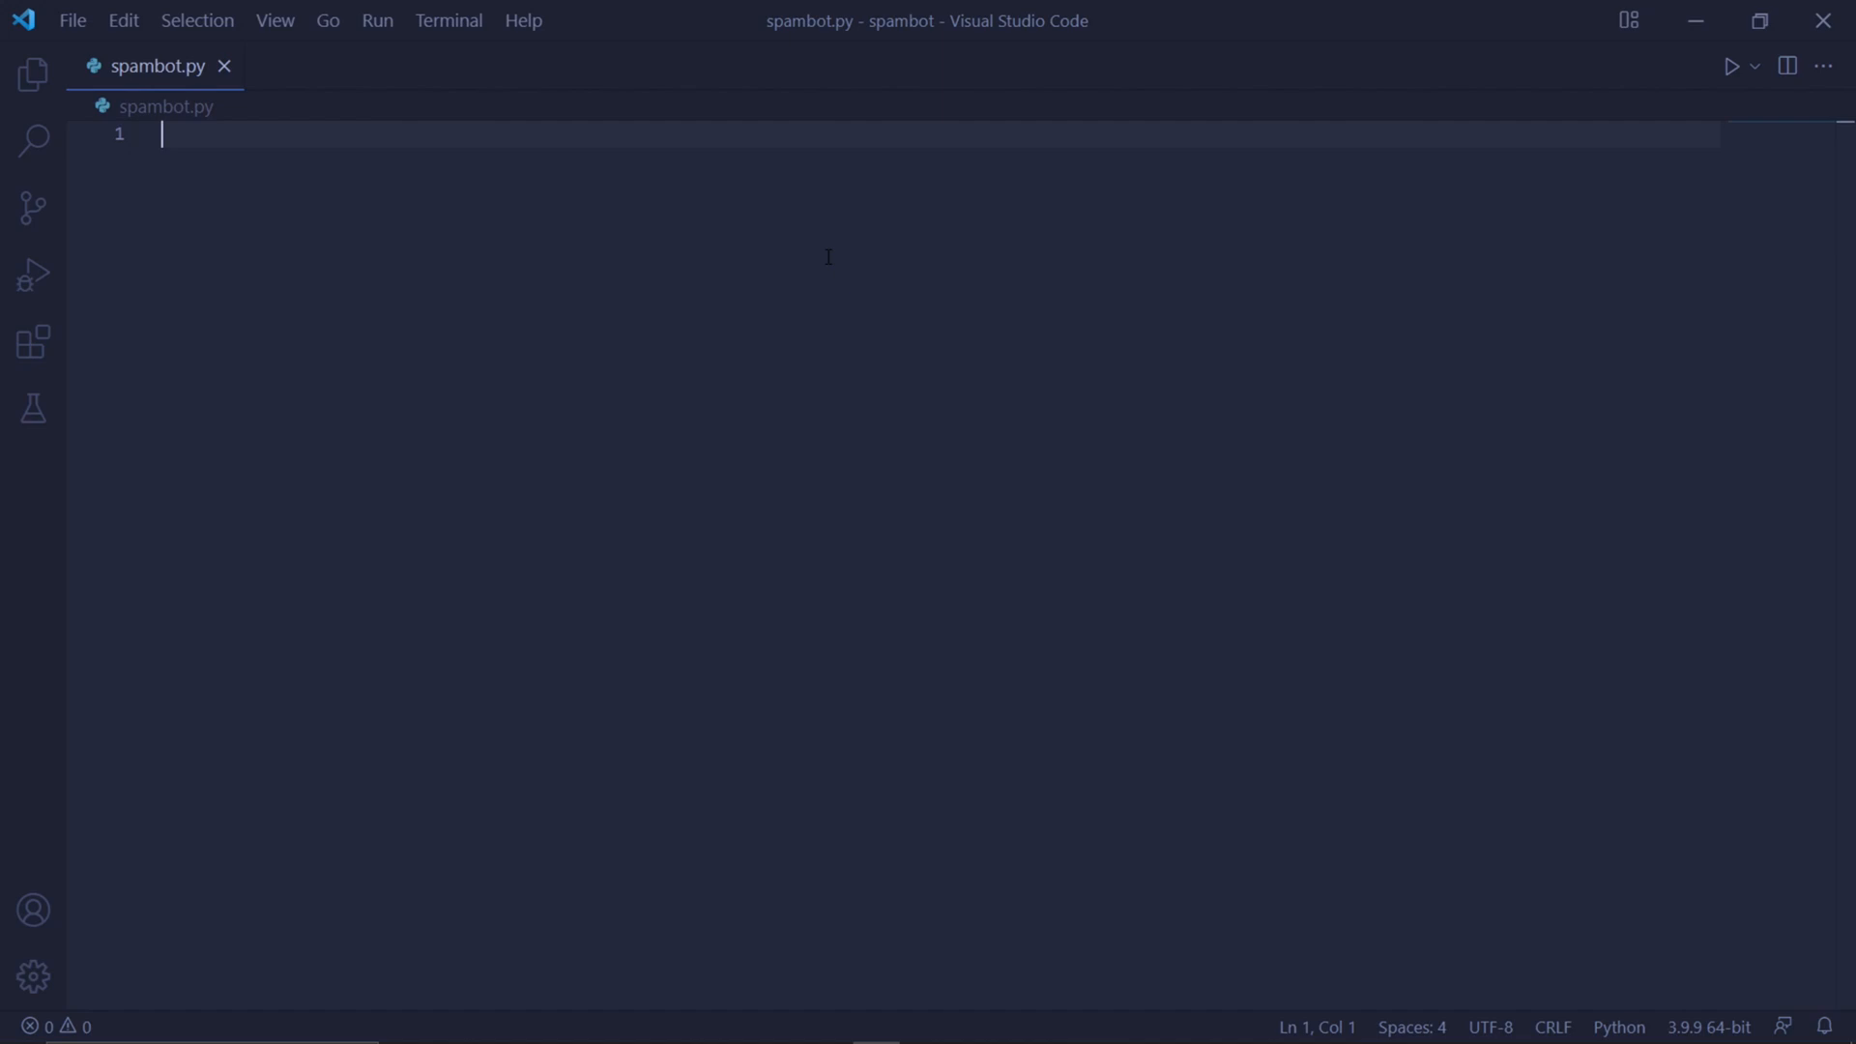
{"action": "left_click", "coordinate": [18, 1024]}
{"action": "type", "text": "pip insta"}
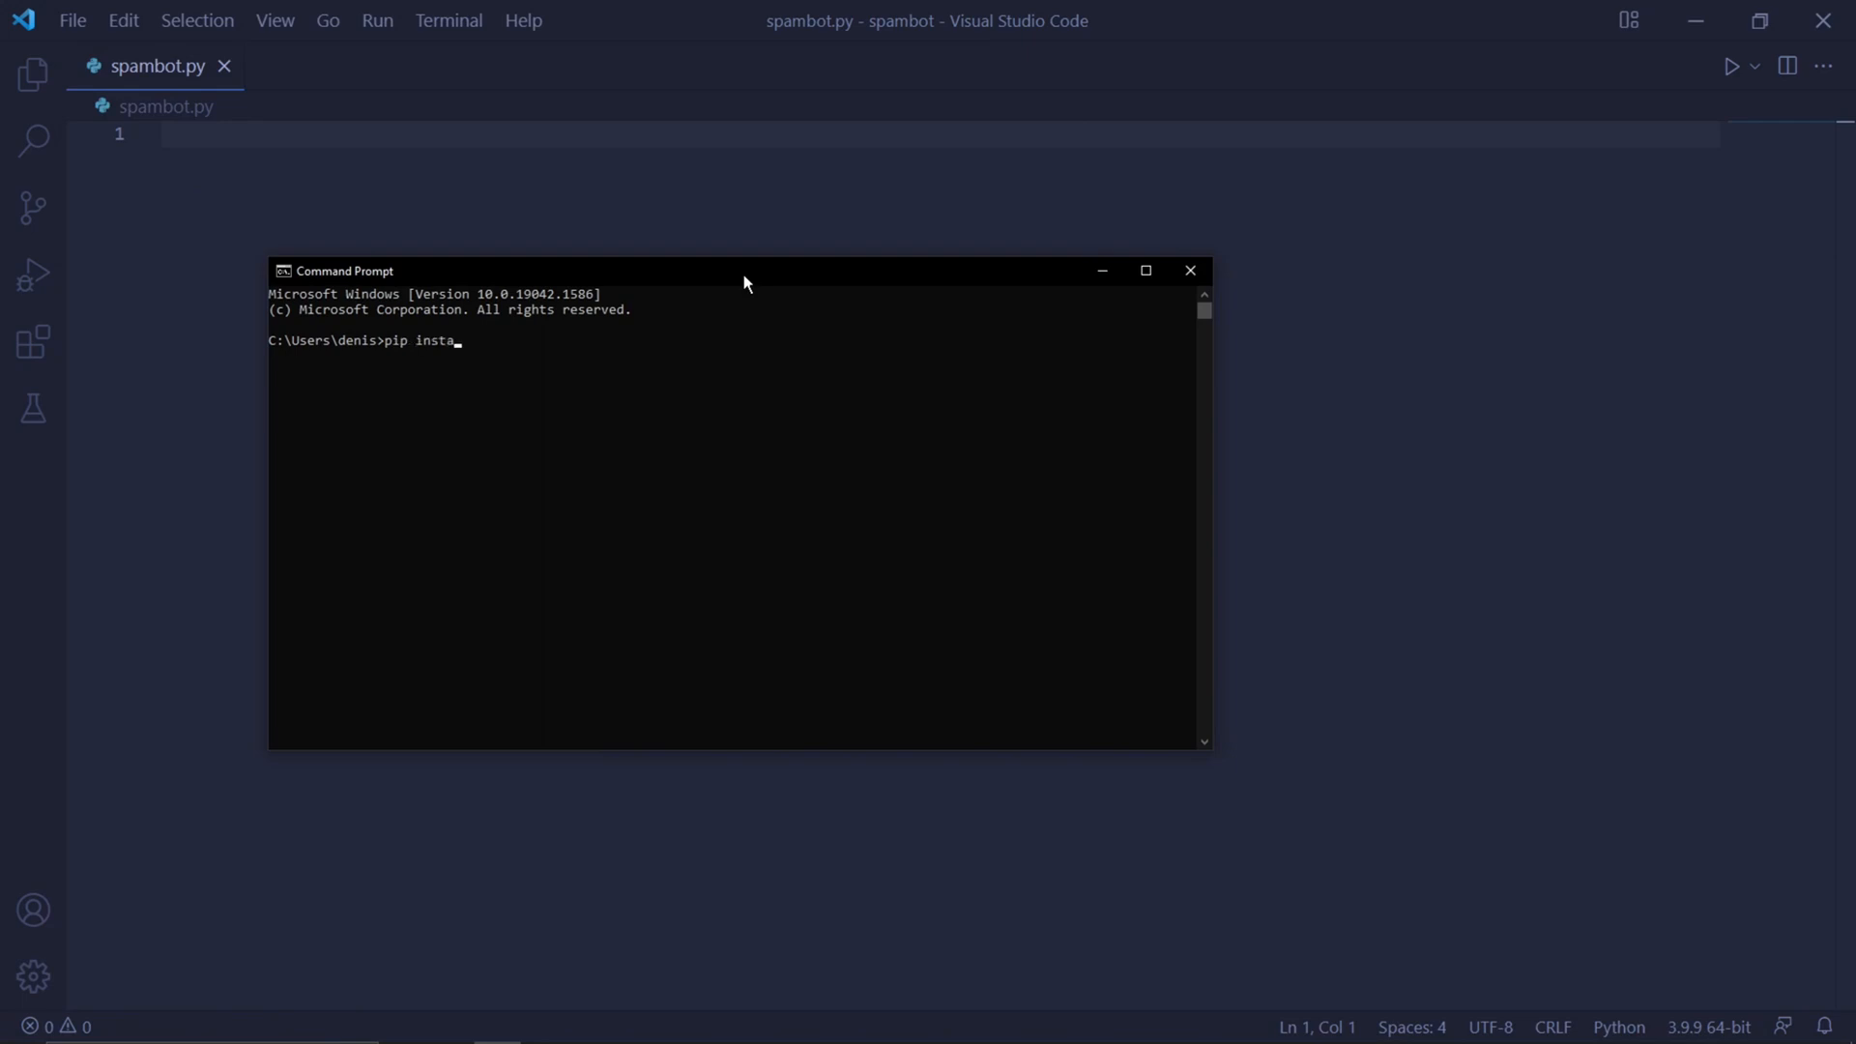
Run 'pip install selenium' in Command Prompt
{"action": "type", "text": "ll selenium"}
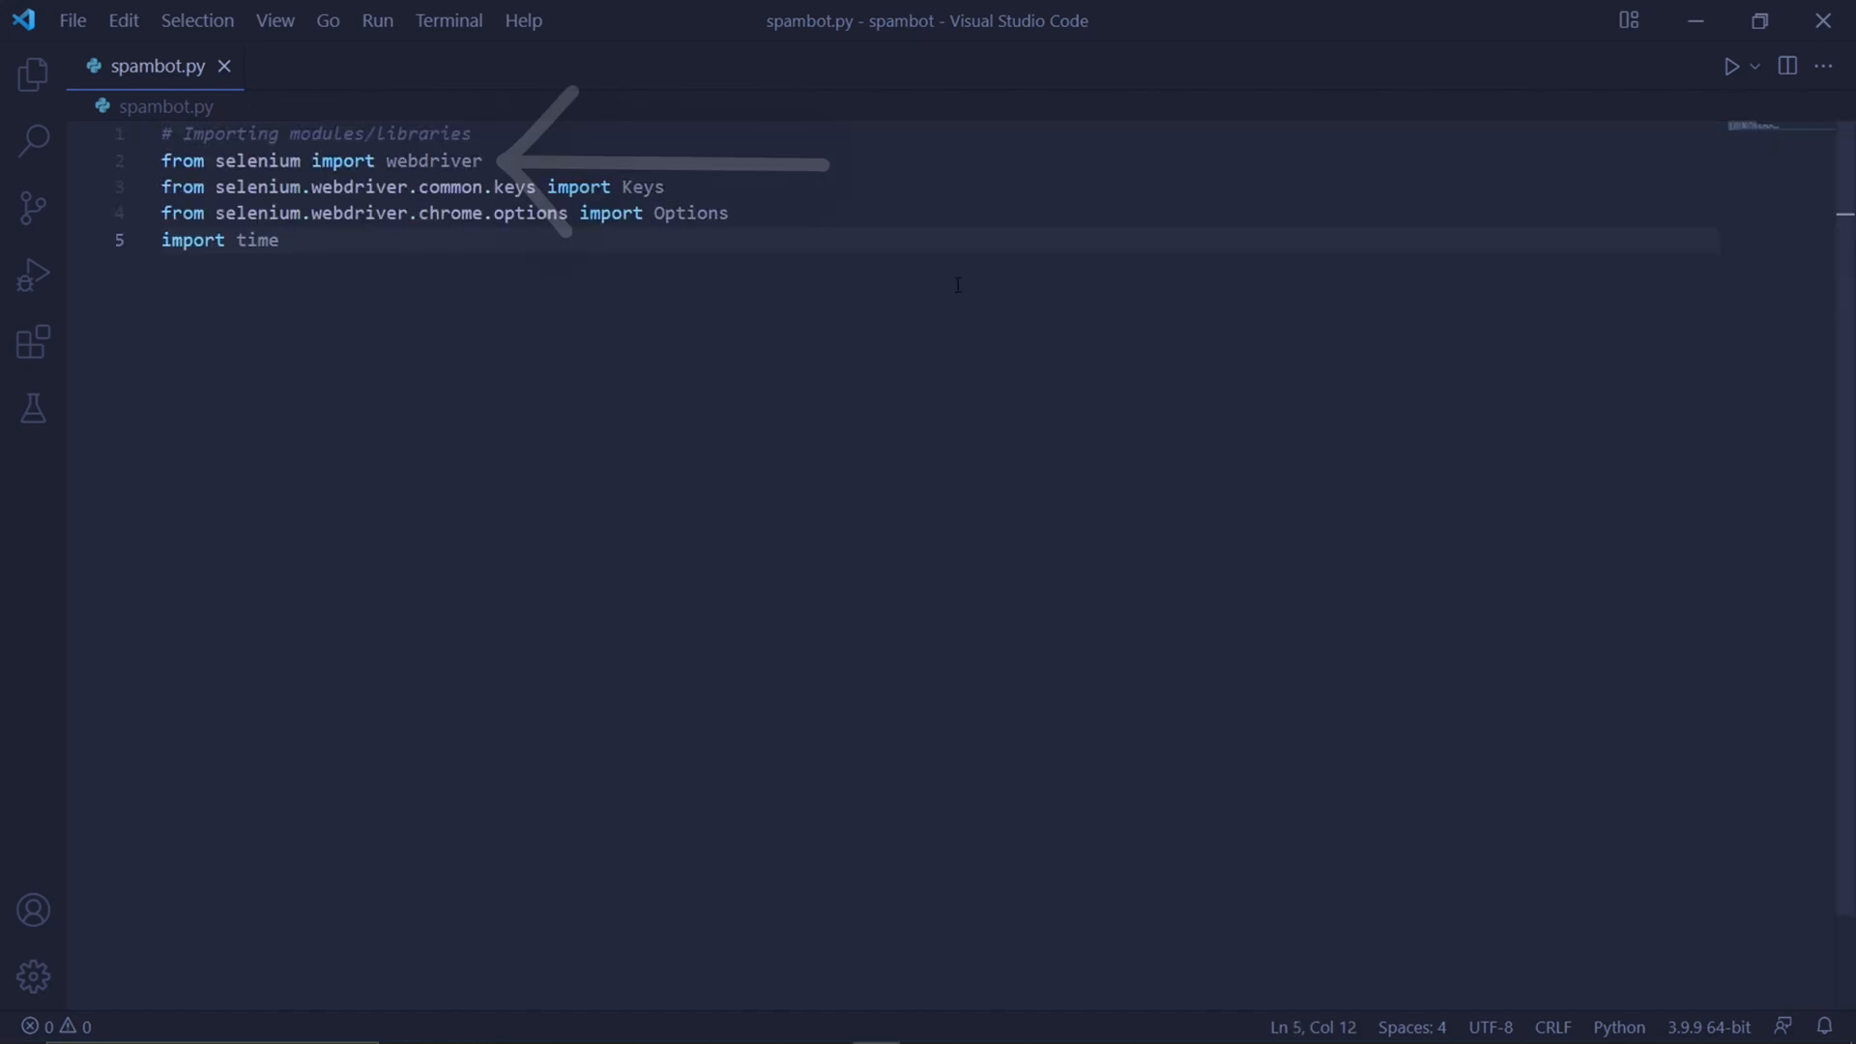
Add a new blank line below the import block for the settings variables
{"action": "key", "text": "Enter"}
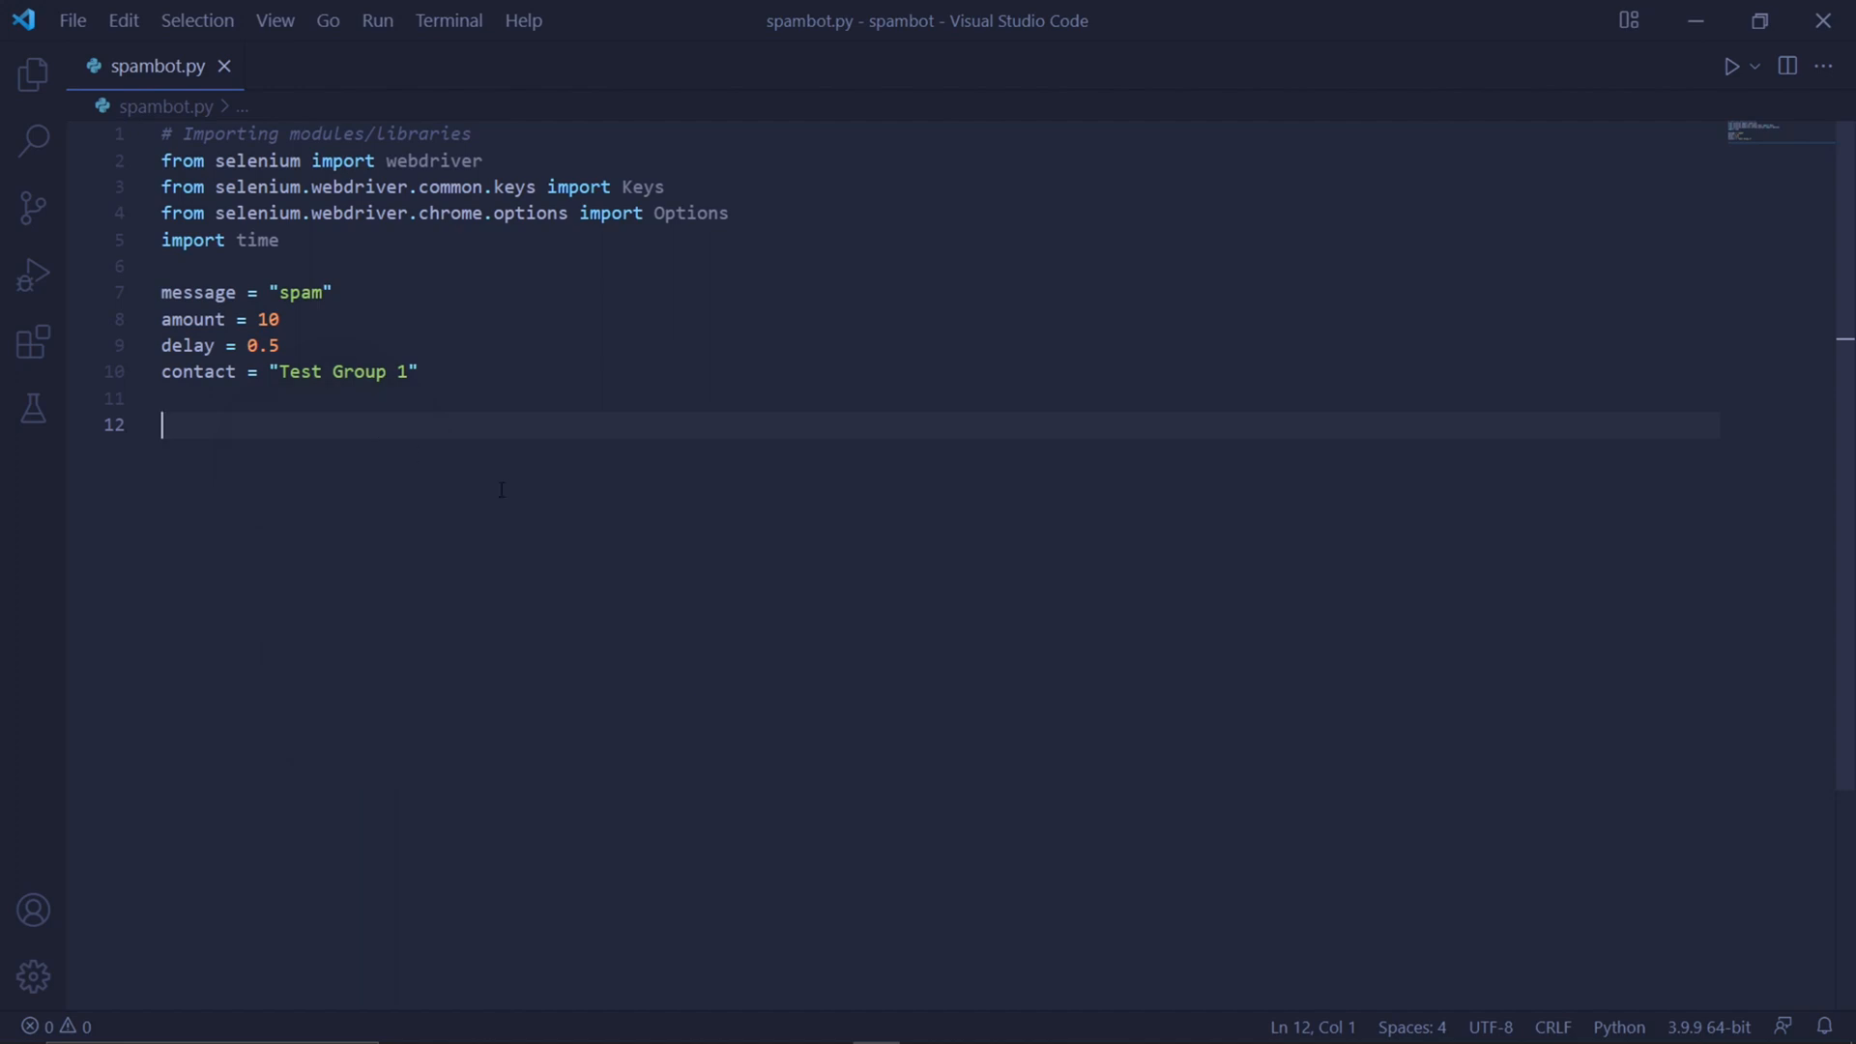
{"action": "type", "text": "options = webdriver.ChromeOptions()"}
{"action": "type", "text": "options.add_argument('user-data-dir=C:\\\\ChromeProfile')"}
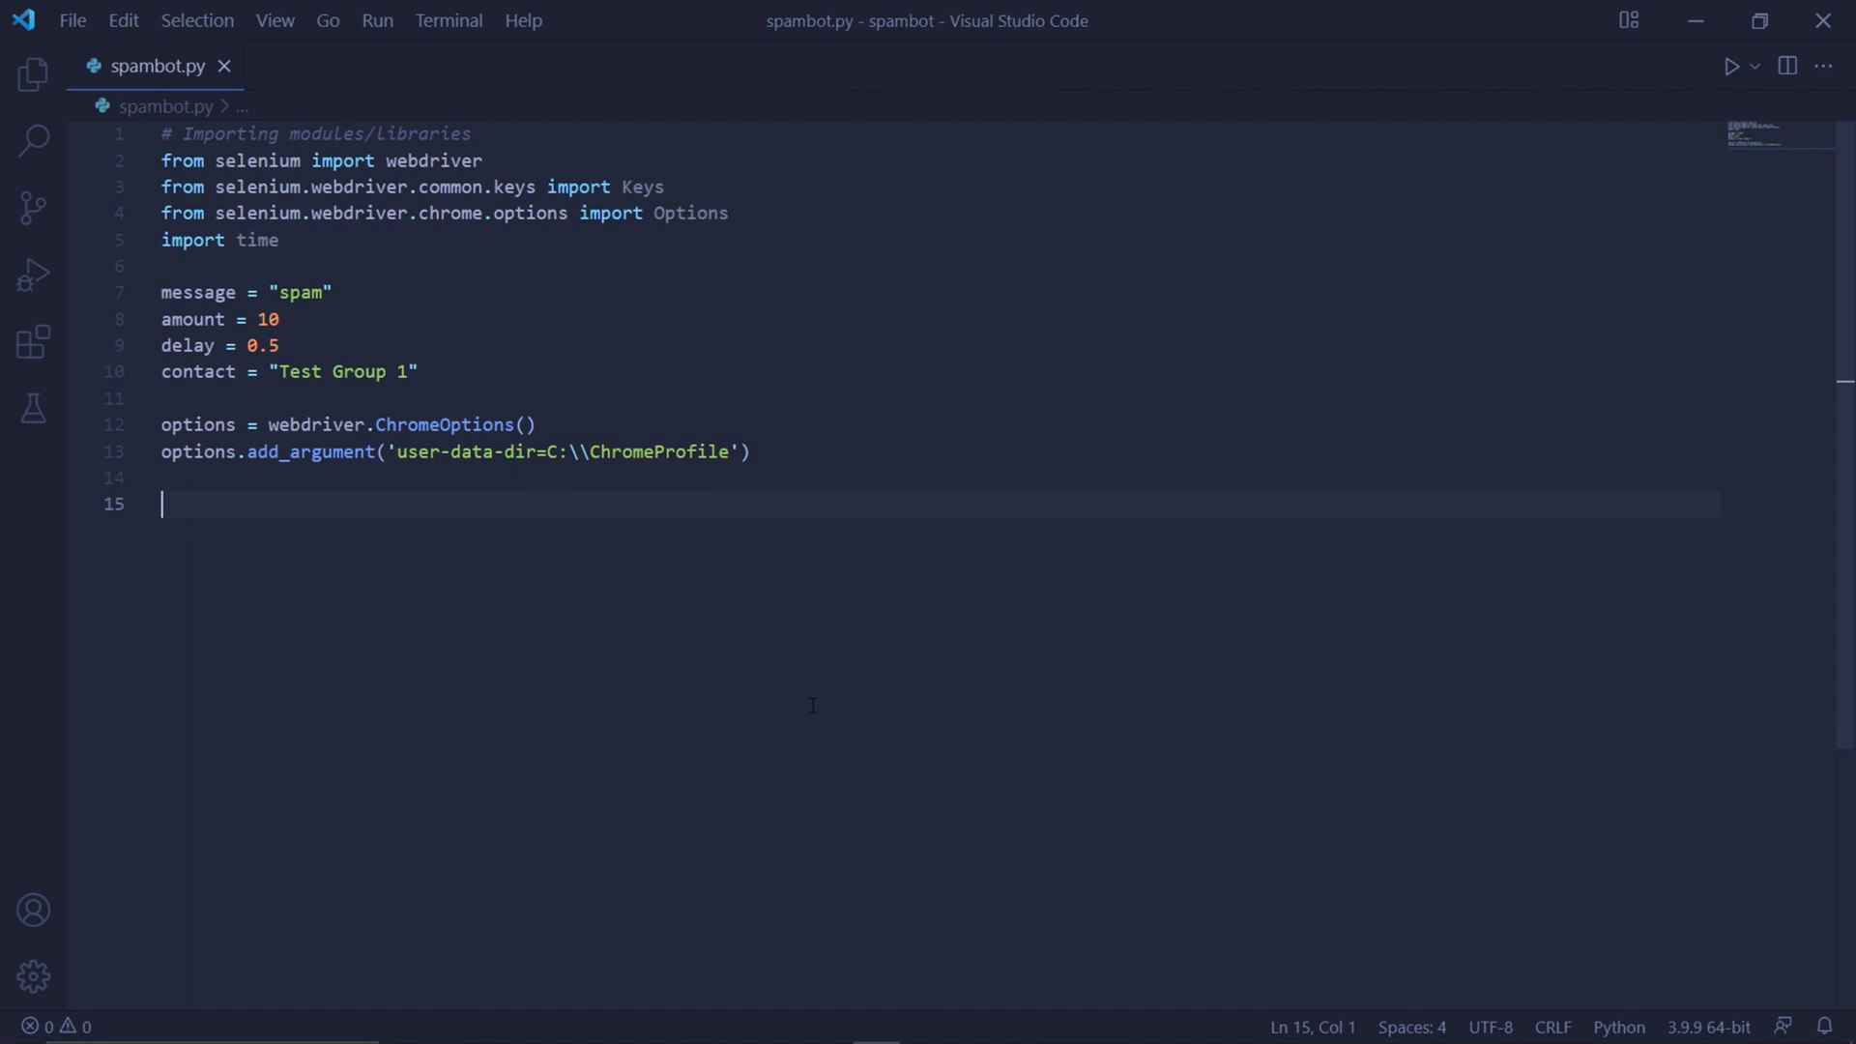
{"action": "mouse_move", "coordinate": [785, 548]}
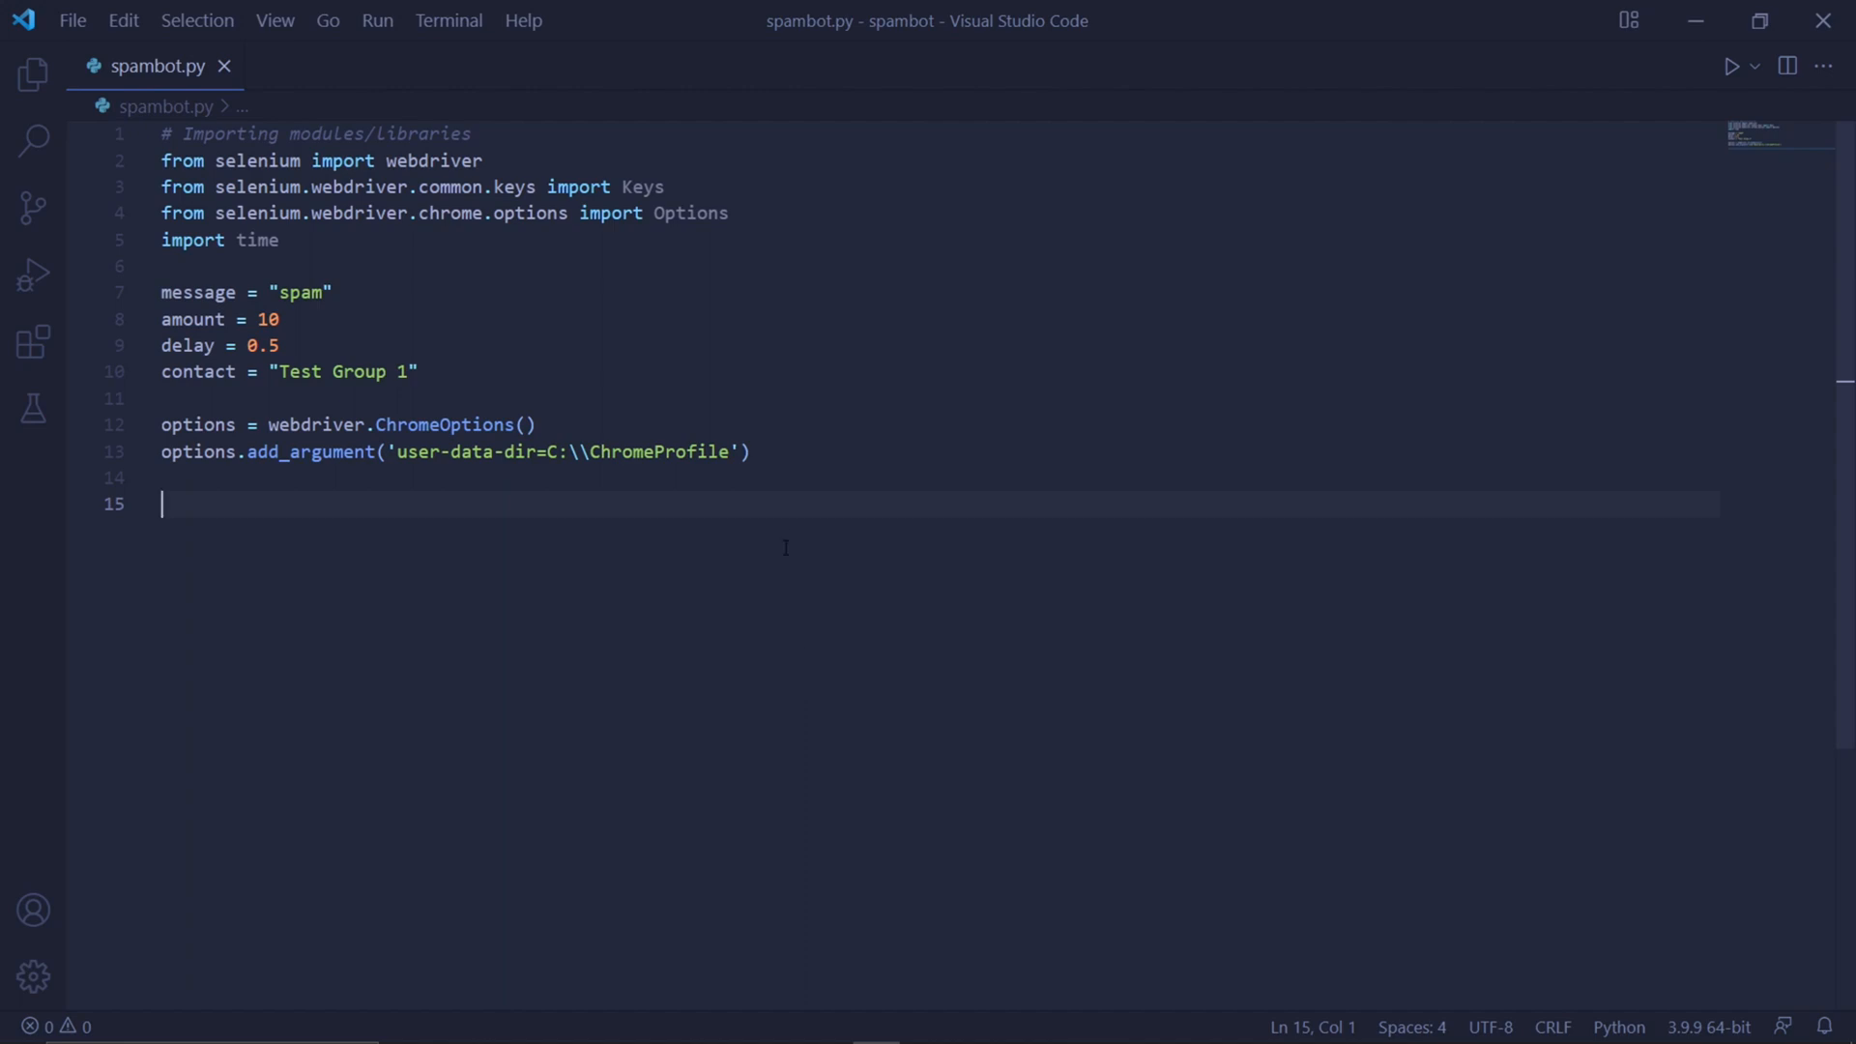
{"action": "type", "text": "driver = webdriver.Chrome(executable_path=\"C:\\\\chromedriver.exe\", options=options)"}
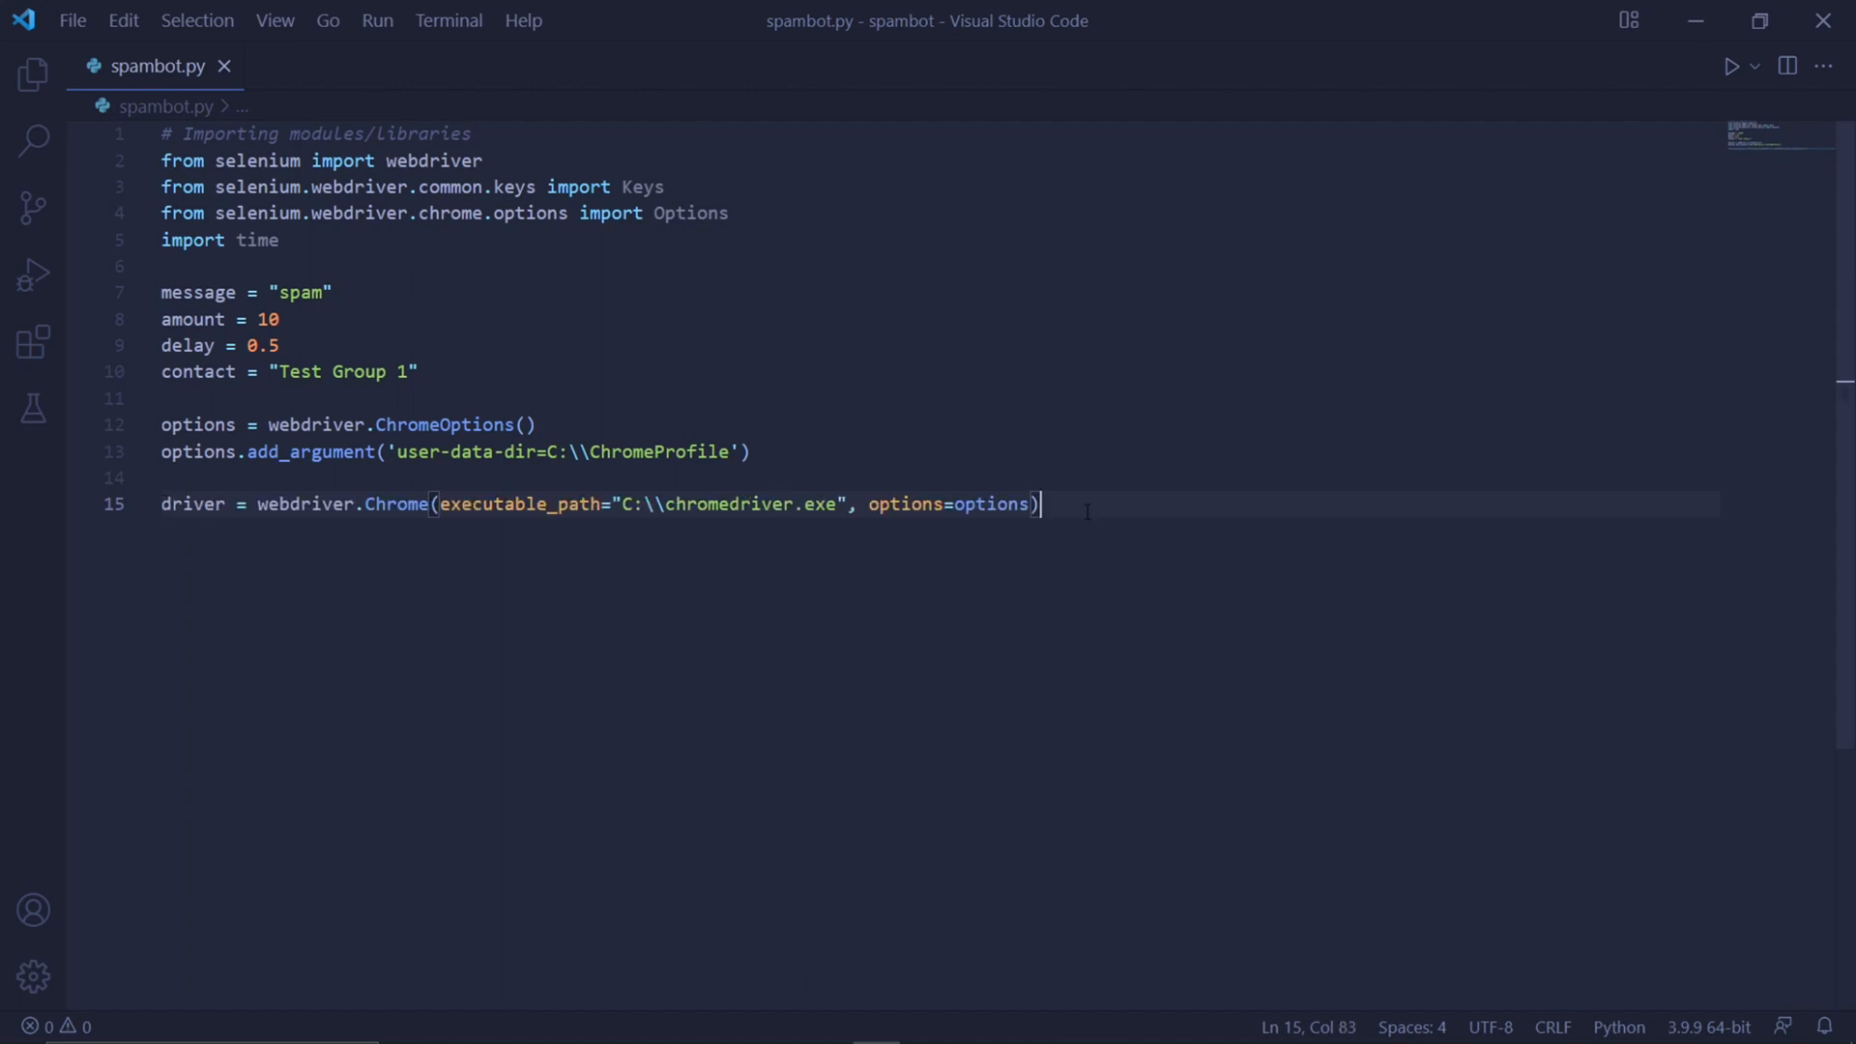
{"action": "key", "text": "enter"}
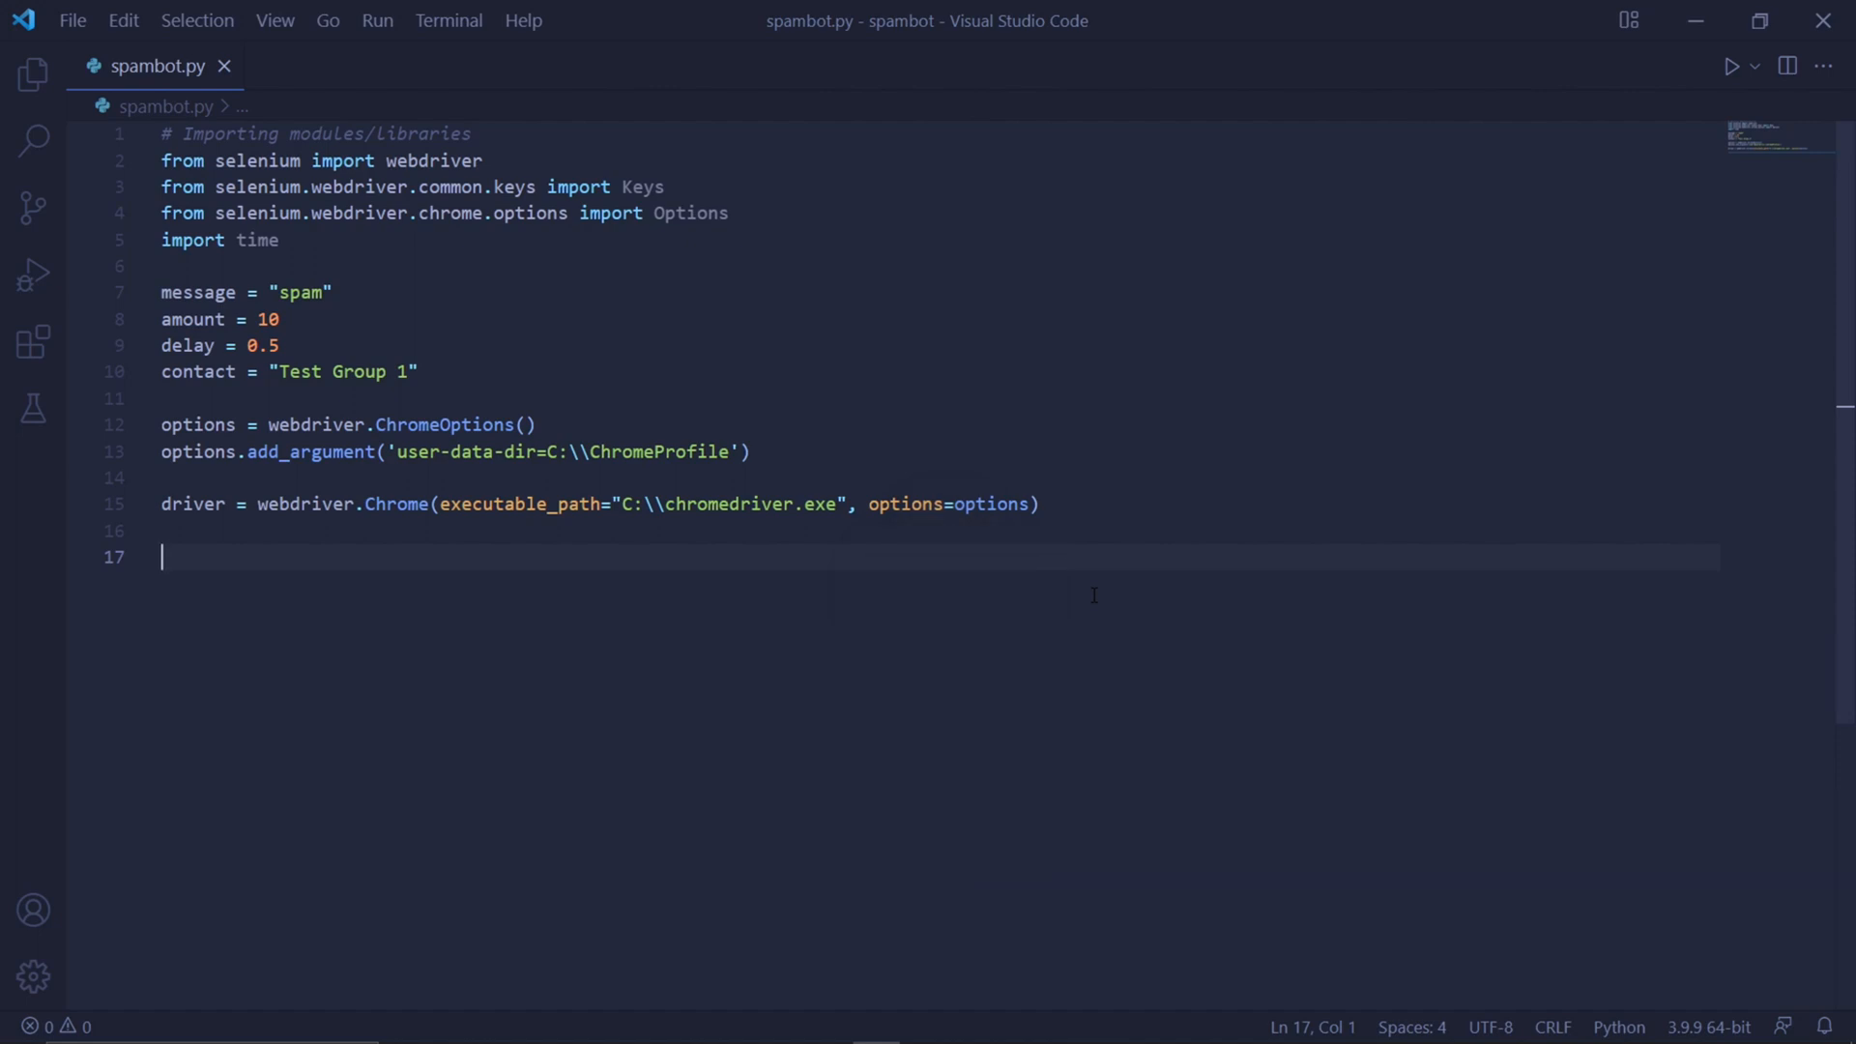
{"action": "type", "text": "driver.get('https://web.whatsapp.com/')"}
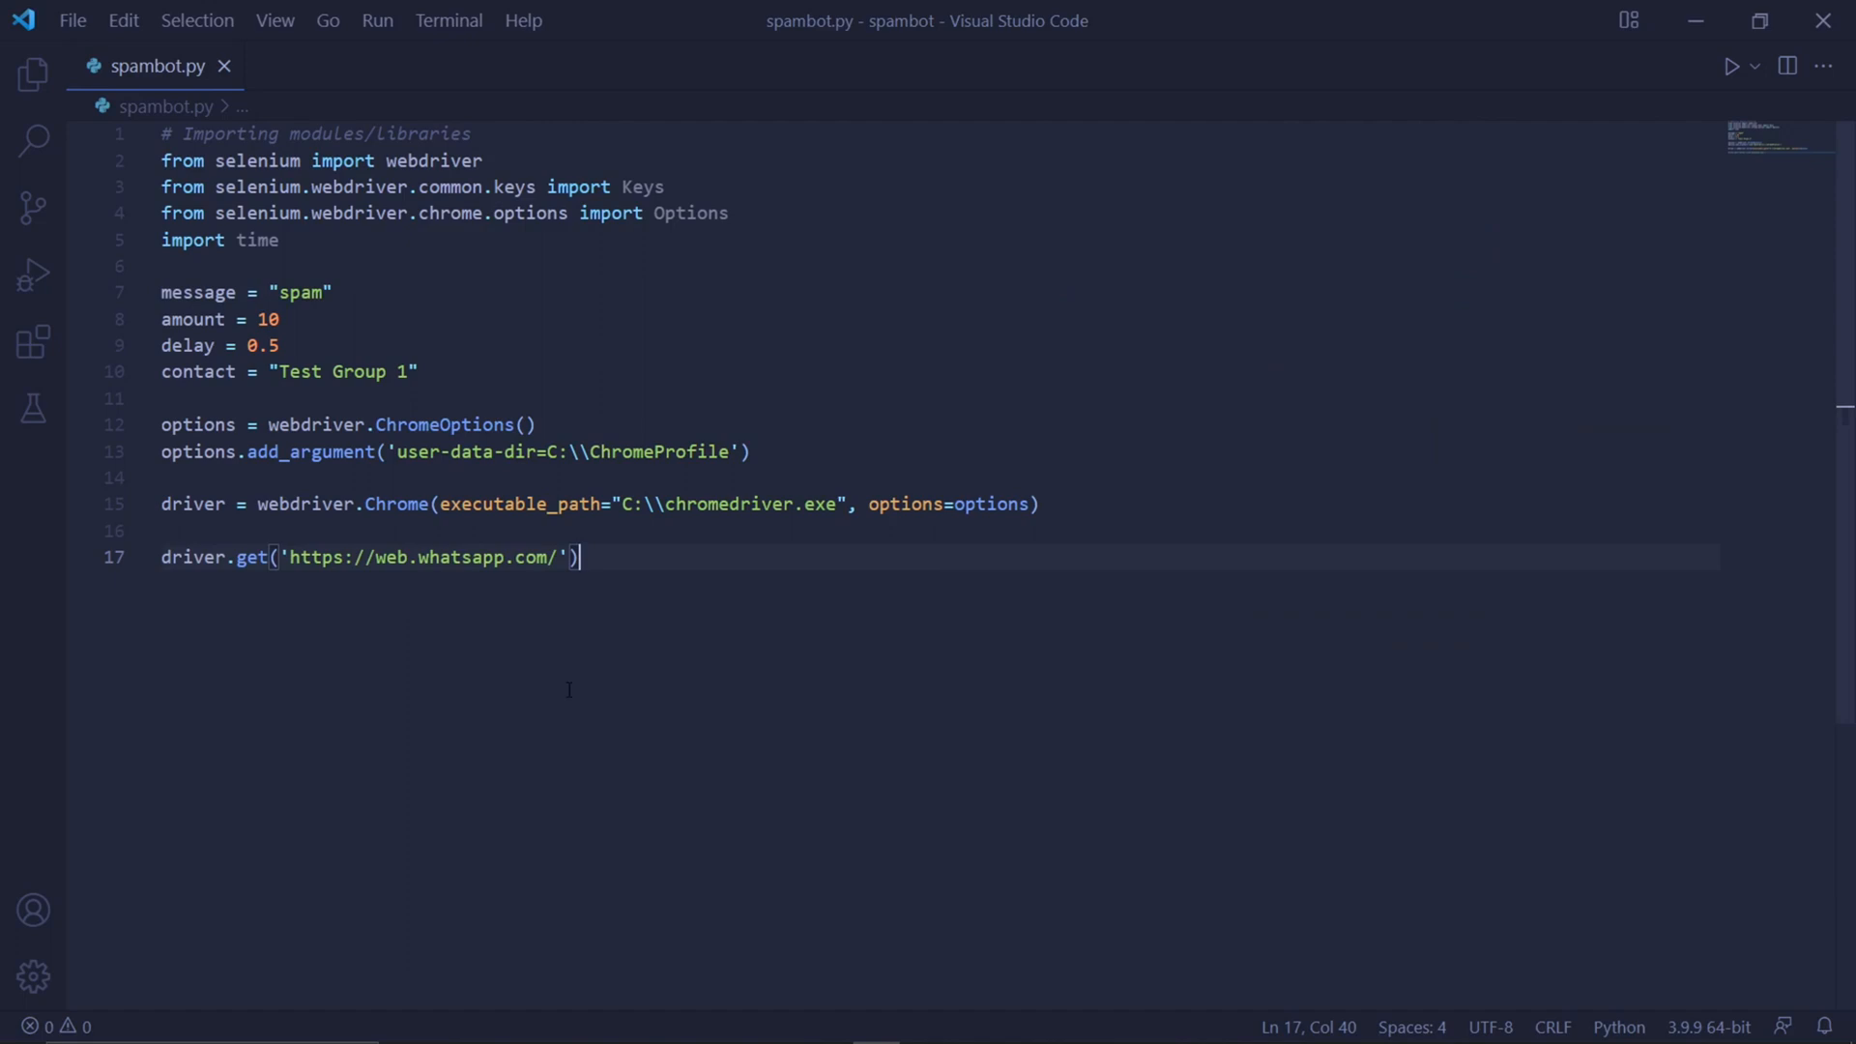
{"action": "key", "text": "enter"}
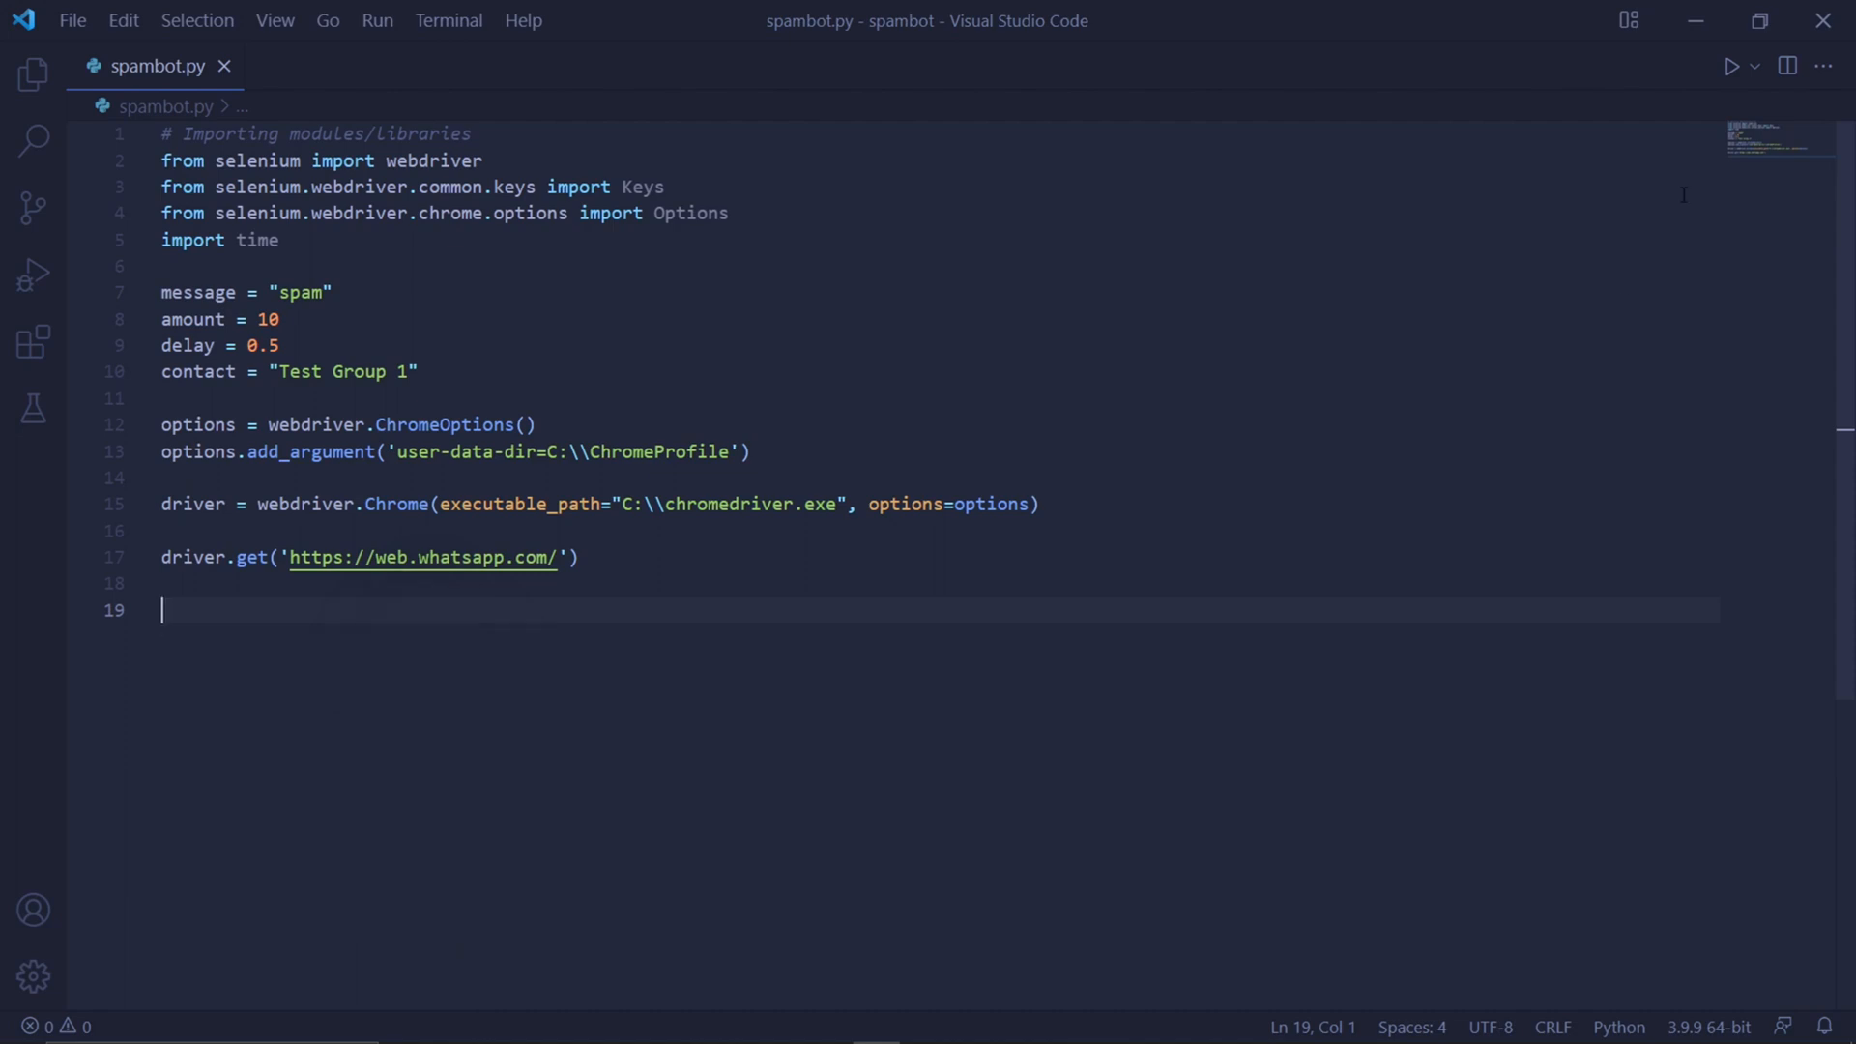
Run spambot.py, review the deprecation warning and DevTools output, then kill the terminal
{"action": "left_click", "coordinate": [1730, 65]}
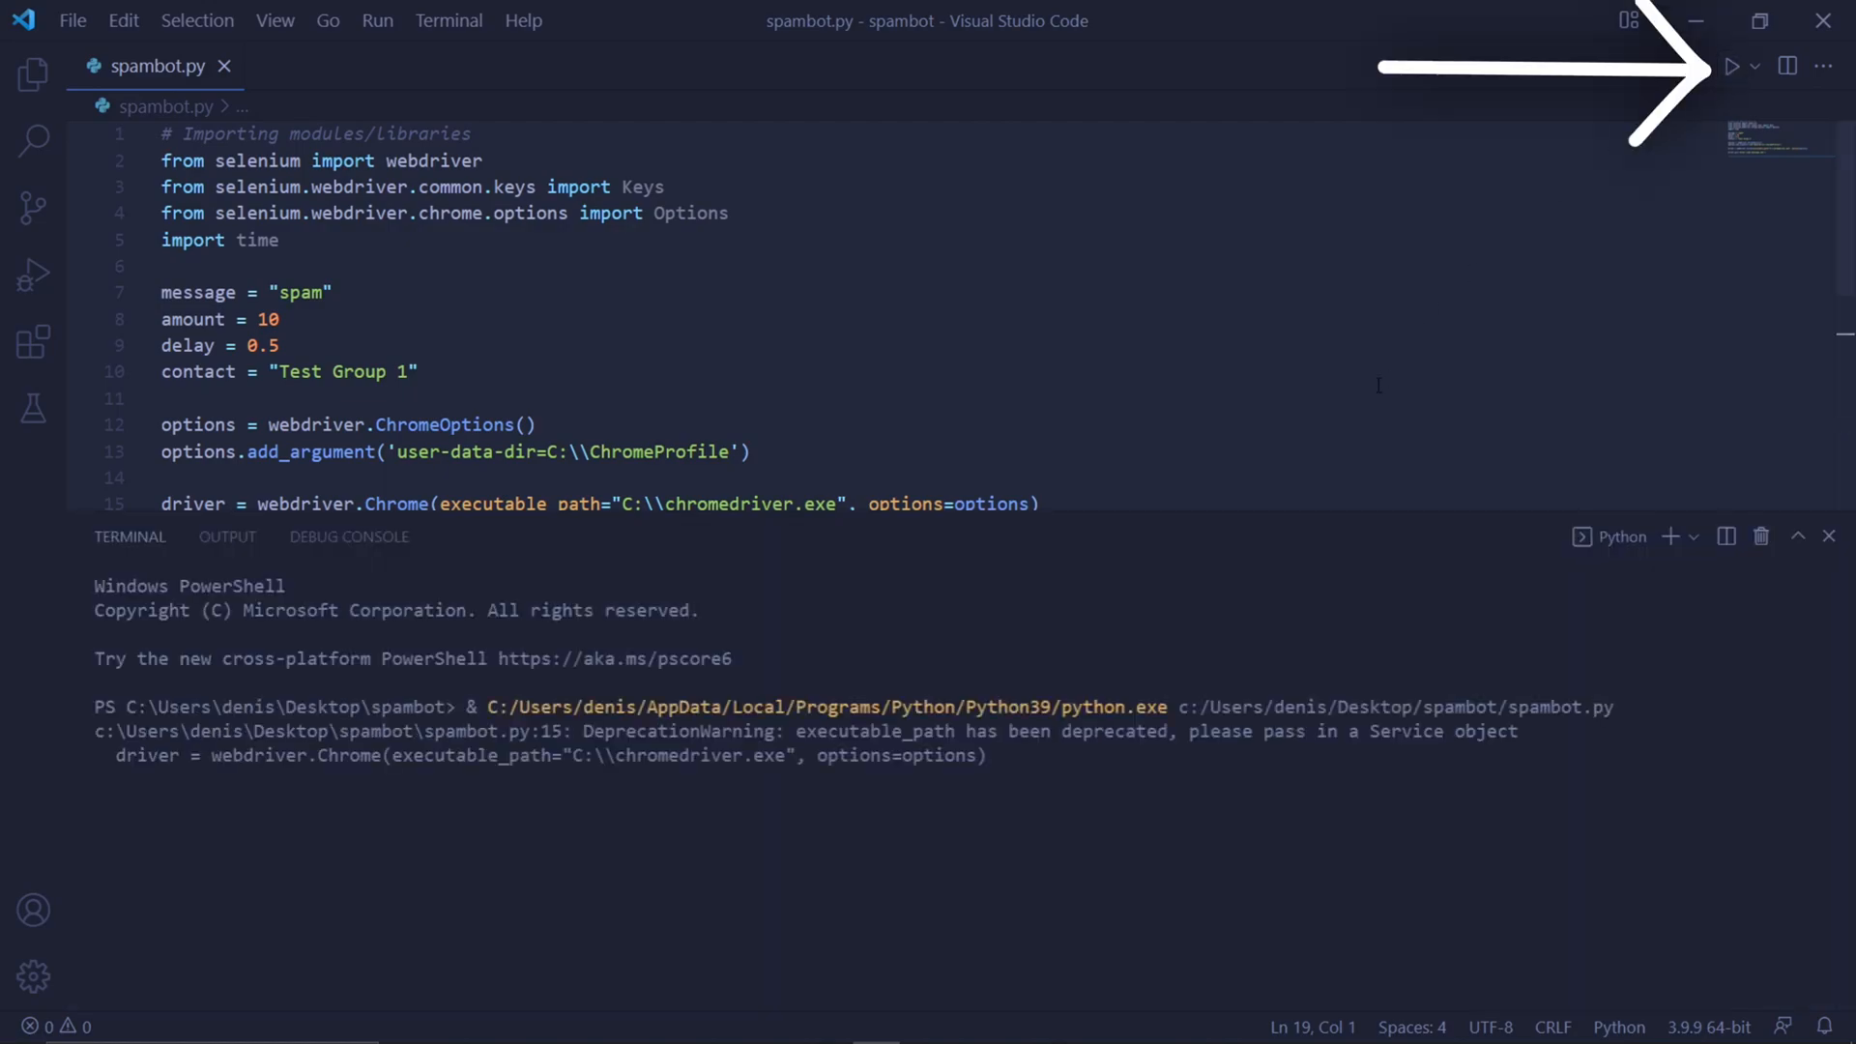
{"action": "left_click", "coordinate": [1730, 65]}
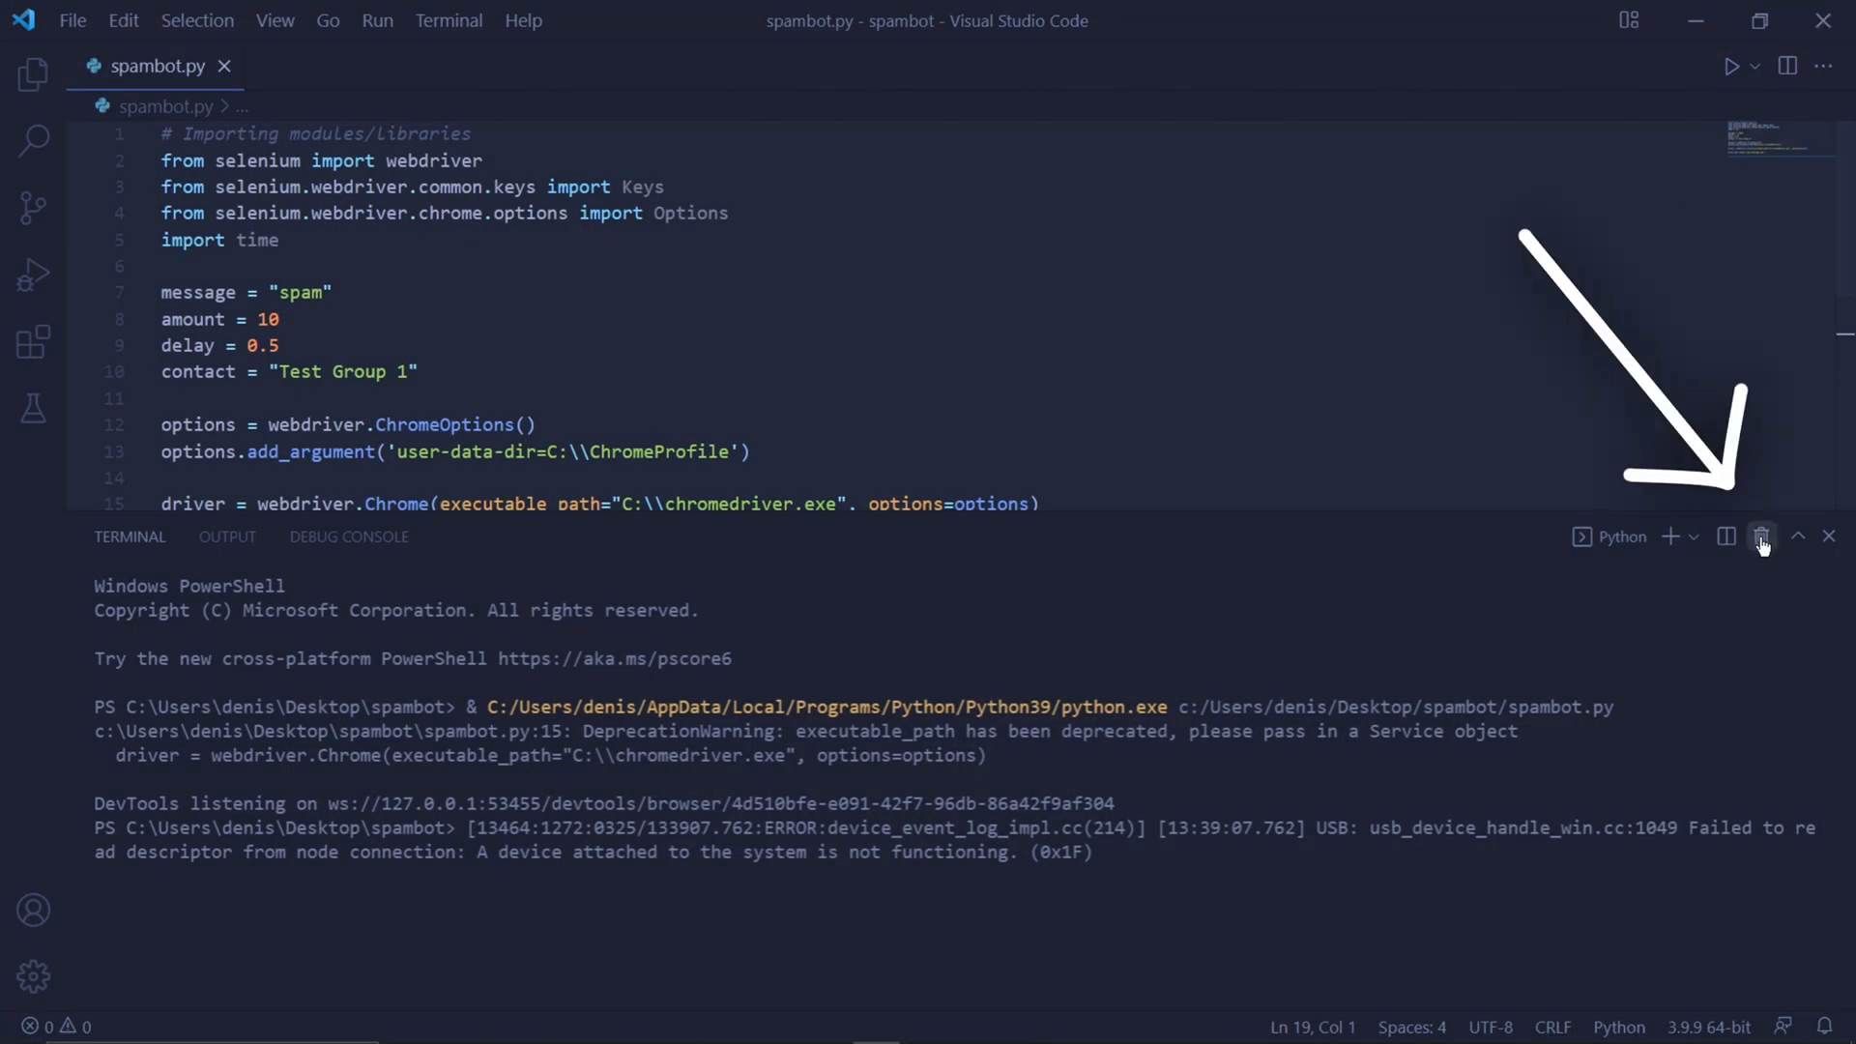
{"action": "left_click", "coordinate": [1763, 537]}
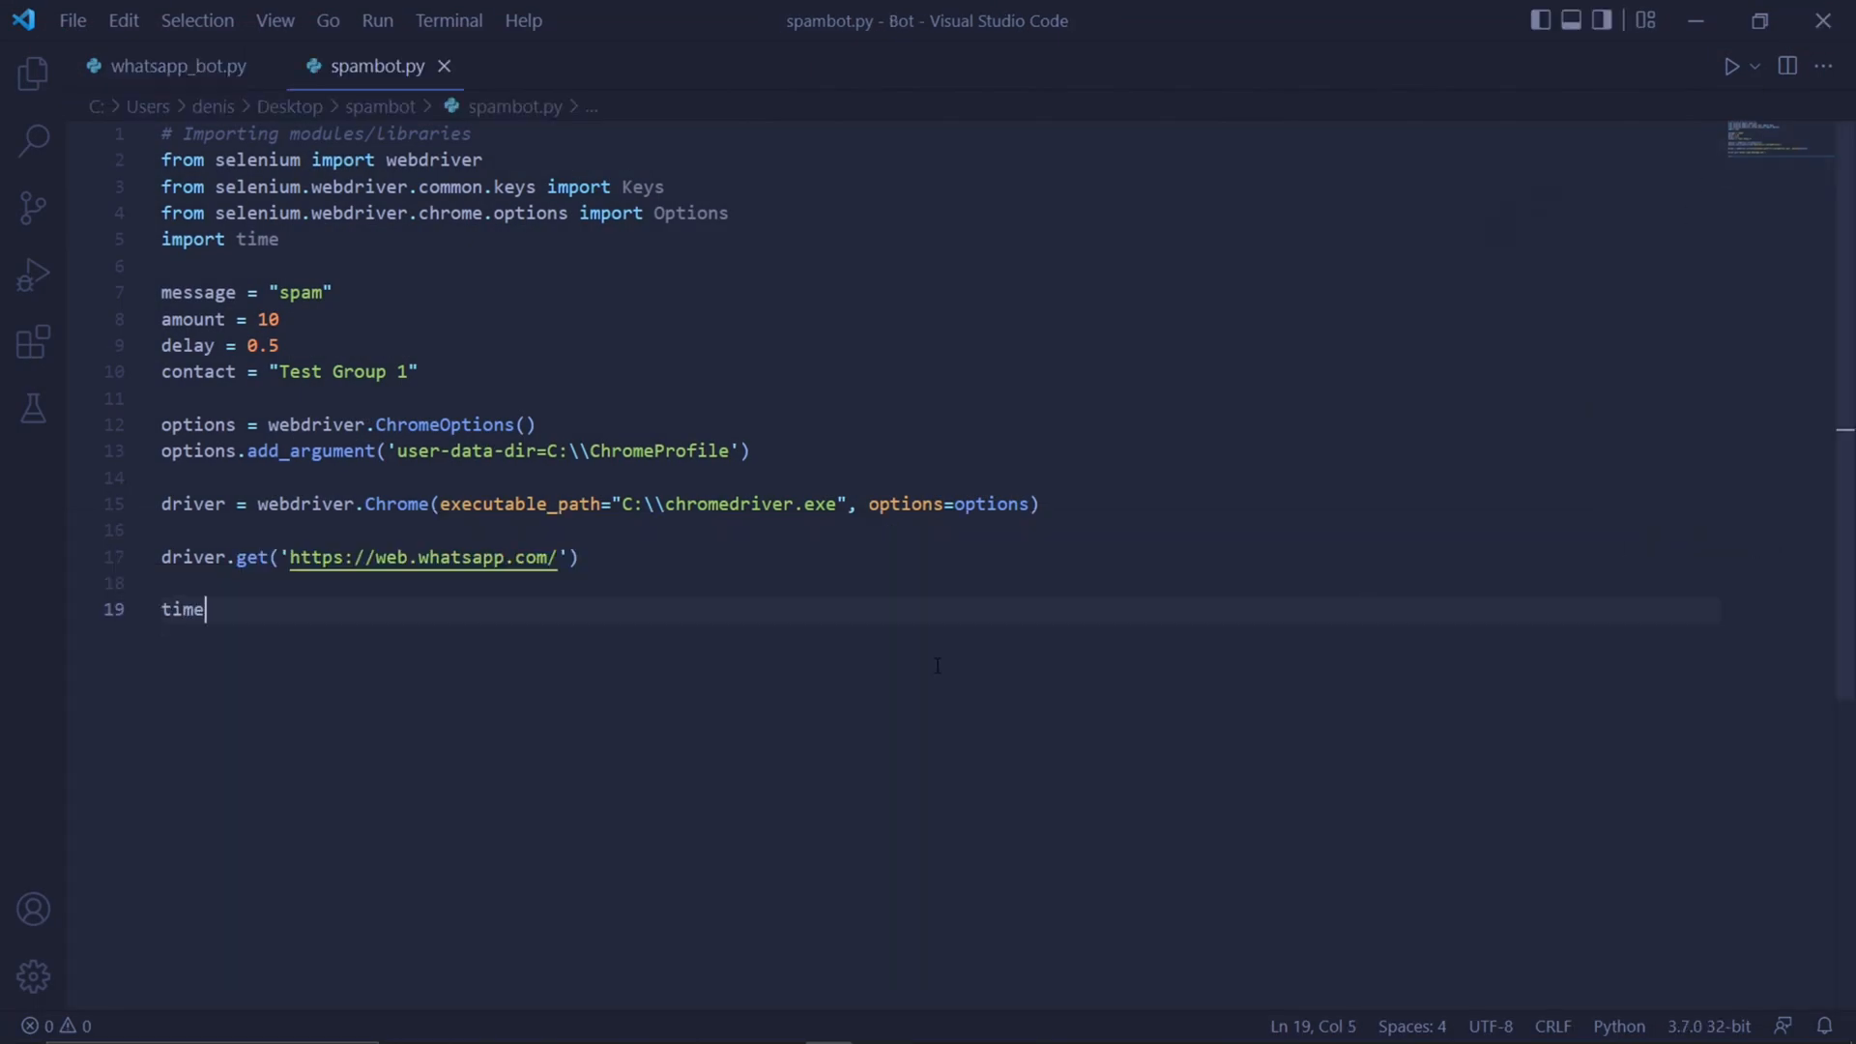
{"action": "type", "text": ".sleep(20"}
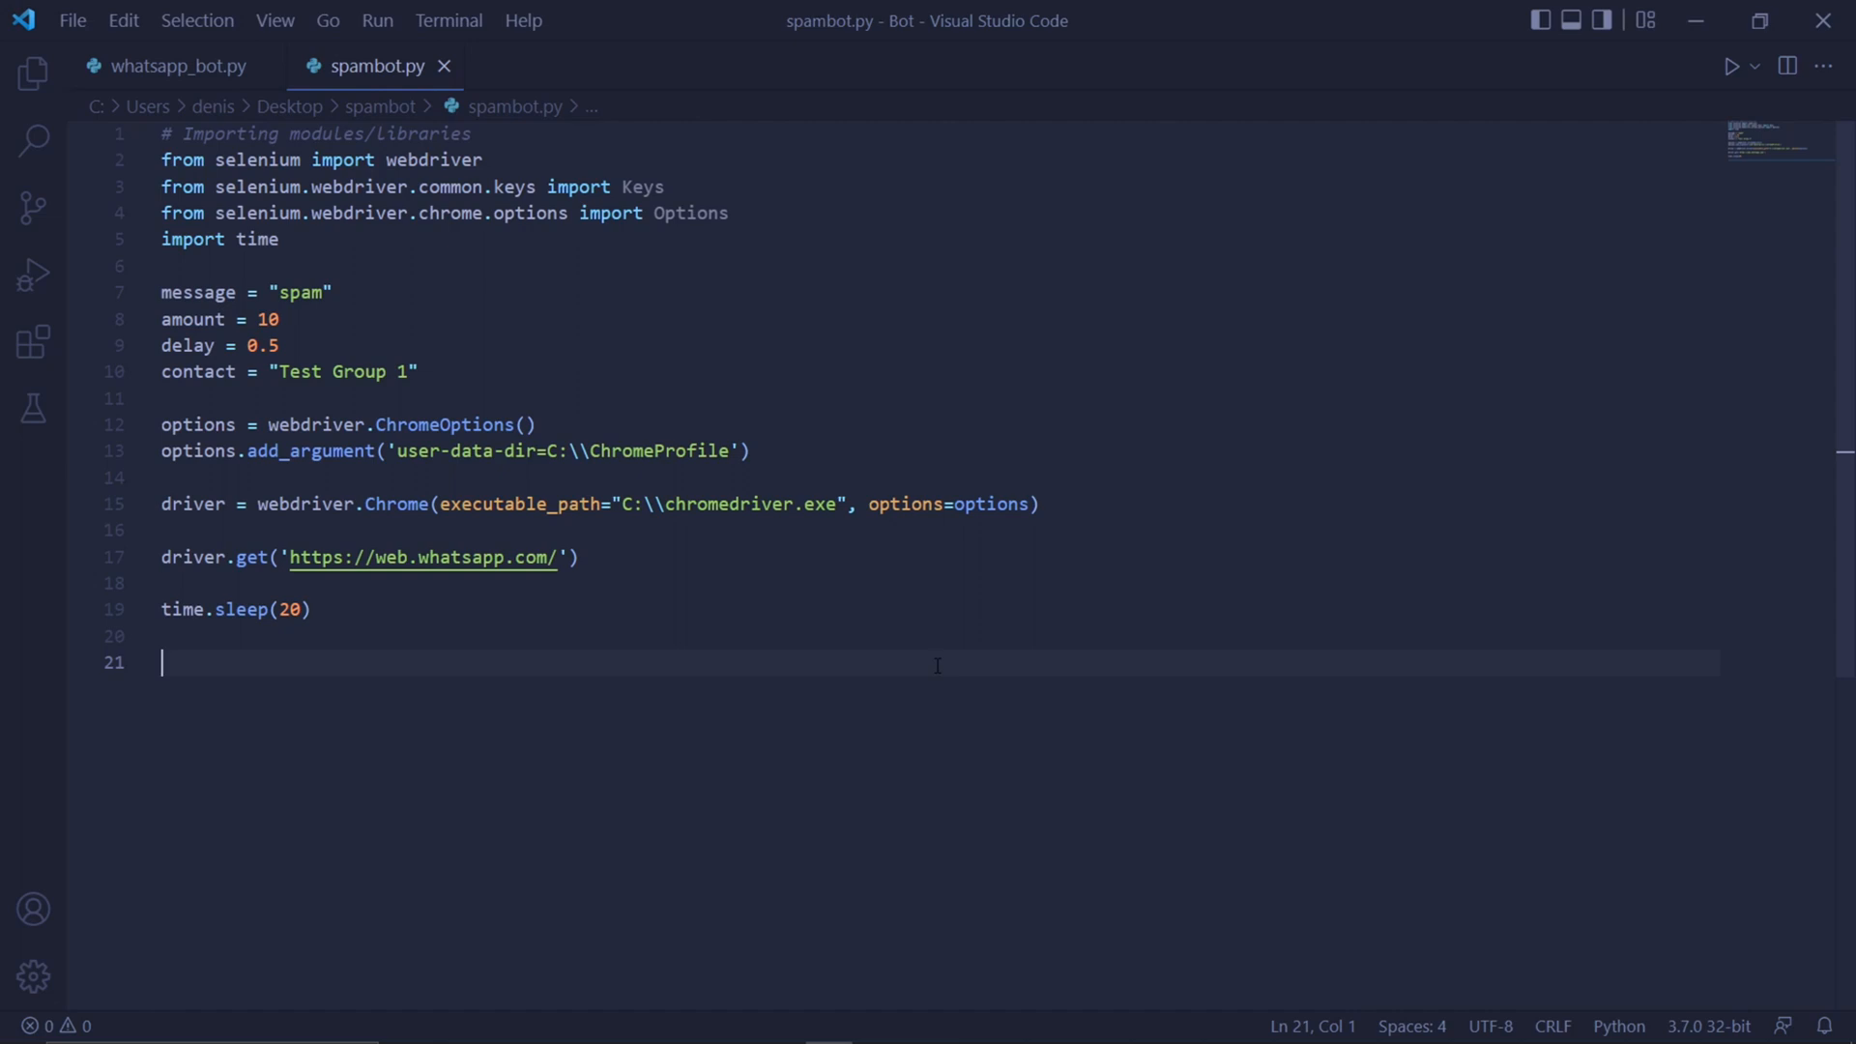
{"action": "type", "text": "name_li"}
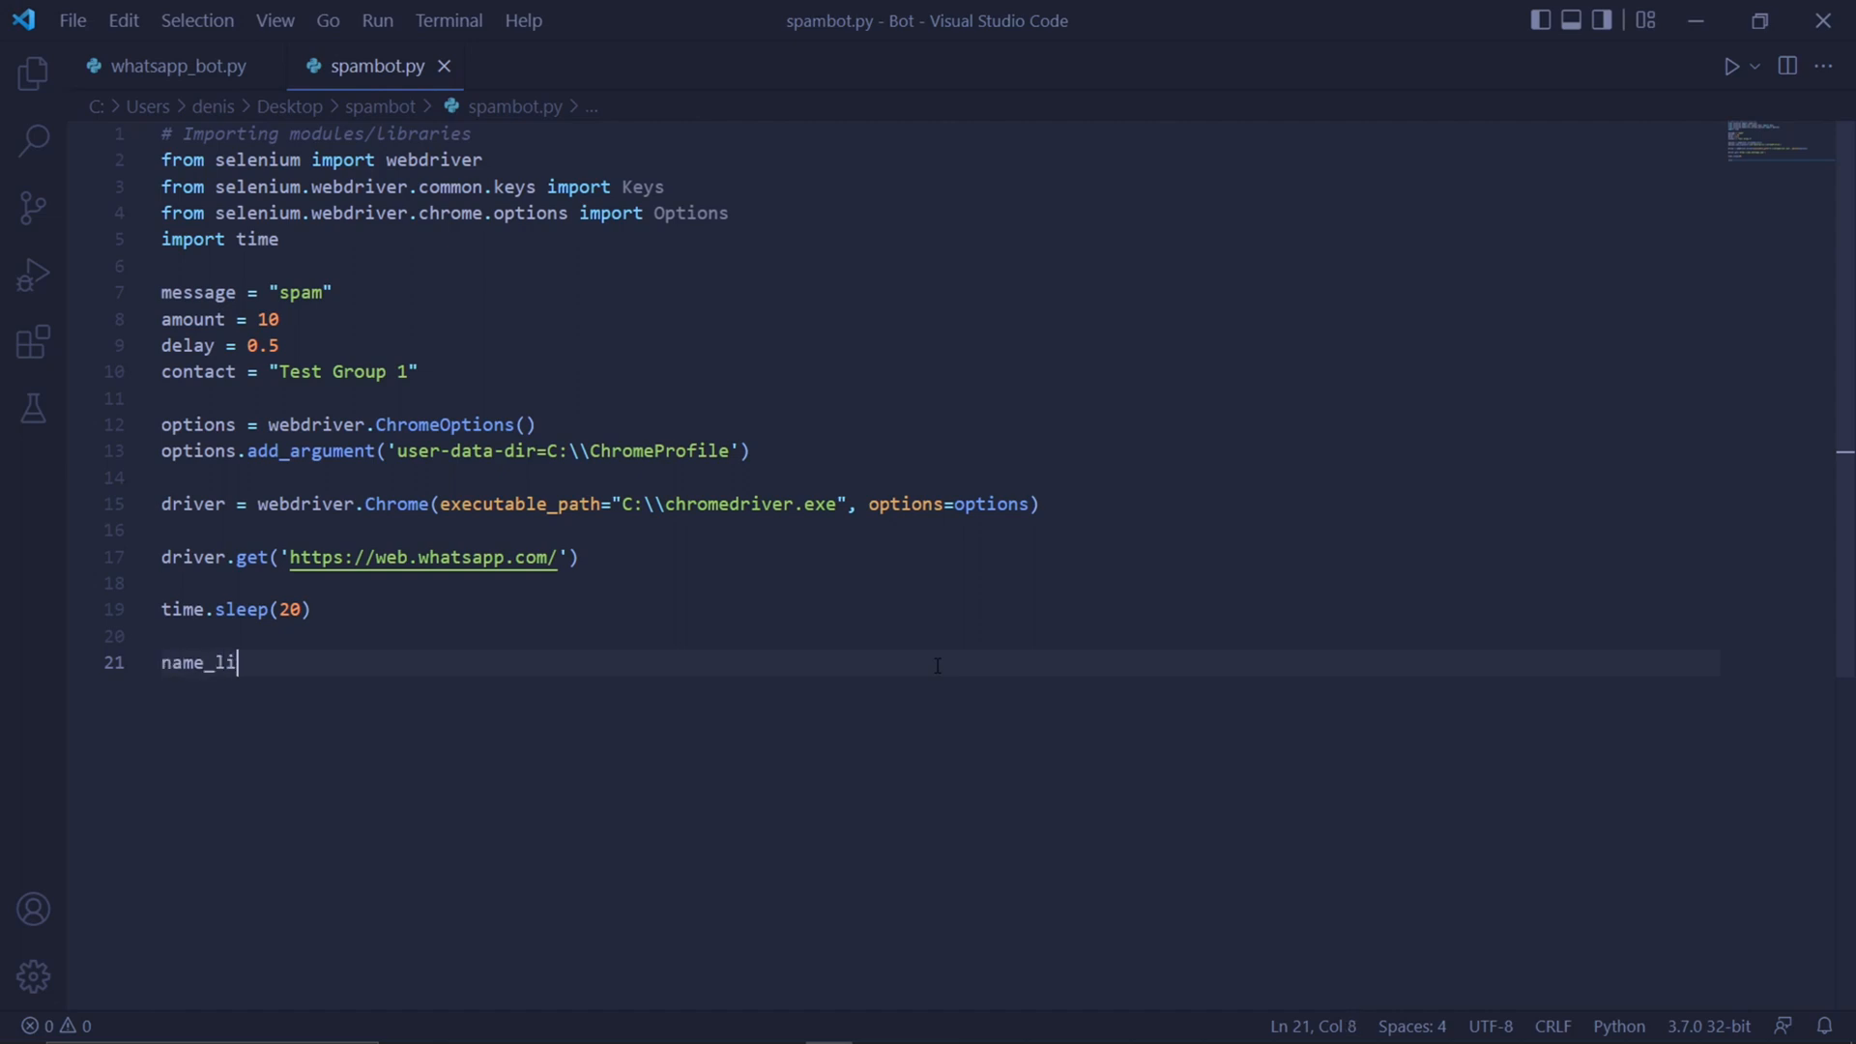
{"action": "type", "text": "st = []"}
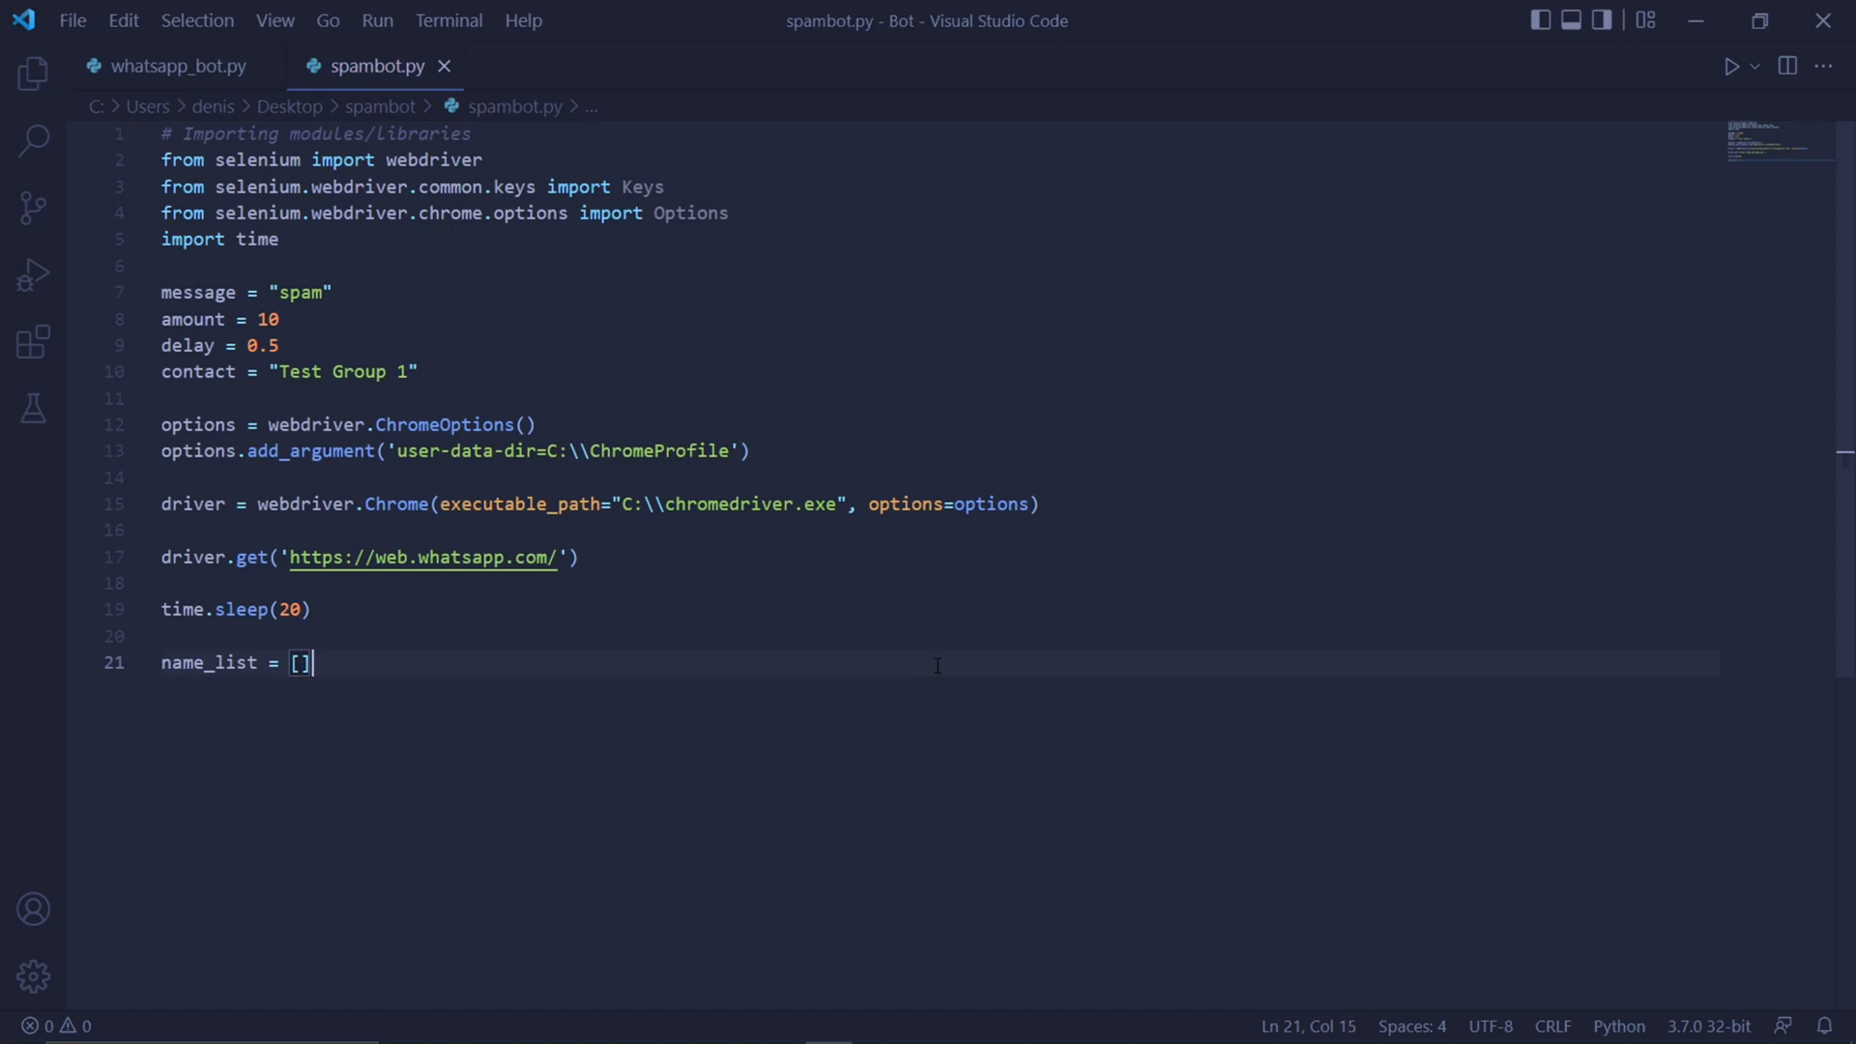
{"action": "key", "text": "Enter"}
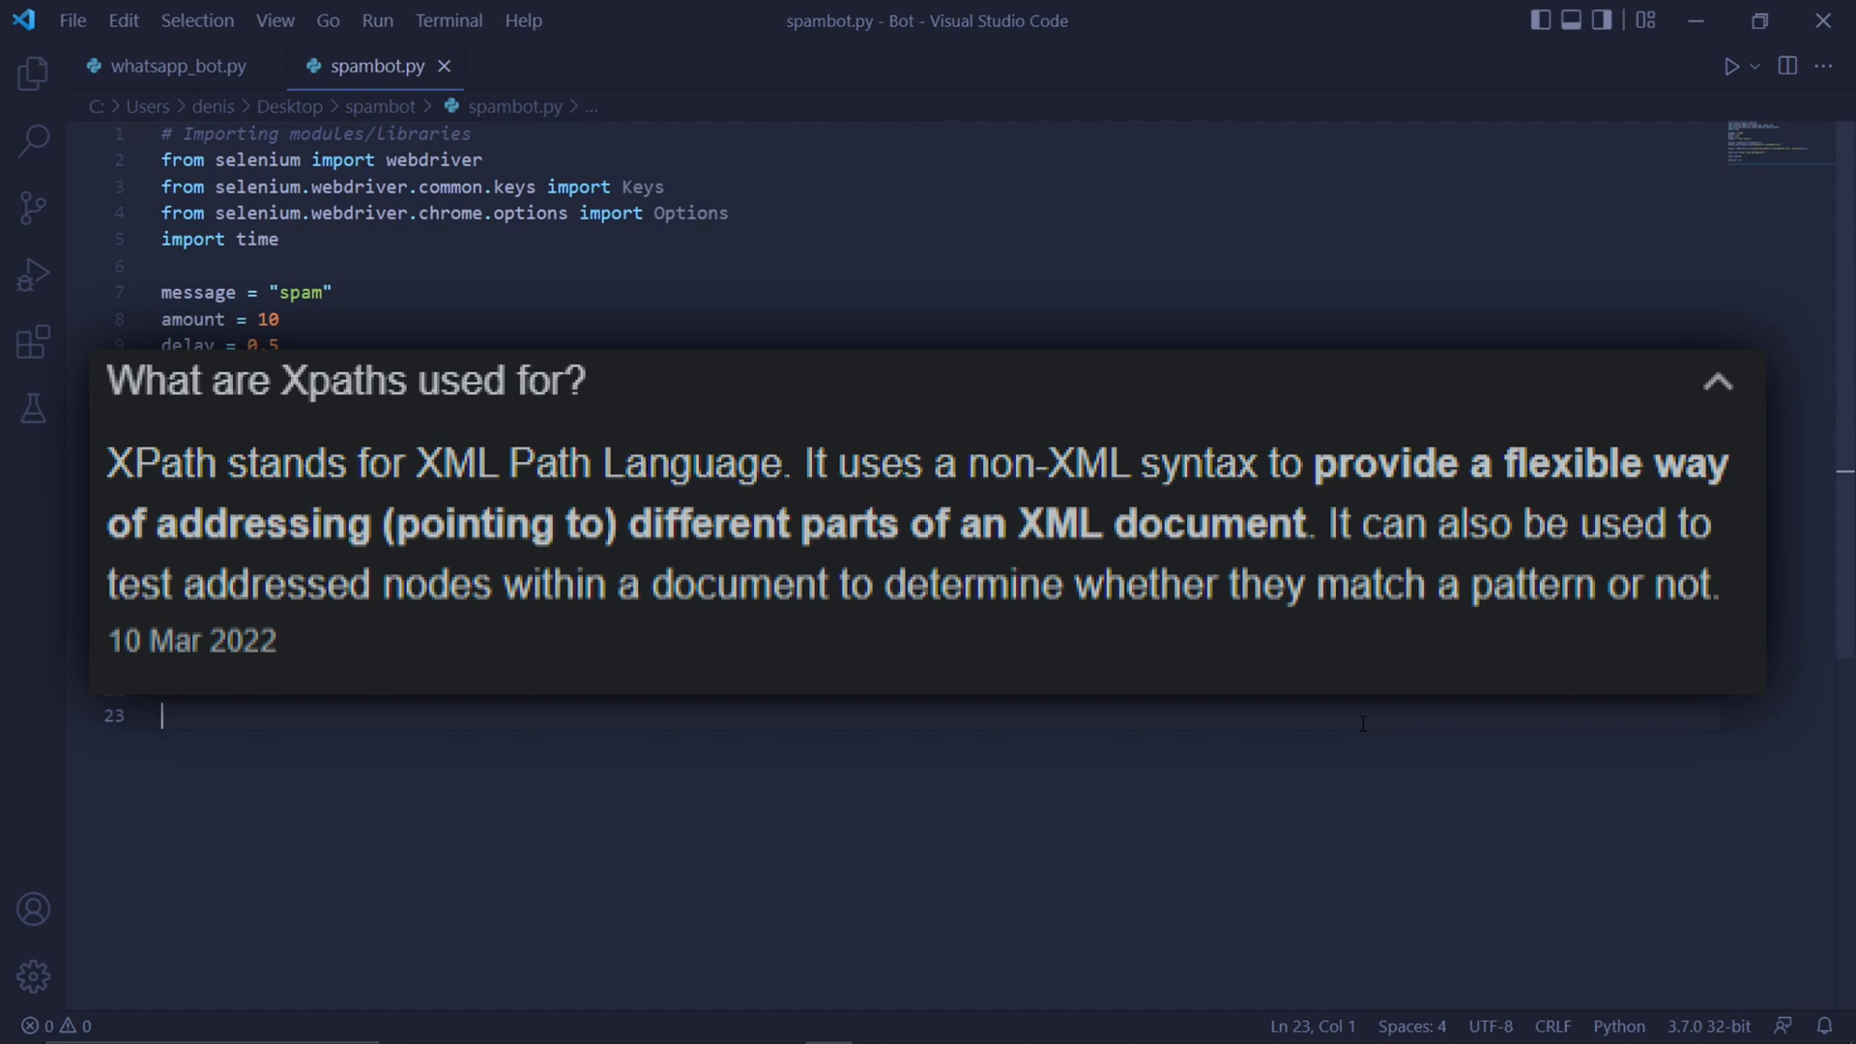
Run spambot.py so Chrome opens WhatsApp Web listing Test Groups 1–5
{"action": "left_click", "coordinate": [1718, 381]}
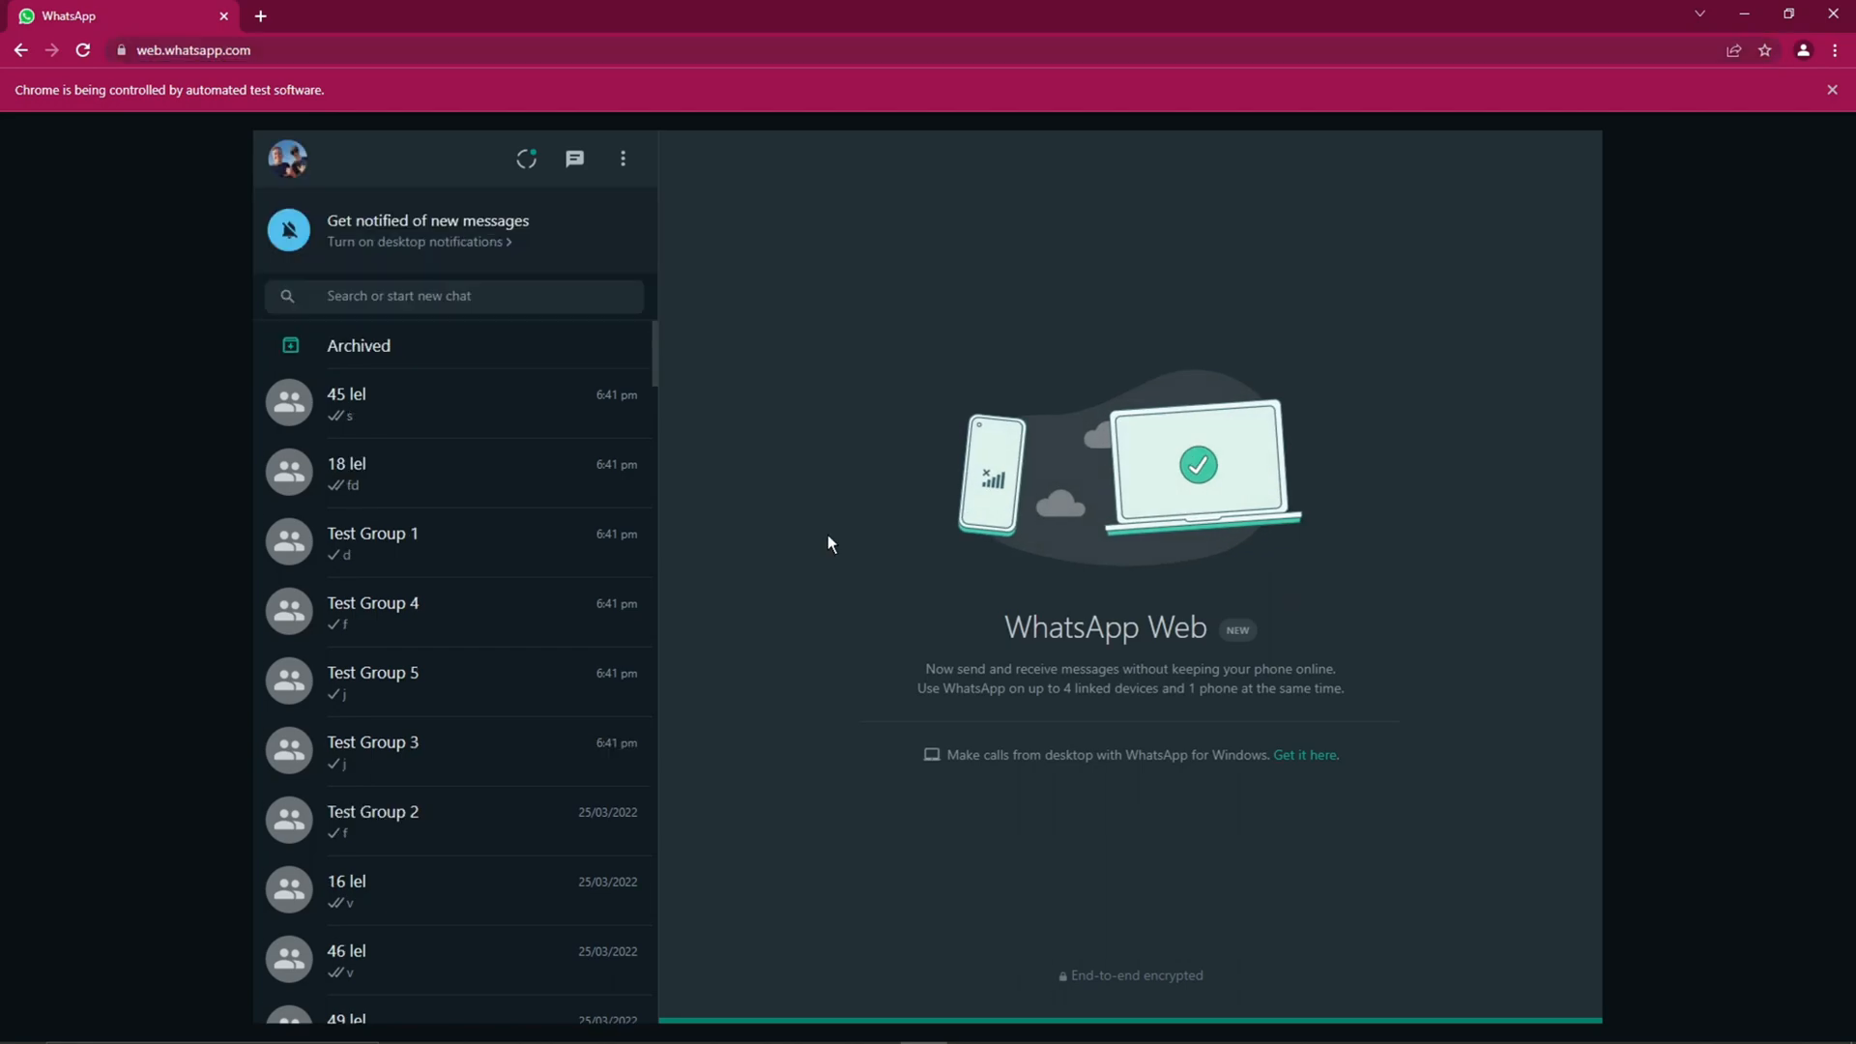
Open DevTools with F12 and bring up copy options for the Test Group 4 row
{"action": "key", "text": "F12"}
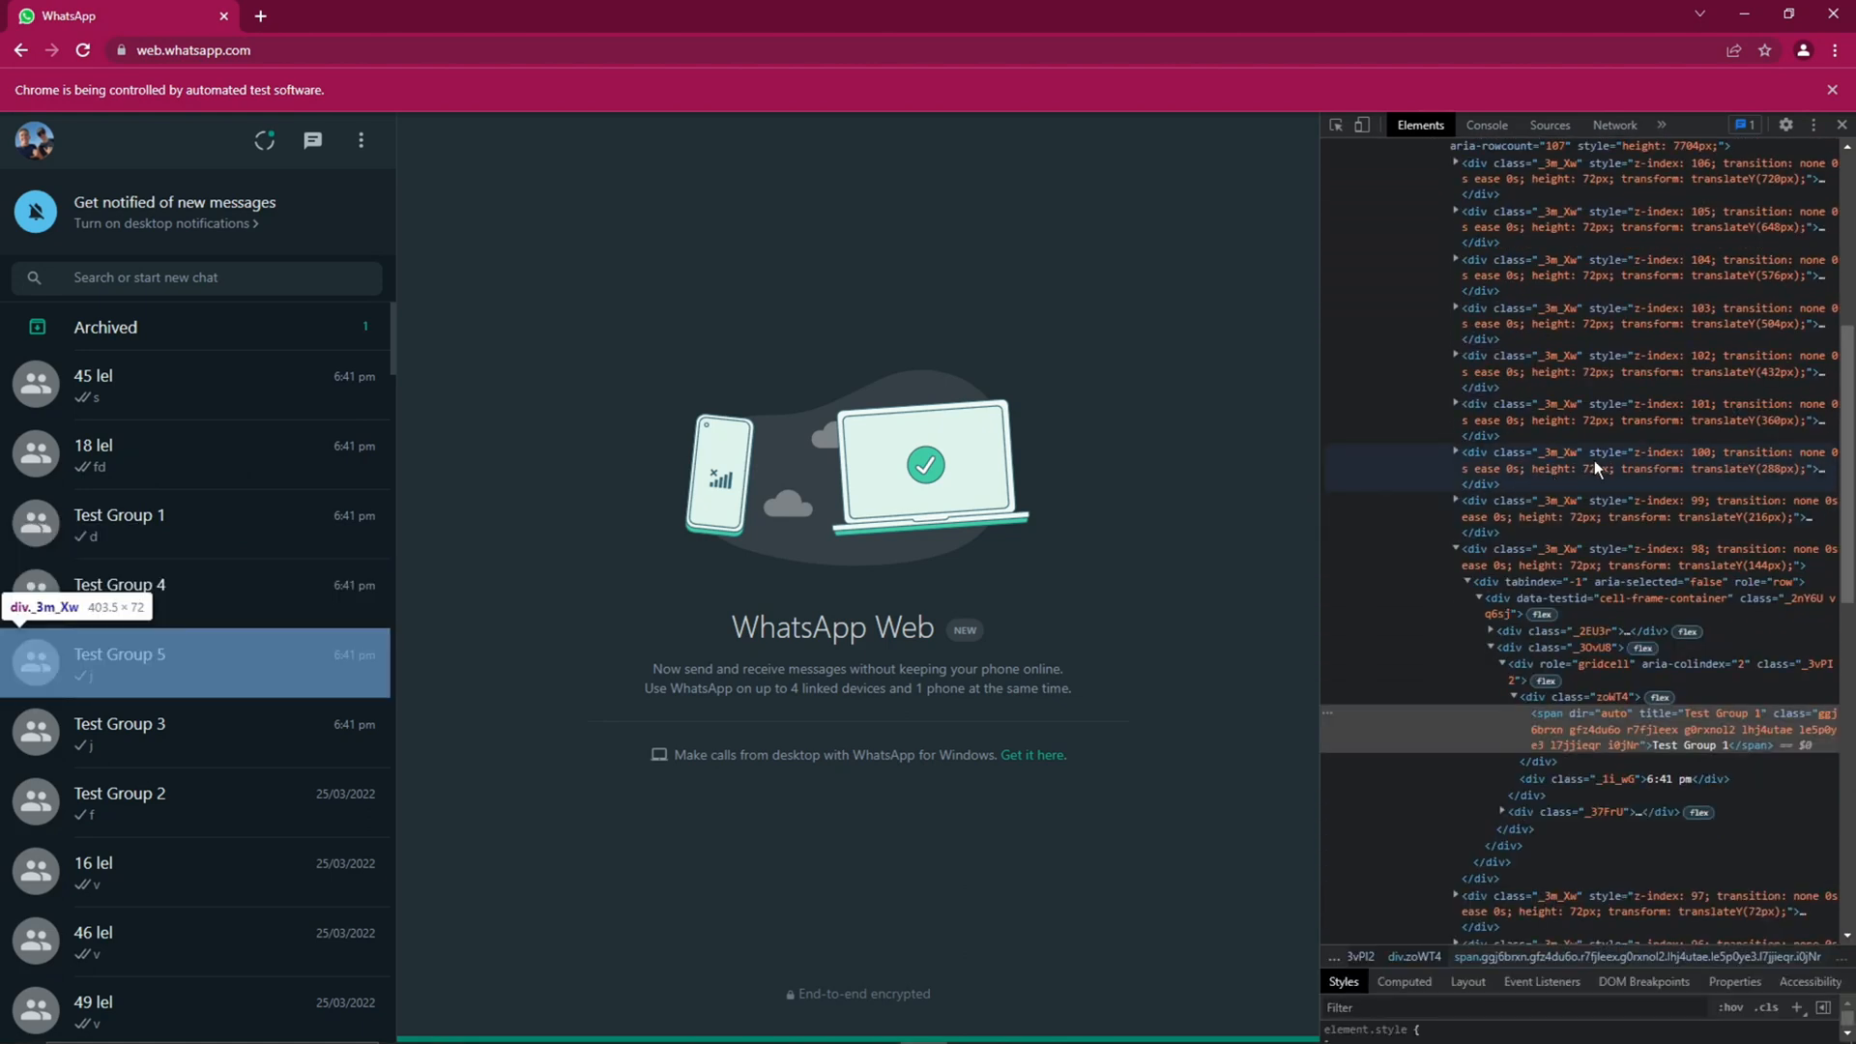
{"action": "mouse_move", "coordinate": [1604, 468]}
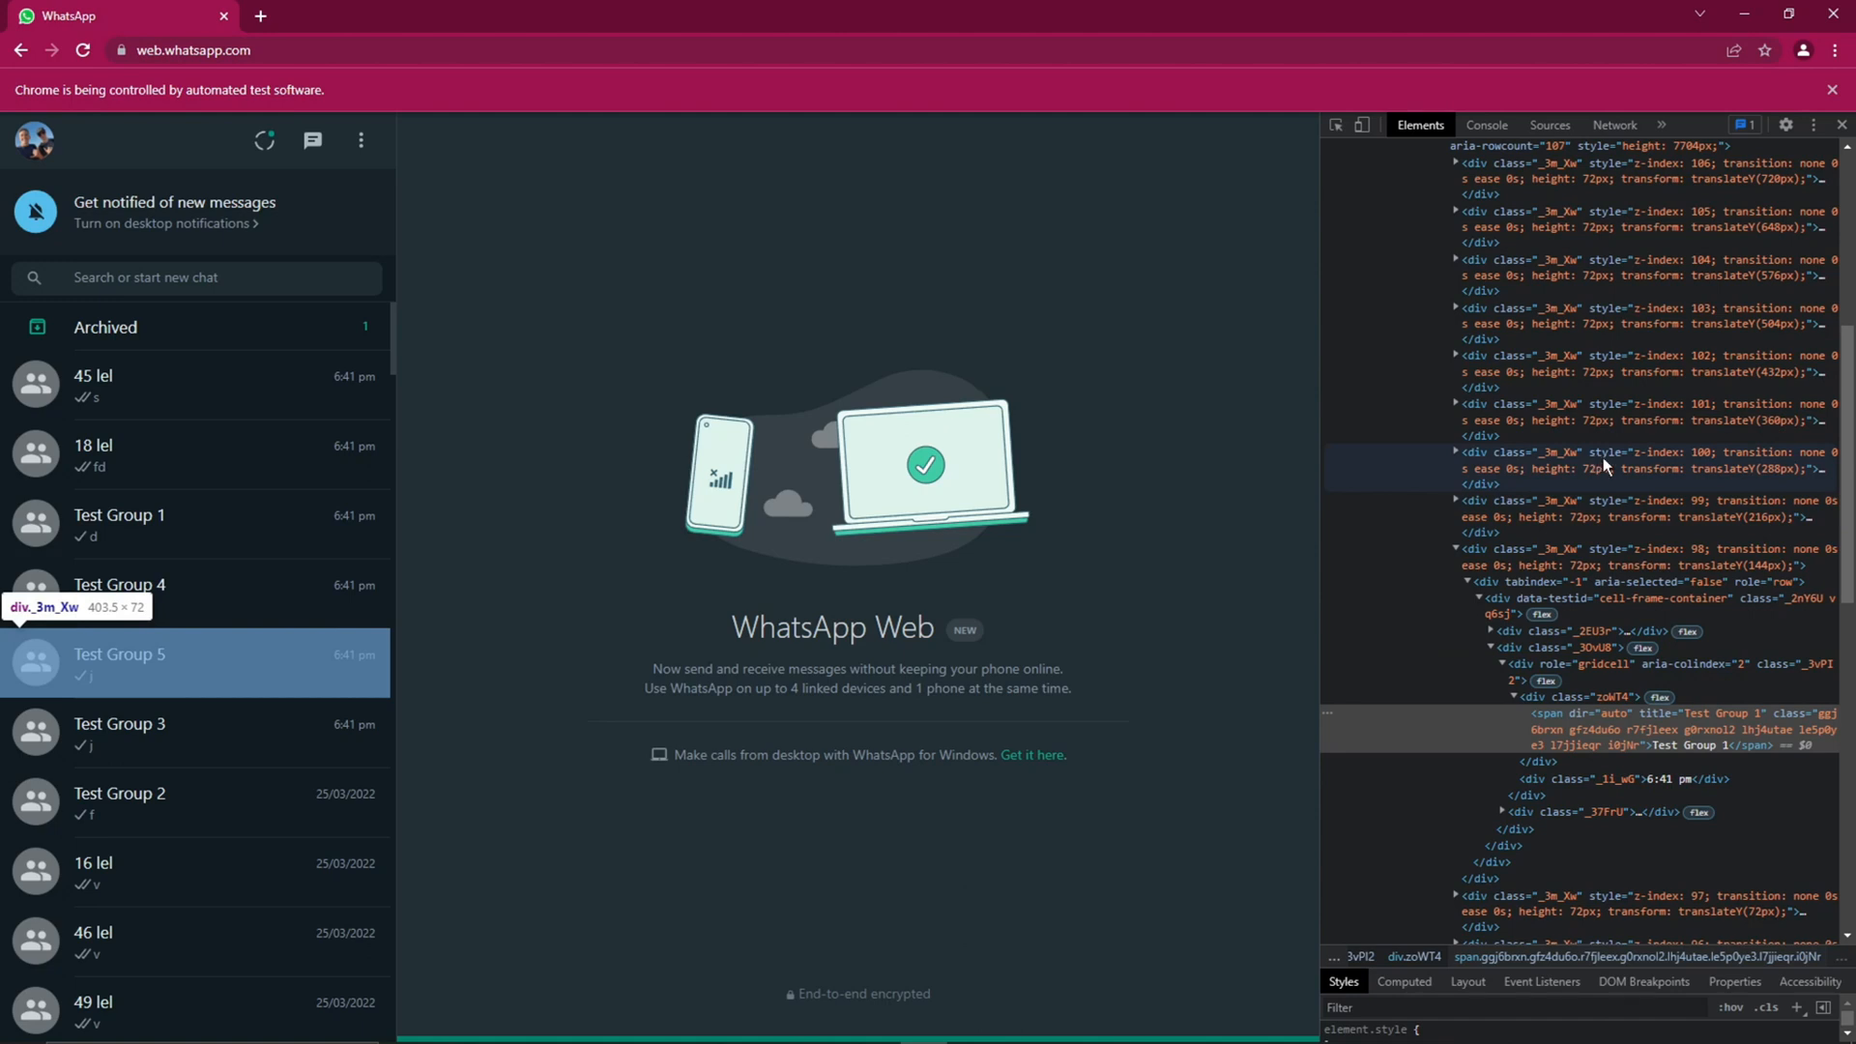
{"action": "right_click", "coordinate": [1528, 510]}
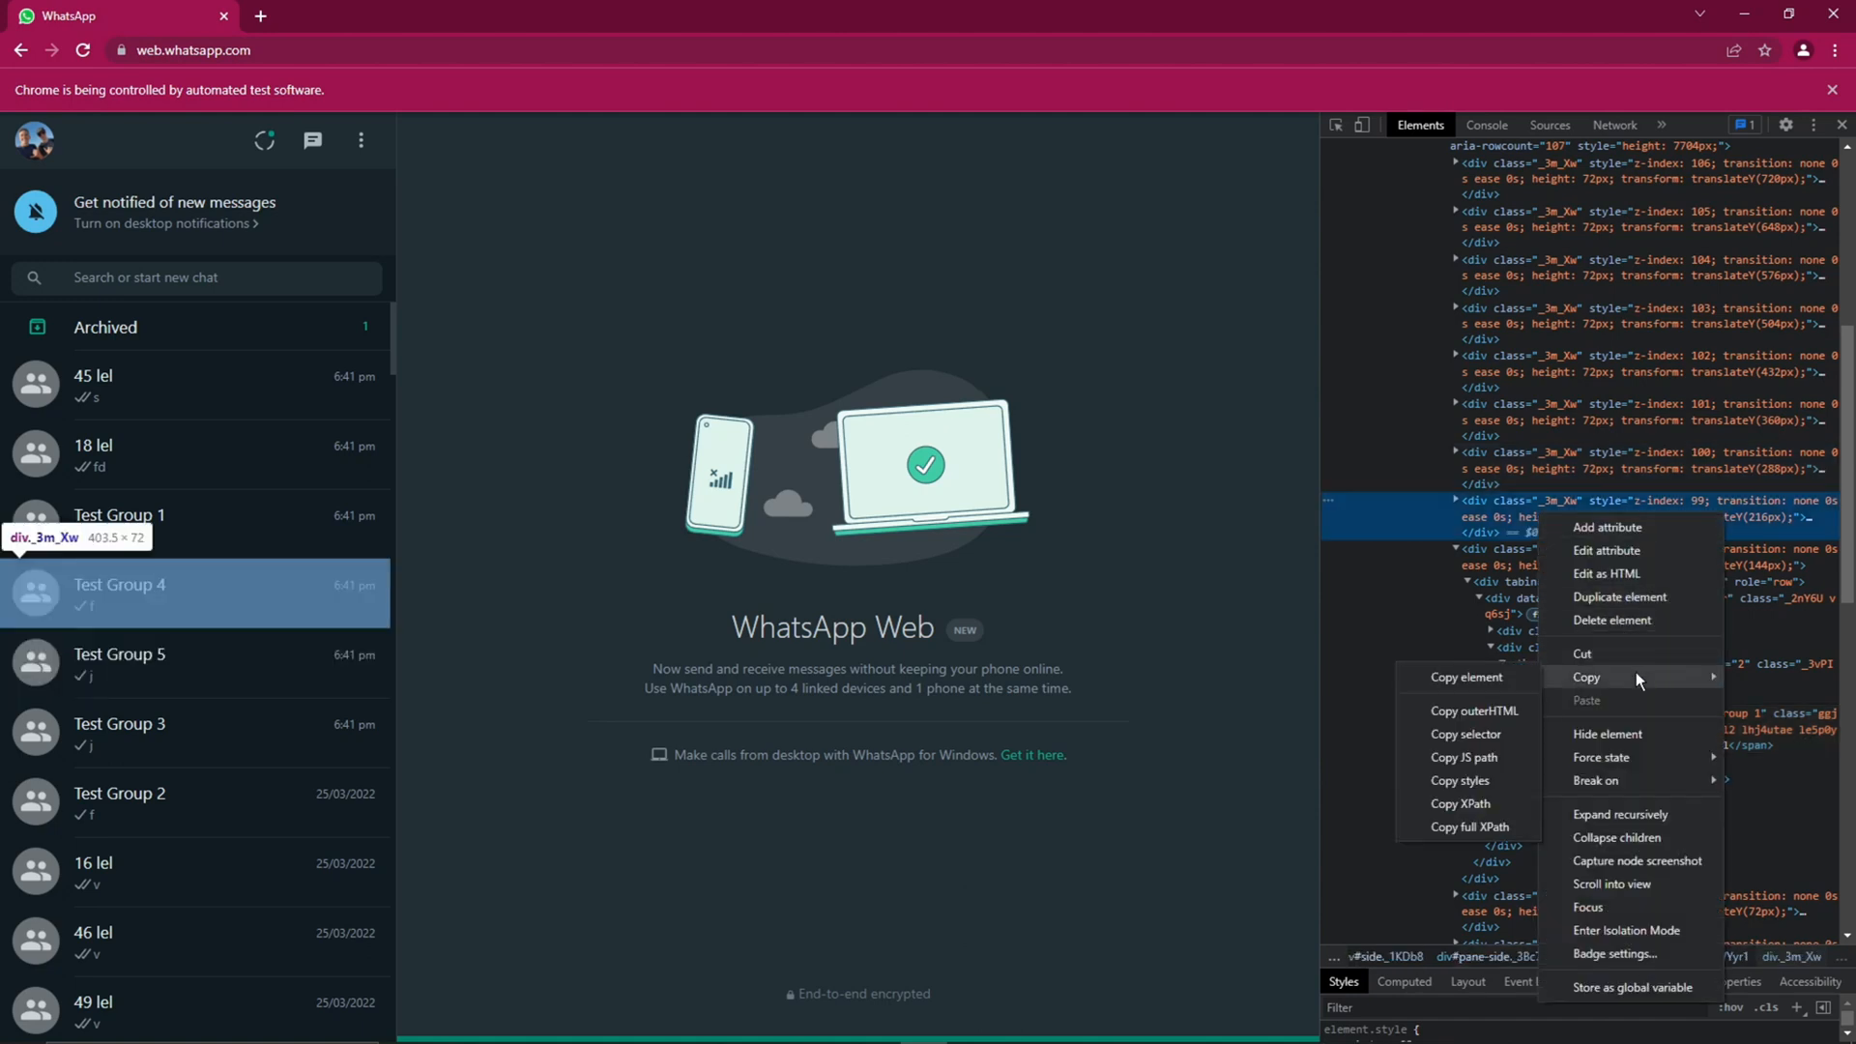
{"action": "mouse_move", "coordinate": [1467, 676]}
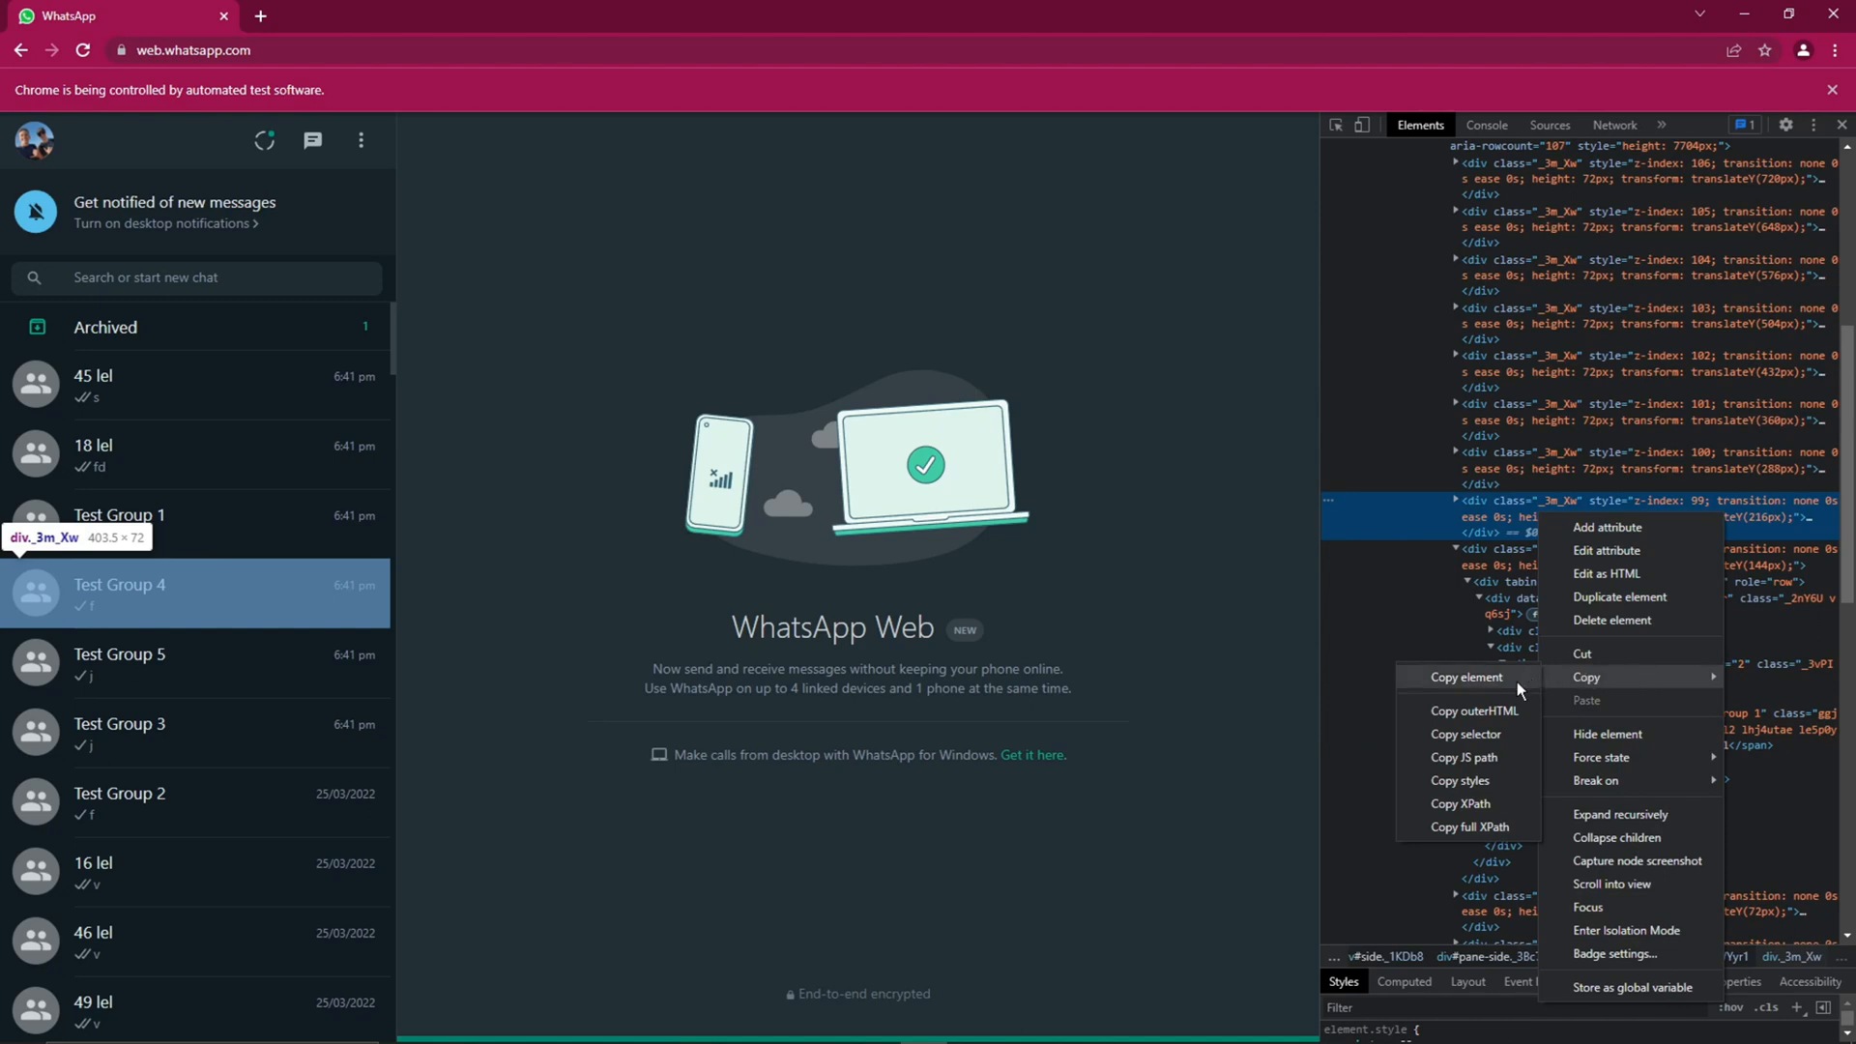
{"action": "mouse_move", "coordinate": [1483, 811]}
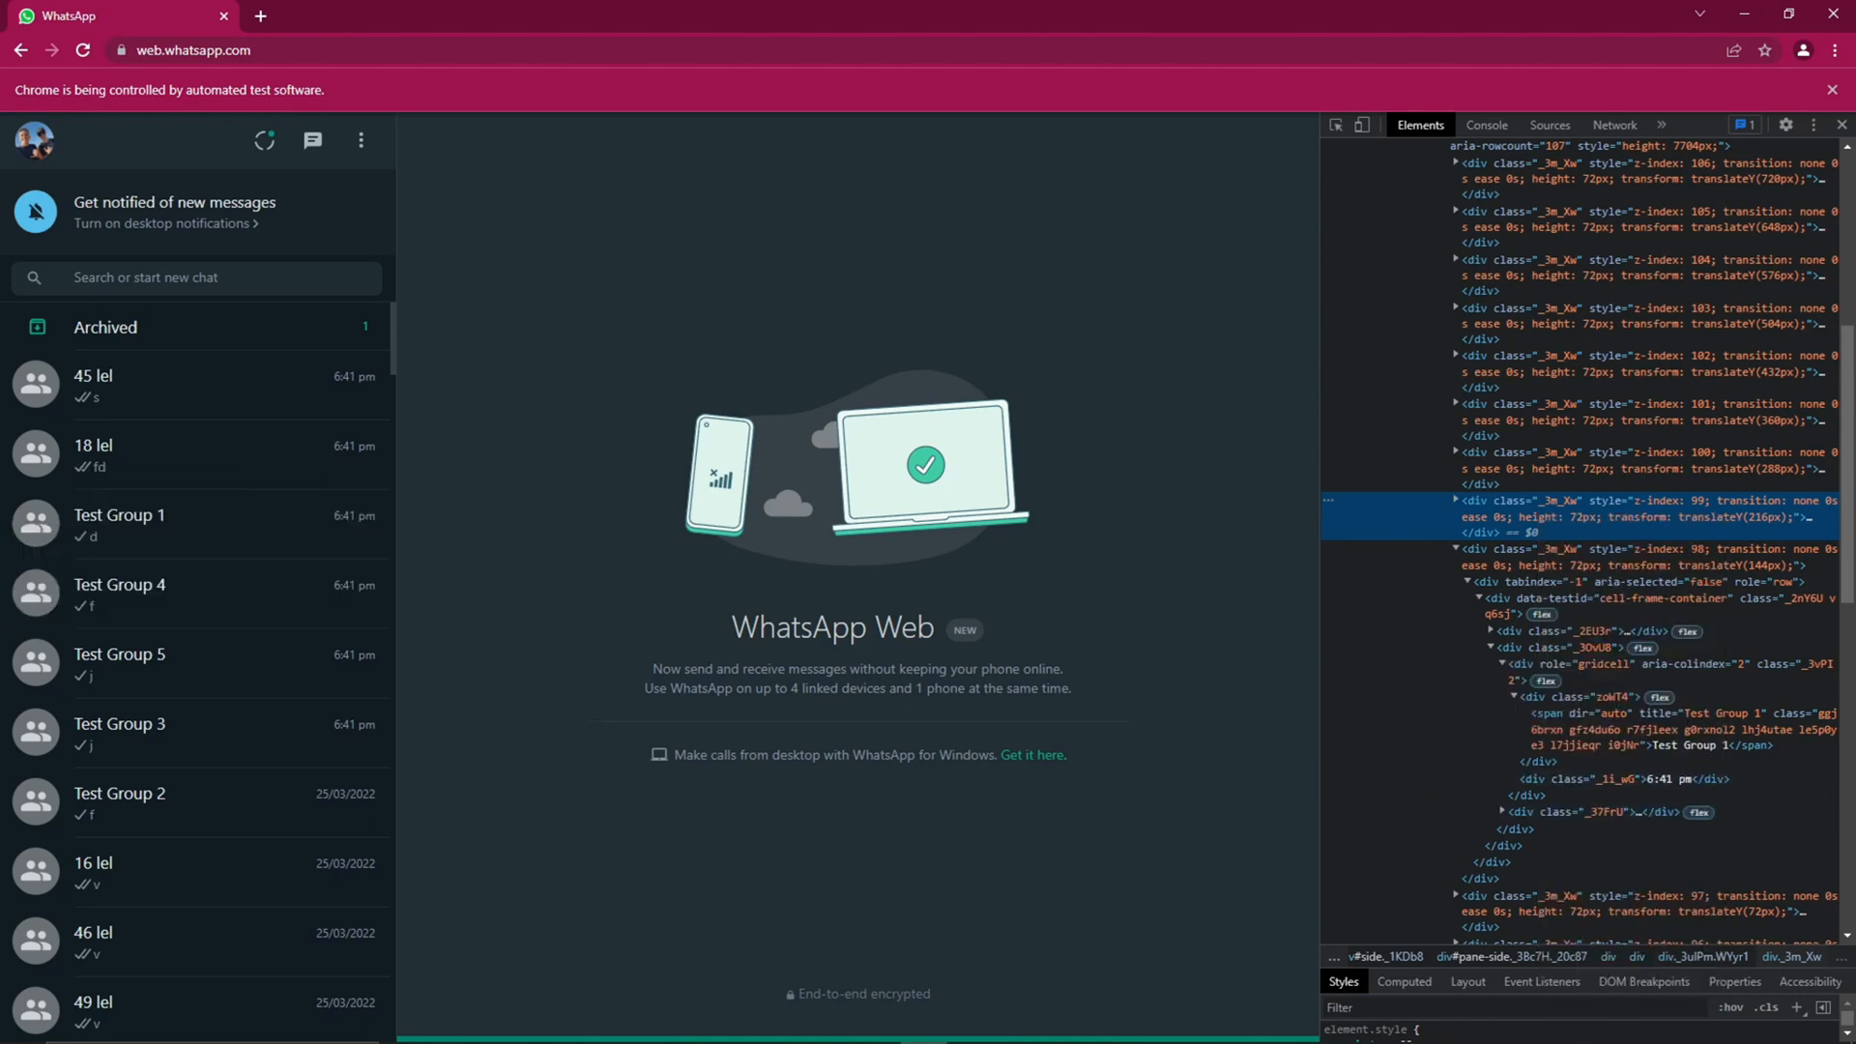
{"action": "mouse_move", "coordinate": [833, 1024]}
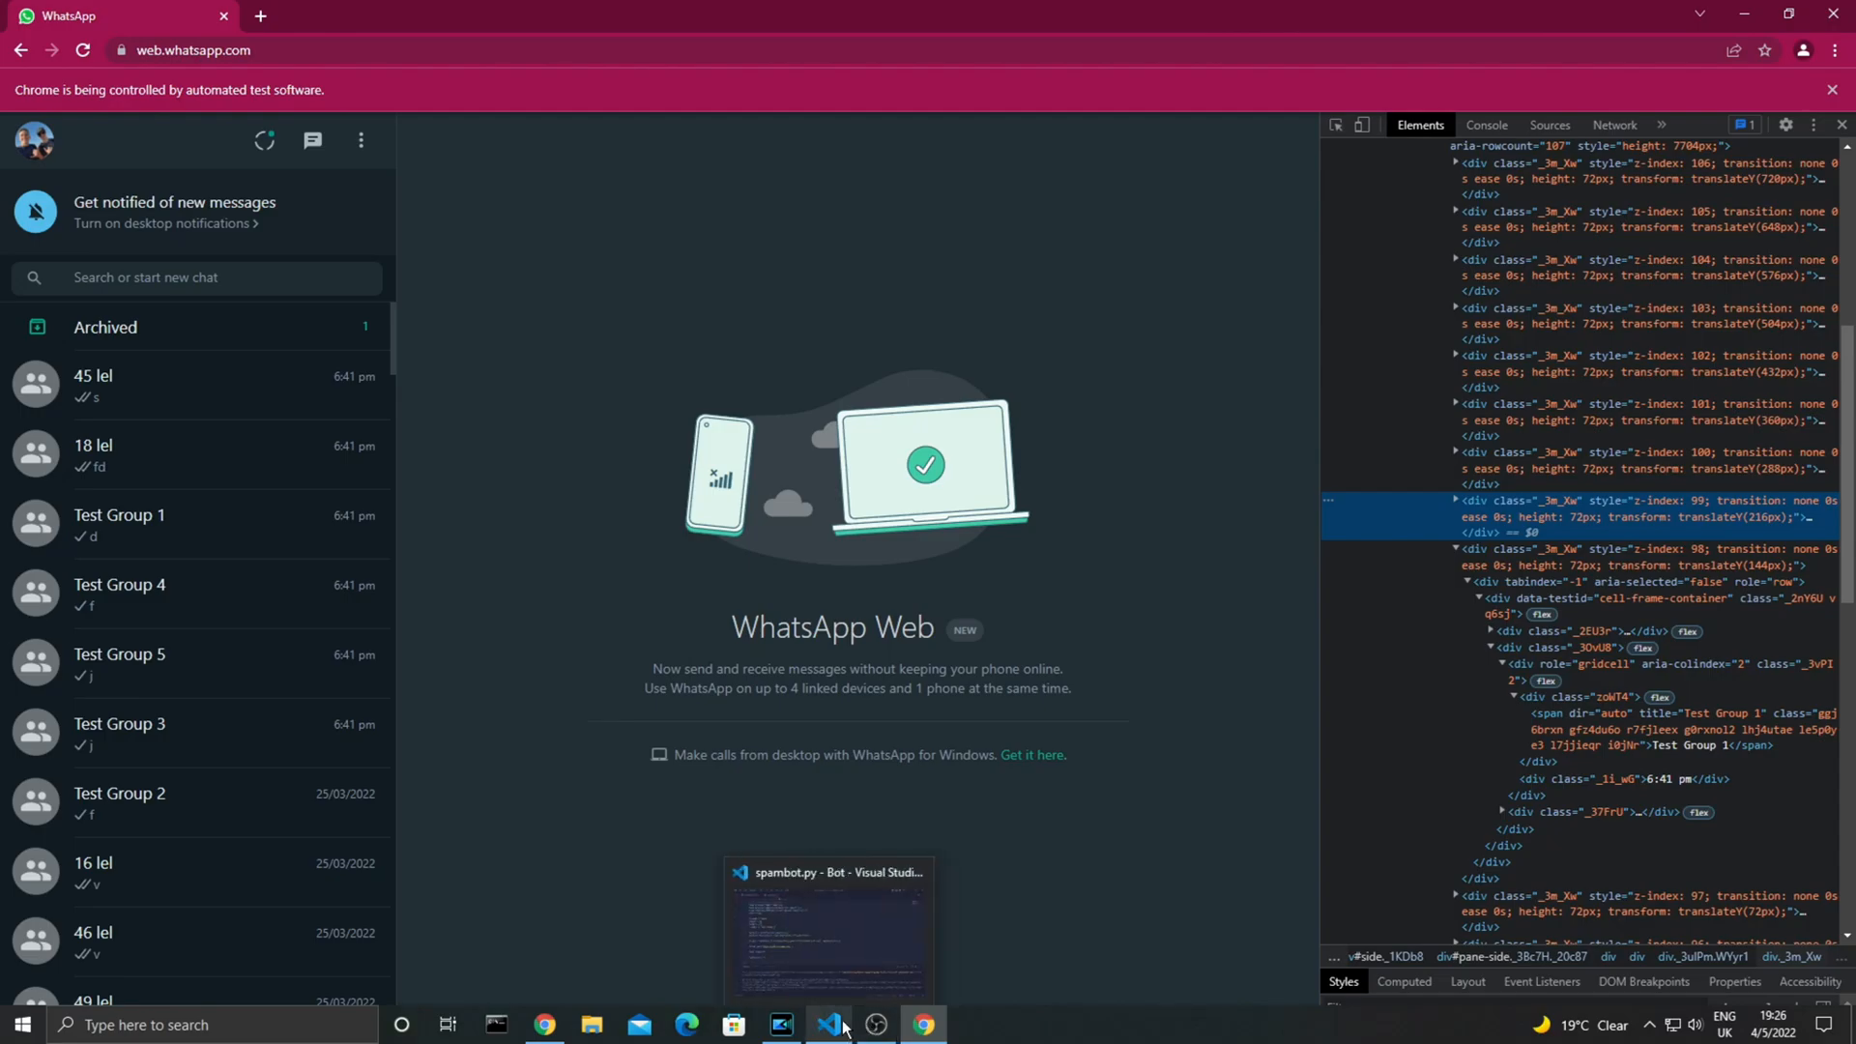
{"action": "left_click", "coordinate": [829, 1024]}
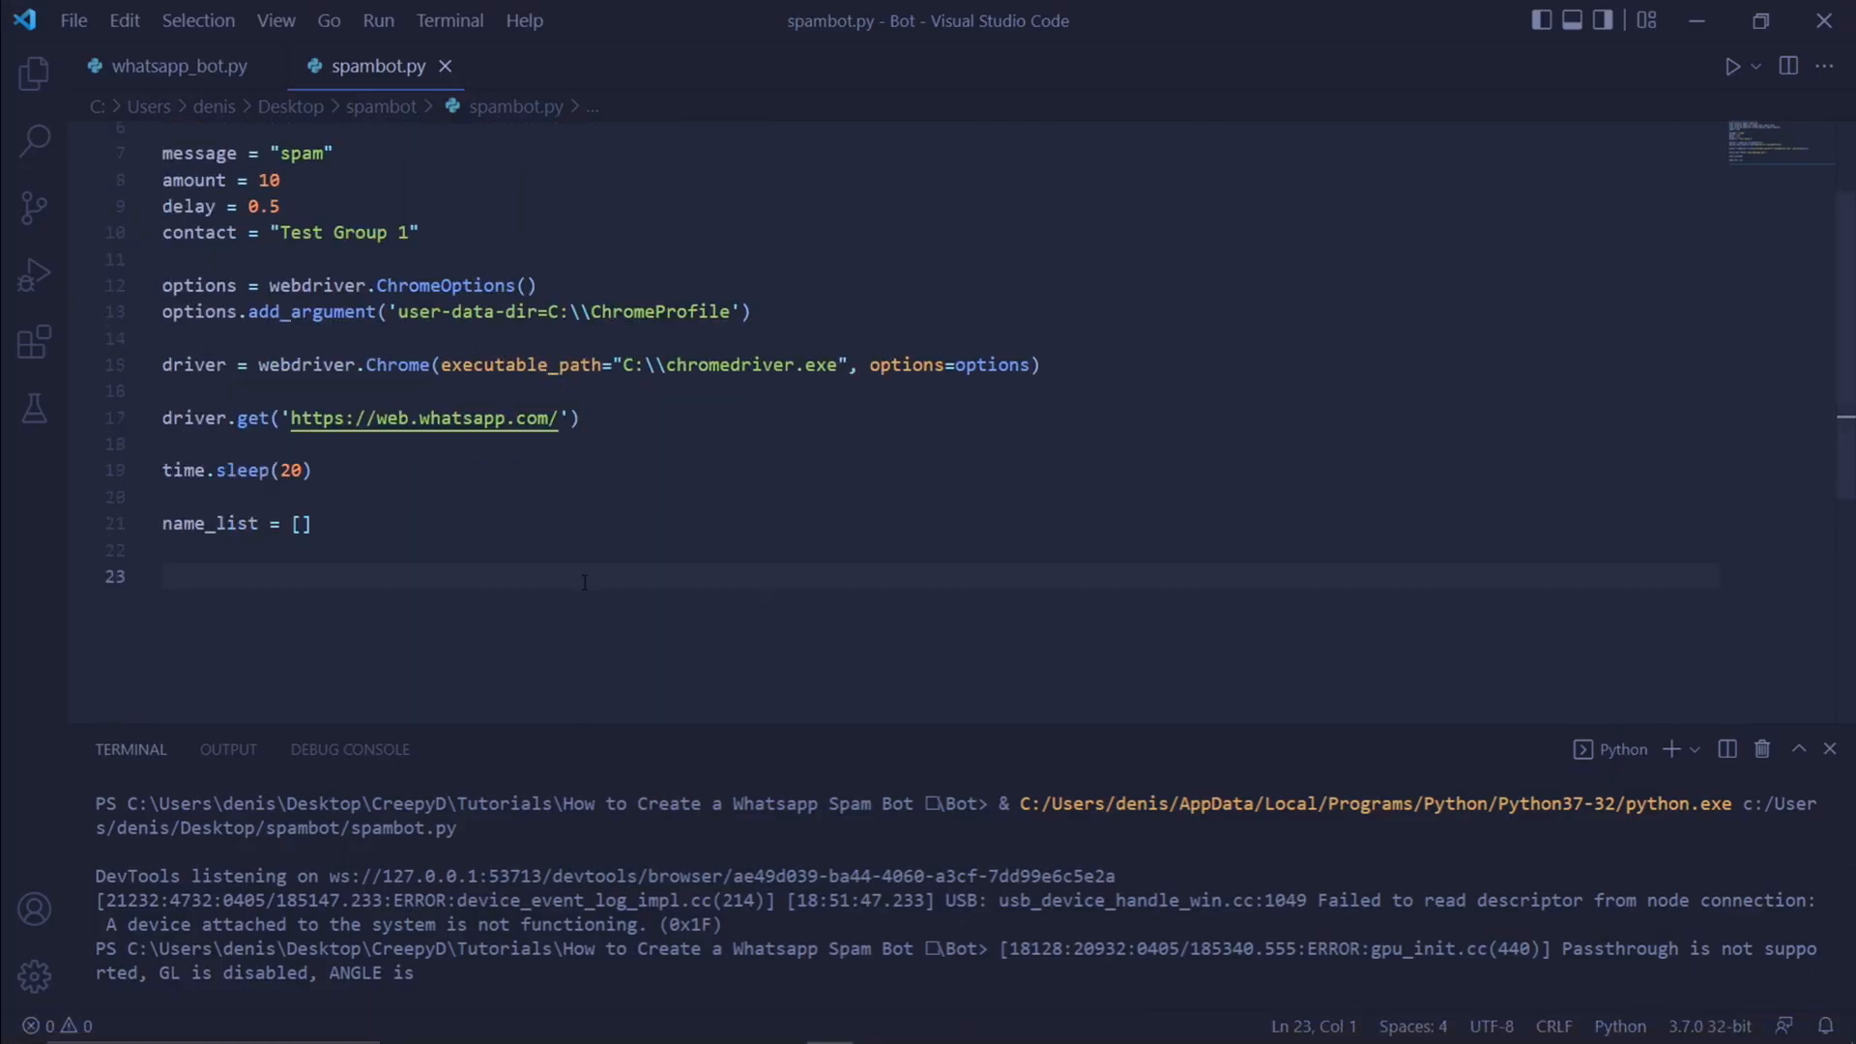
{"action": "type", "text": "#"}
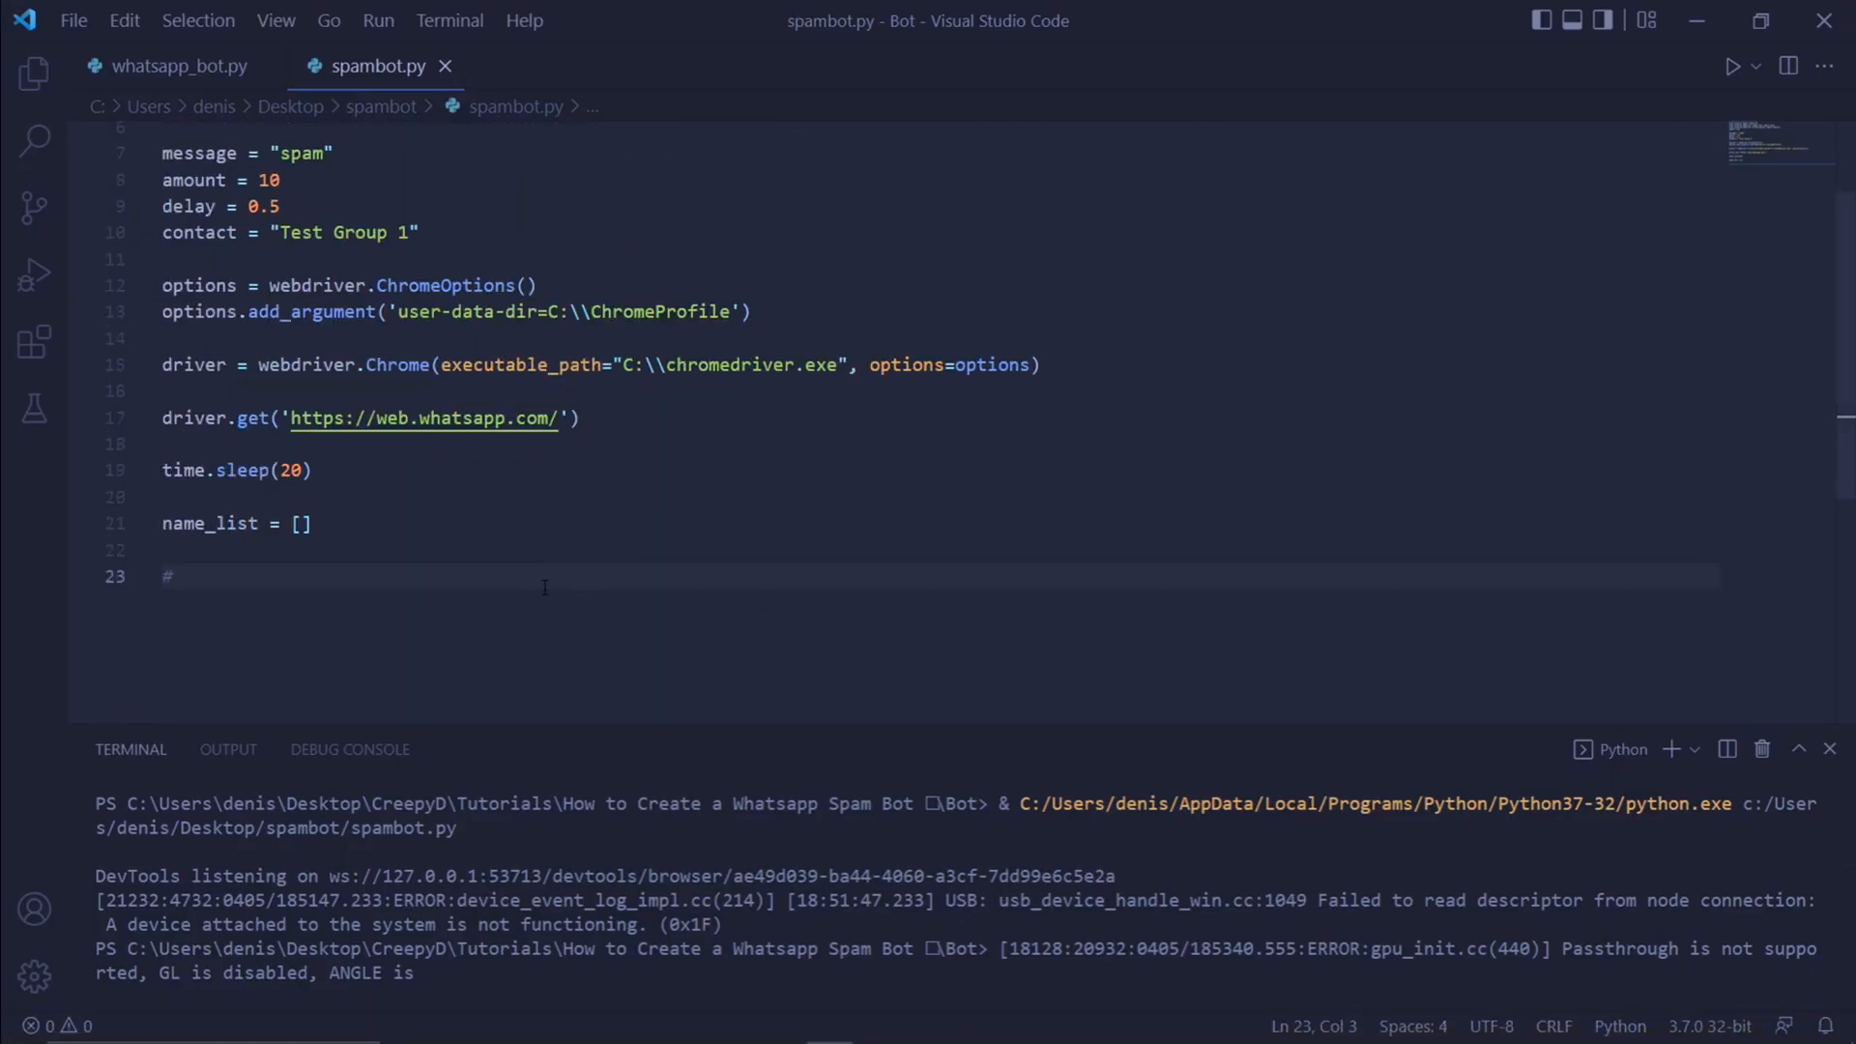
{"action": "type", "text": "//*[@id=\"pane-side\"]/div[2]/div/div/div[8]"}
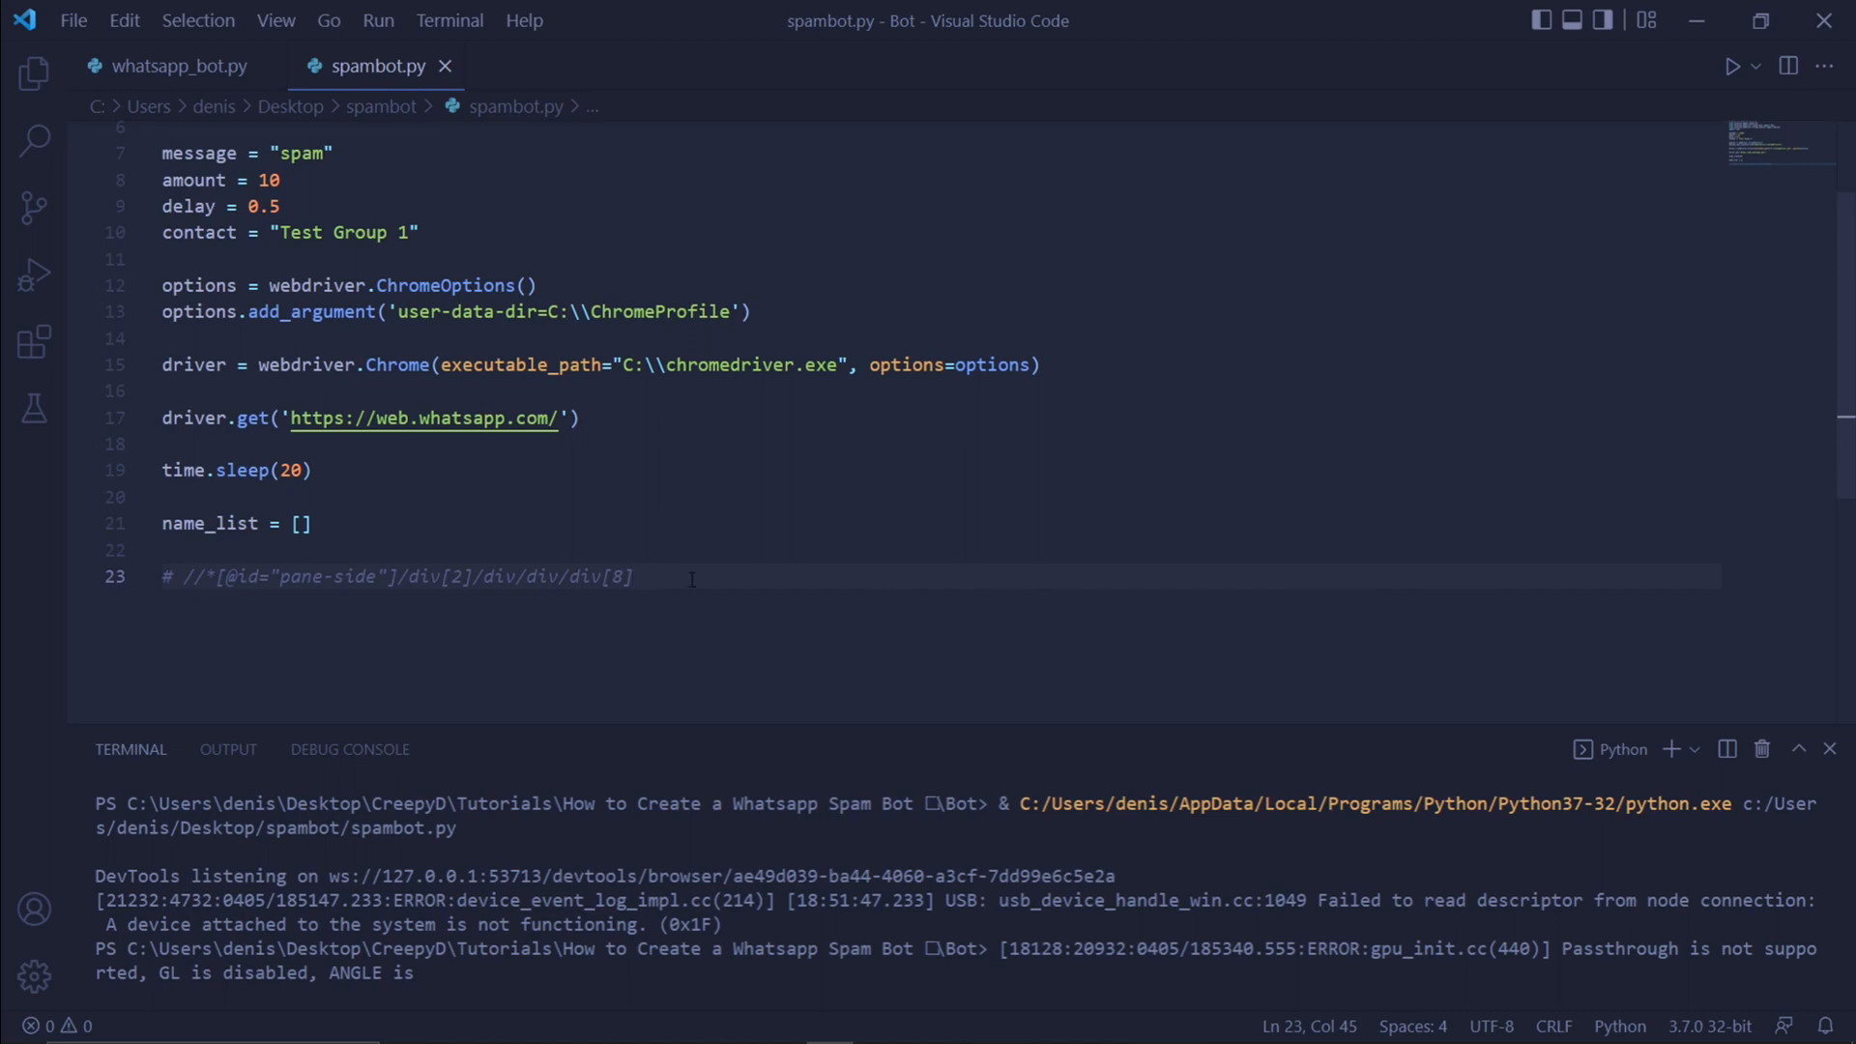
{"action": "mouse_move", "coordinate": [779, 579]}
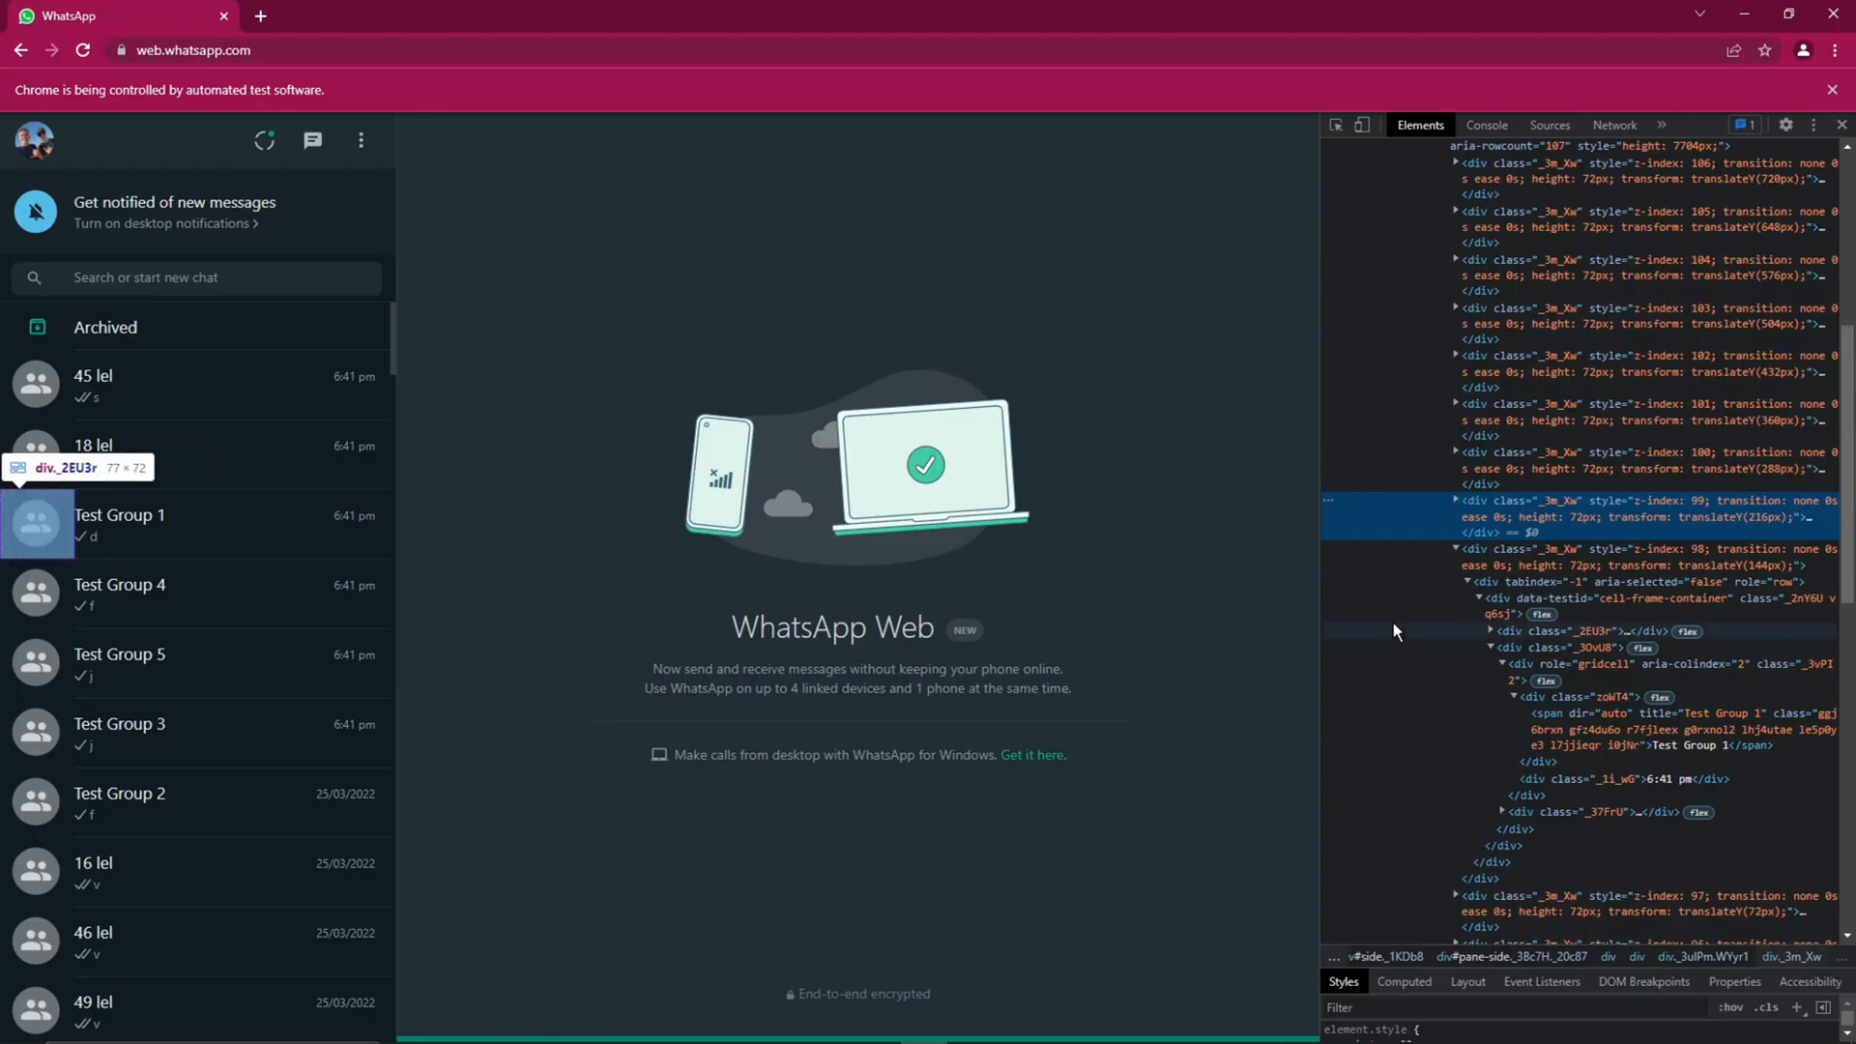
{"action": "mouse_move", "coordinate": [563, 665]}
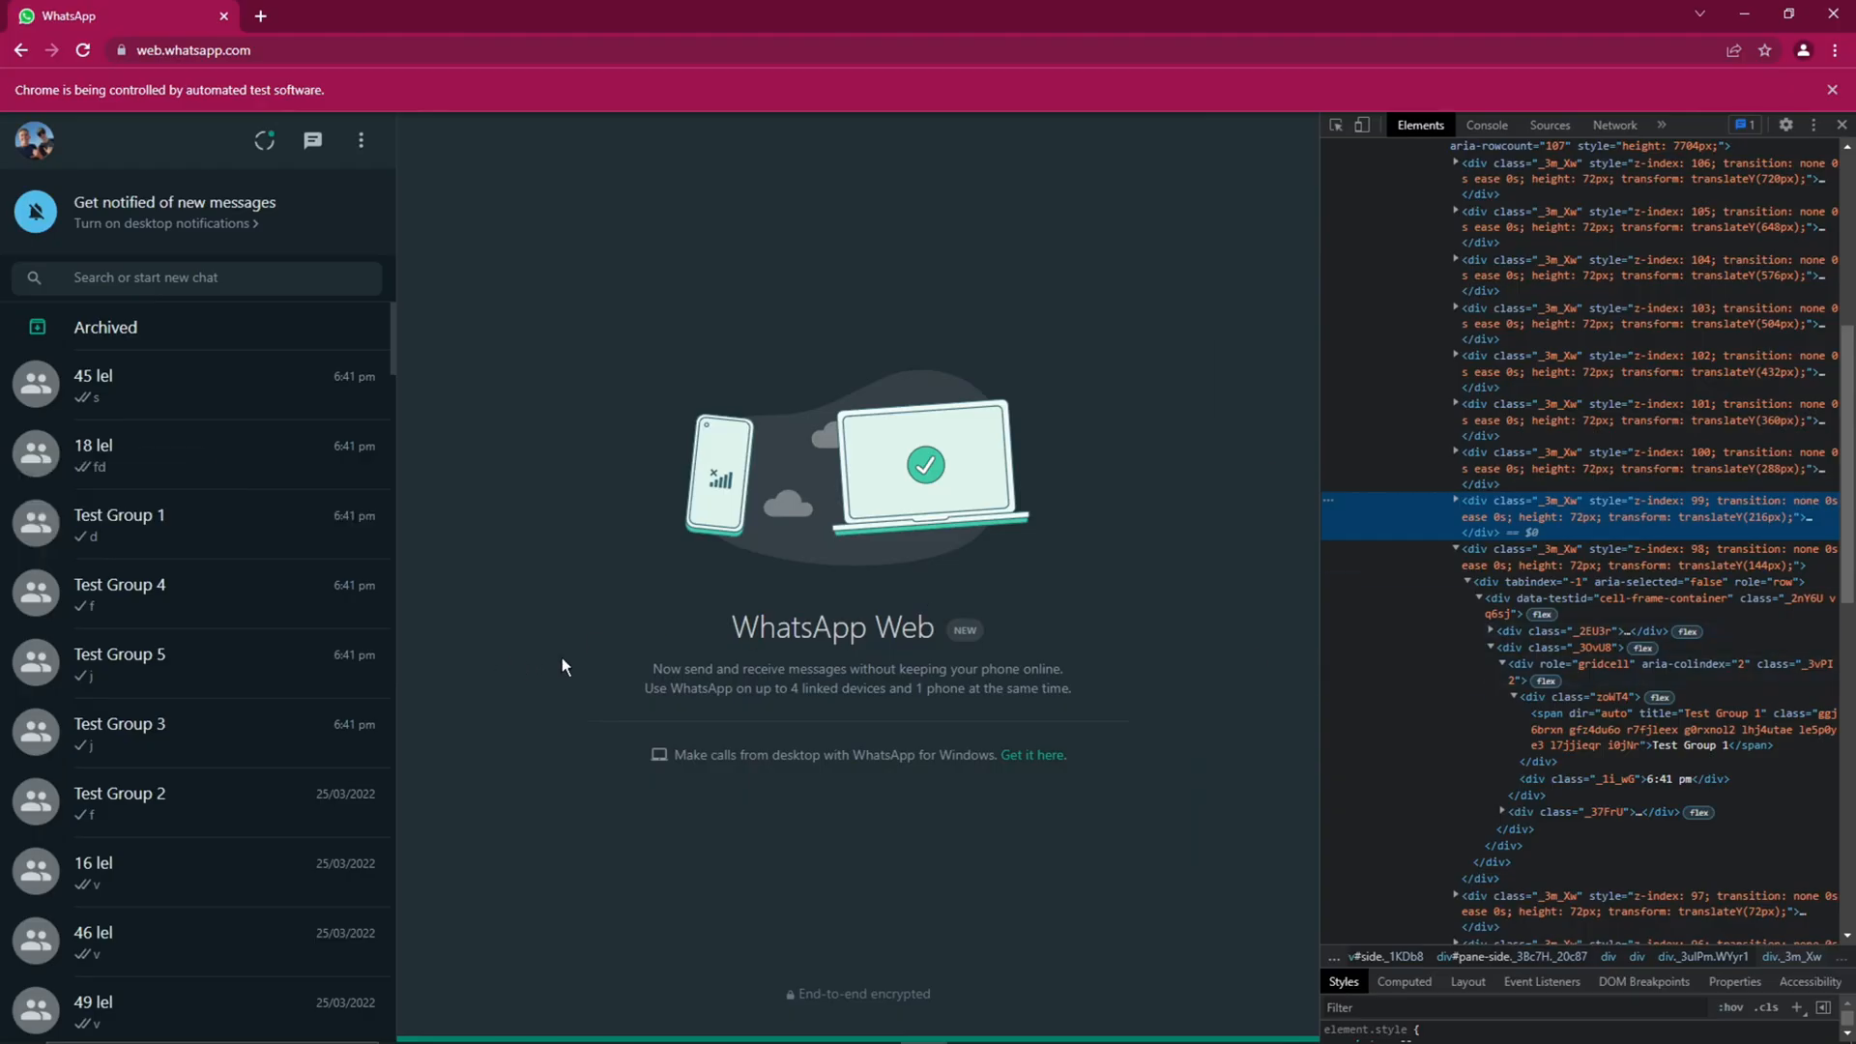
{"action": "mouse_move", "coordinate": [1474, 530]}
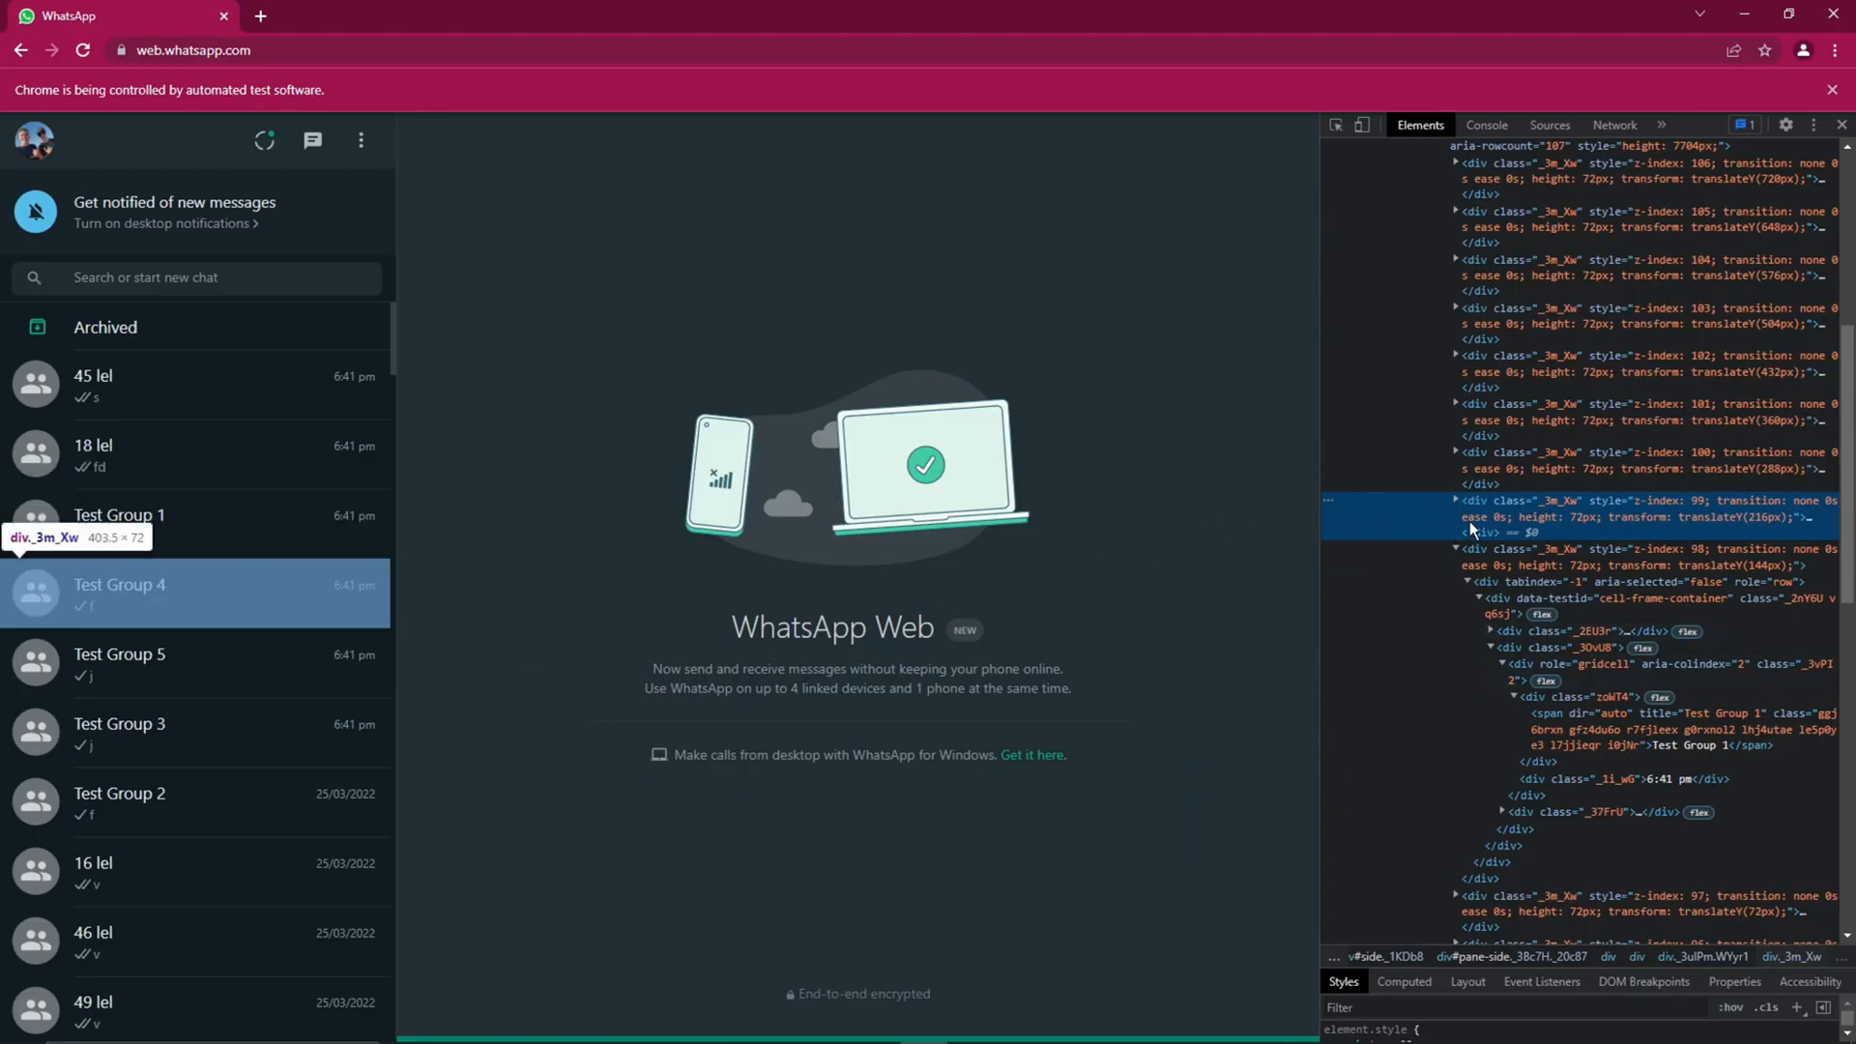
{"action": "mouse_move", "coordinate": [1492, 528]}
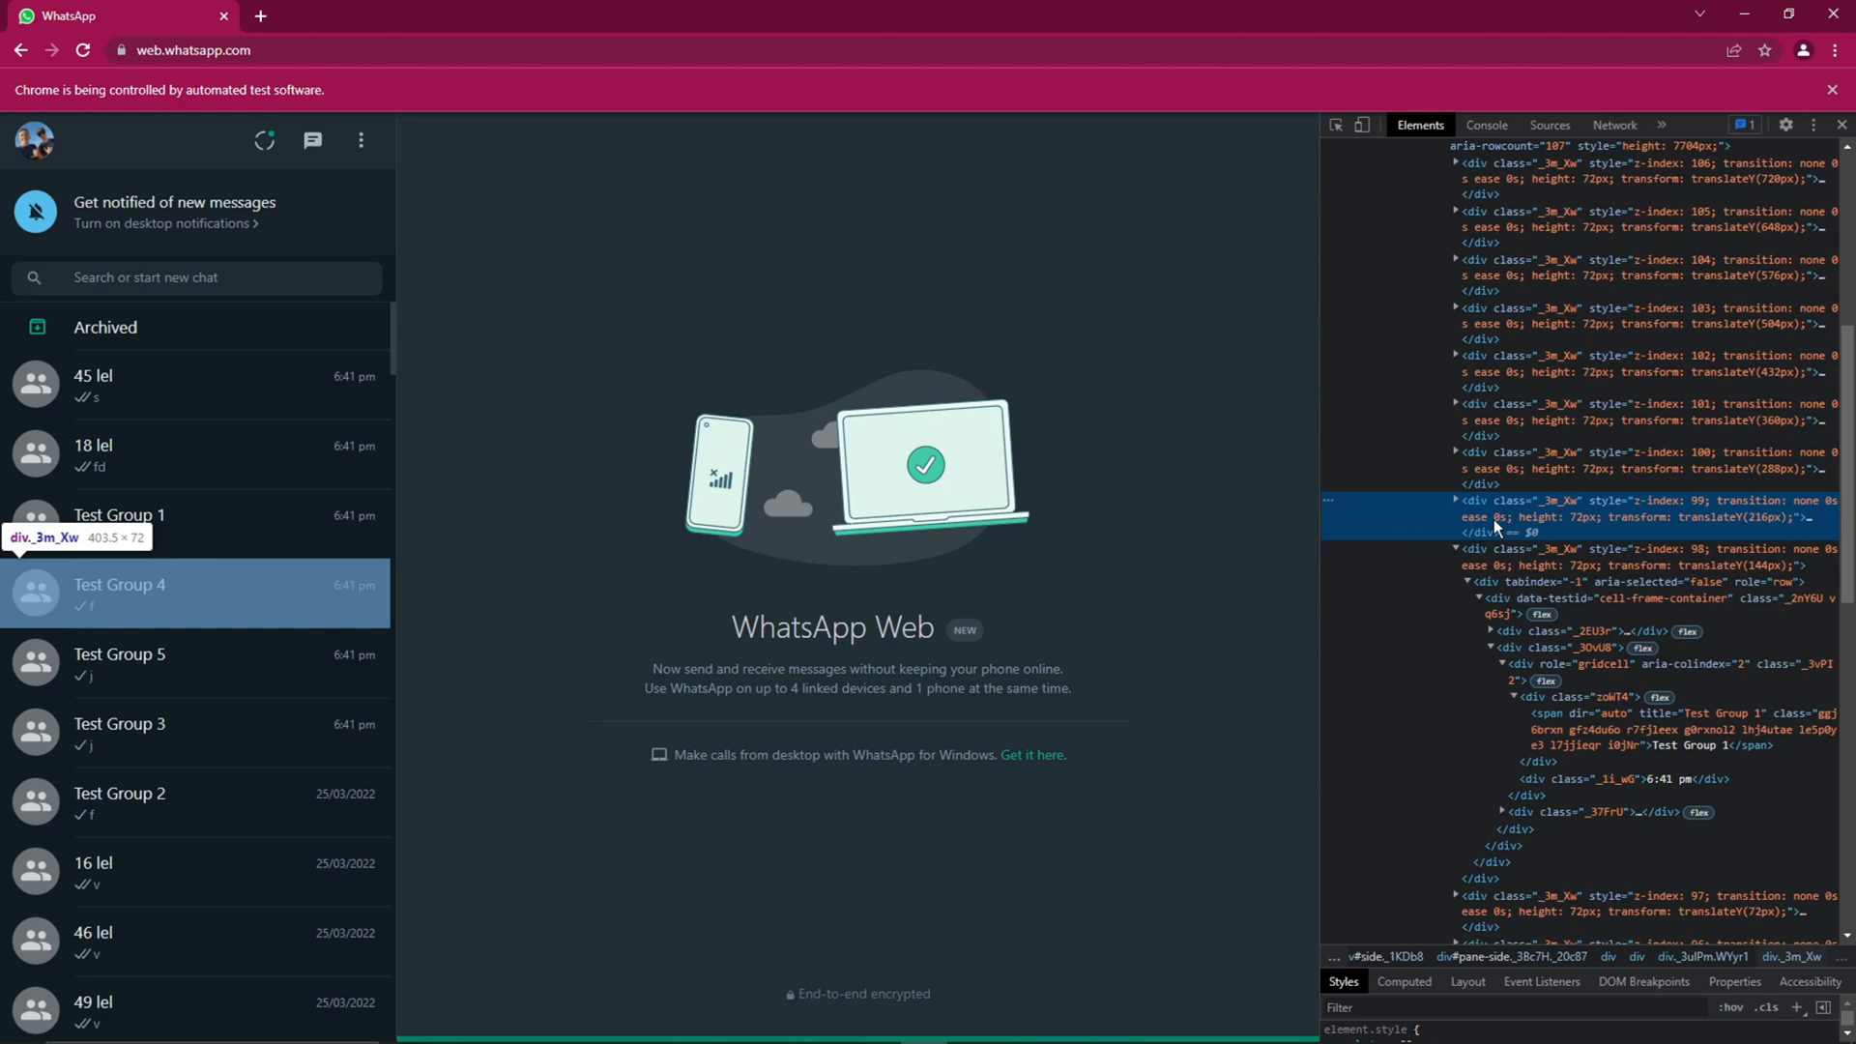
{"action": "mouse_move", "coordinate": [1509, 538]}
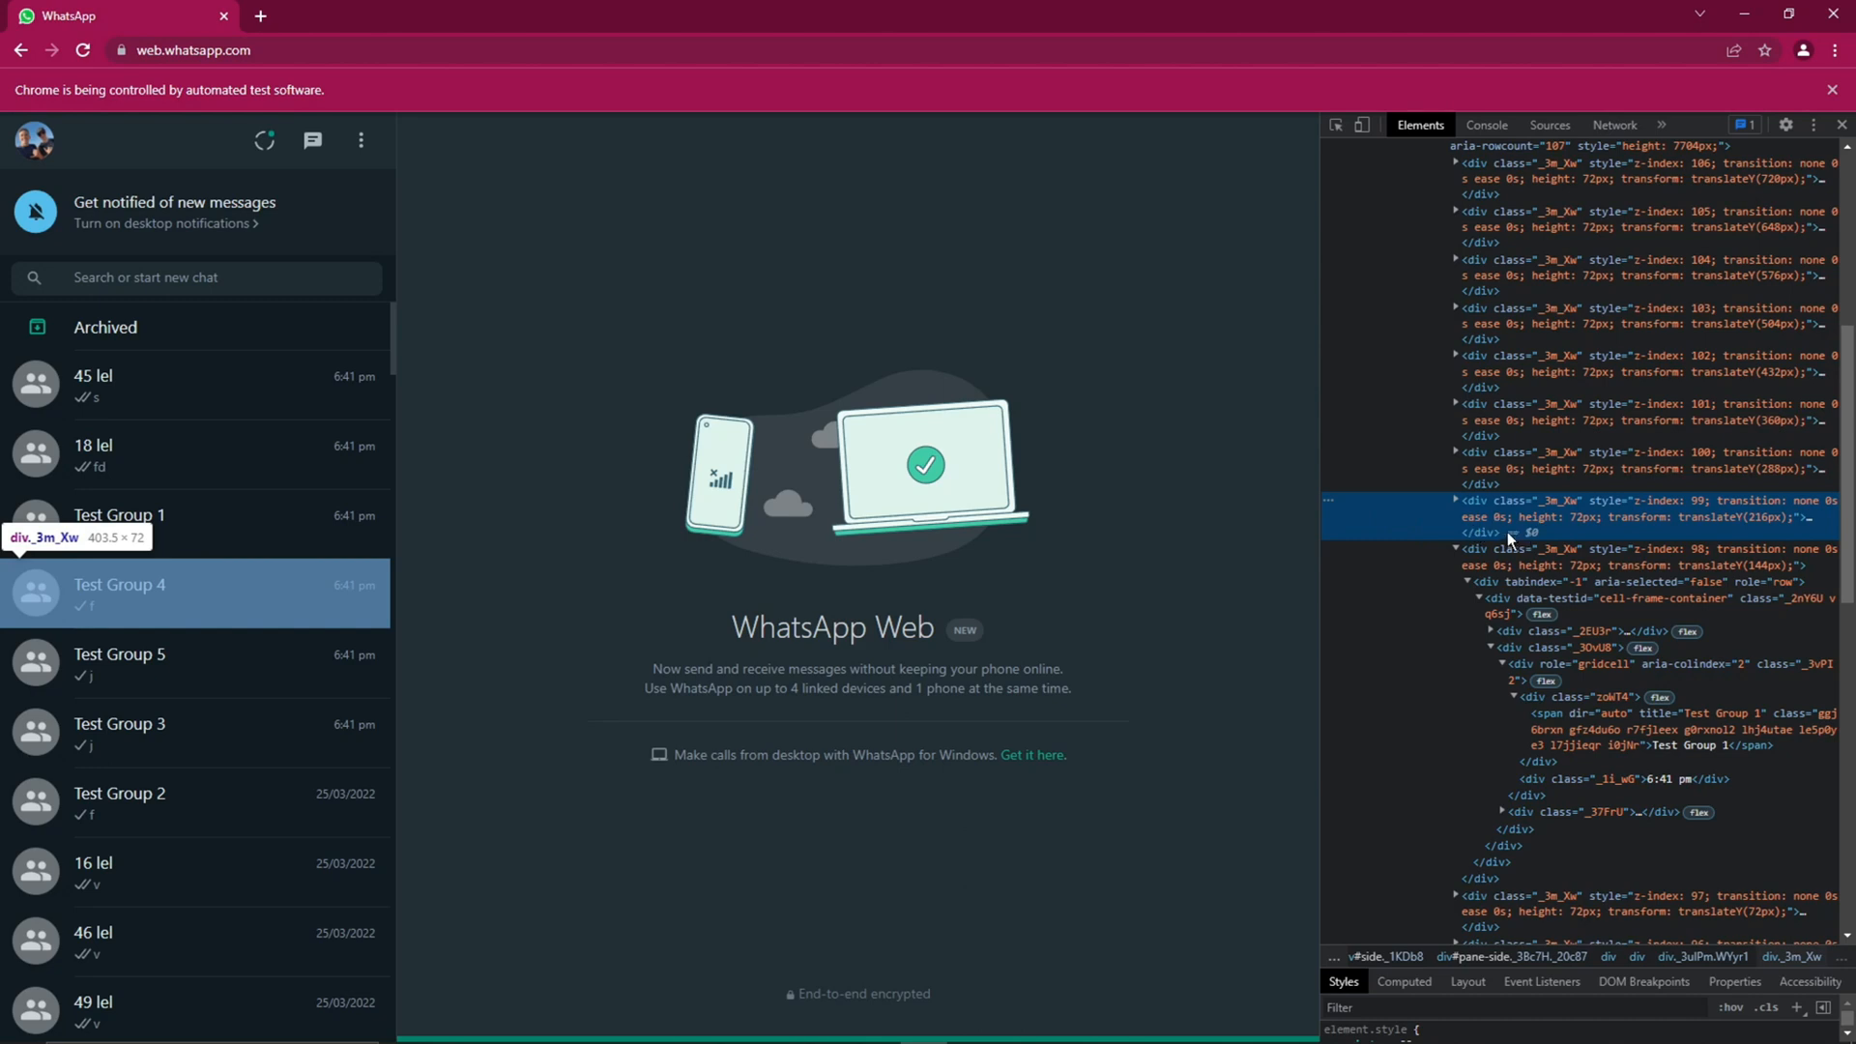
{"action": "mouse_move", "coordinate": [1587, 524]}
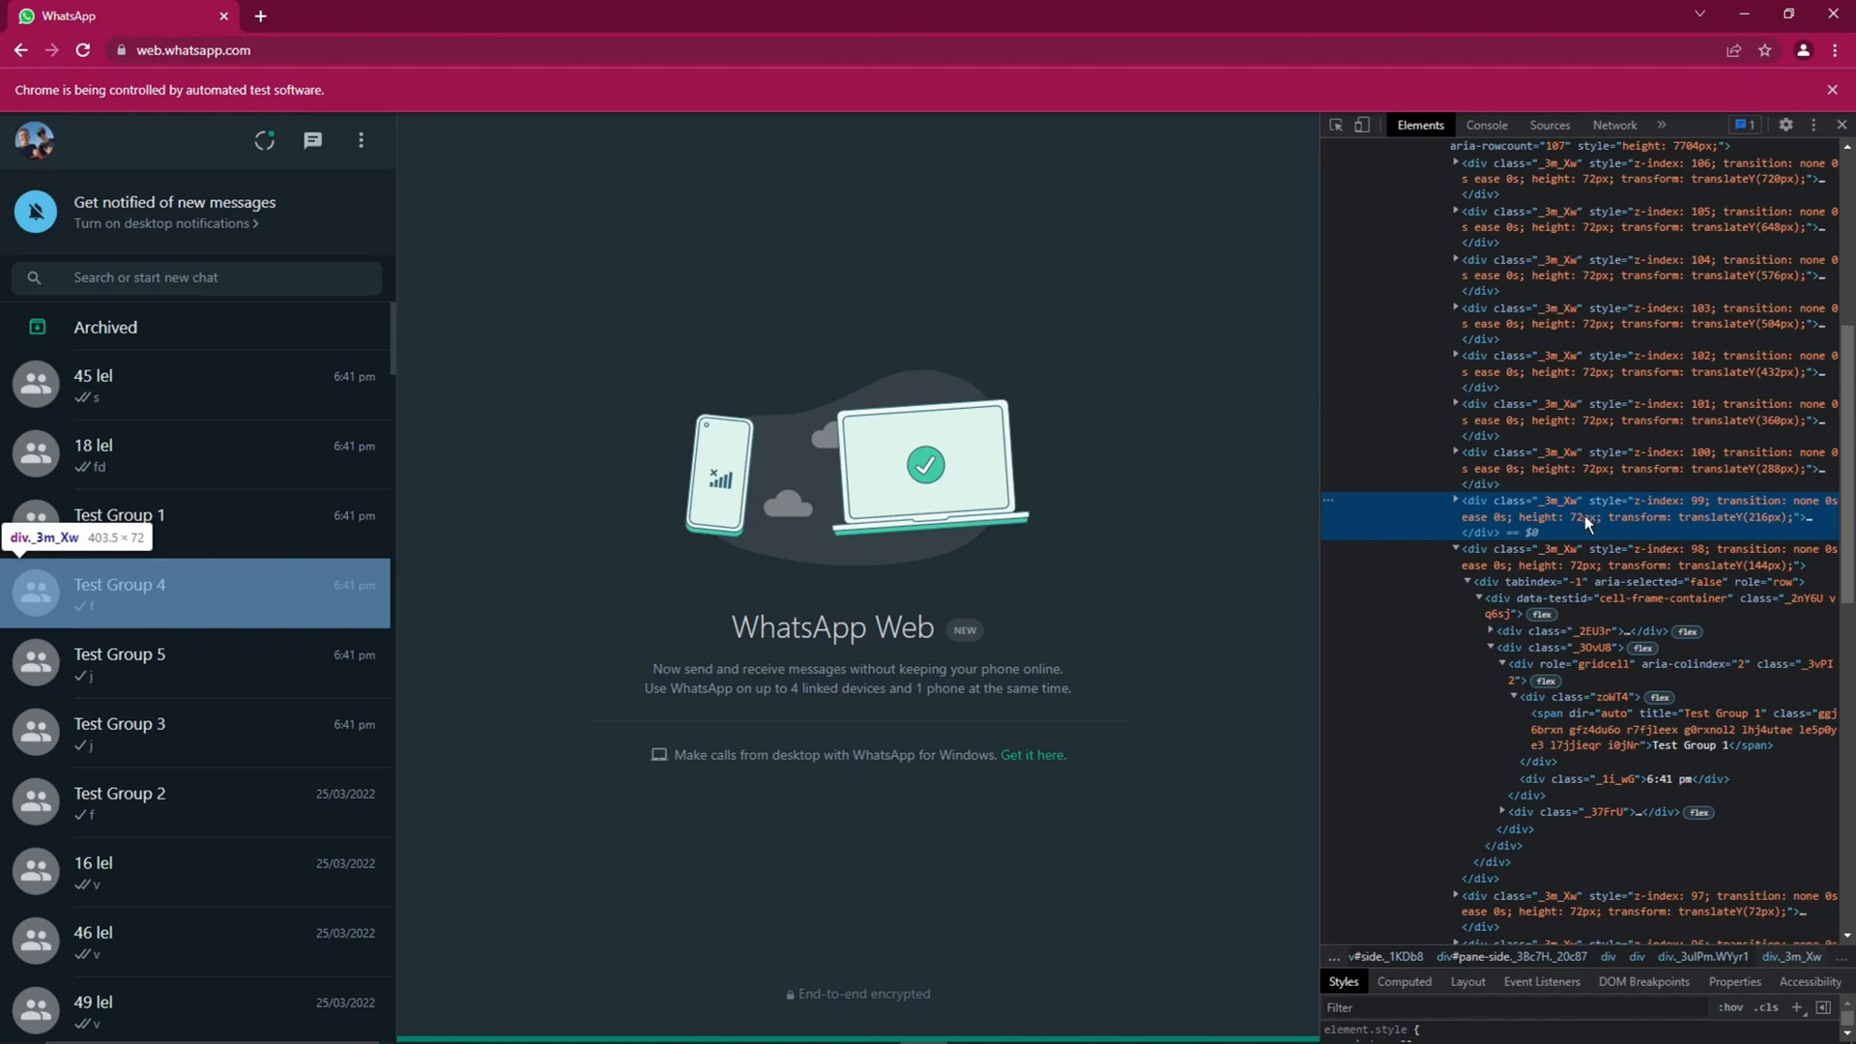
{"action": "mouse_move", "coordinate": [1681, 527]}
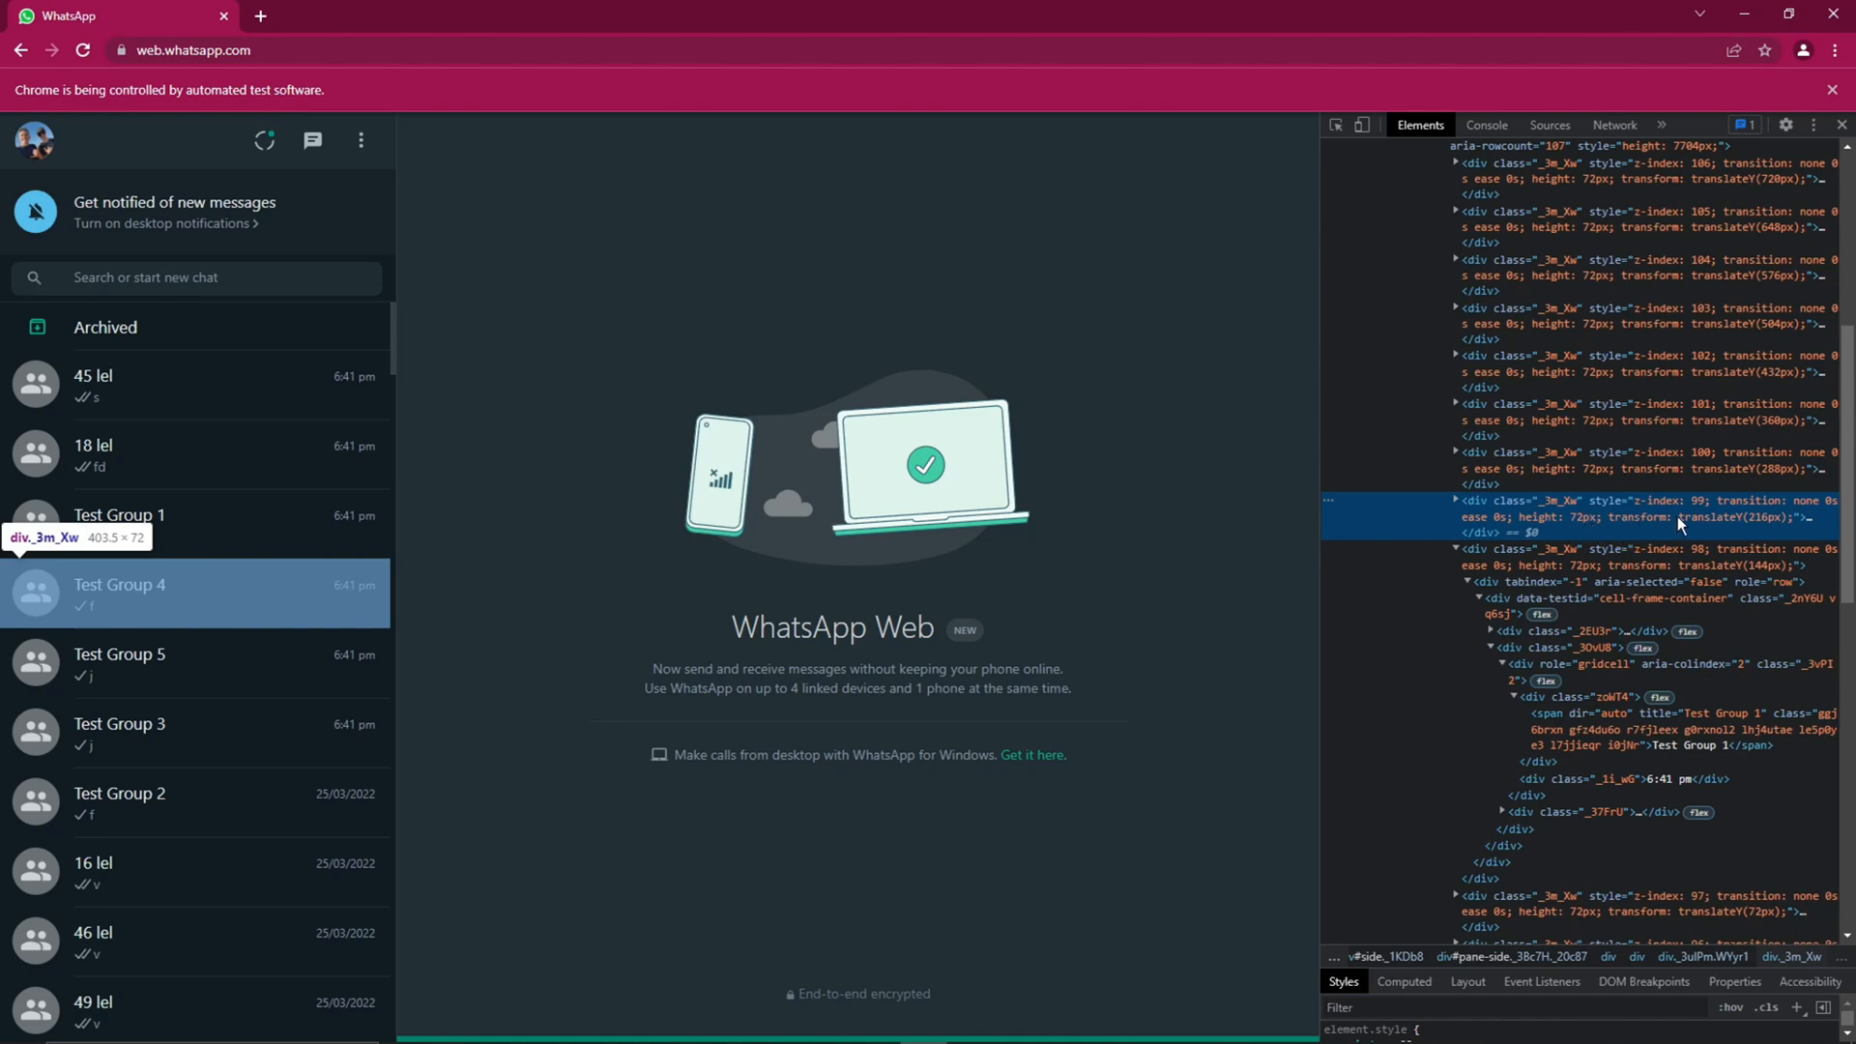
{"action": "mouse_move", "coordinate": [1454, 505]}
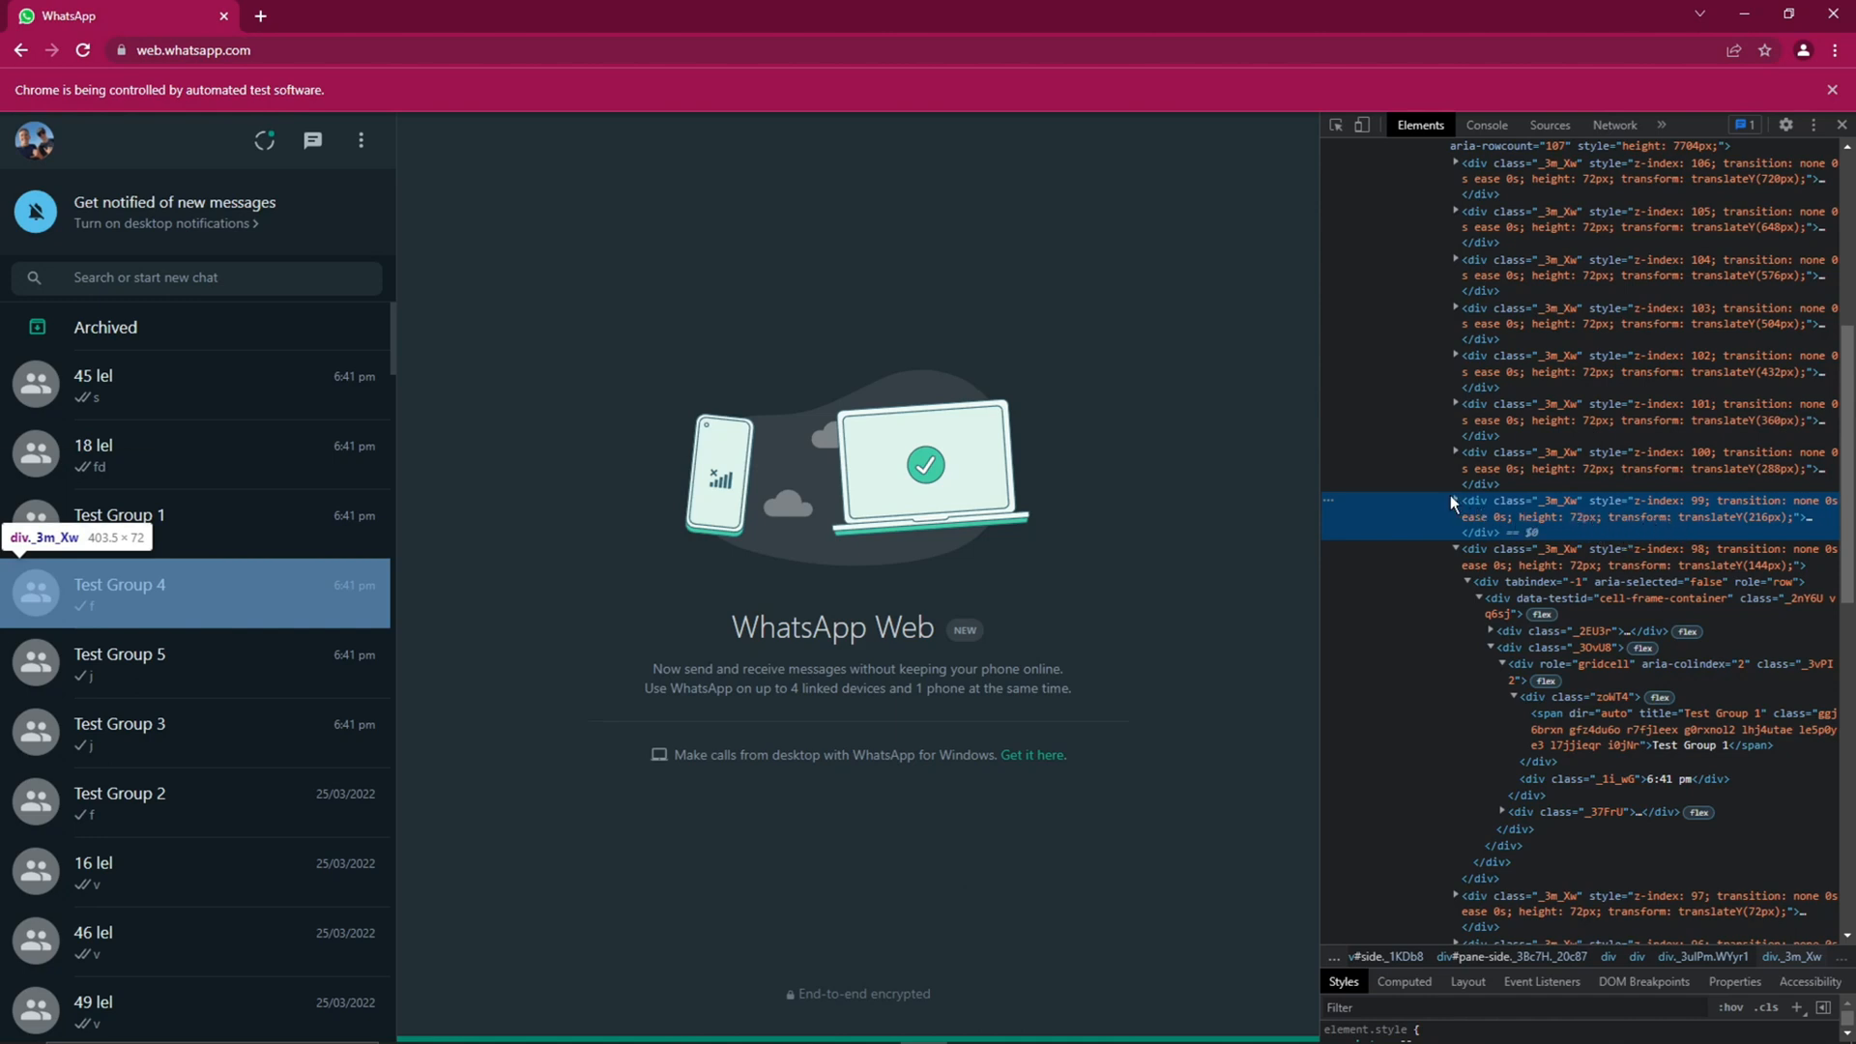
Expand the Test Group 4 row's nested divs down to its name span and copy its XPath
{"action": "left_click", "coordinate": [1456, 500]}
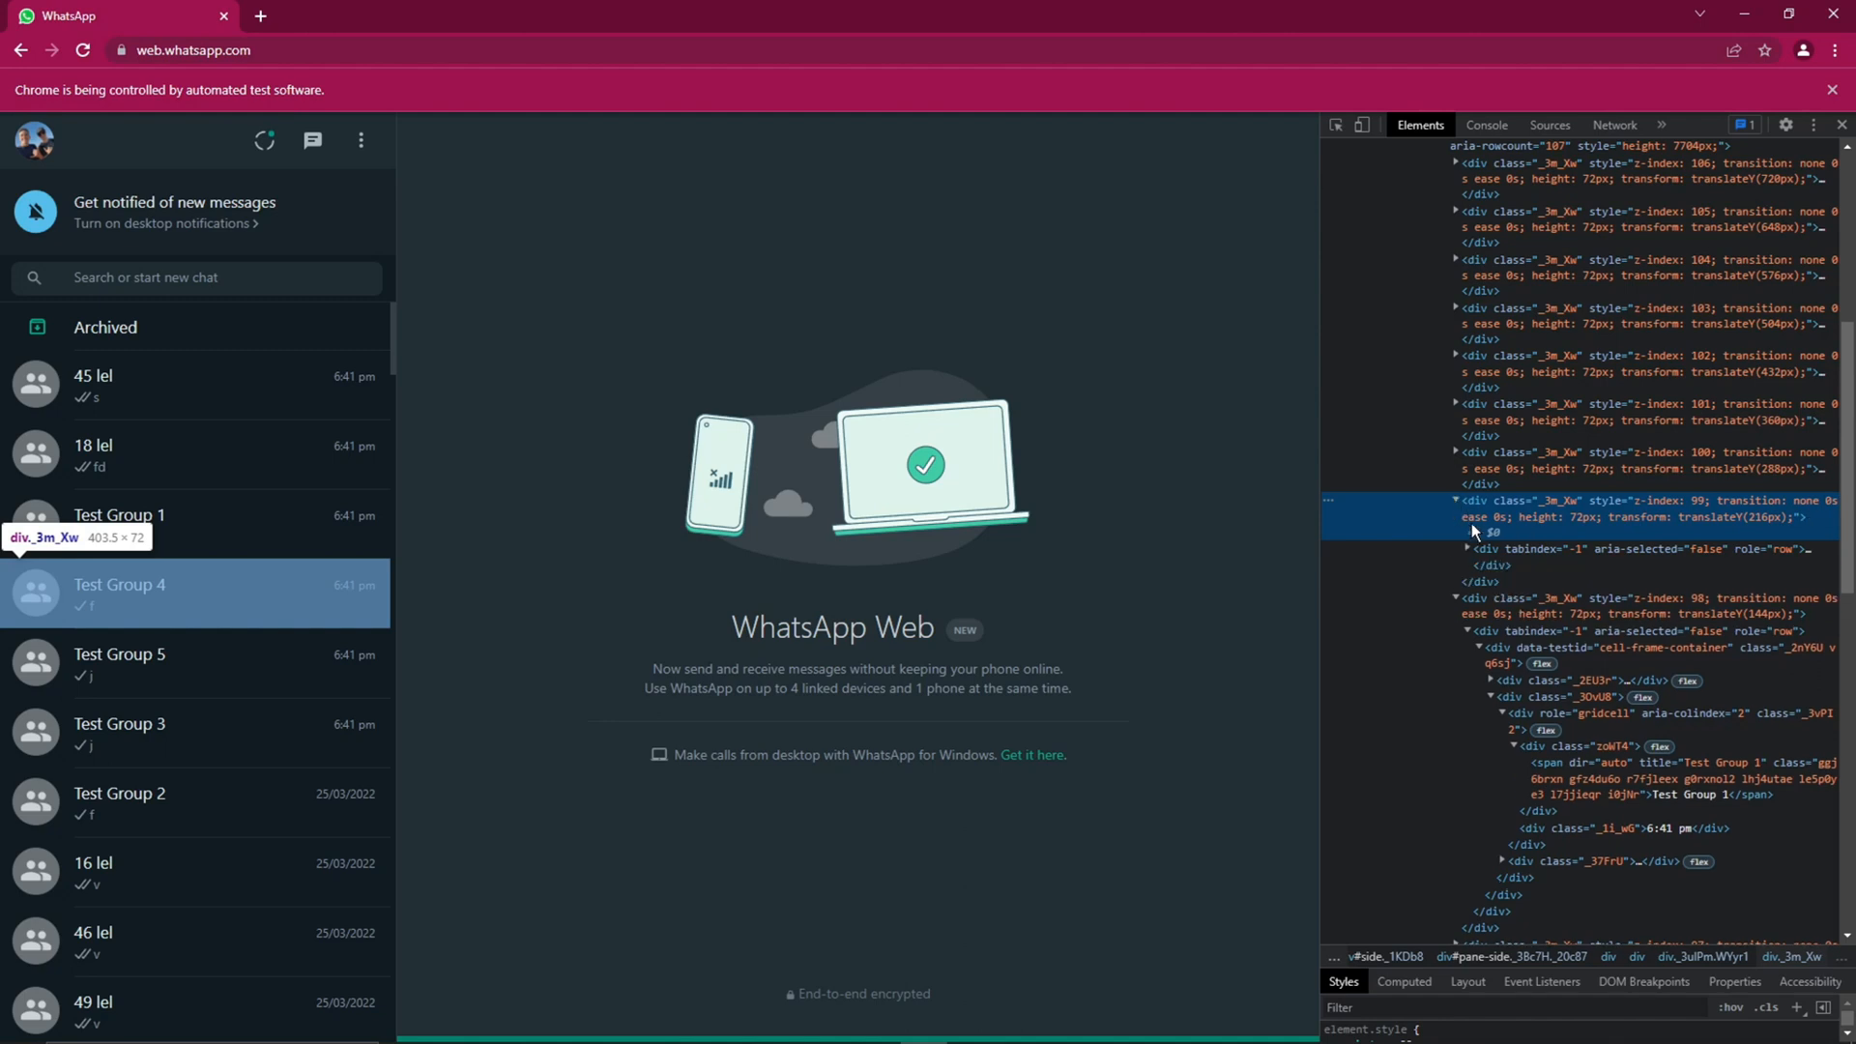
{"action": "left_click", "coordinate": [1459, 548]}
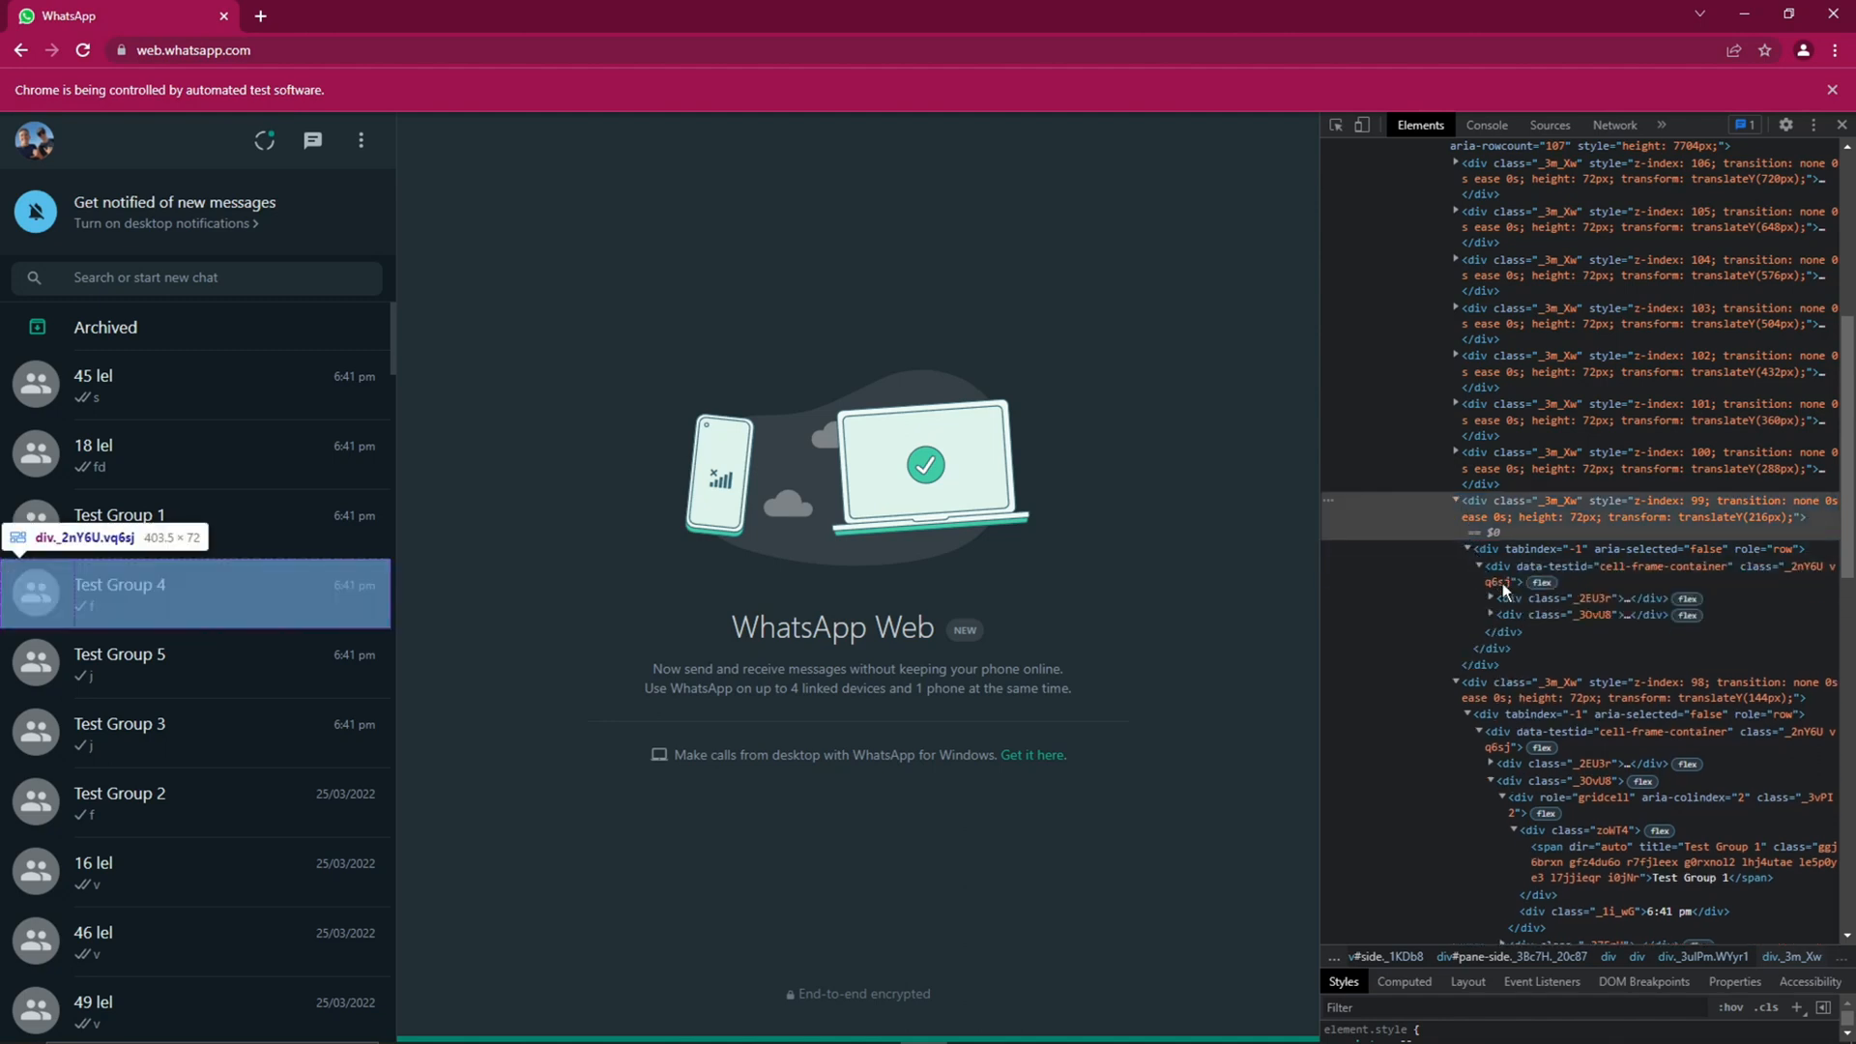
{"action": "mouse_move", "coordinate": [1509, 615]}
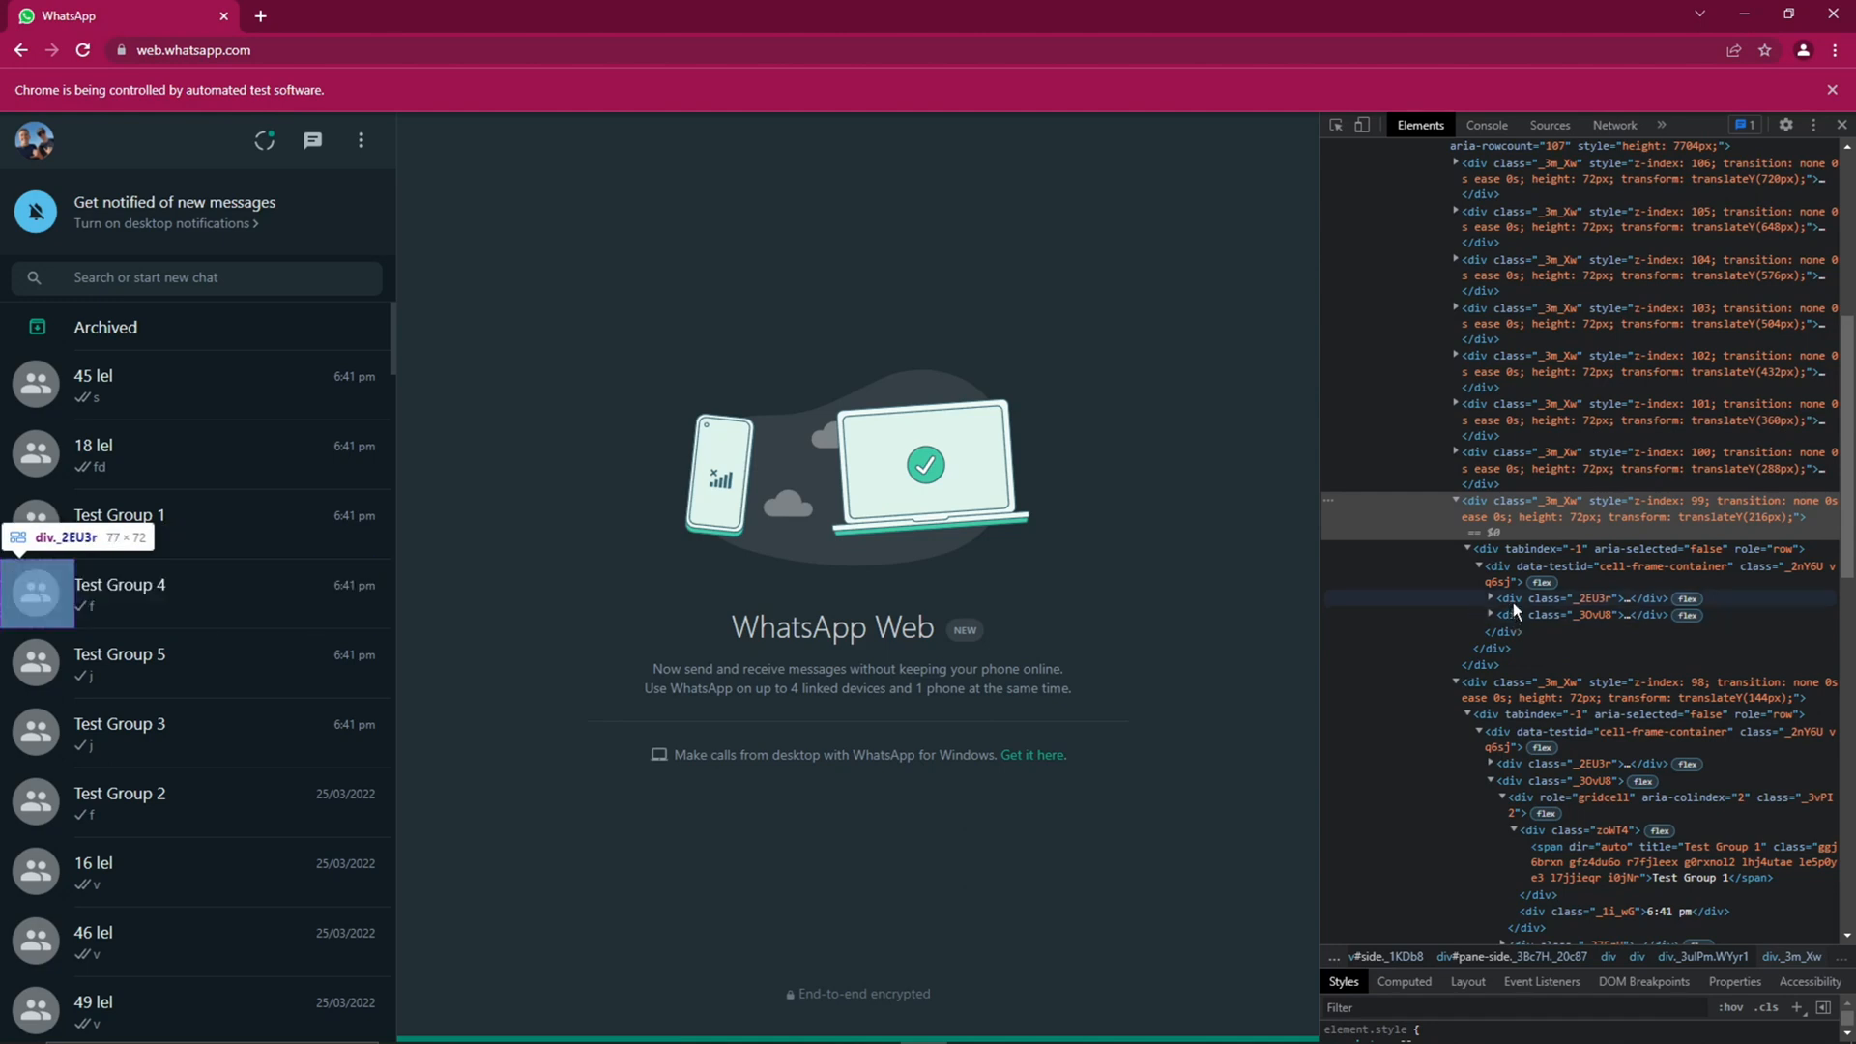
{"action": "left_click", "coordinate": [1493, 615]}
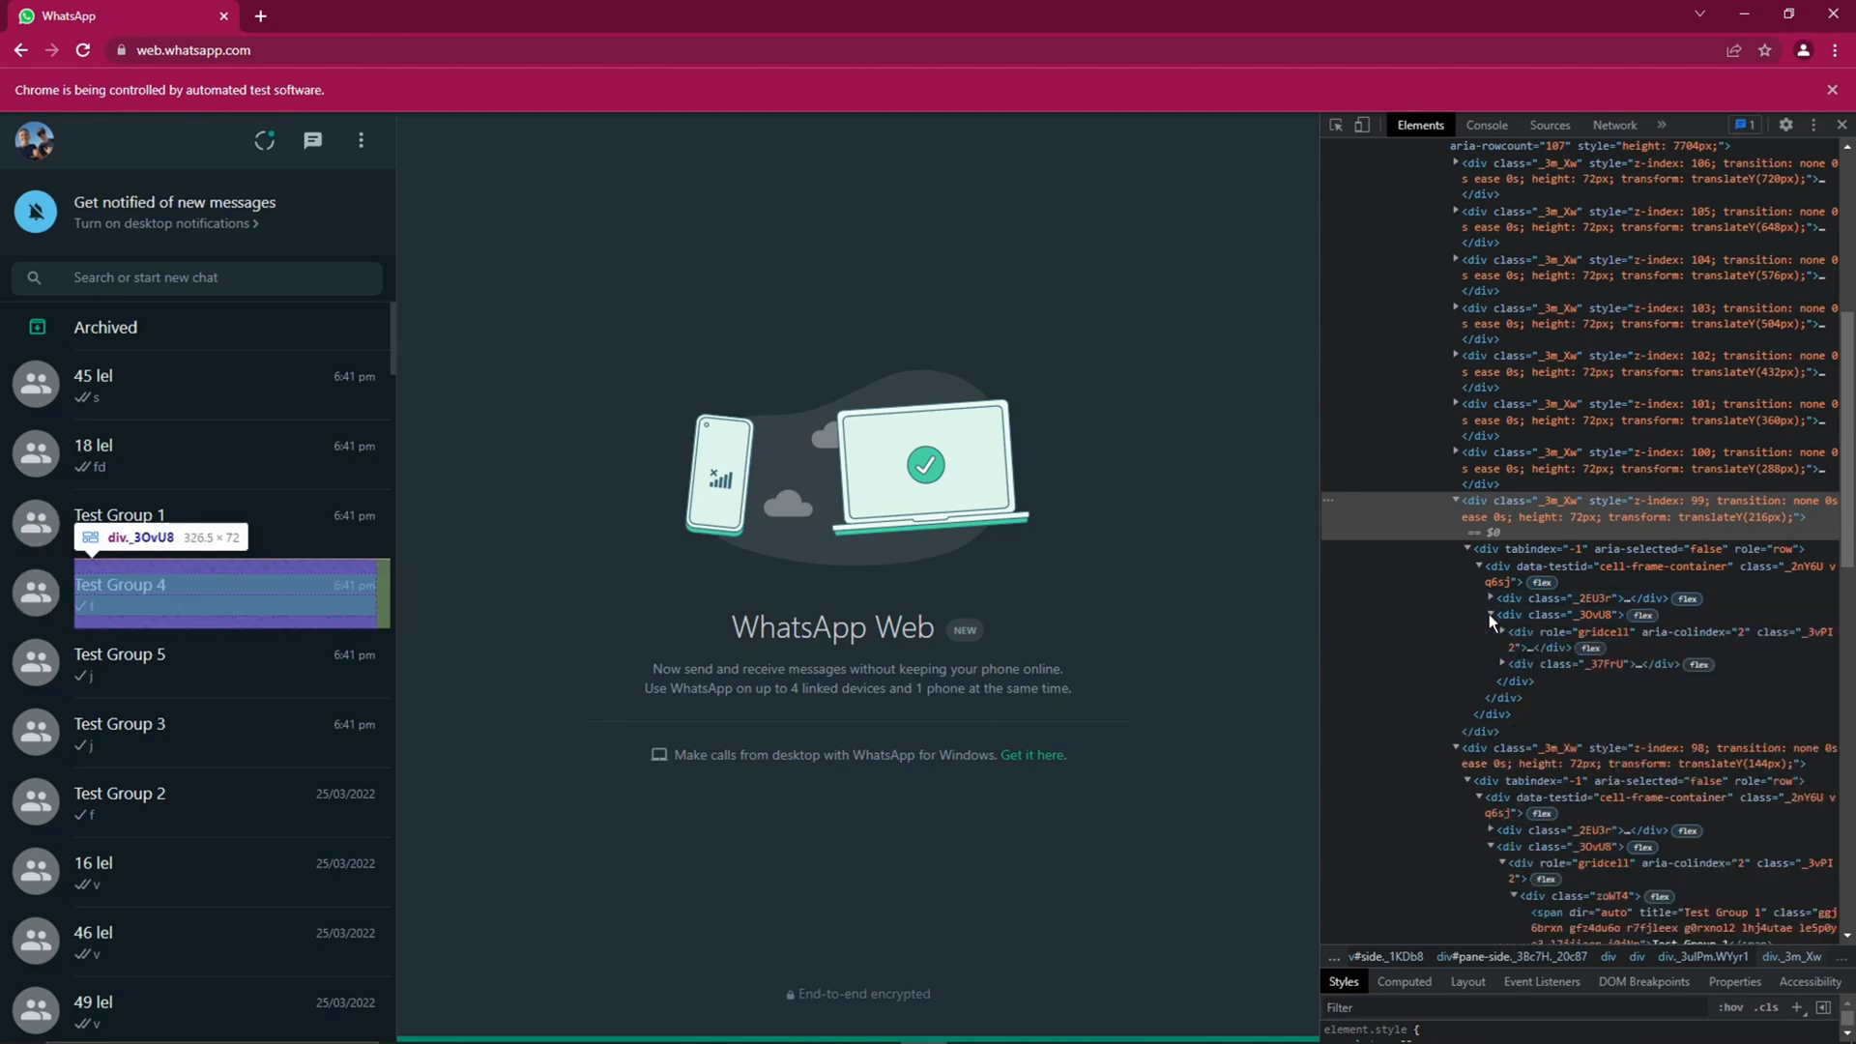
{"action": "mouse_move", "coordinate": [1534, 639]}
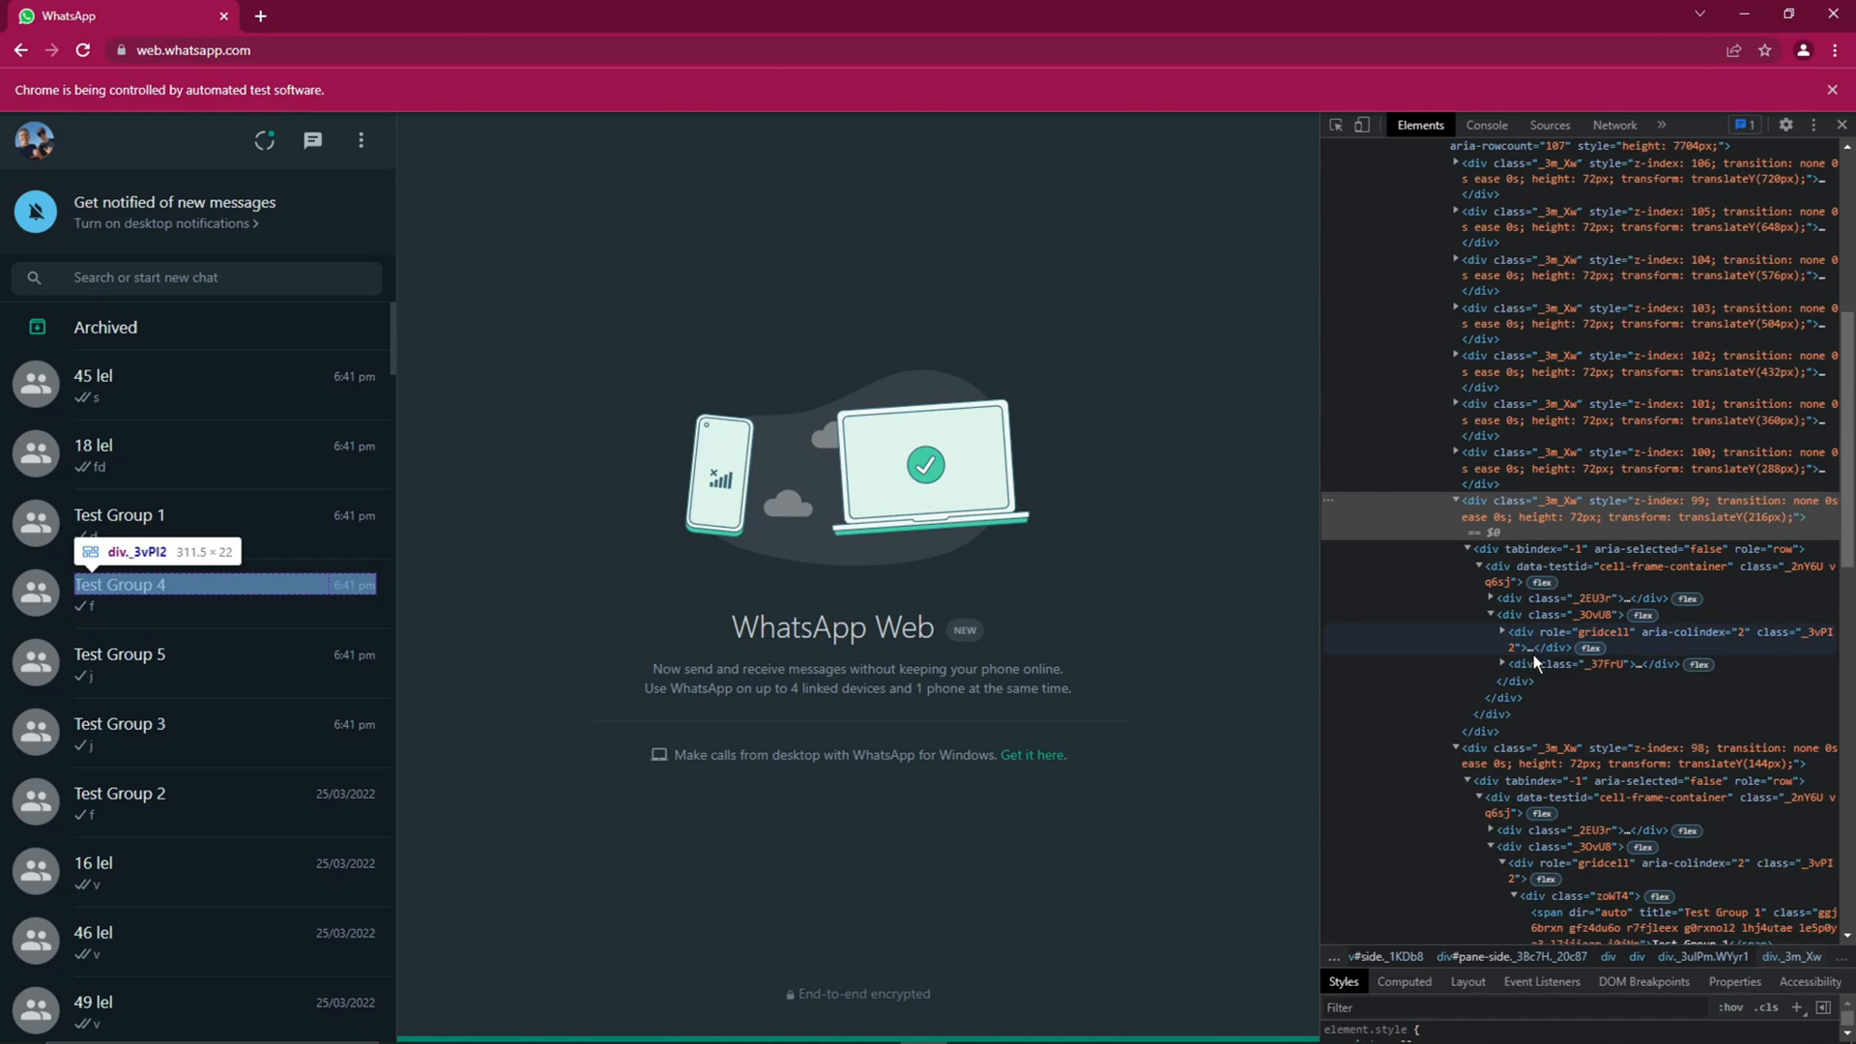
{"action": "mouse_move", "coordinate": [1551, 664]}
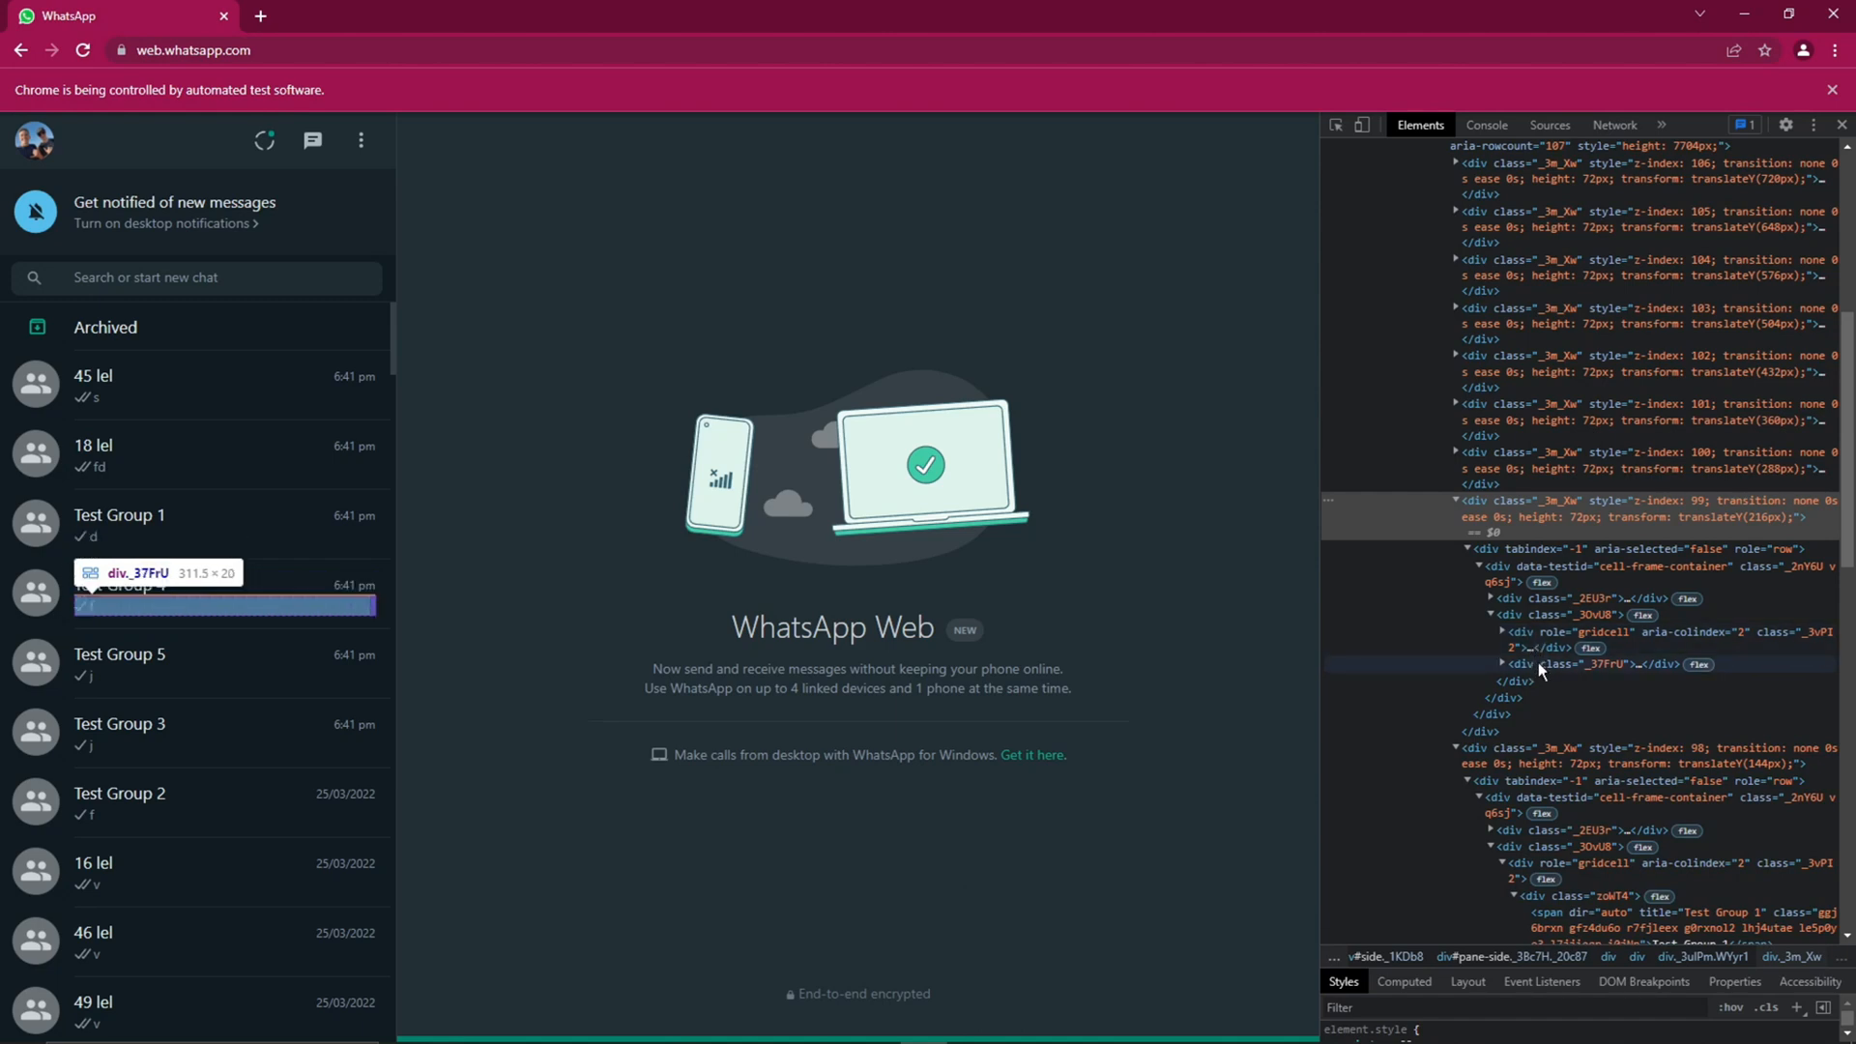
{"action": "mouse_move", "coordinate": [1540, 632]}
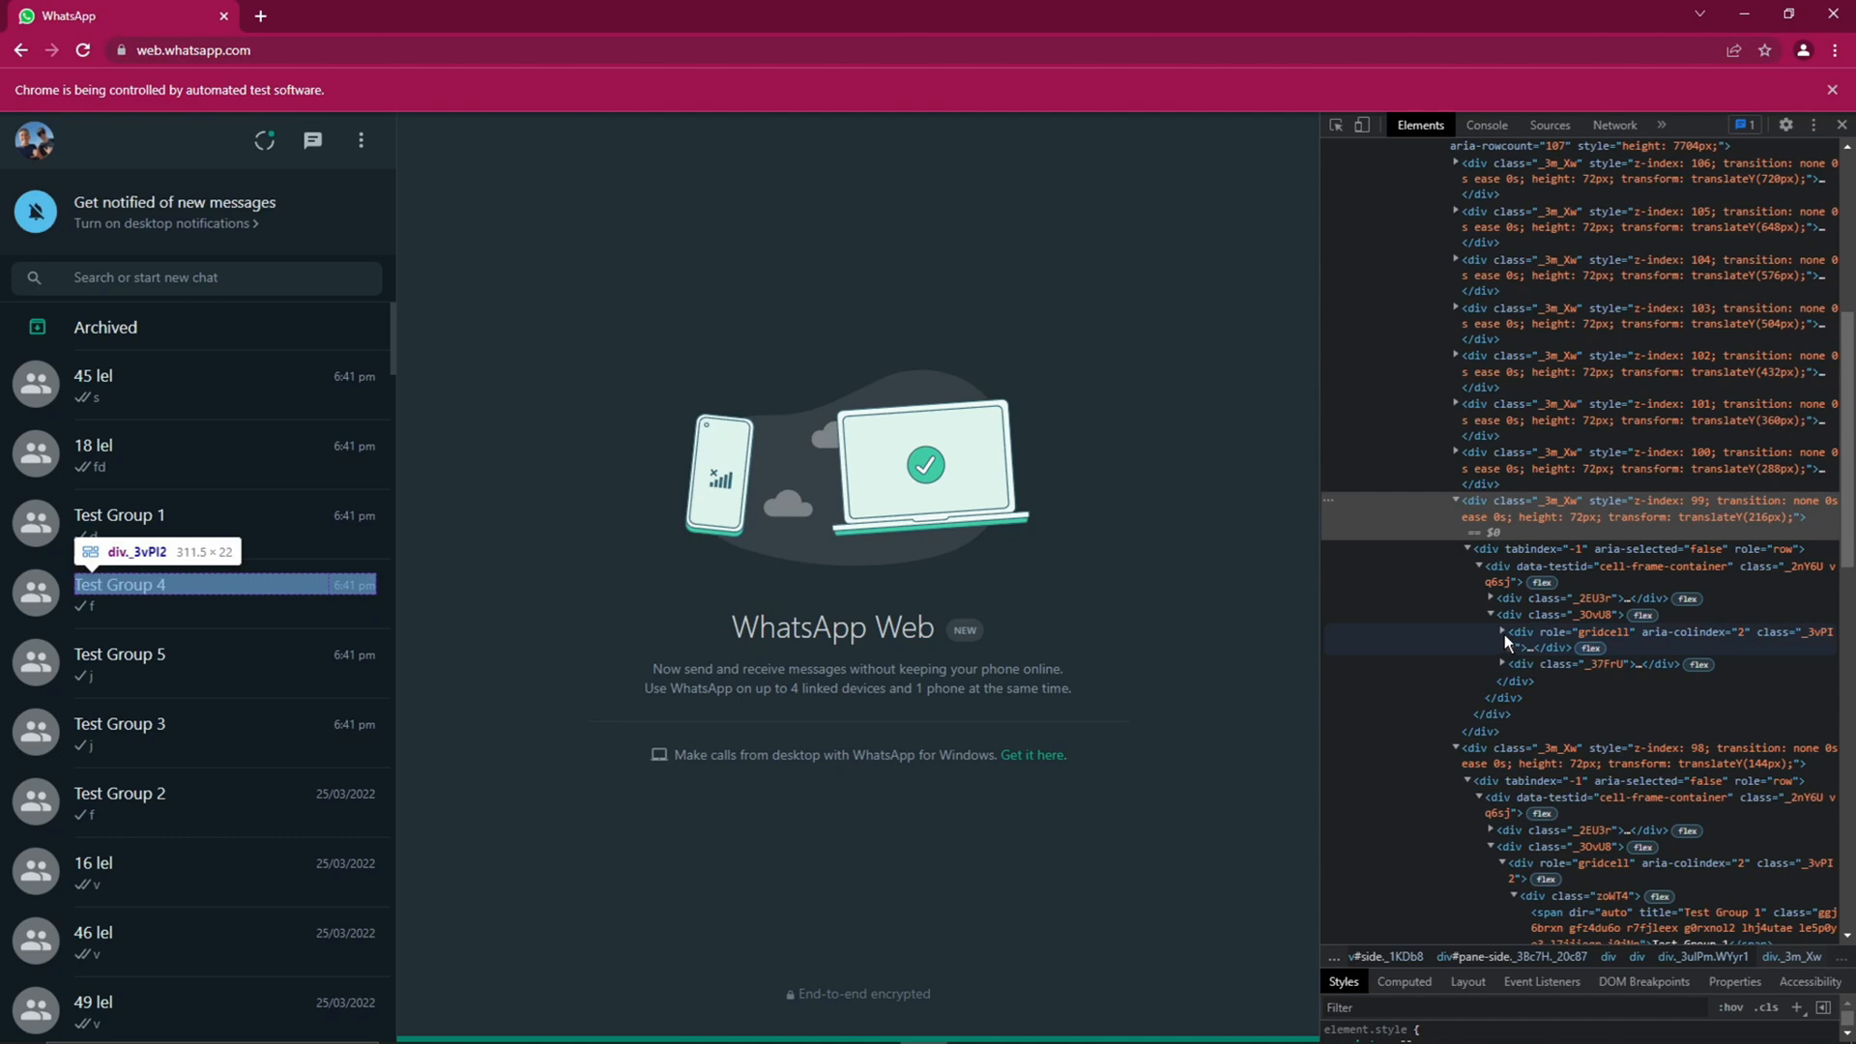
{"action": "left_click", "coordinate": [1504, 664]}
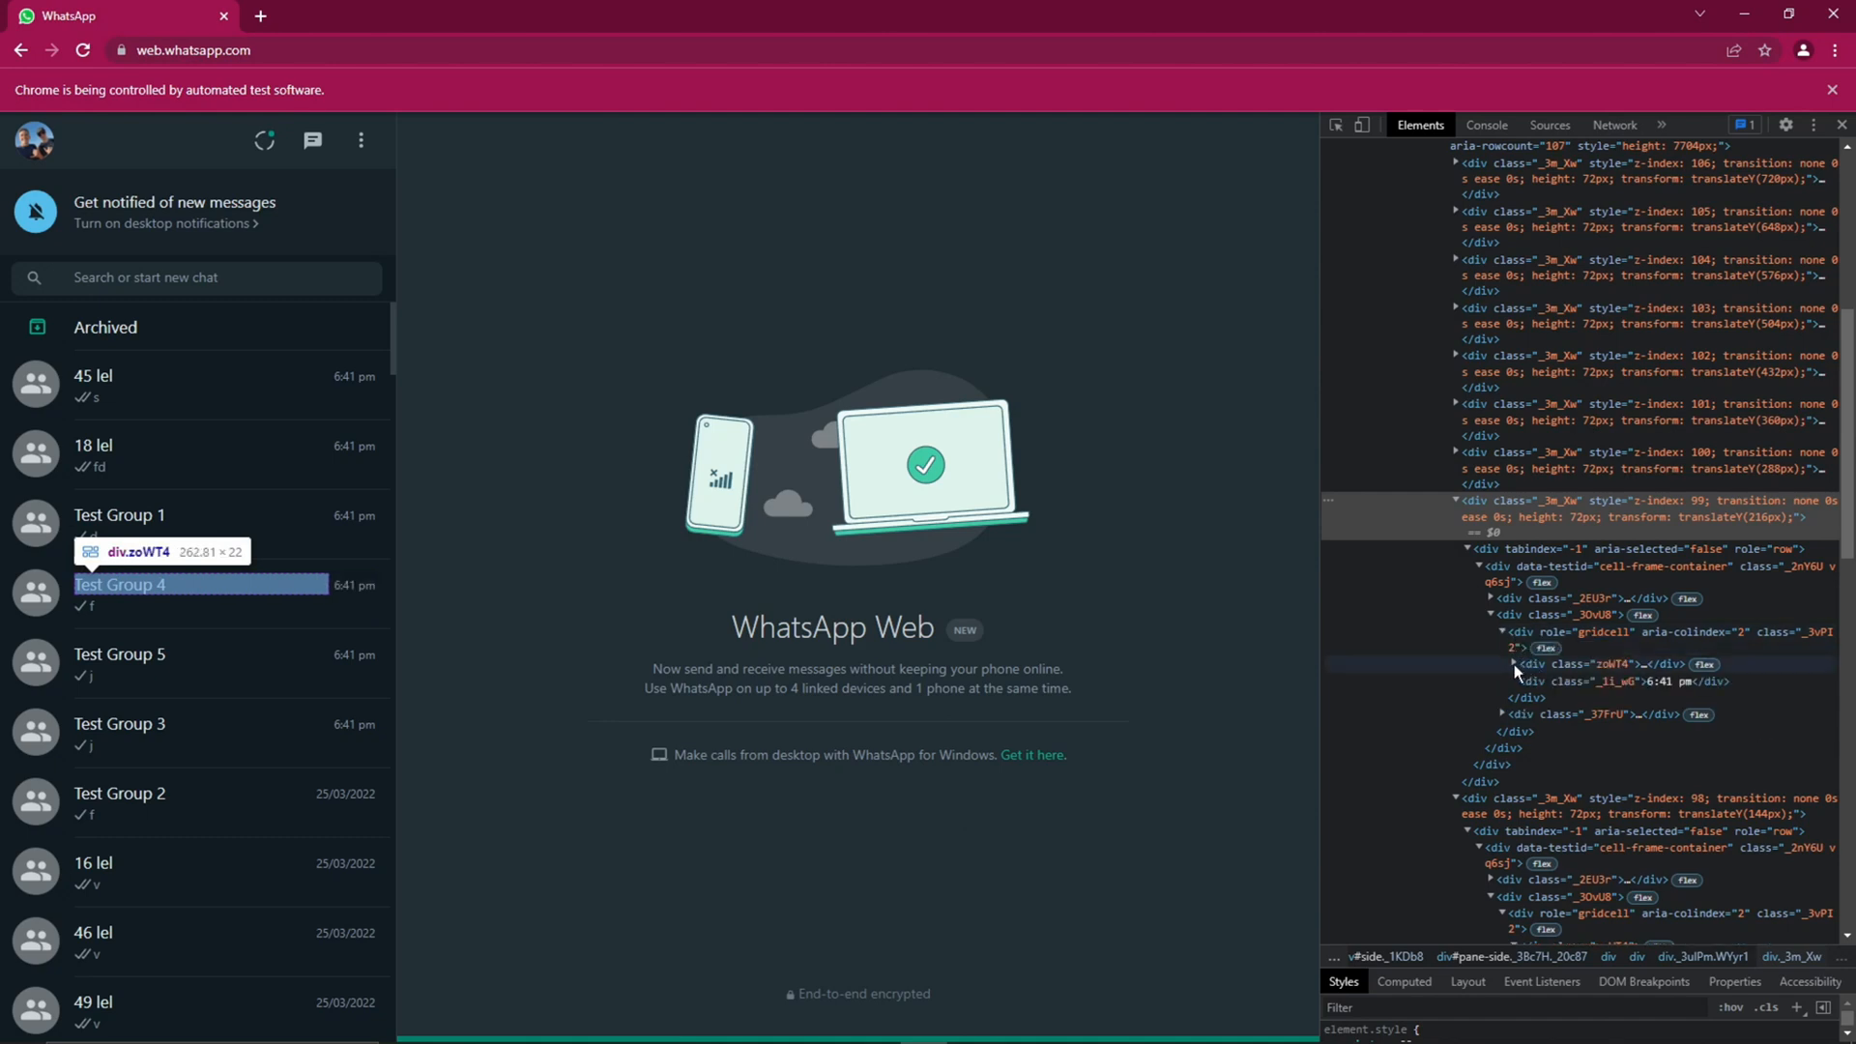
{"action": "left_click", "coordinate": [1504, 664]}
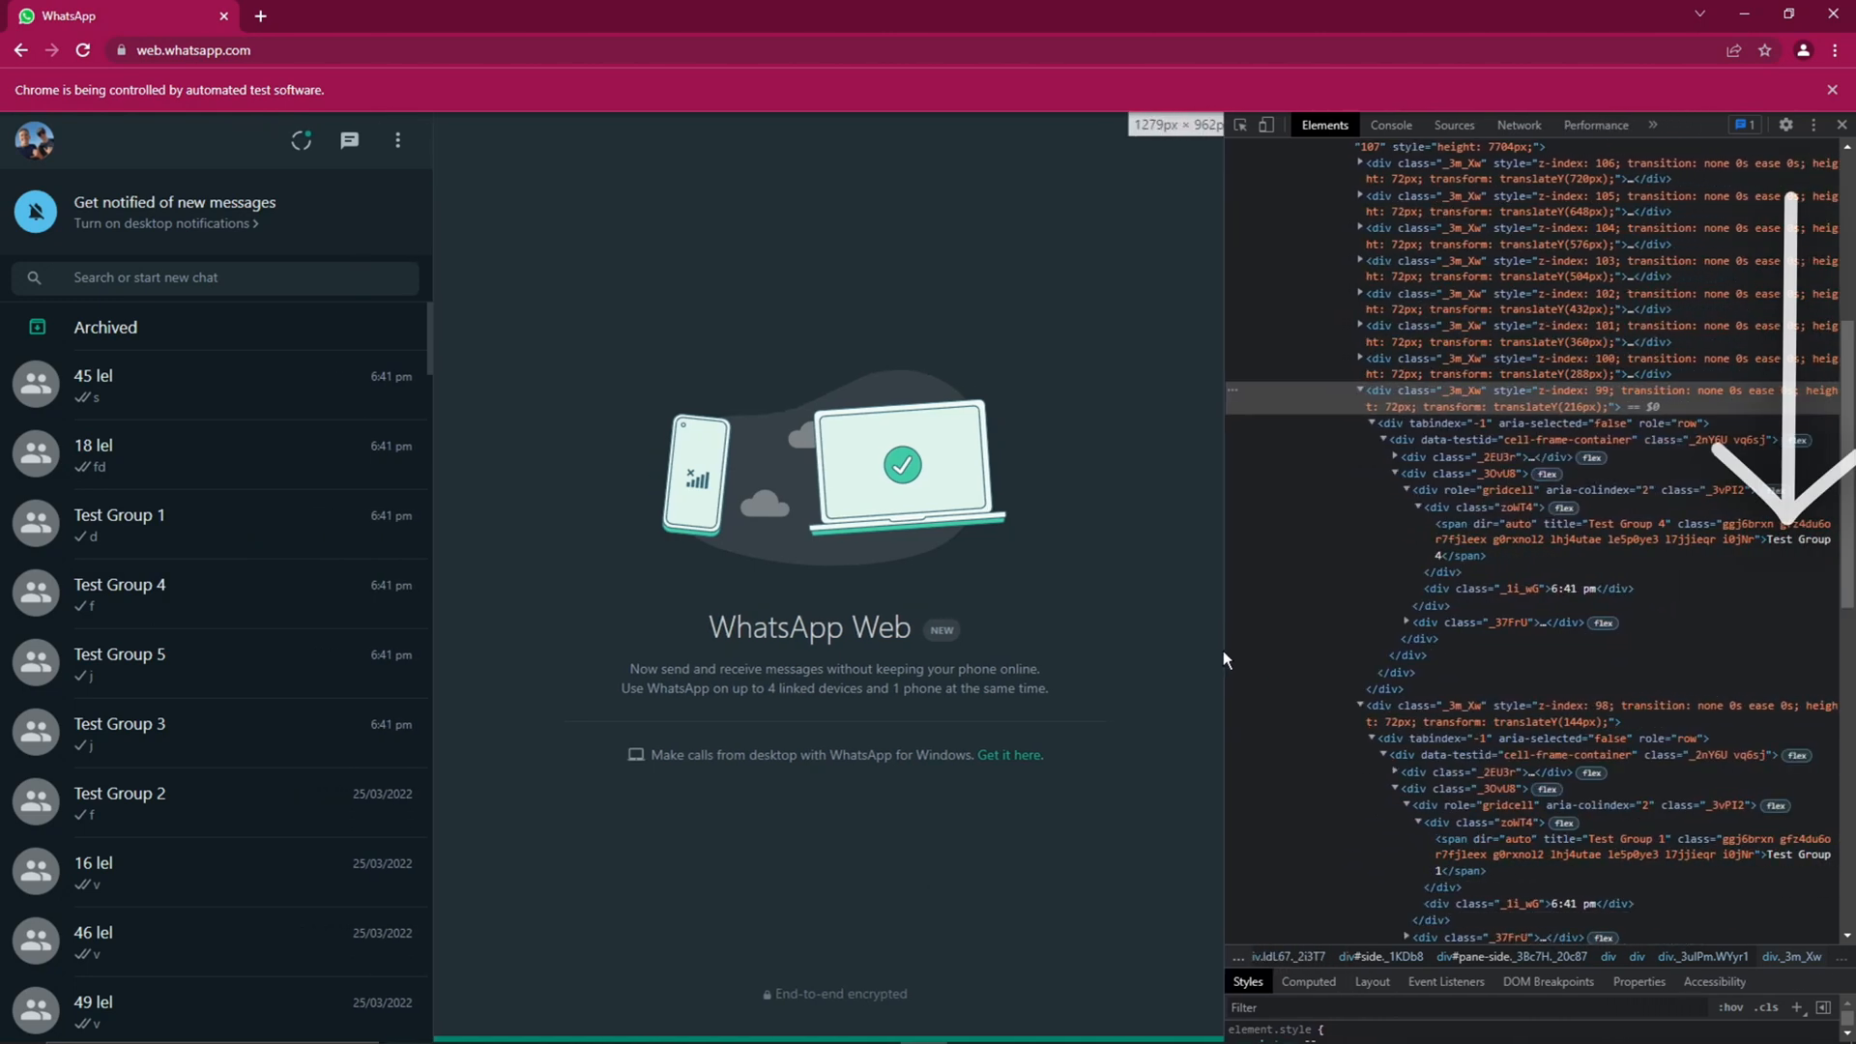
{"action": "right_click", "coordinate": [1539, 538]}
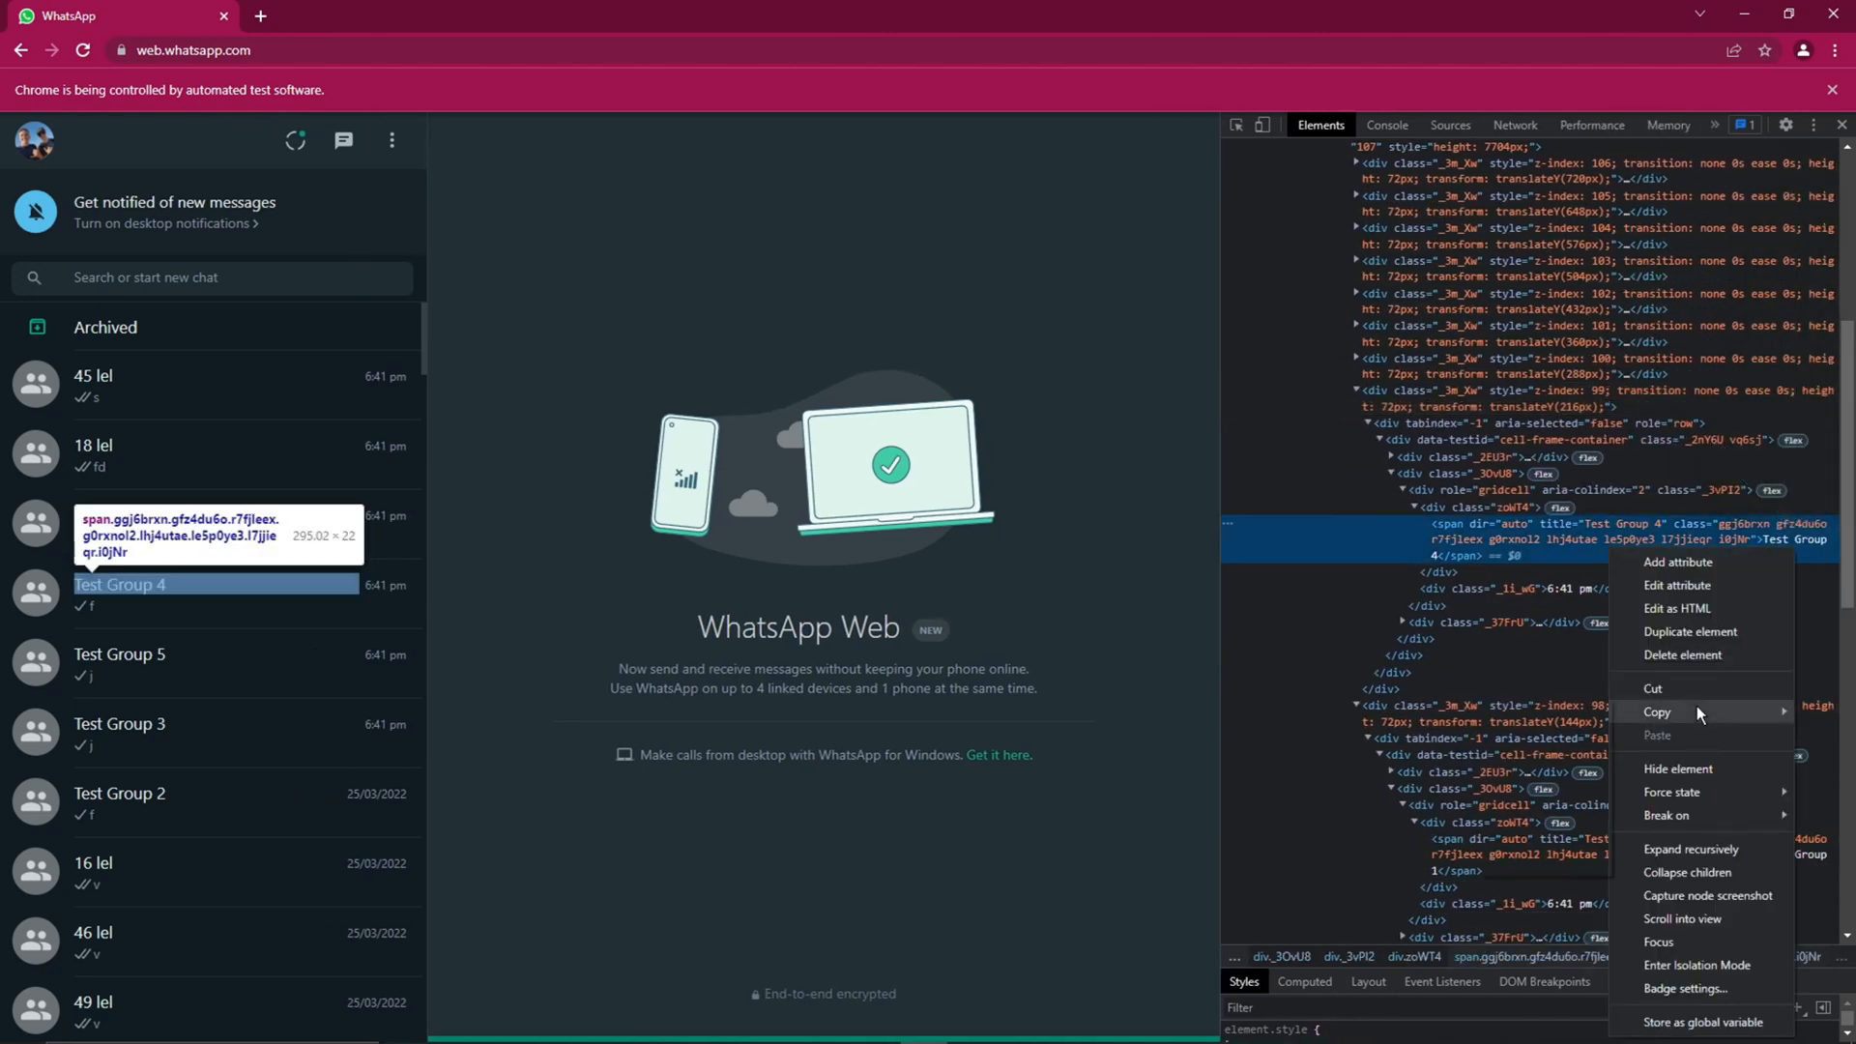
{"action": "left_click", "coordinate": [827, 1024]}
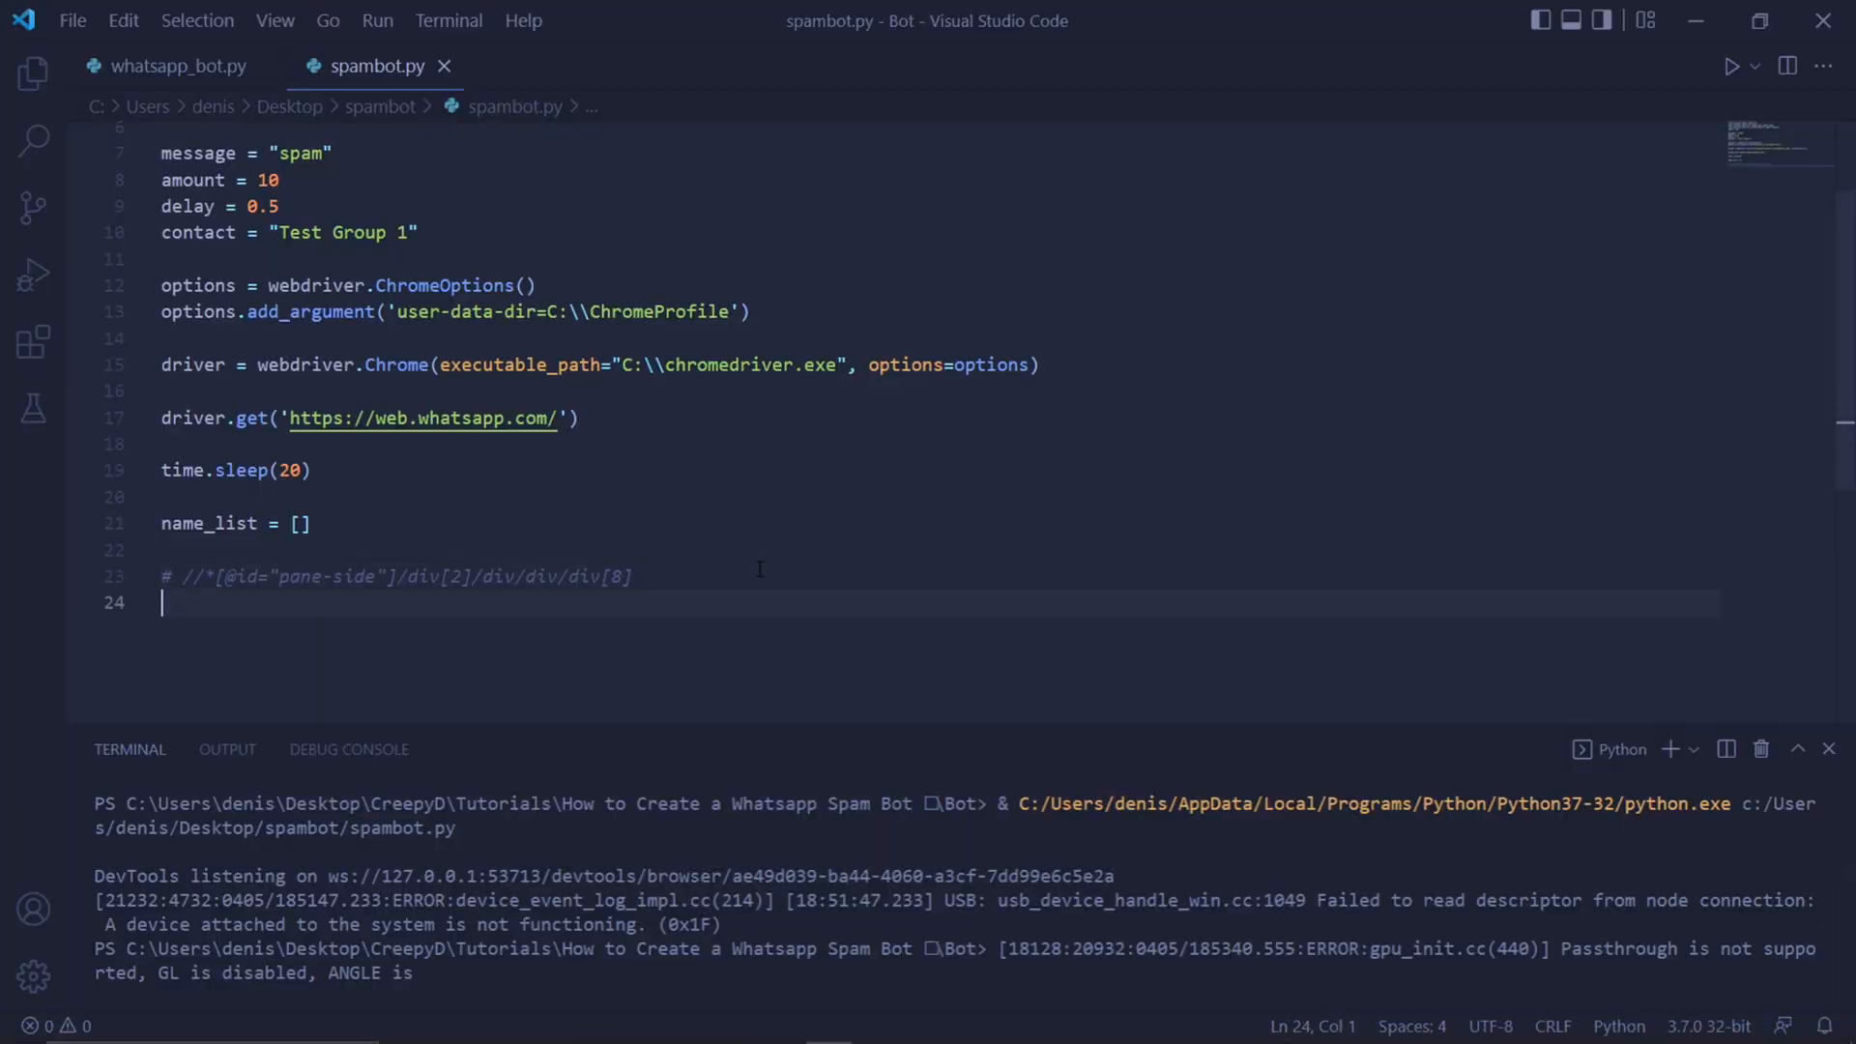
Build the name XPath f-string with div[{i}] plus '/div/div/div[2]/div[1]/div[1]/span'
{"action": "type", "text": "# //*[@id=\"pane-side\"]/div[2]/div/div/div[8]/div/div/div[2]/div[1]/div[1]/span"}
{"action": "type", "text": "name_list.append(info.text"}
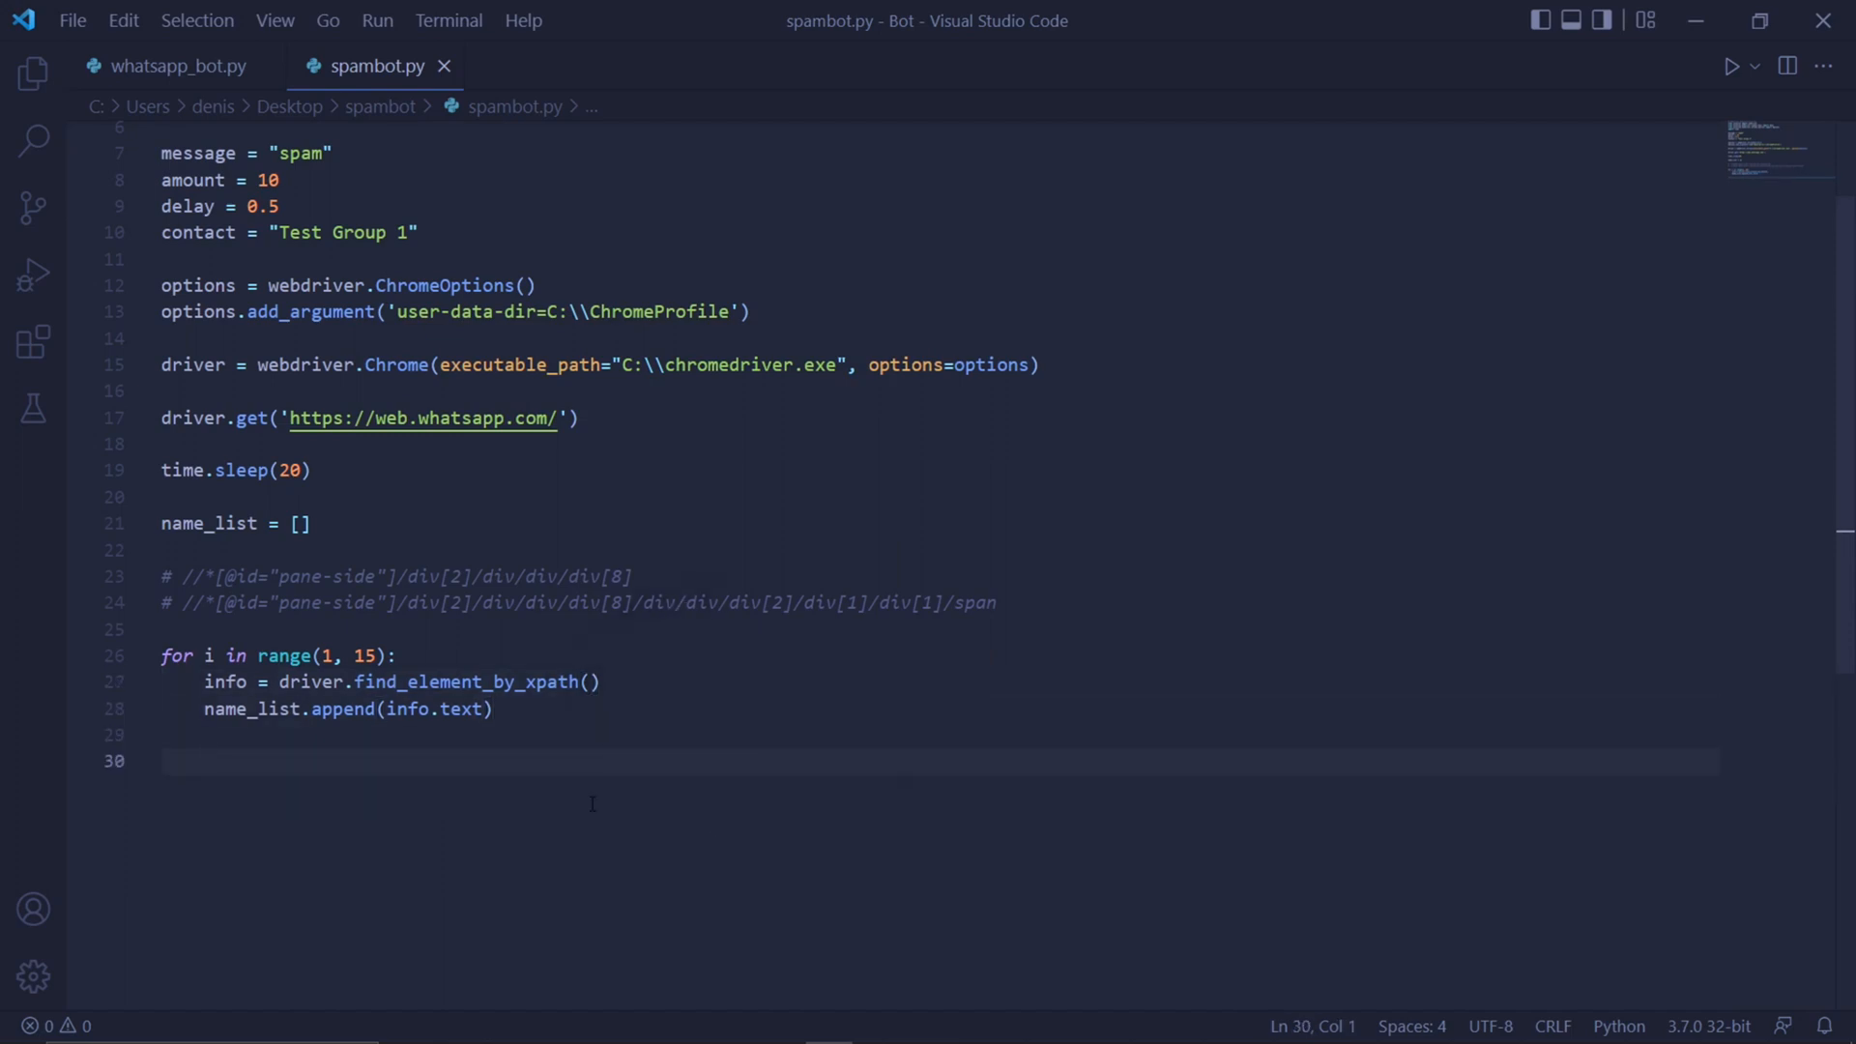
{"action": "type", "text": "f'"}
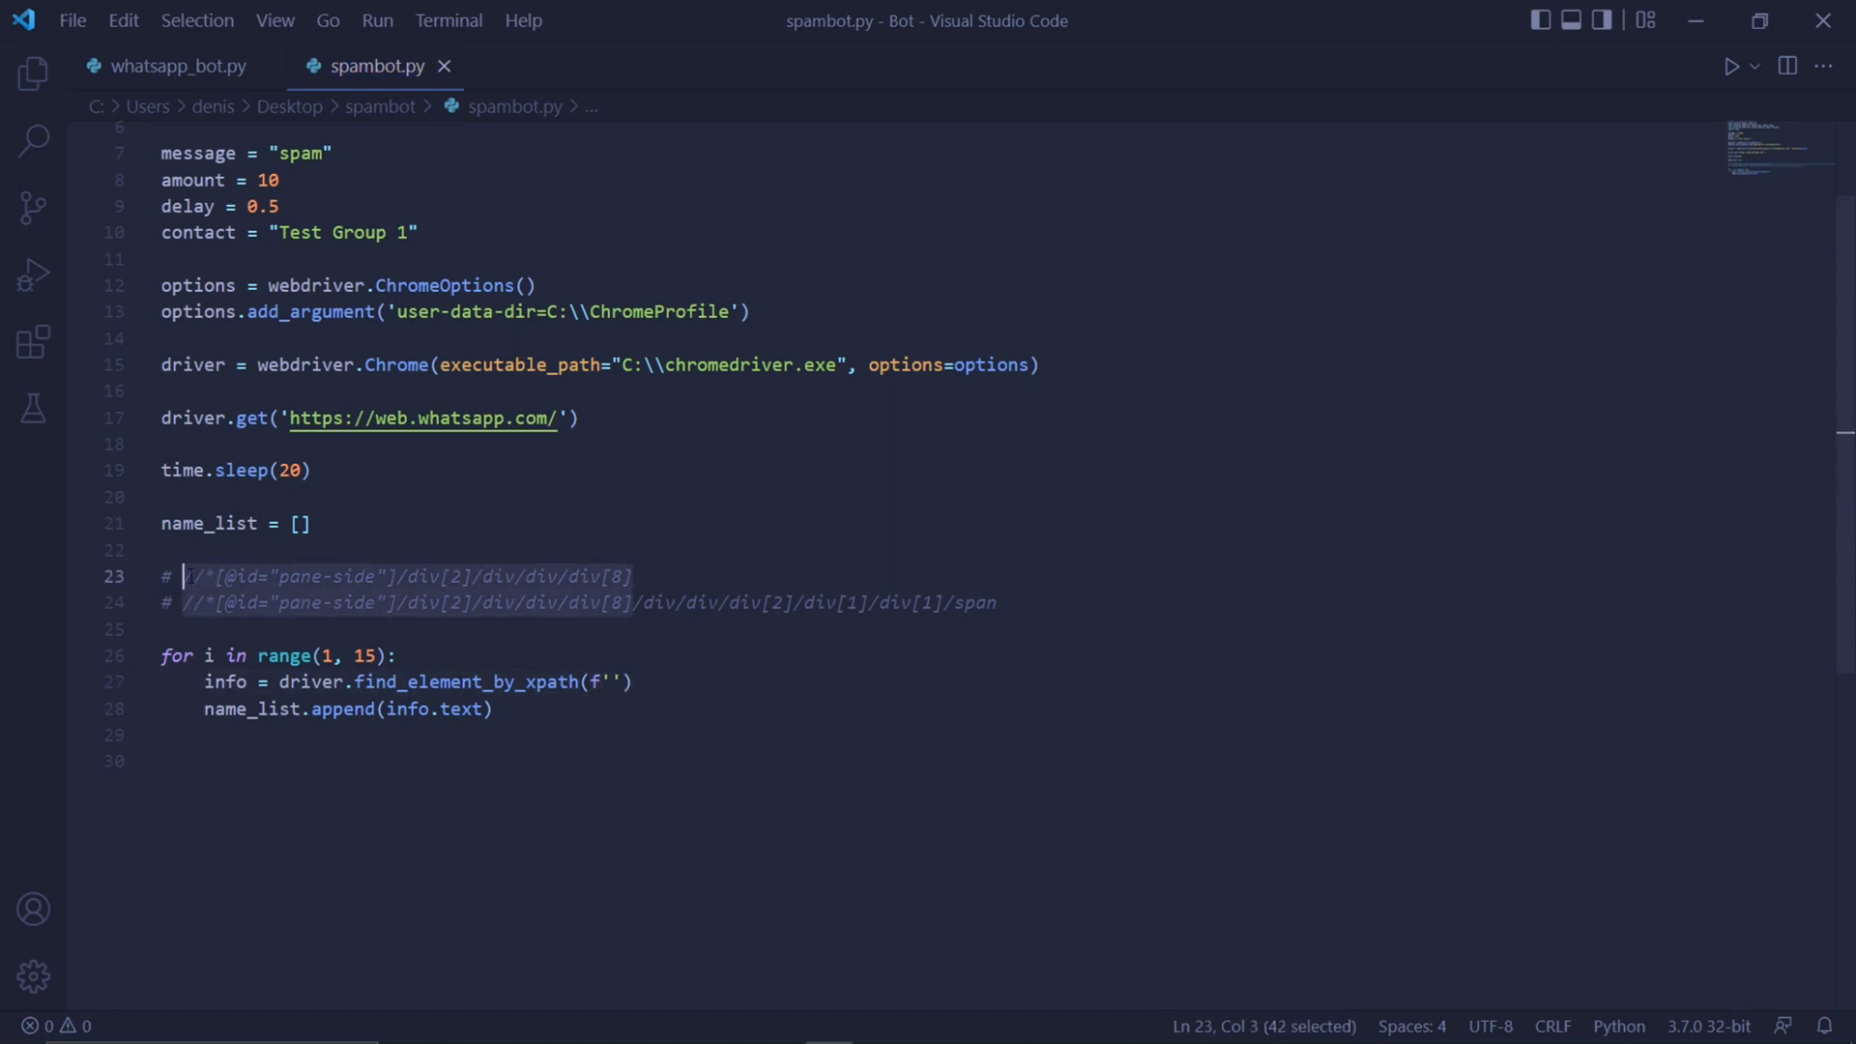
{"action": "left_click", "coordinate": [611, 682]}
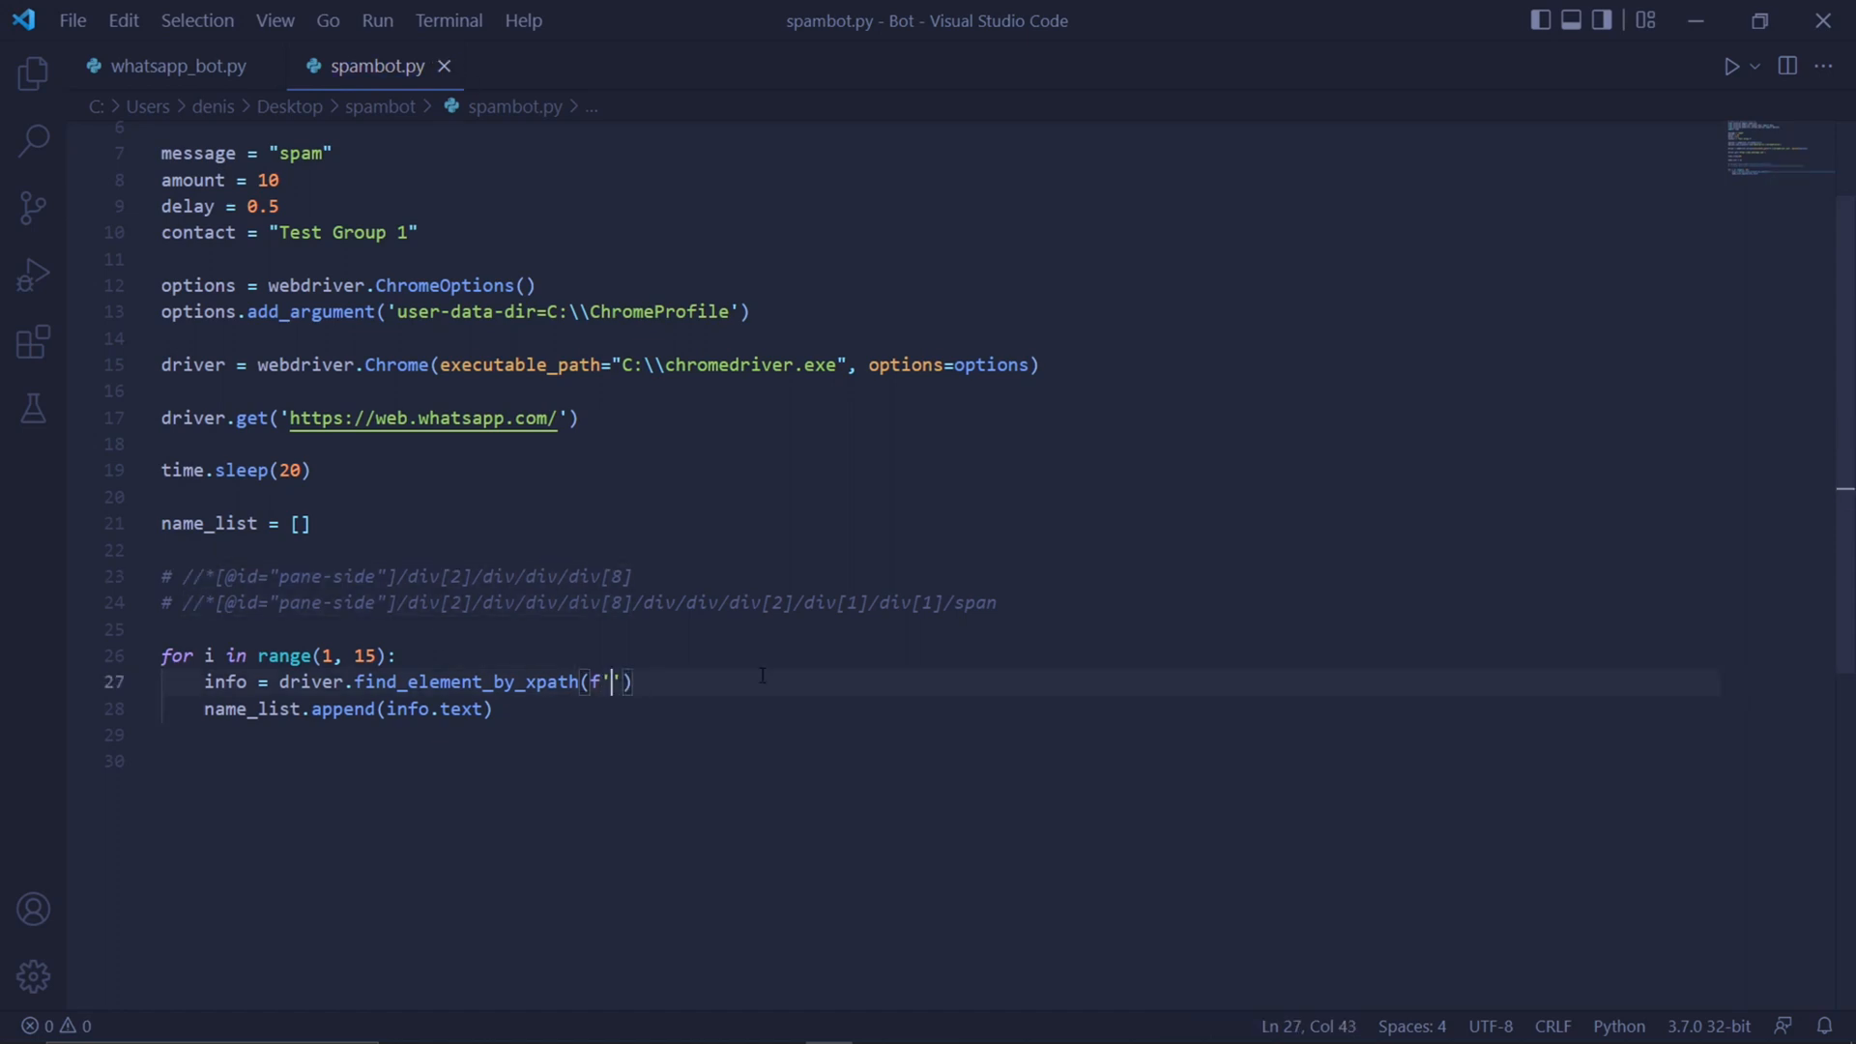
{"action": "type", "text": "//*[@id=\"pane-side\"]/div[2]/div/div/div[8]"}
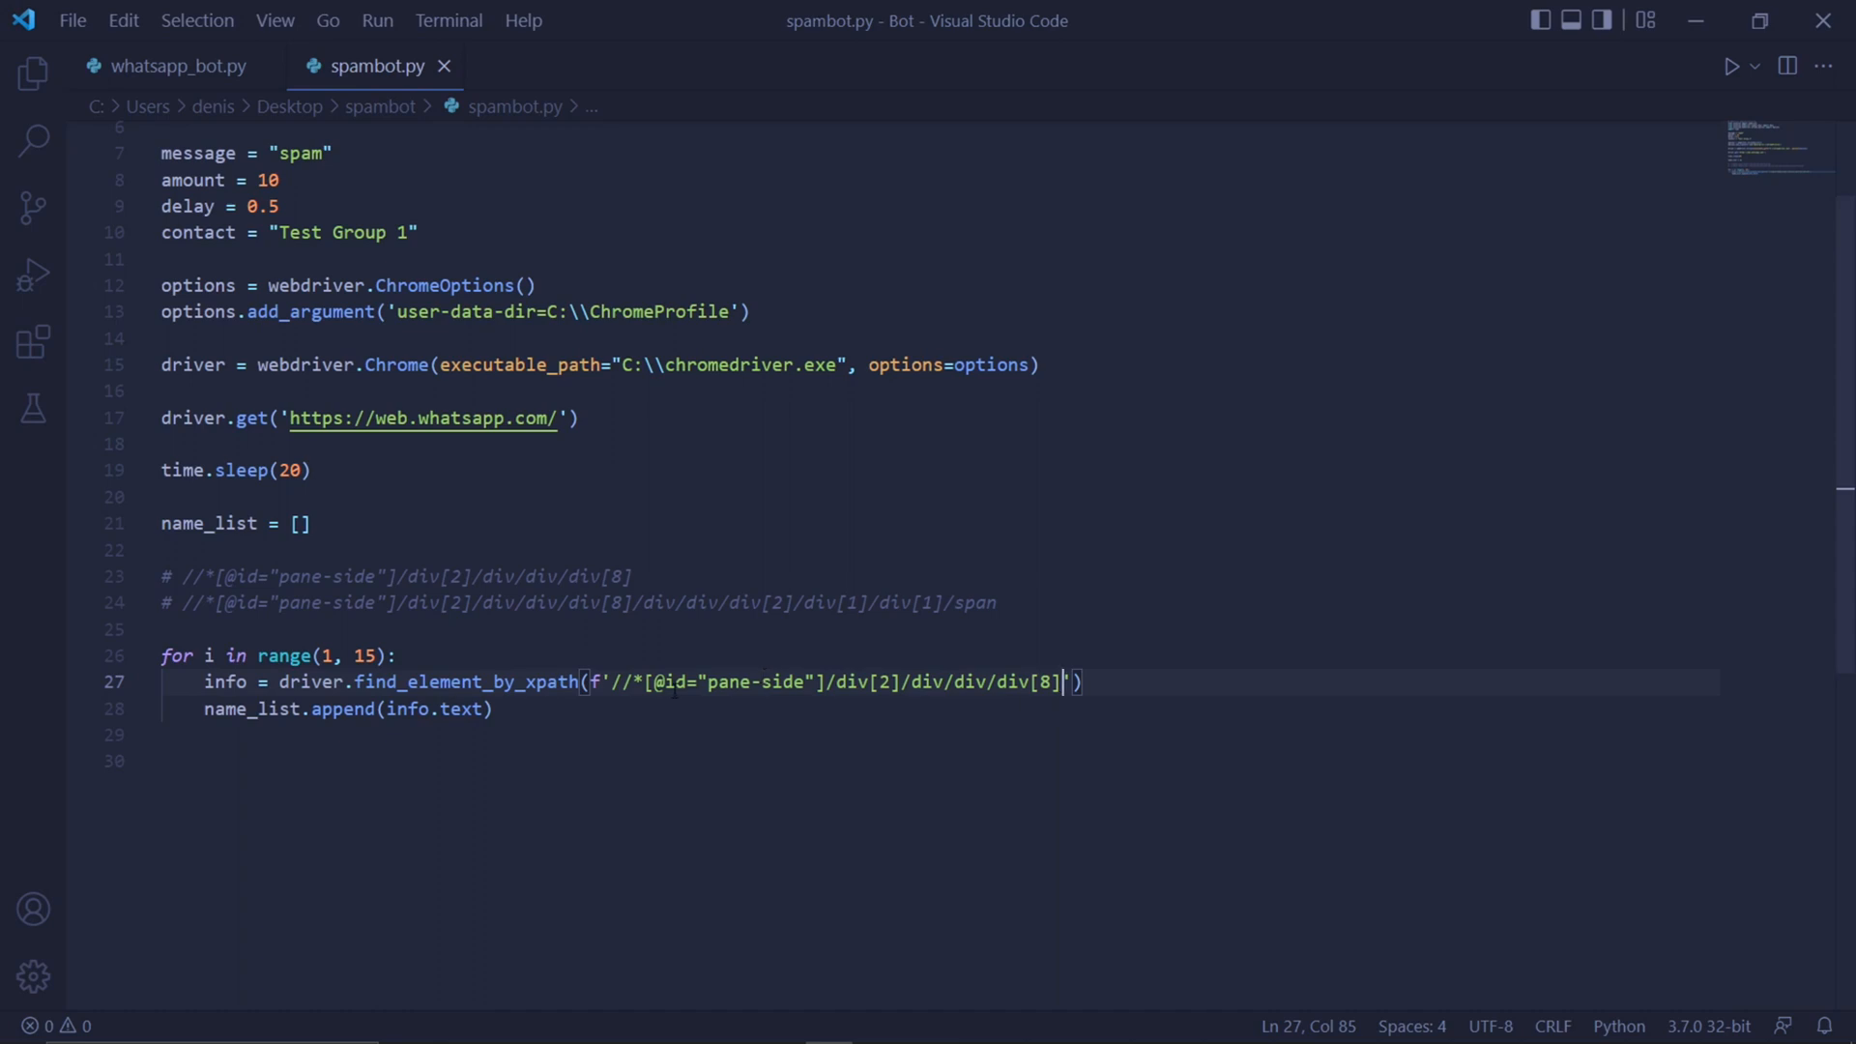
{"action": "key", "text": "Backspace"}
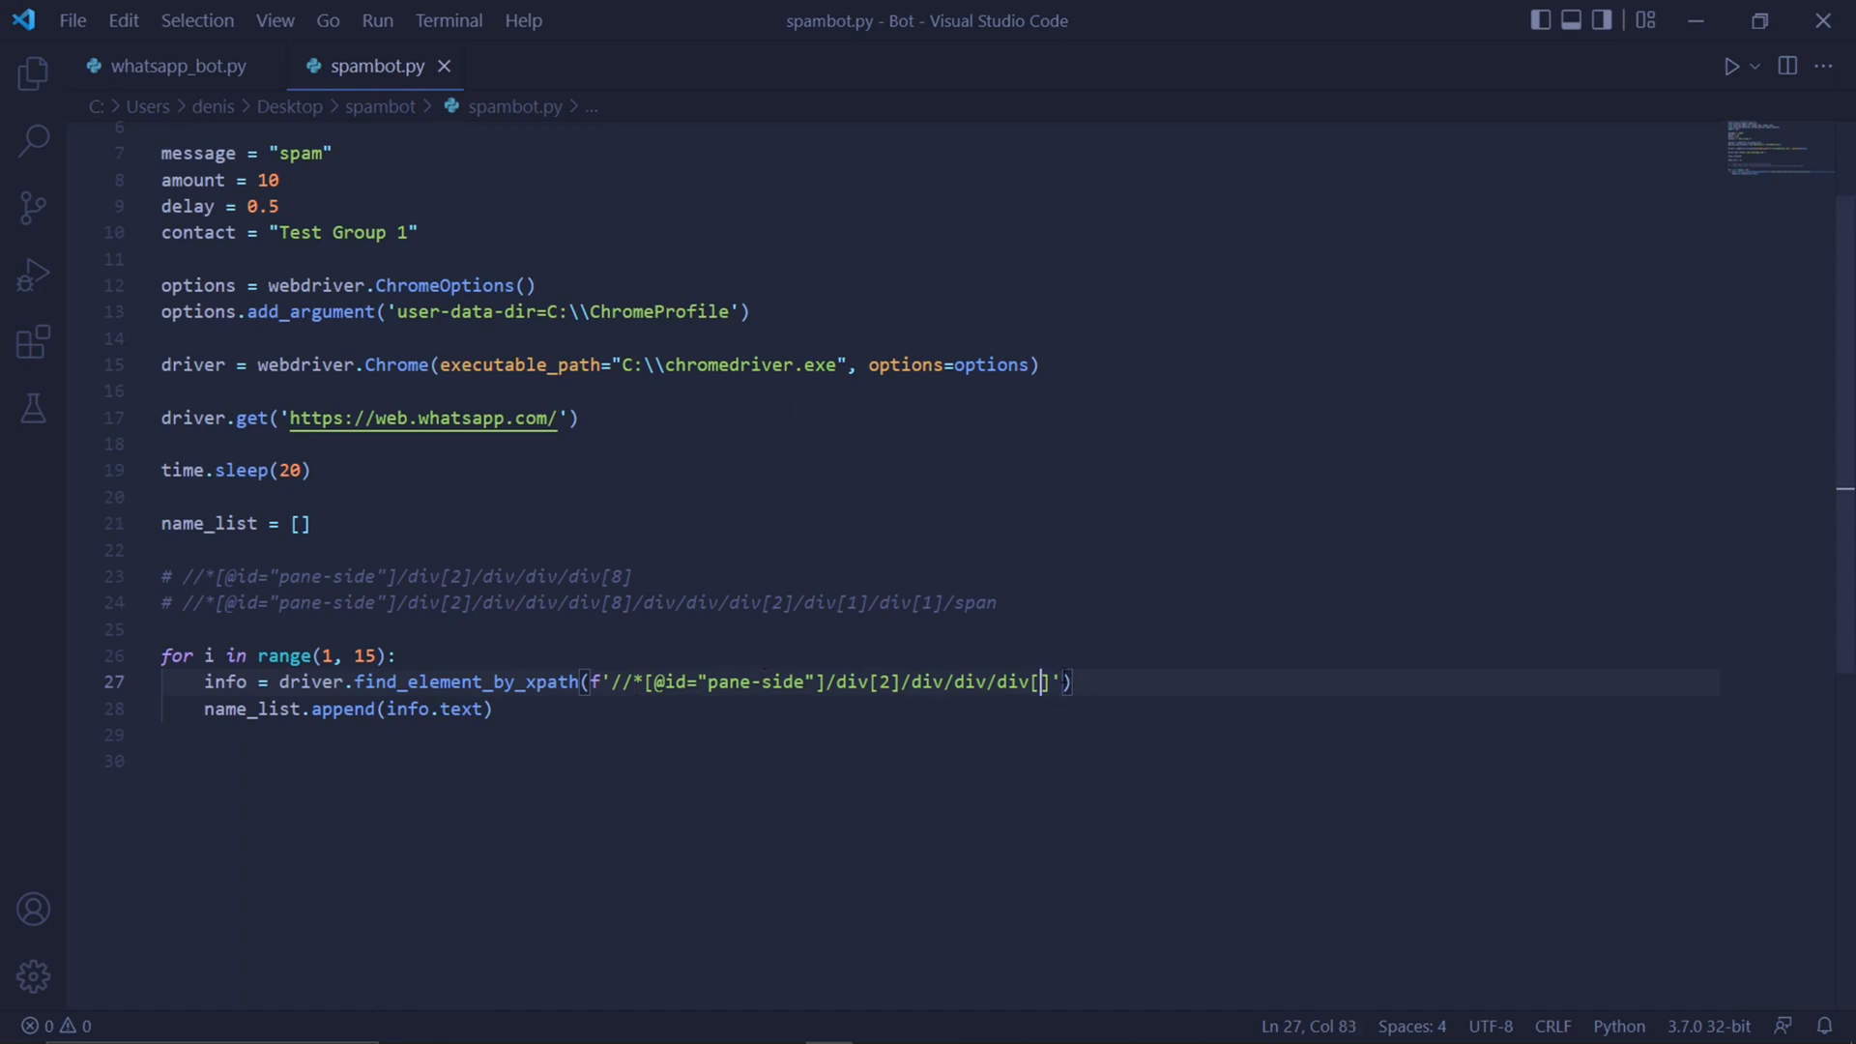
{"action": "type", "text": "{i}"}
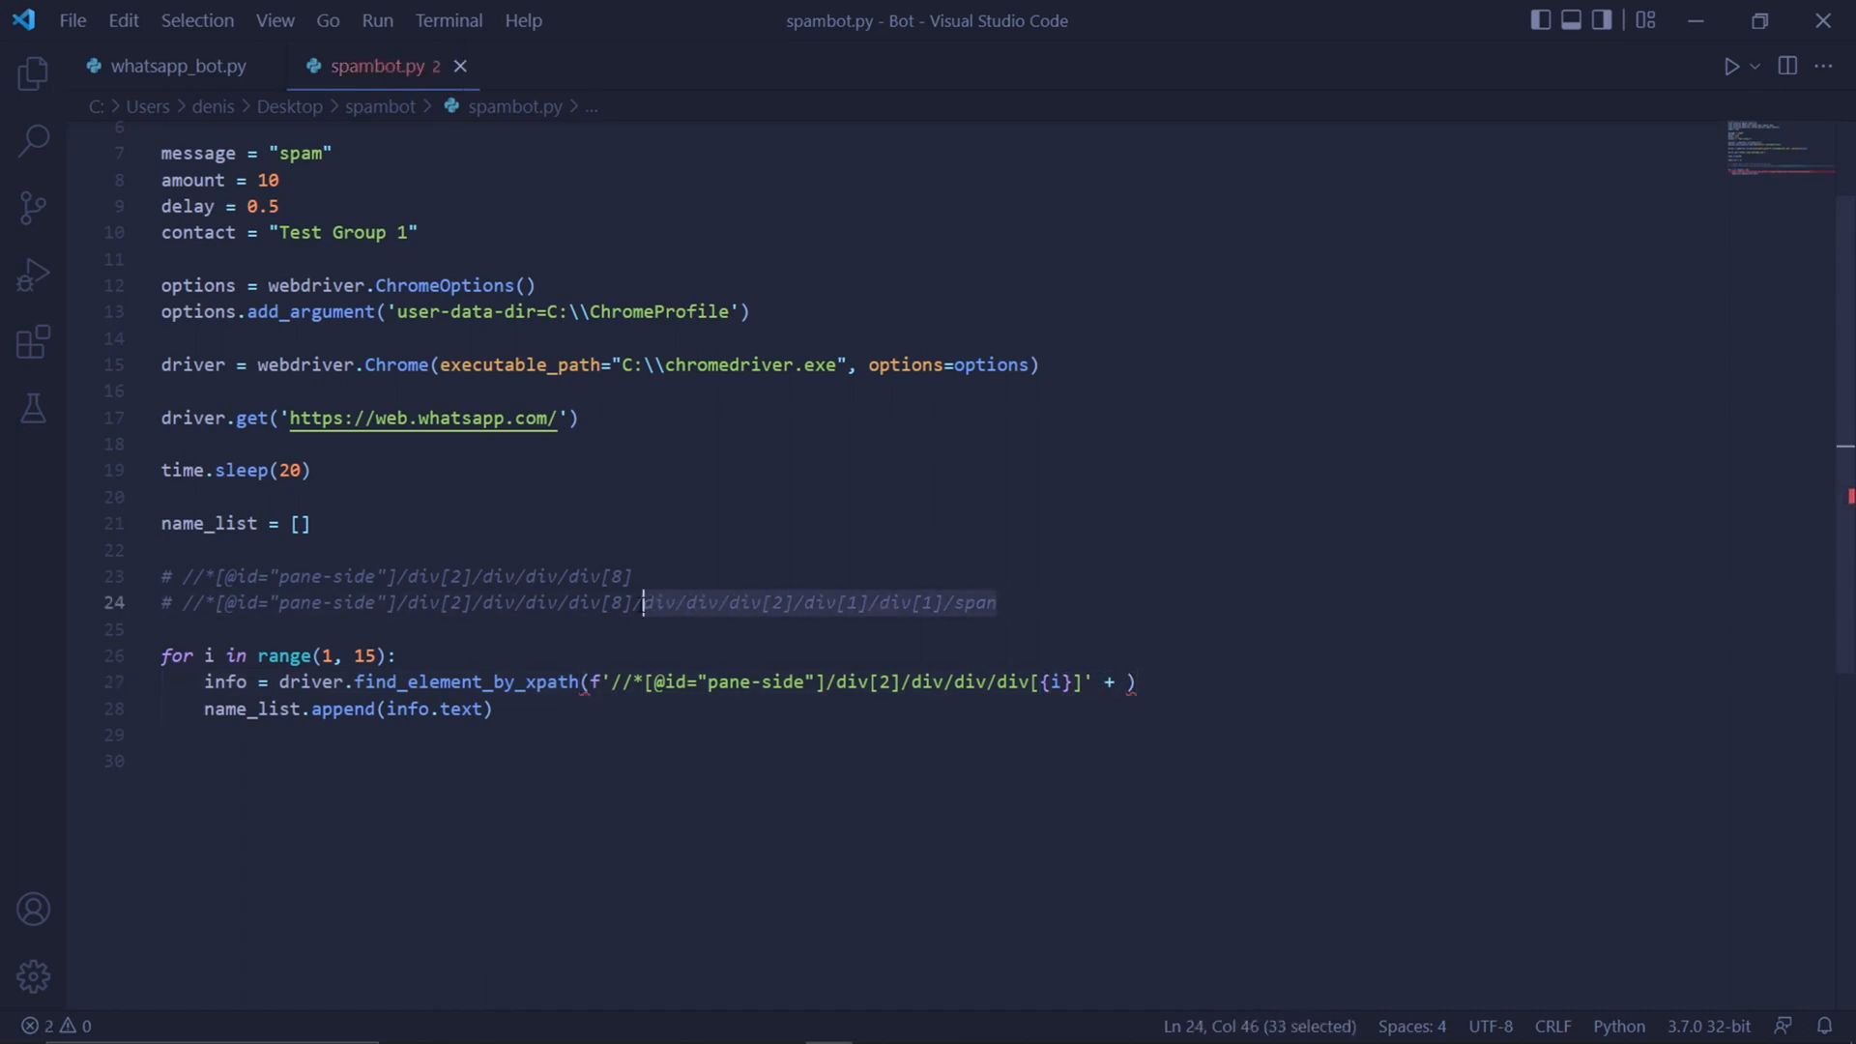
{"action": "left_click", "coordinate": [1133, 682]}
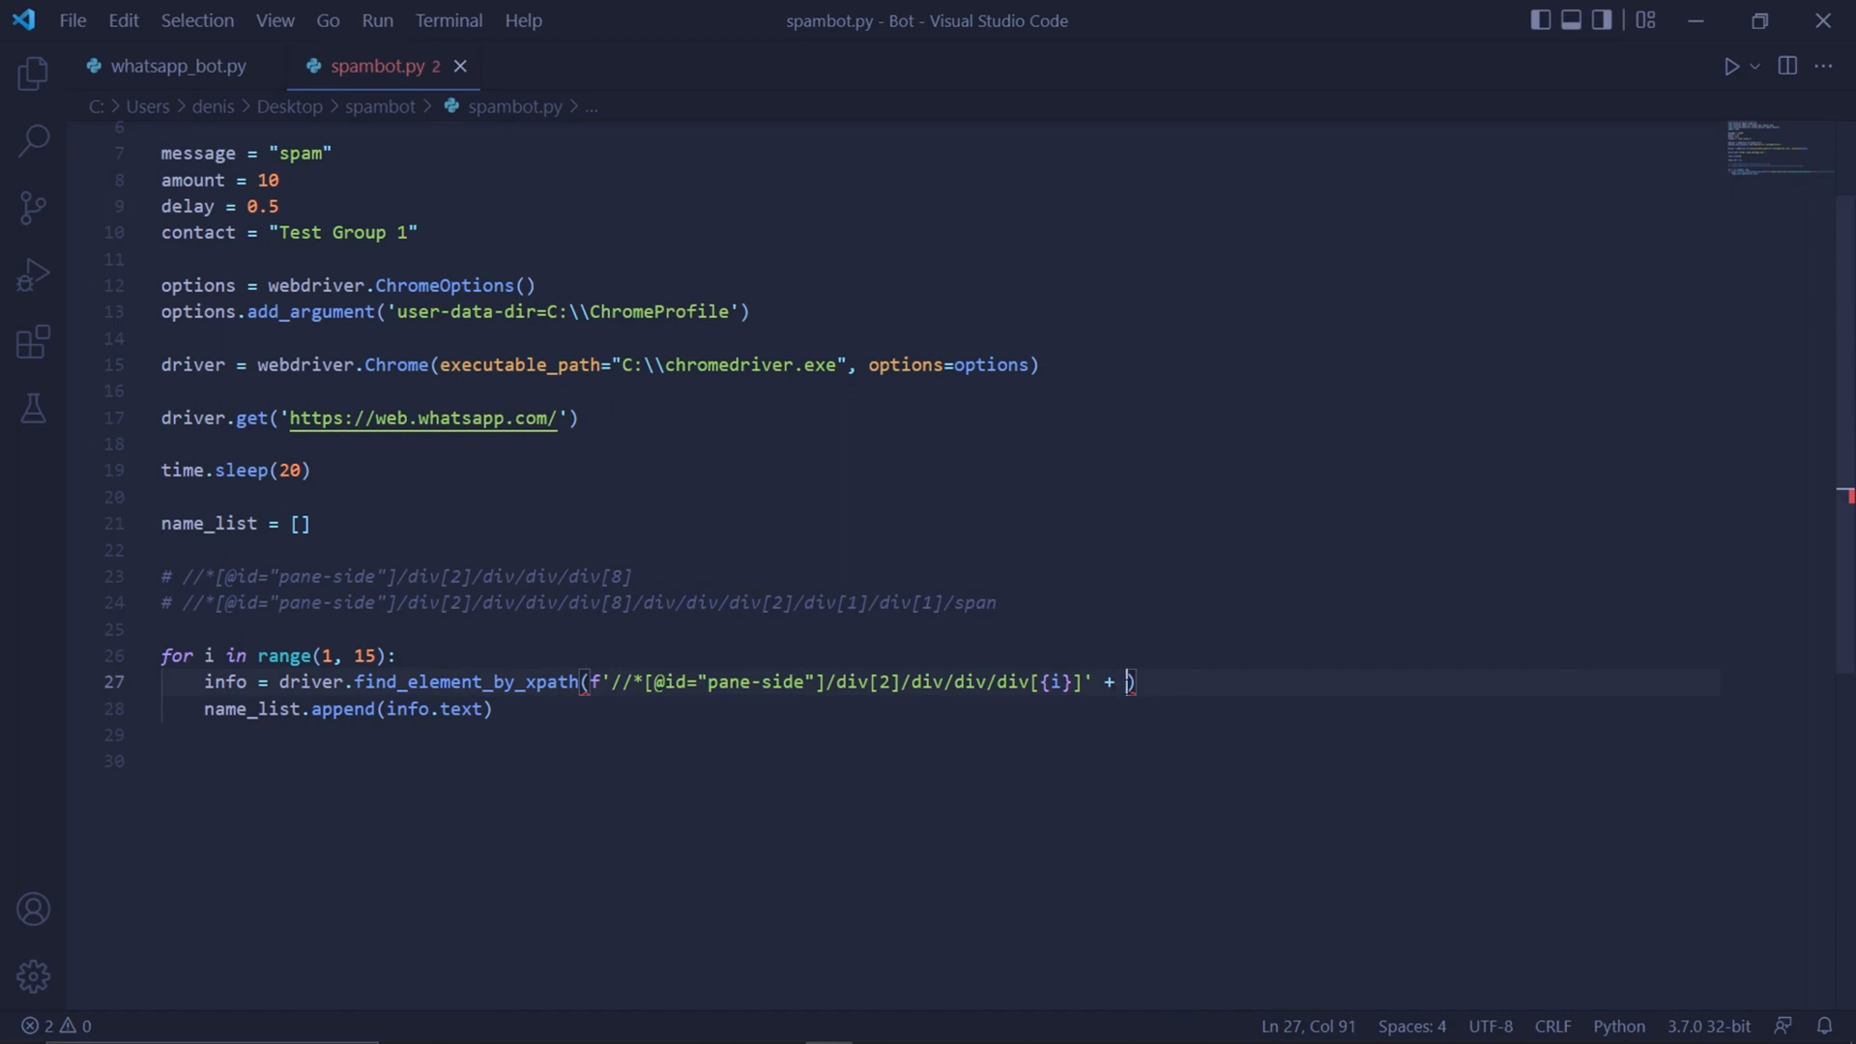
{"action": "type", "text": "''"}
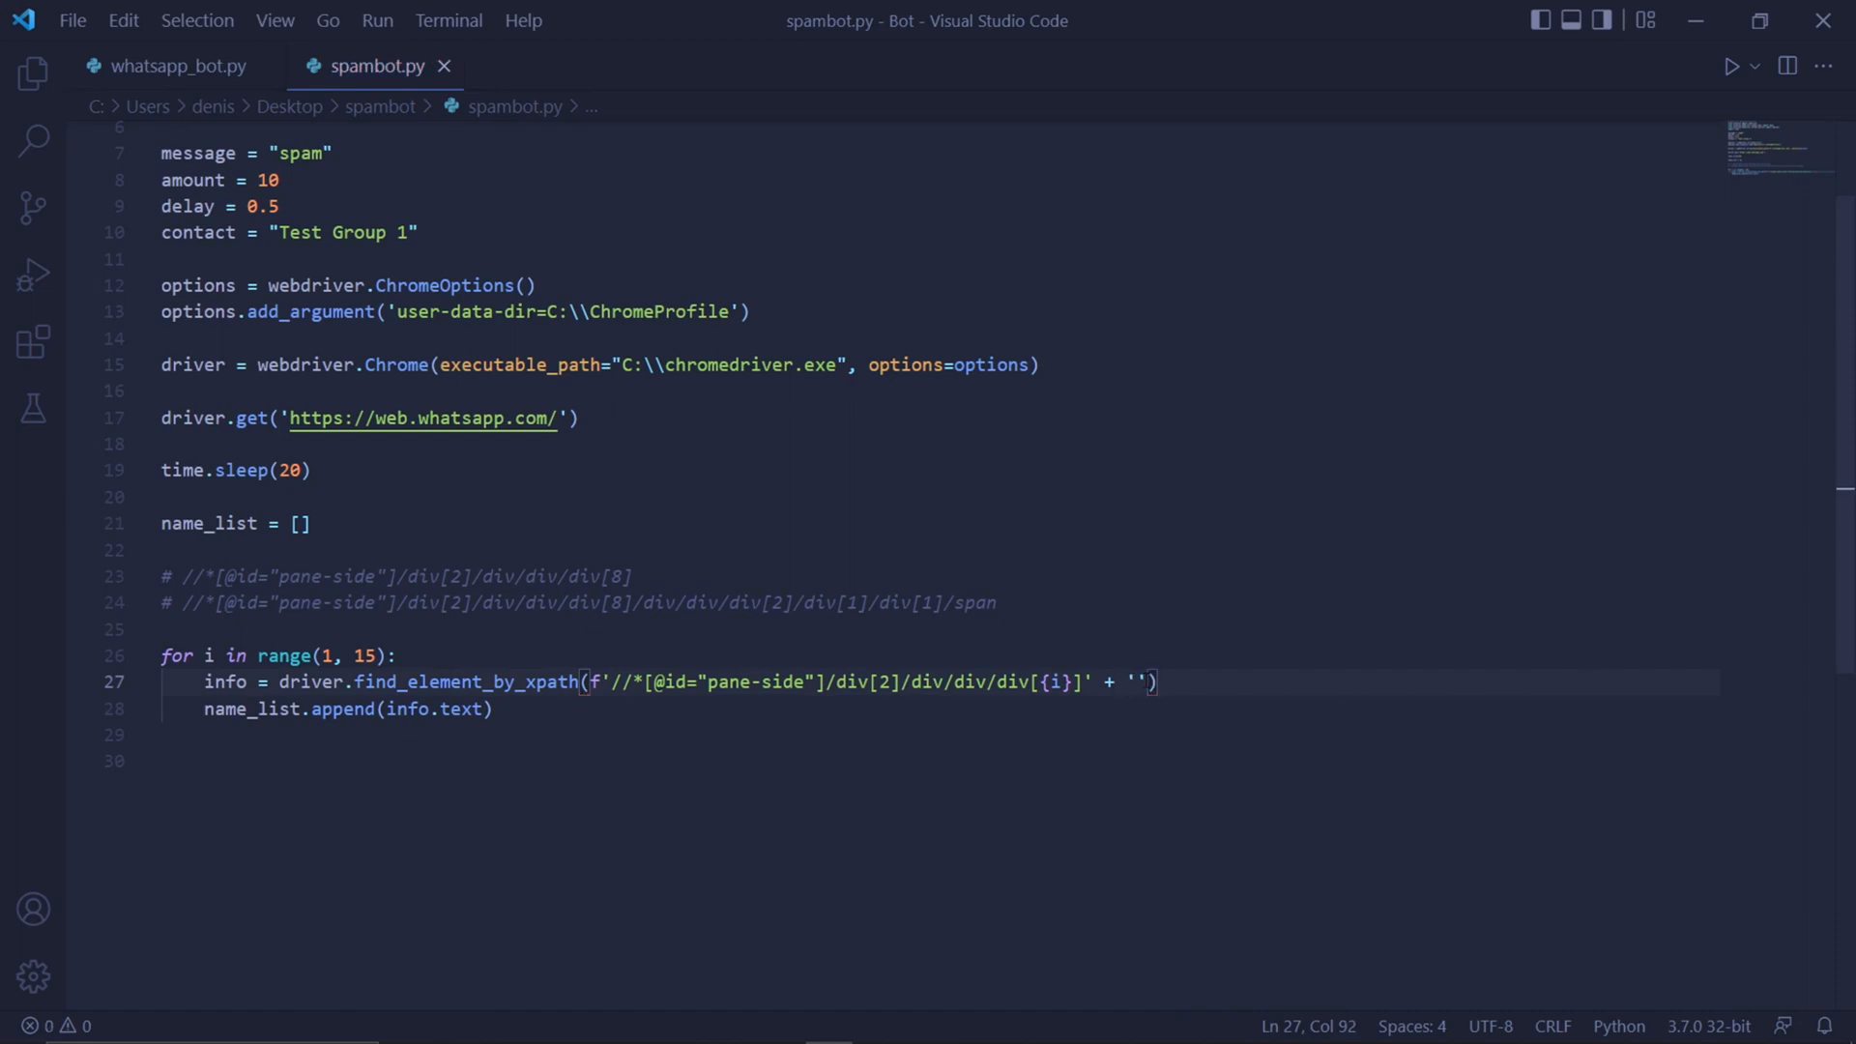
{"action": "type", "text": "/div/div/div[2]/div[1]/div[1]/span"}
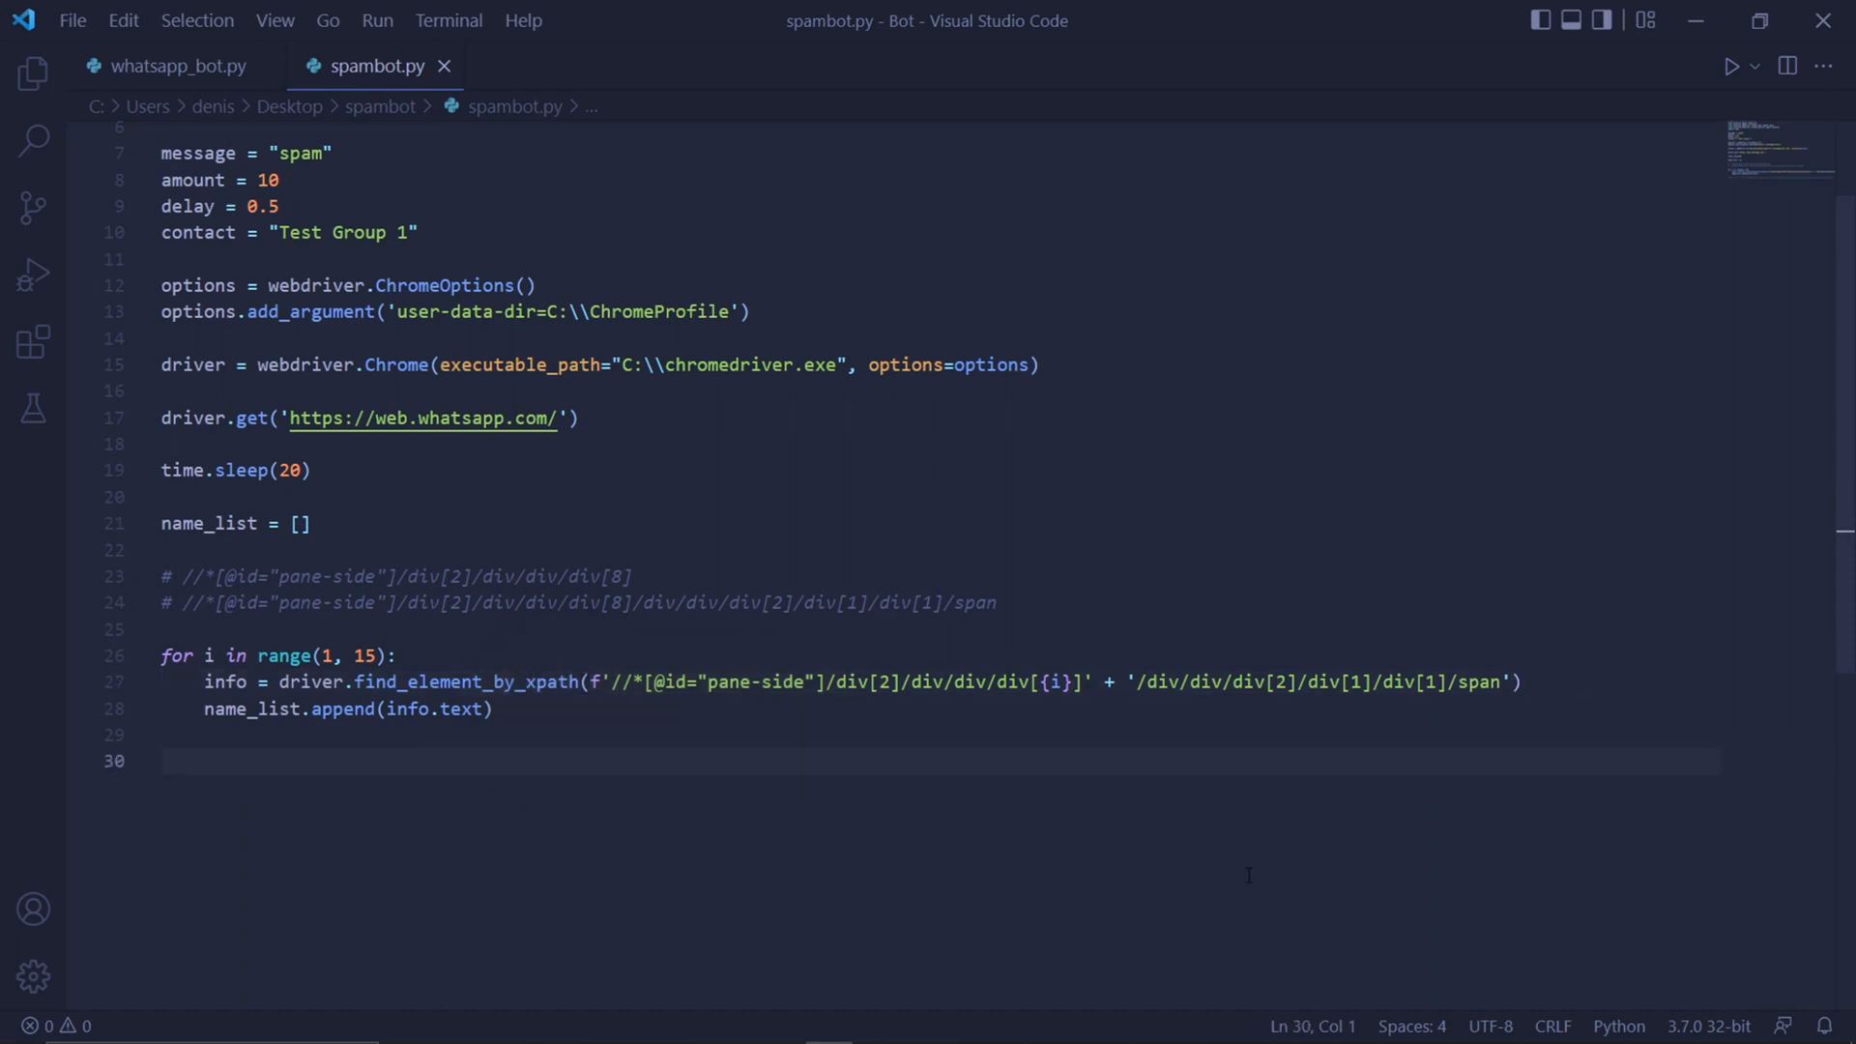
{"action": "type", "text": "to_click"}
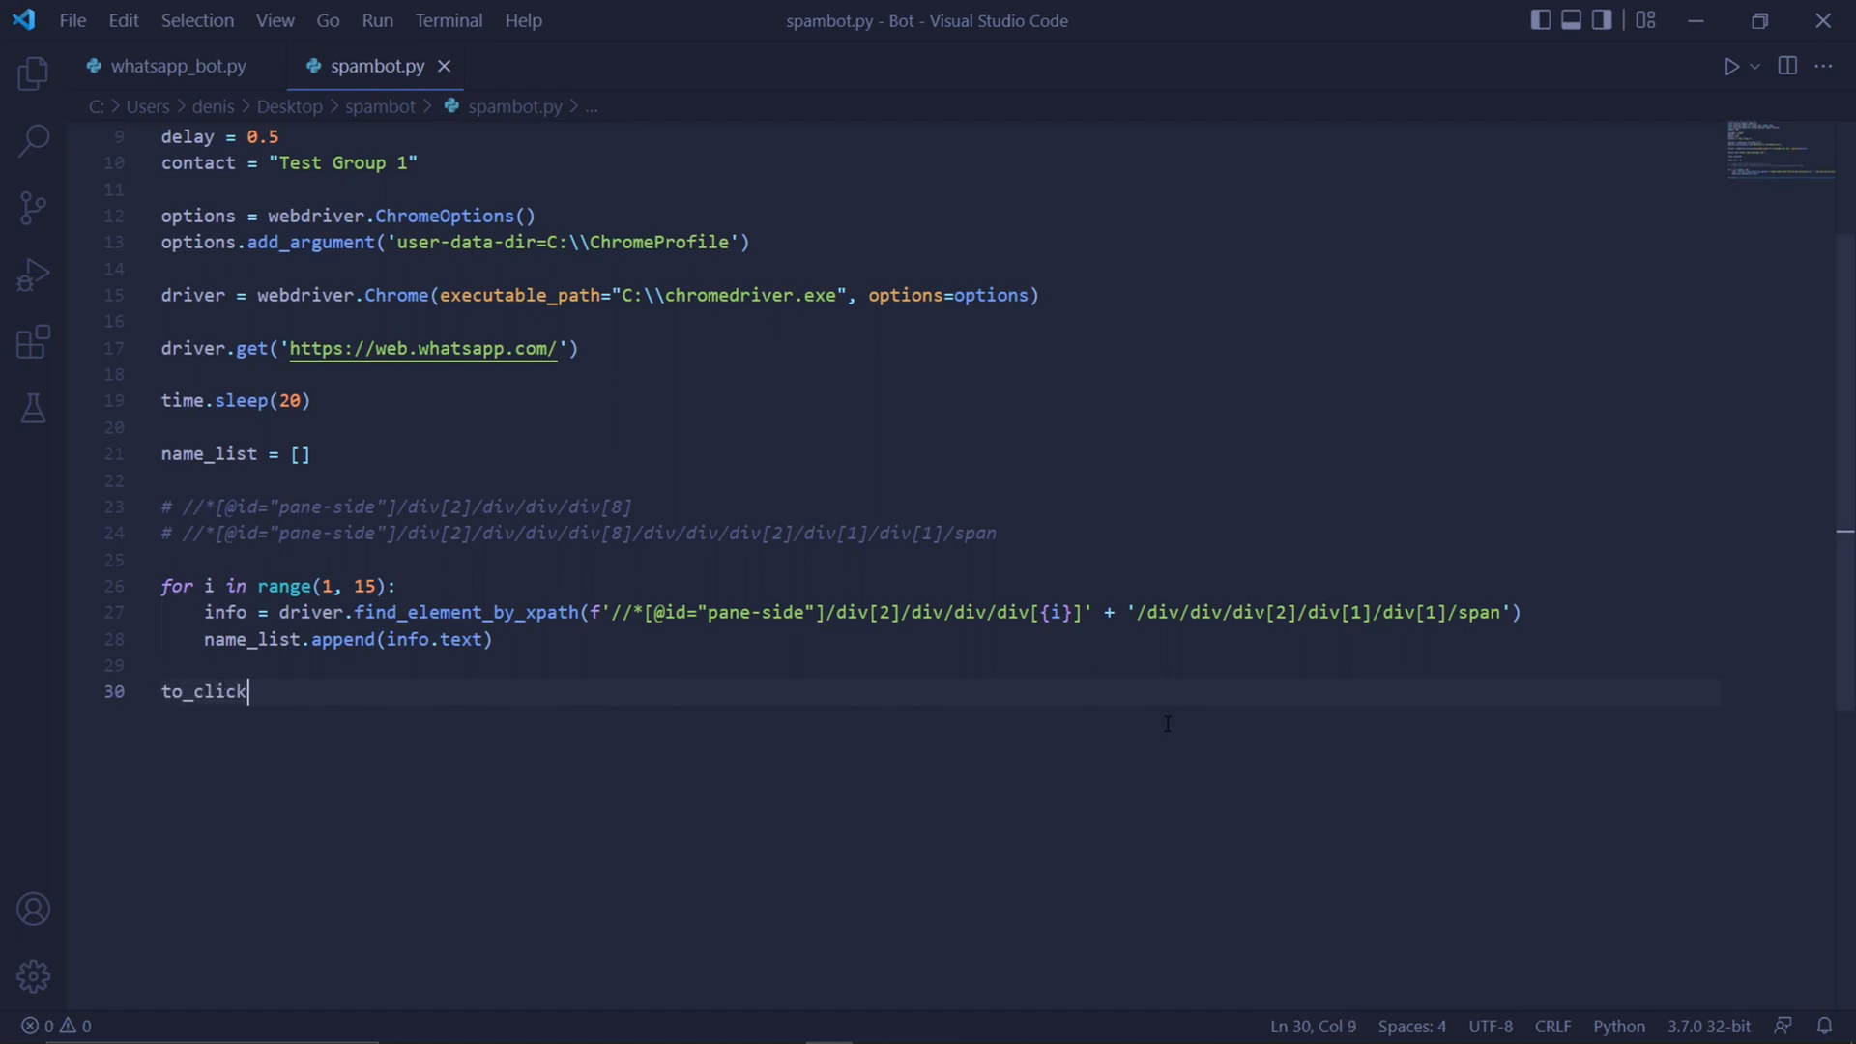
Set to_click = name_list.index(contact) + 1 and start a new line
{"action": "type", "text": "= name_list"}
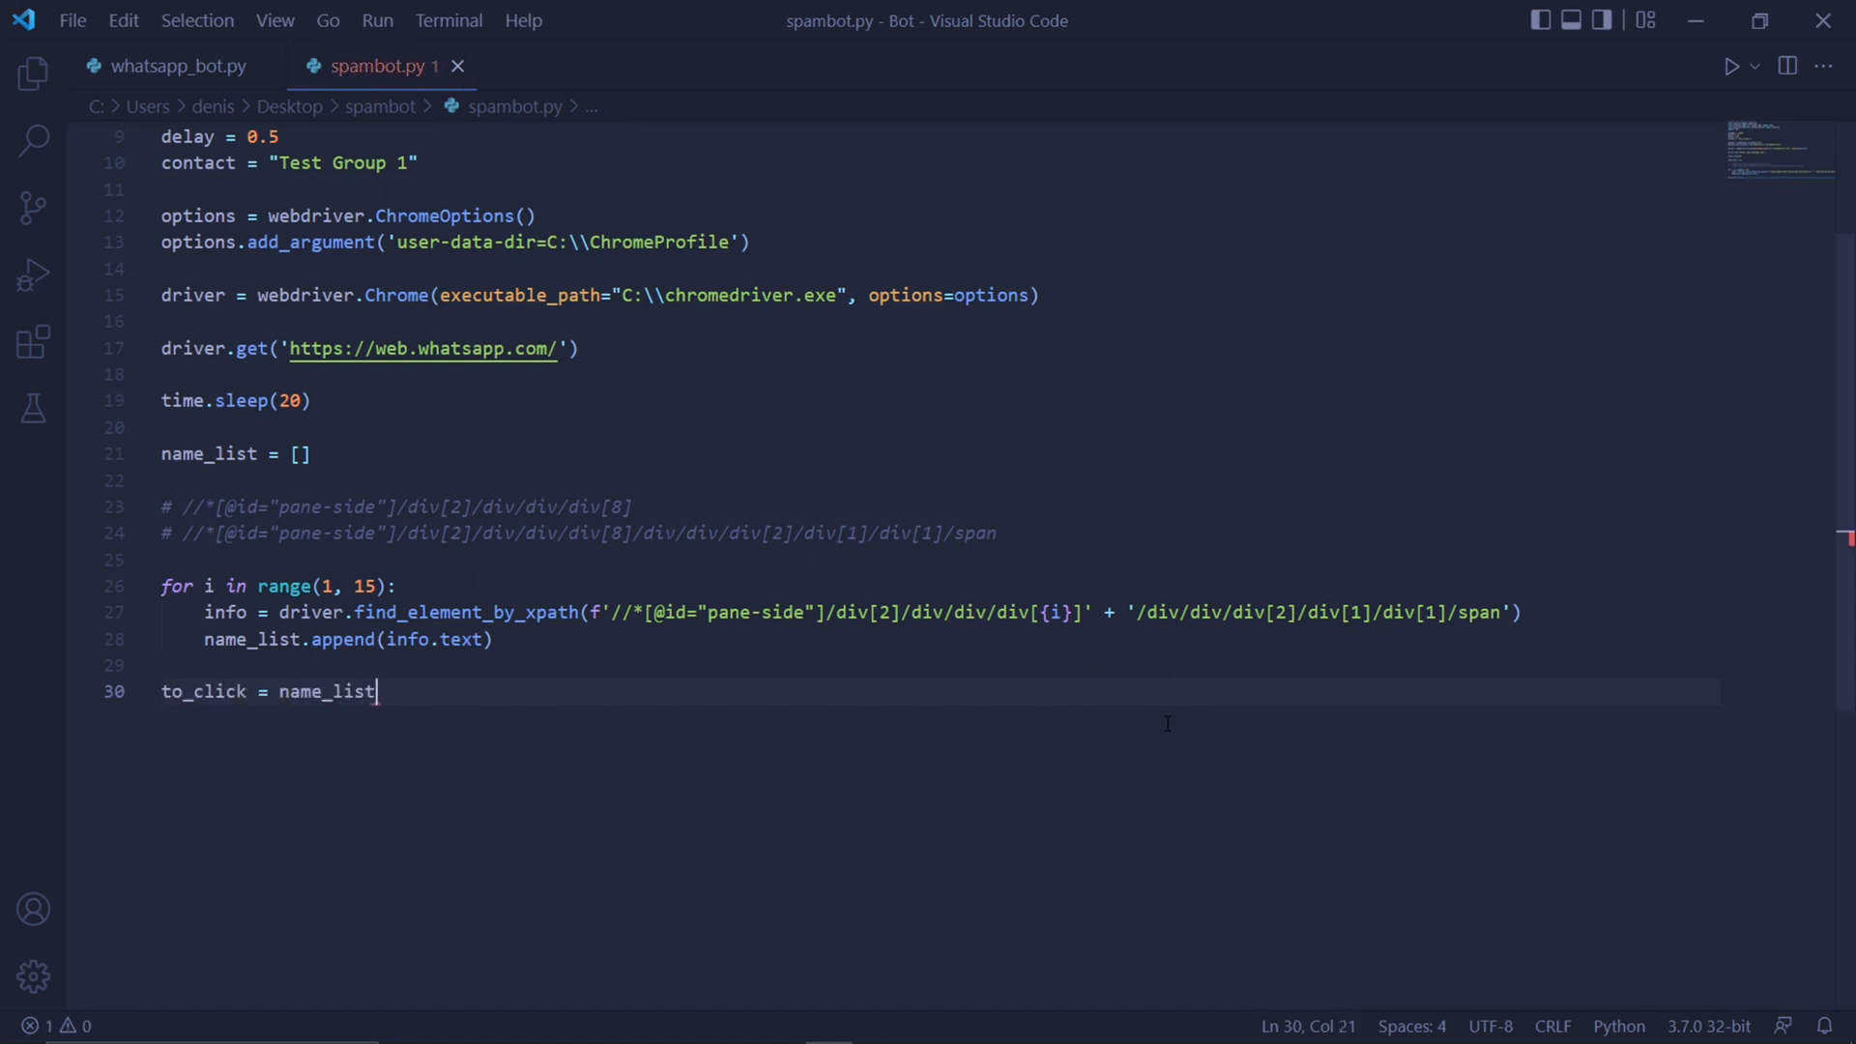
{"action": "type", "text": ".index(cont"}
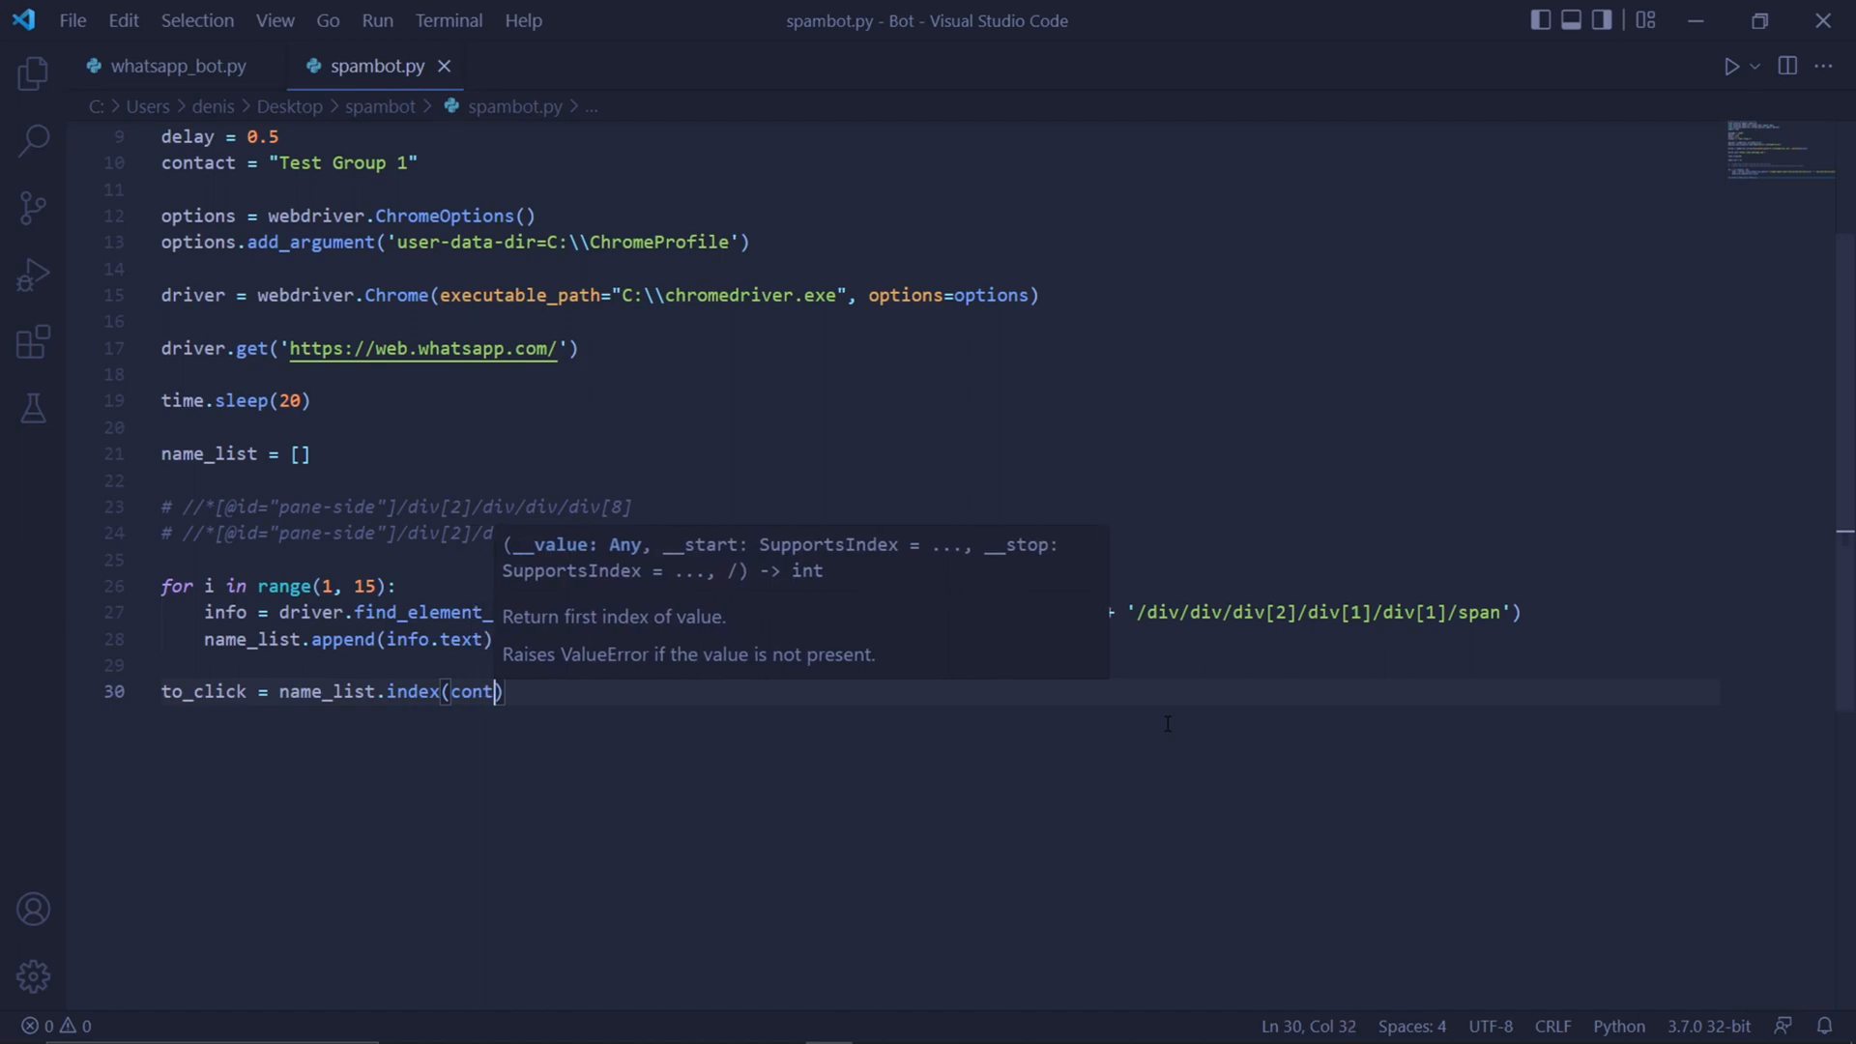
{"action": "type", "text": "act) + 1"}
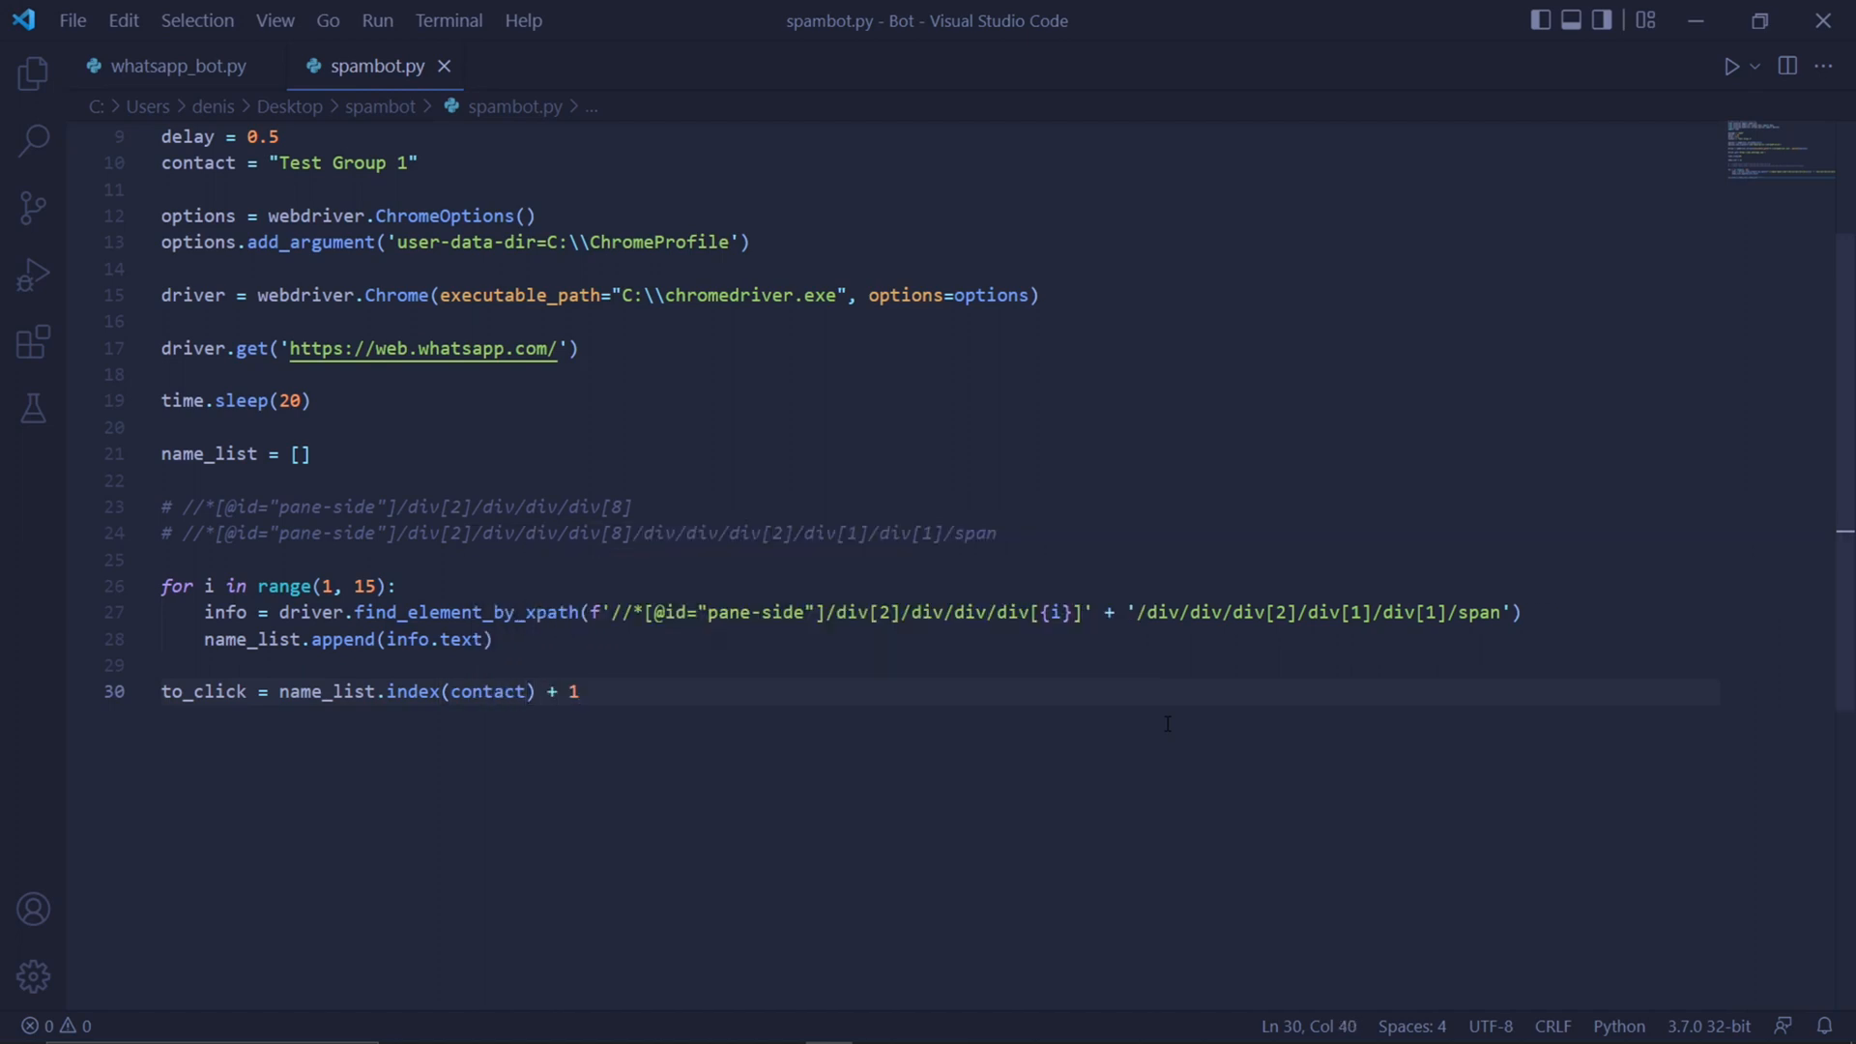
{"action": "key", "text": "Enter"}
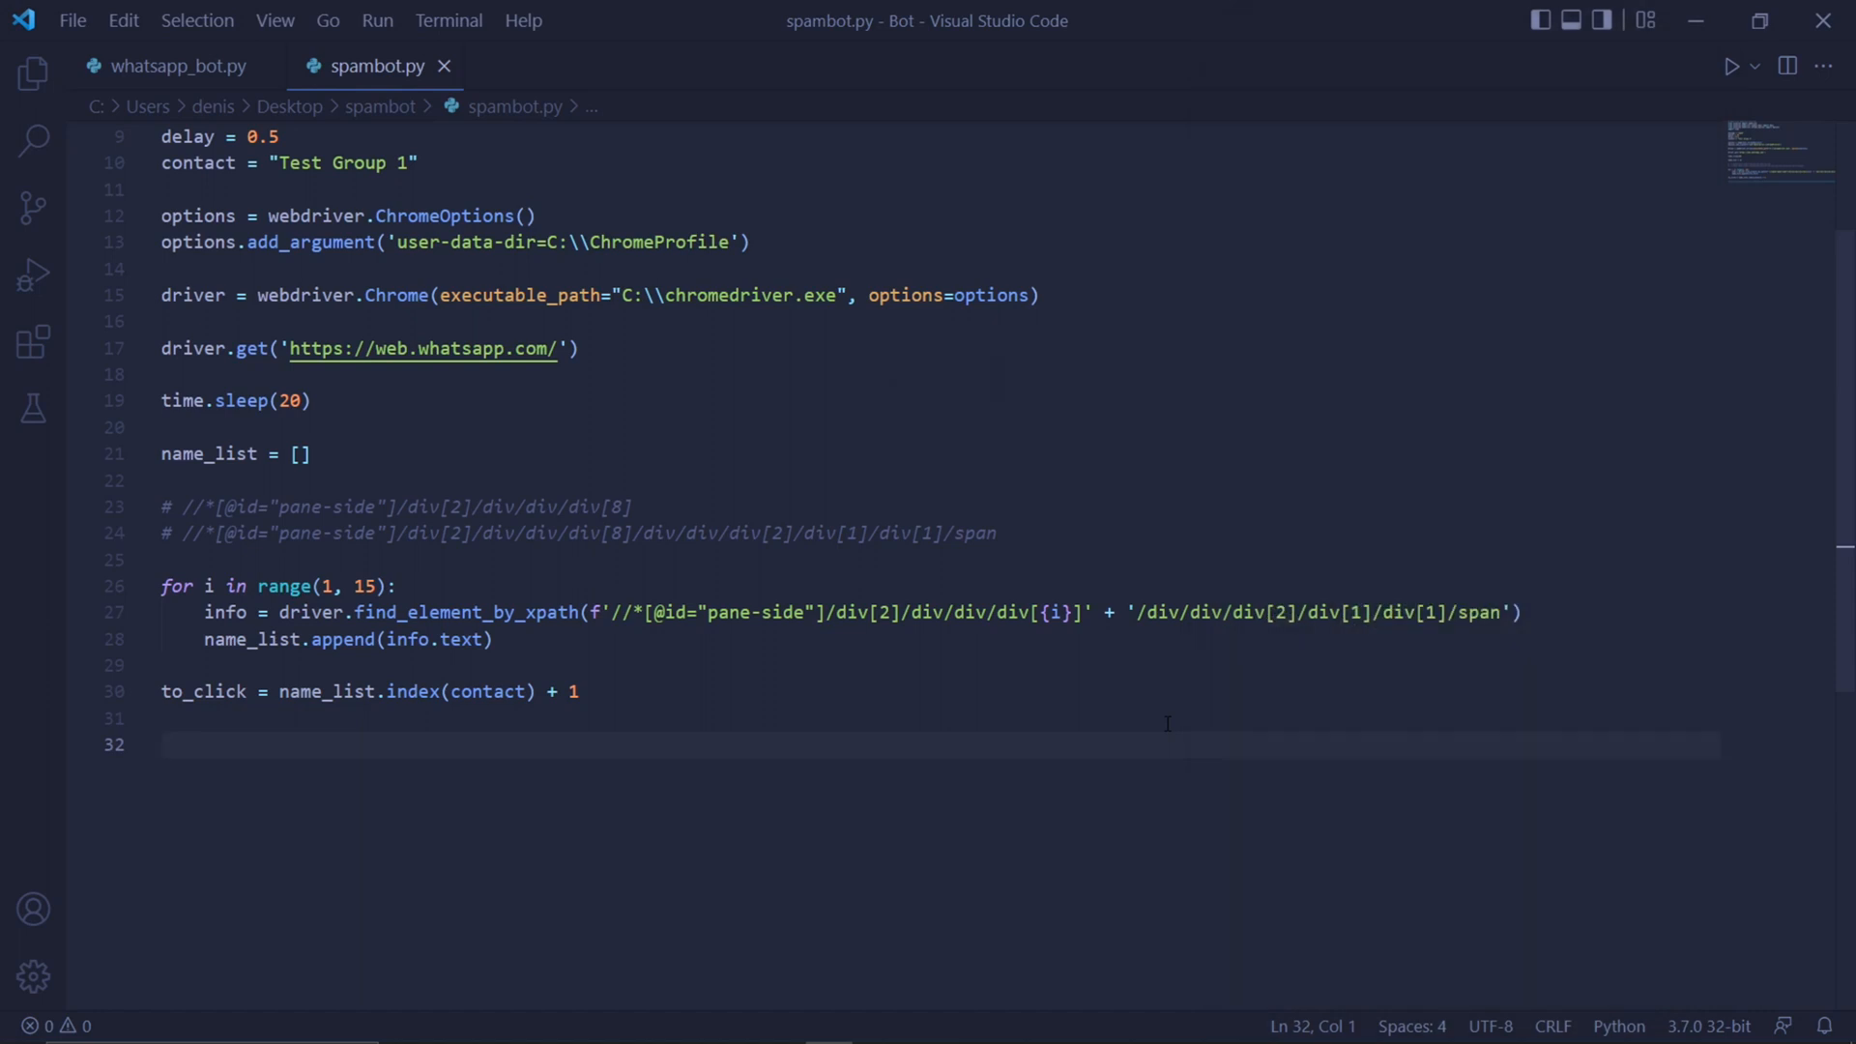
Add find_element_by_xpath(f'…div[{to_click}]').click() and begin the time.sleep line
{"action": "scroll", "scroll_direction": "down", "scroll_amount": 3}
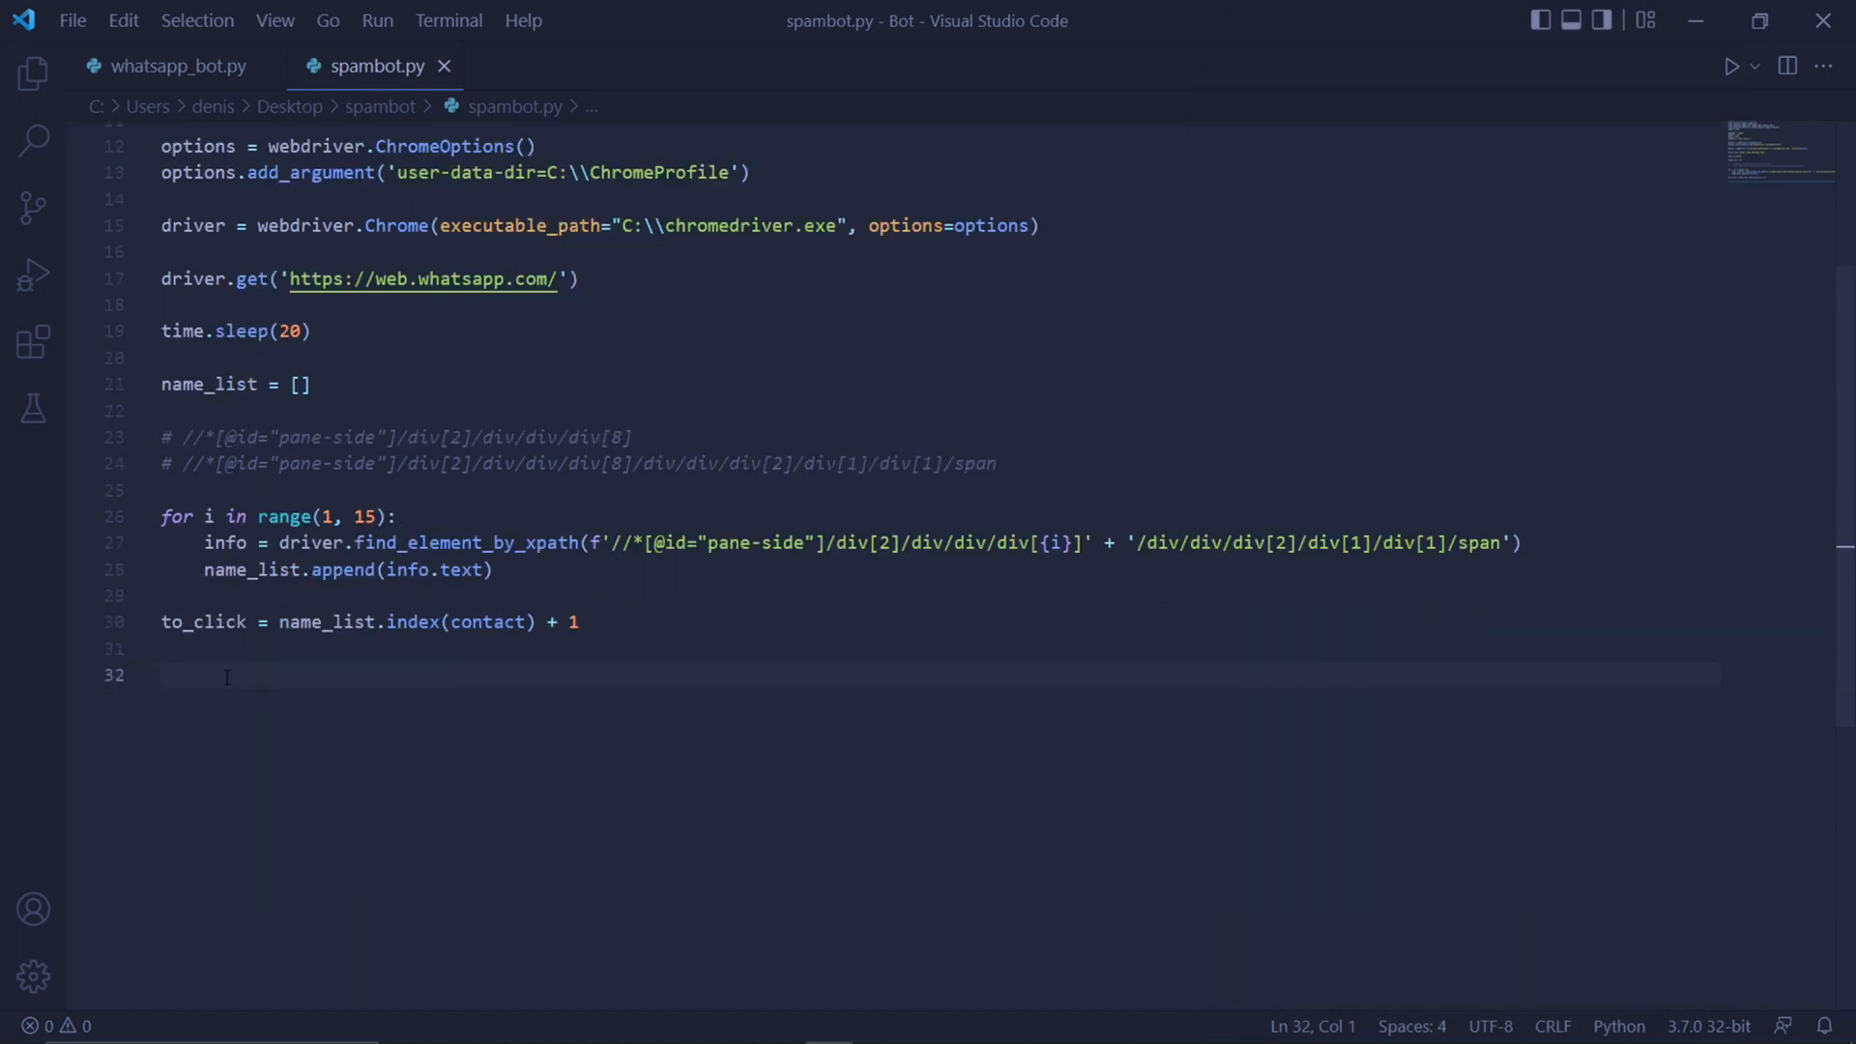
{"action": "type", "text": "driver.find_element_by_xpath().click()"}
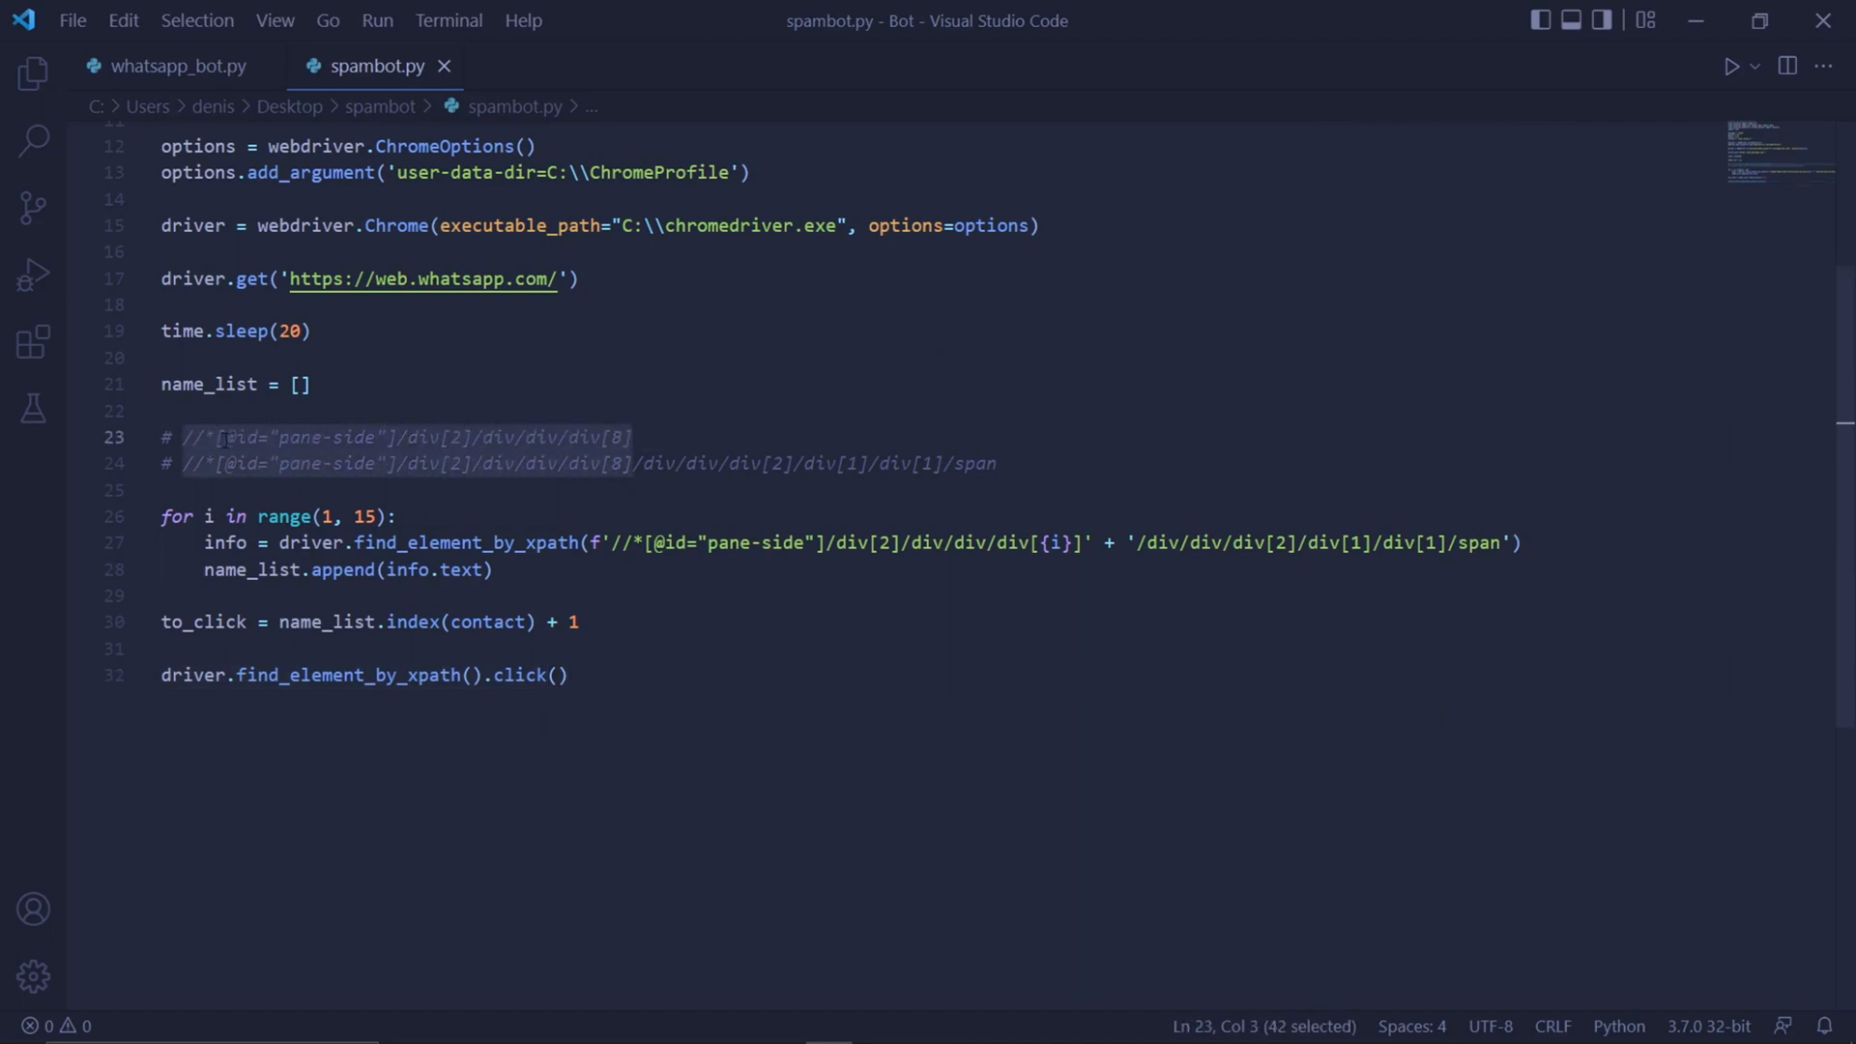
{"action": "type", "text": "f''"}
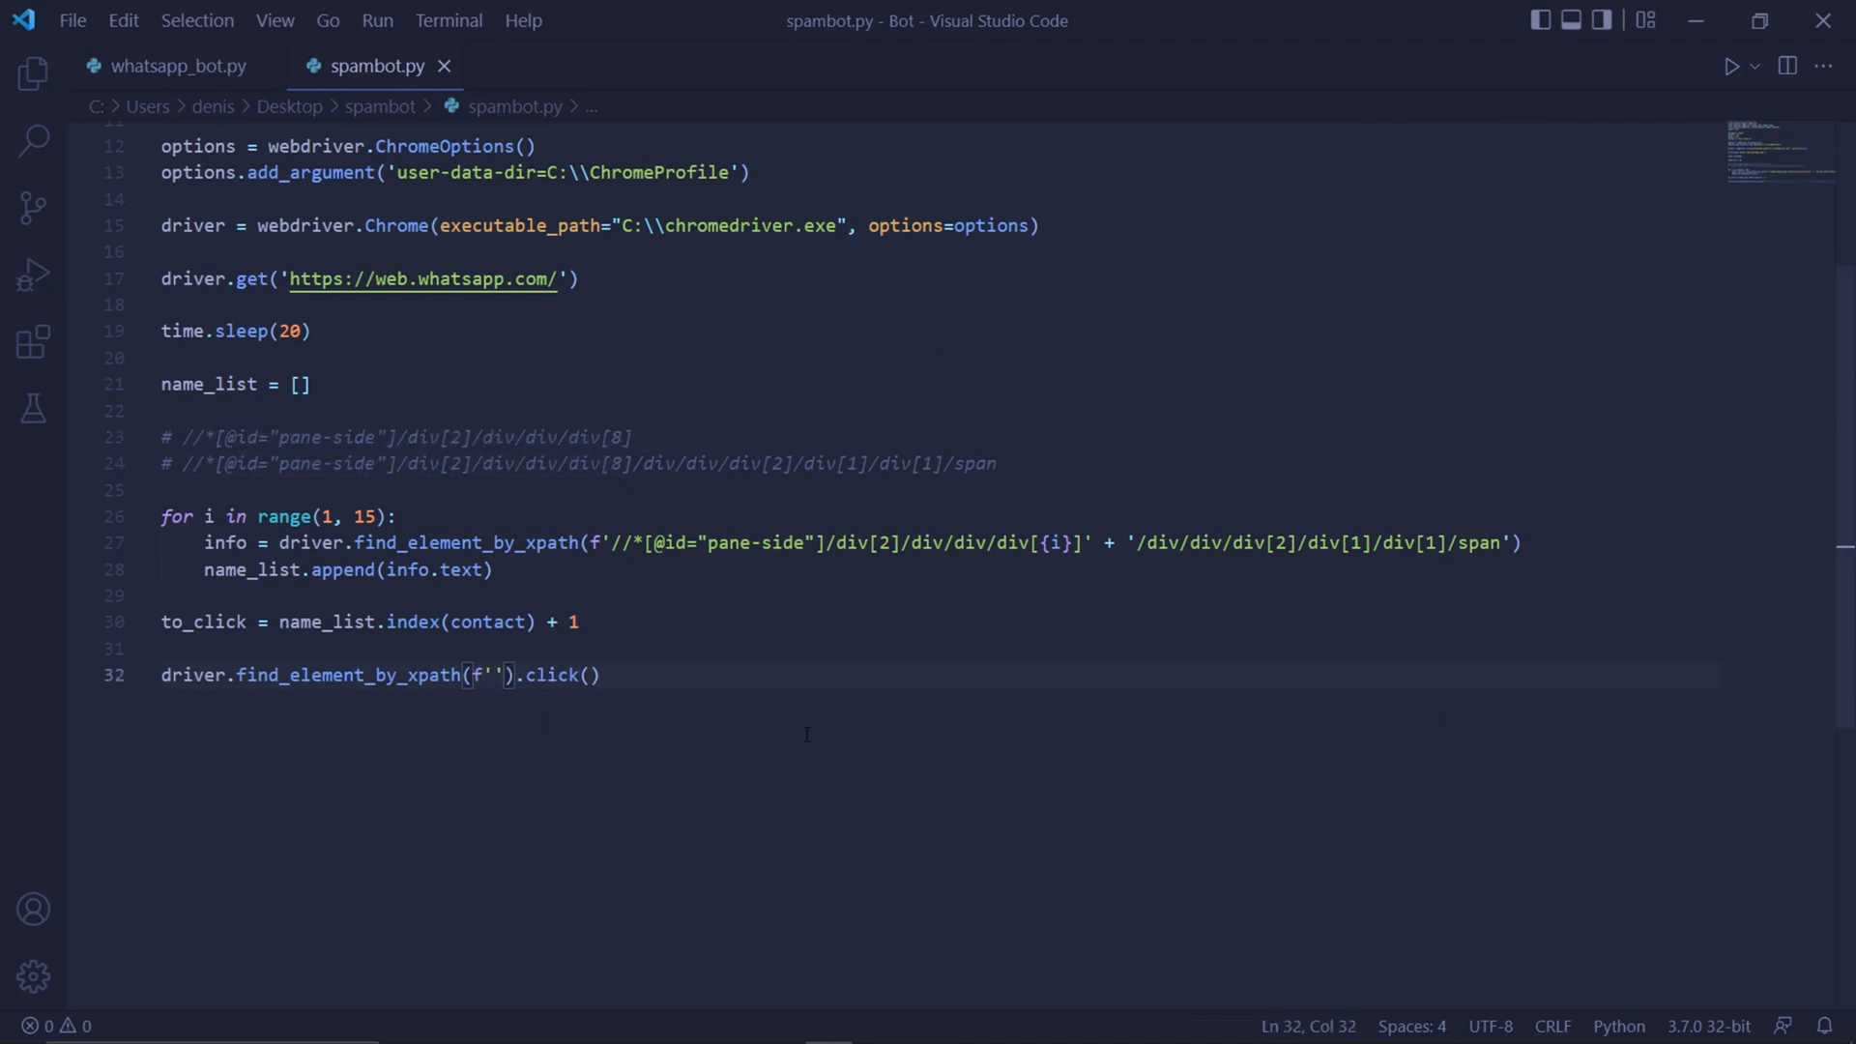
{"action": "type", "text": "//*[@id=\"pane-side\"]/div[2]/div/div/div[8]"}
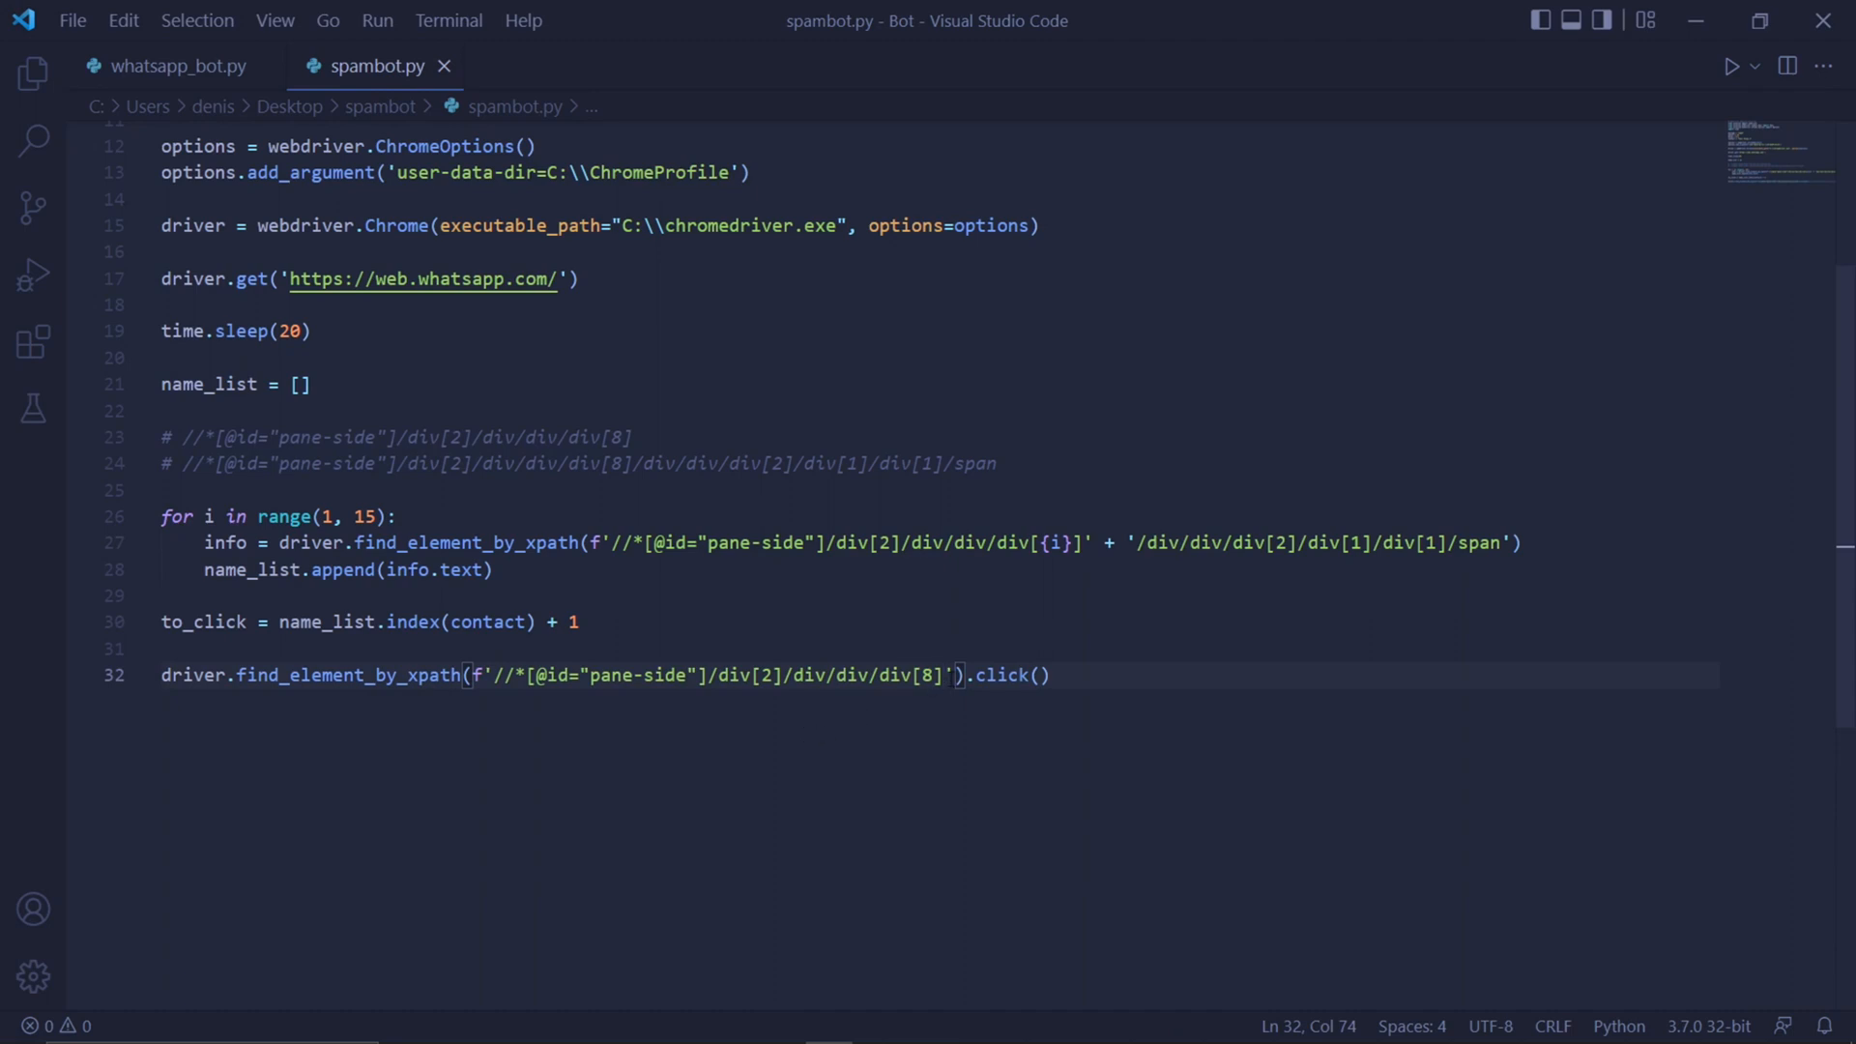
{"action": "type", "text": "{}"}
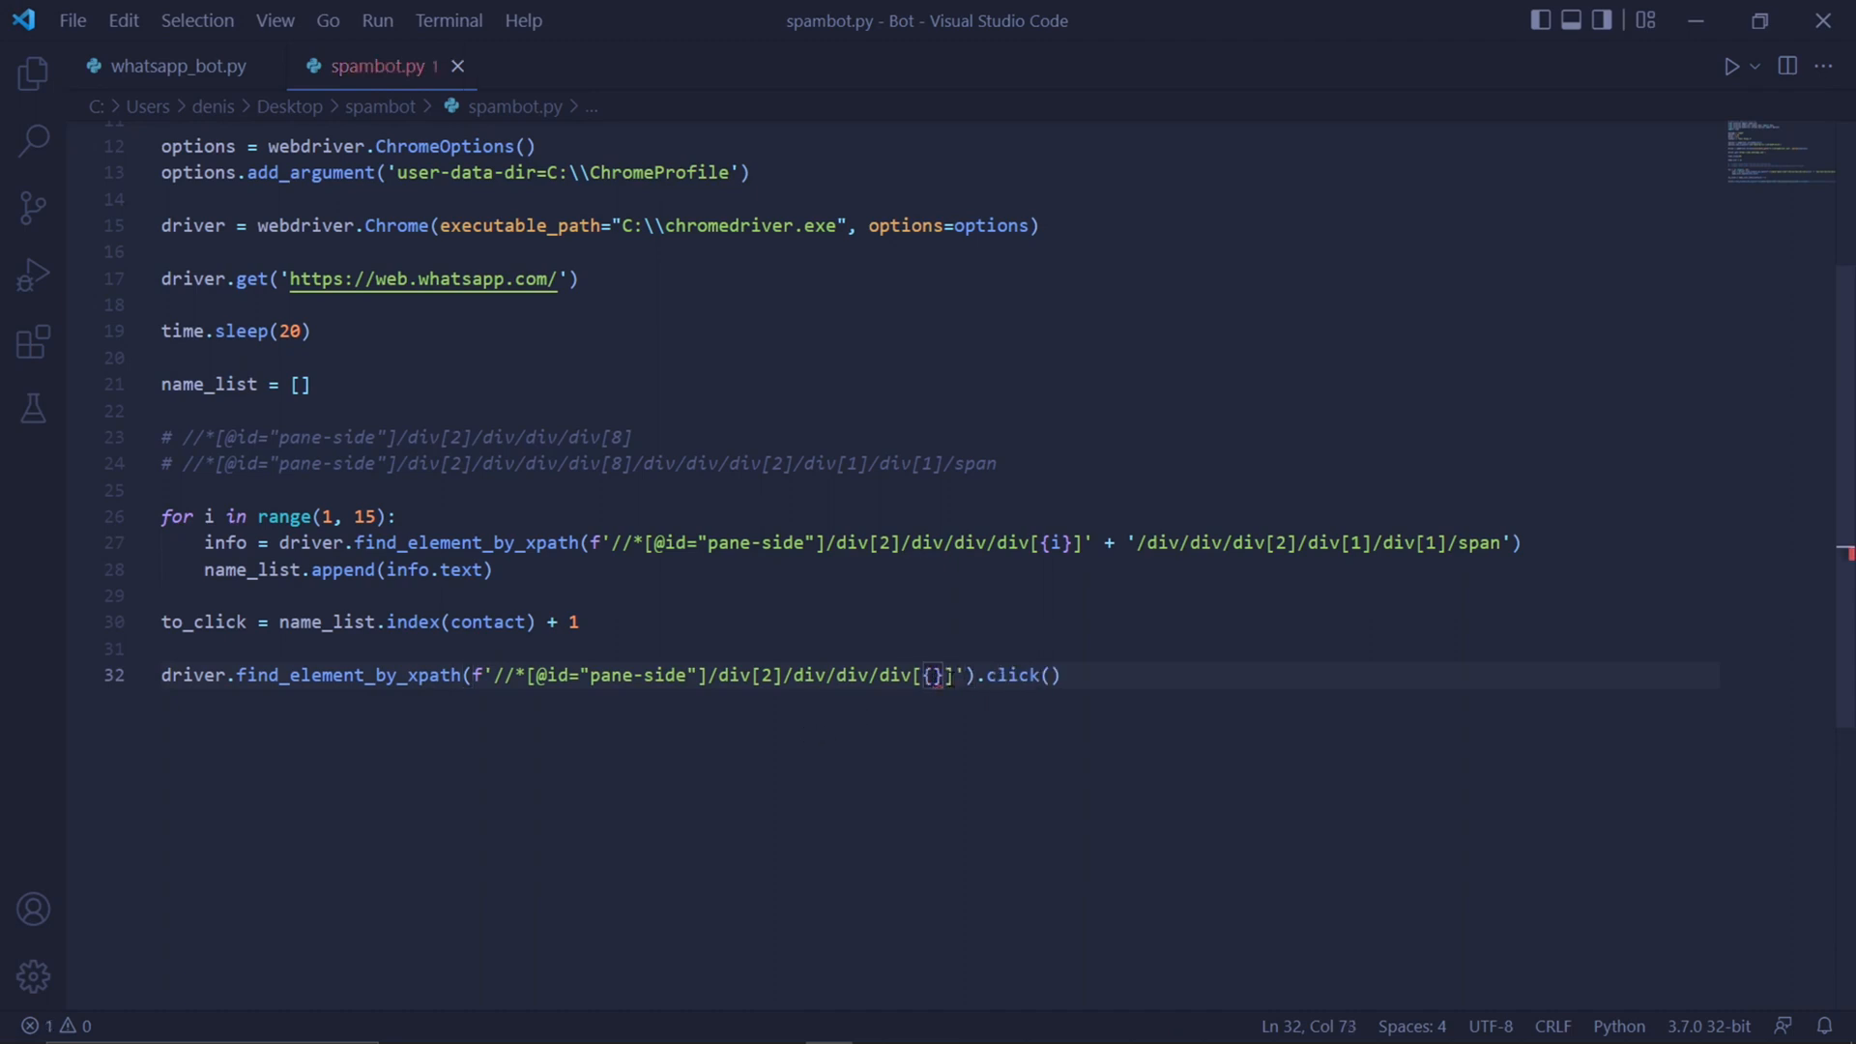
{"action": "type", "text": "to_click"}
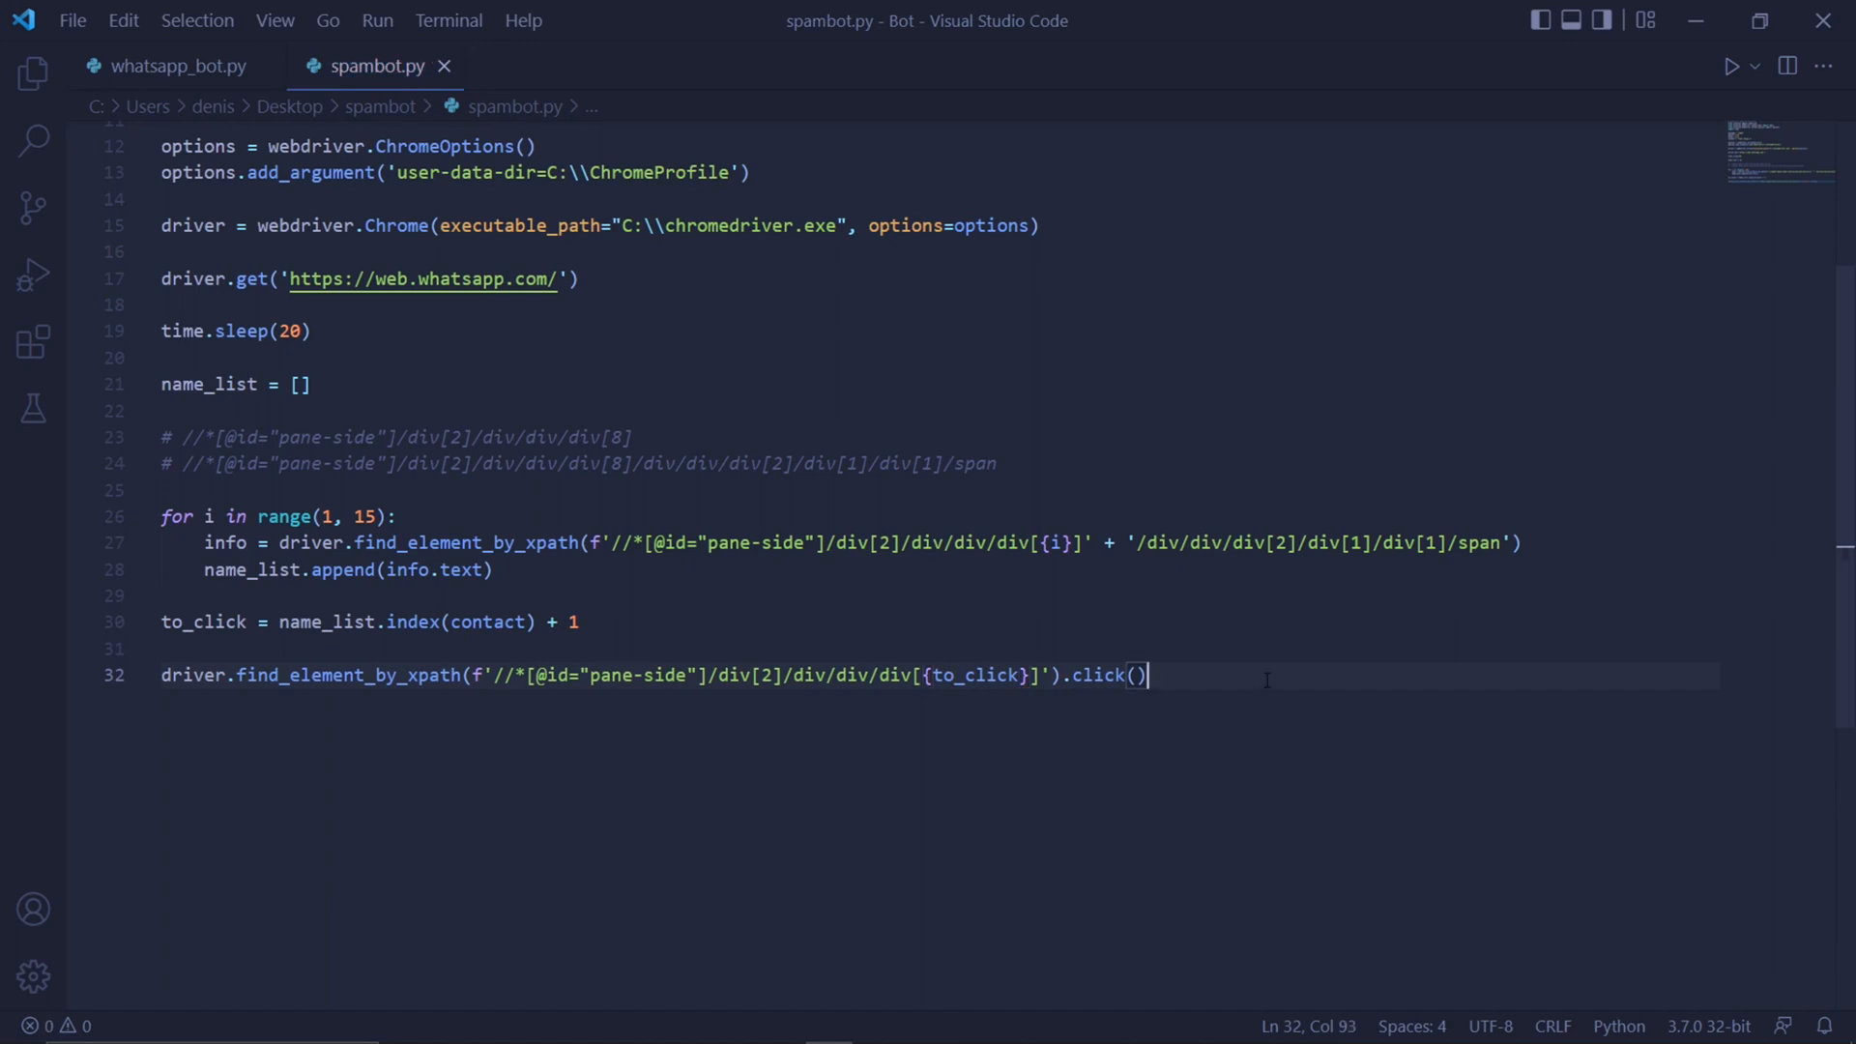
{"action": "key", "text": "enter"}
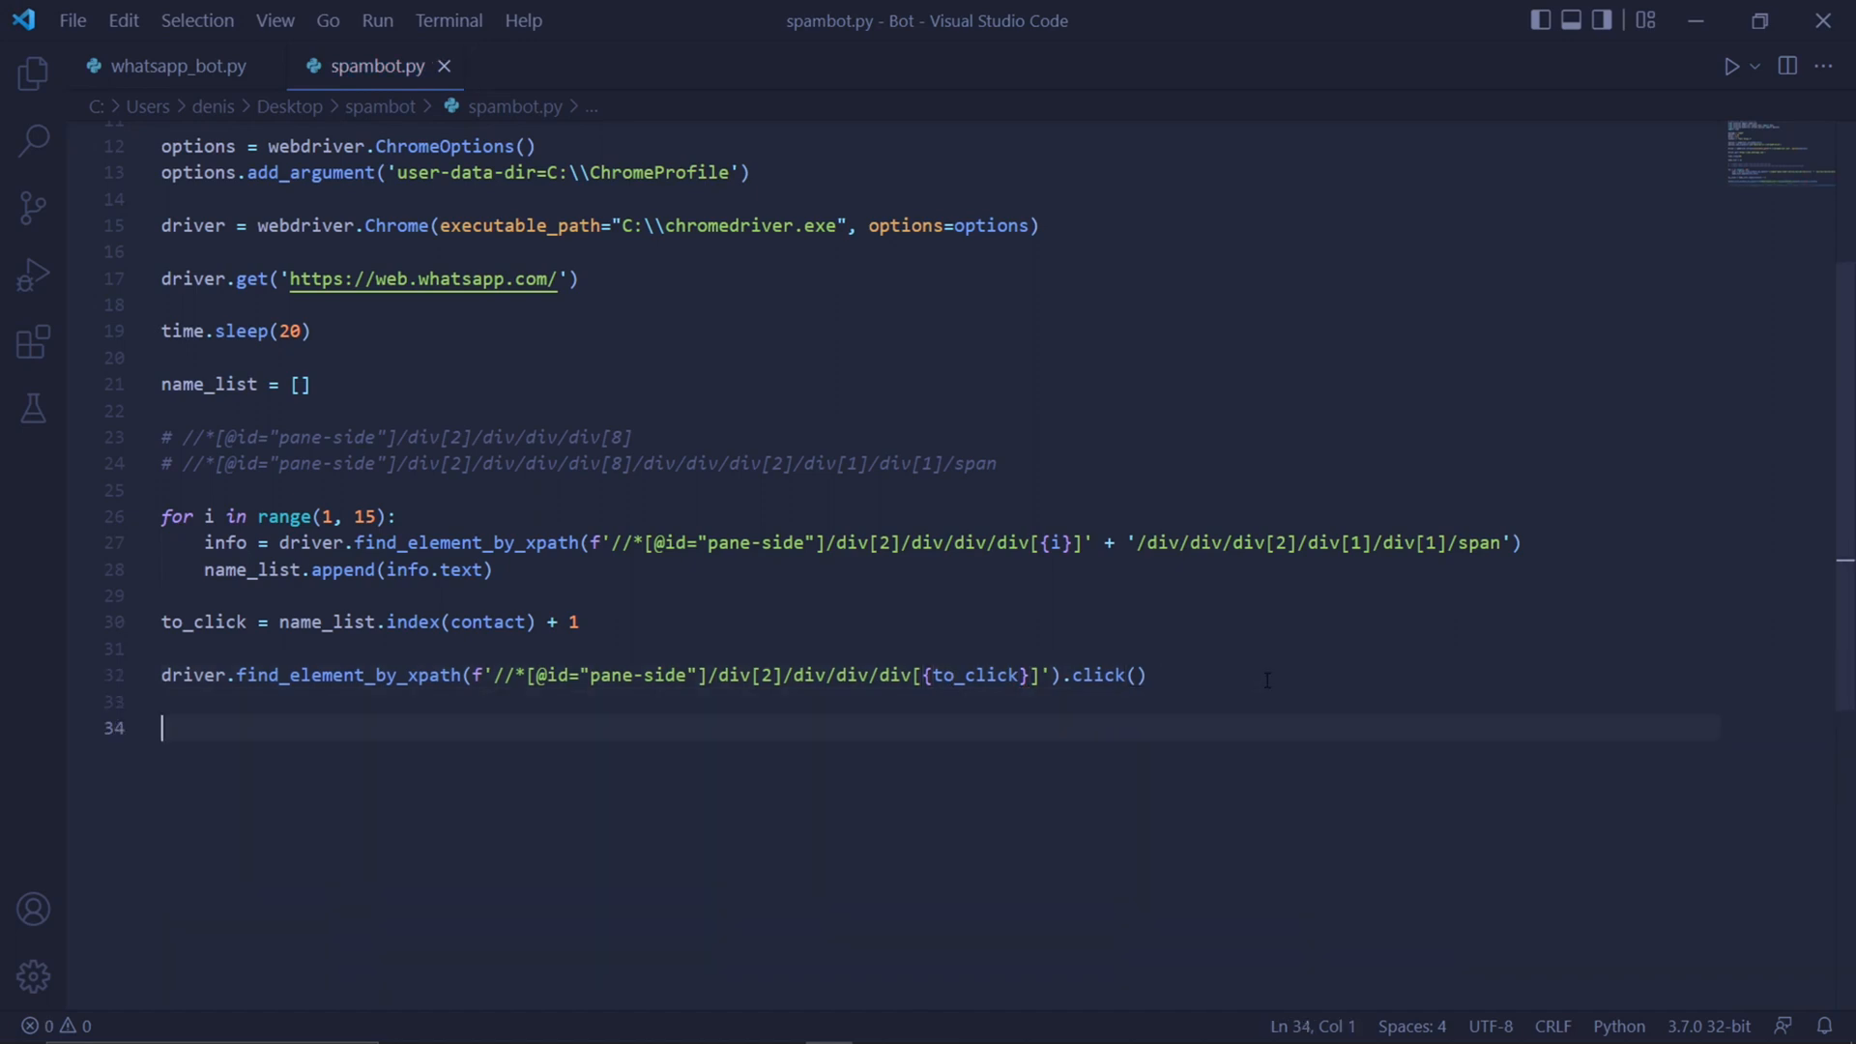
{"action": "type", "text": "time.sleep(2"}
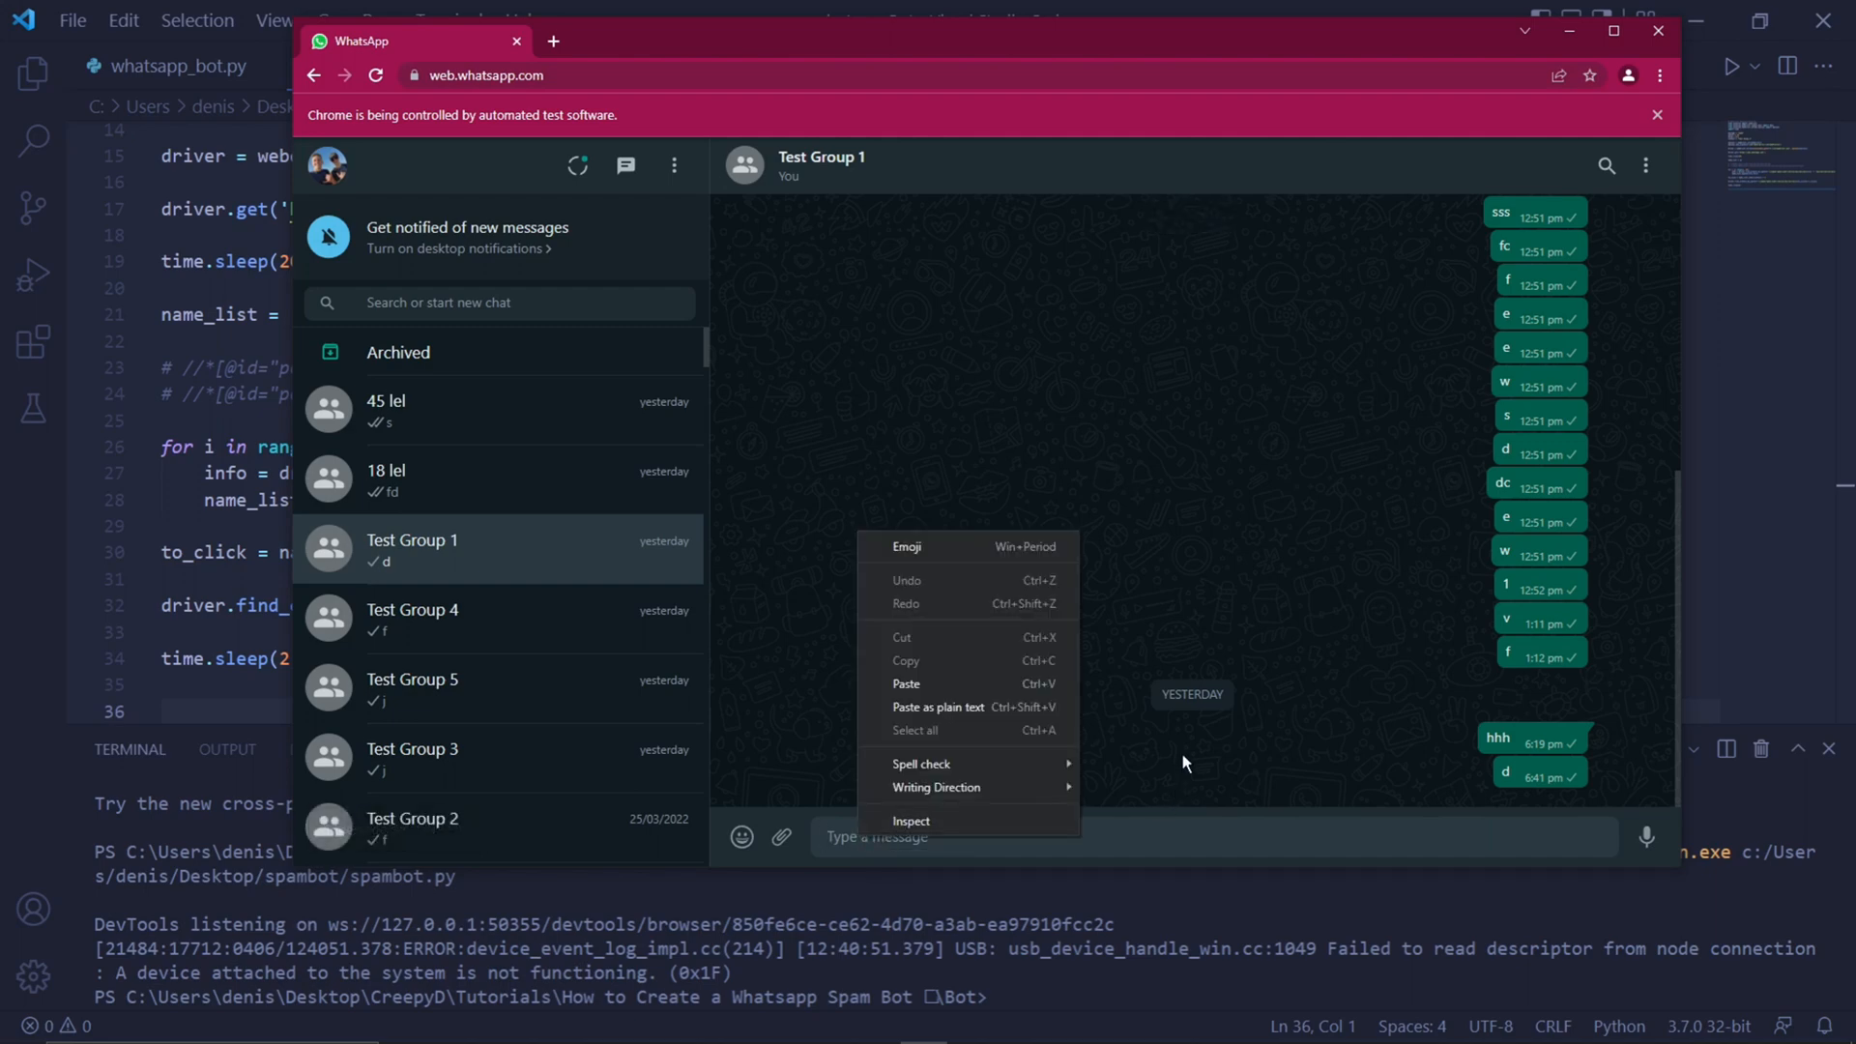
Copy the XPath of WhatsApp Web's message input box from Chrome DevTools
{"action": "left_click", "coordinate": [1014, 776]}
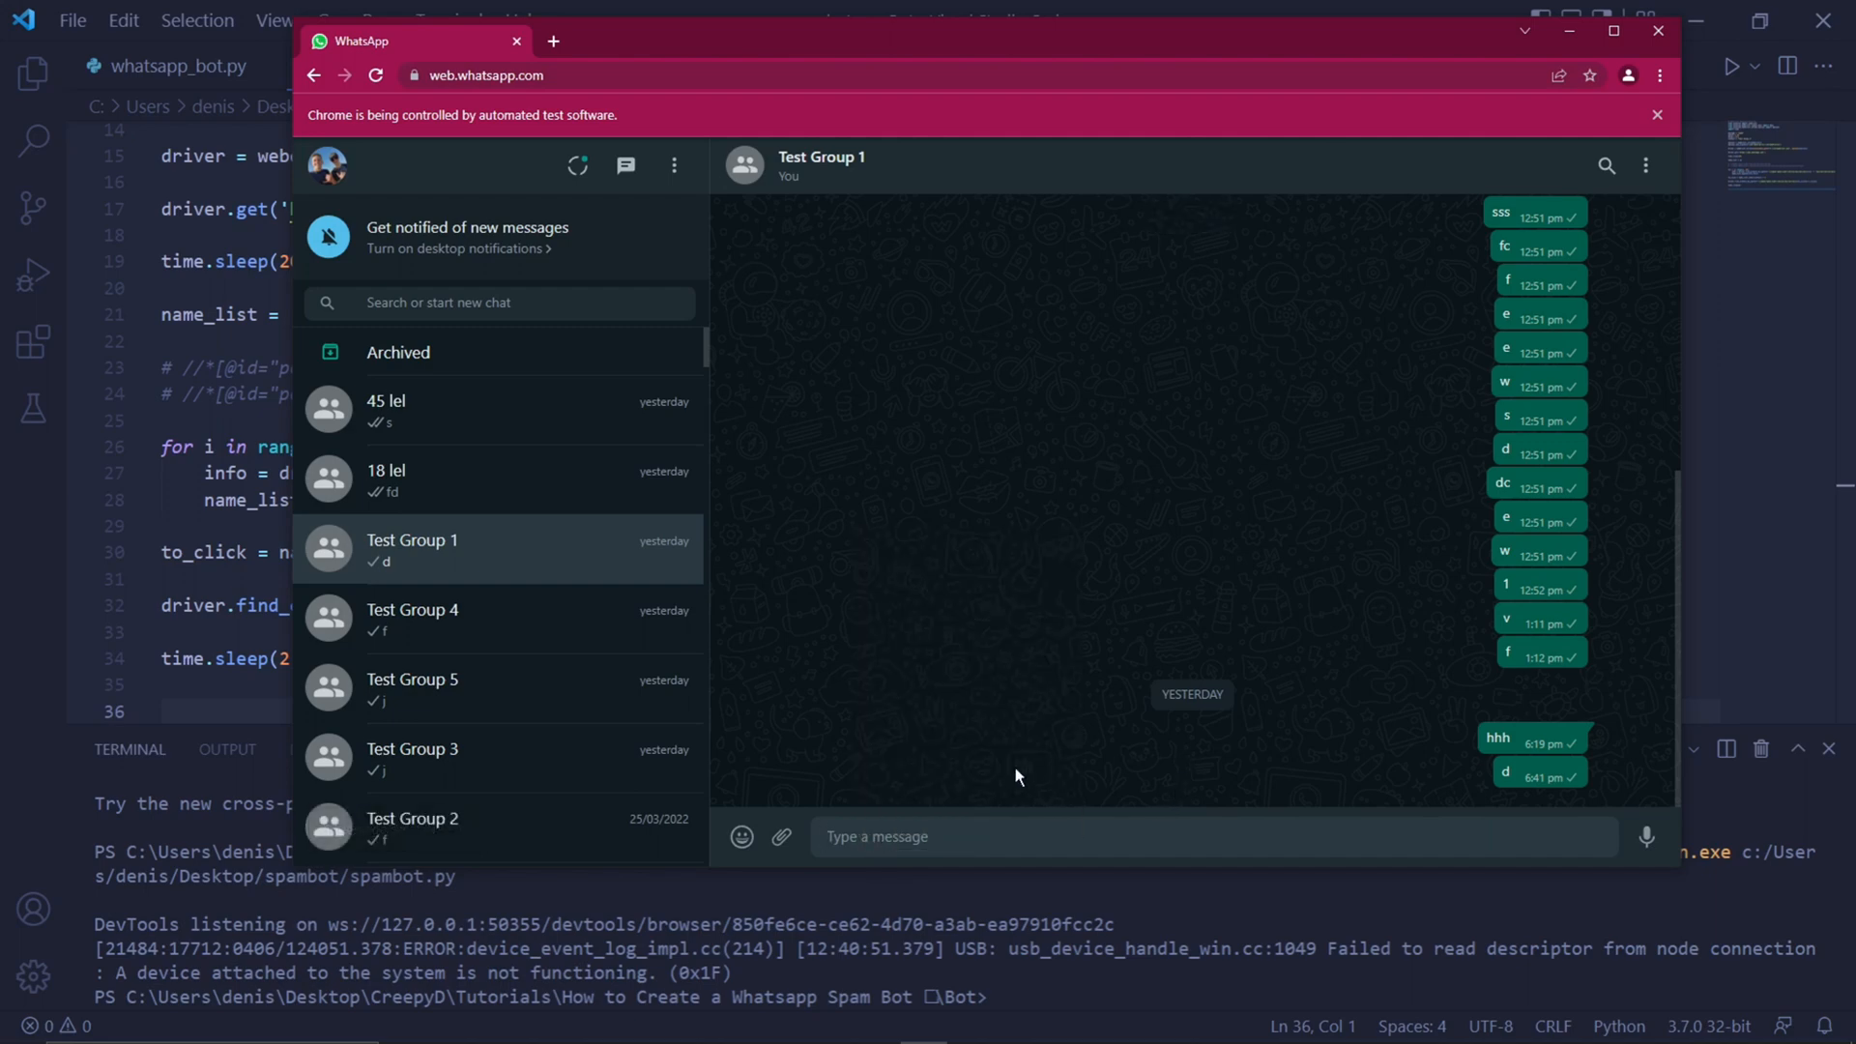
{"action": "key", "text": "f12"}
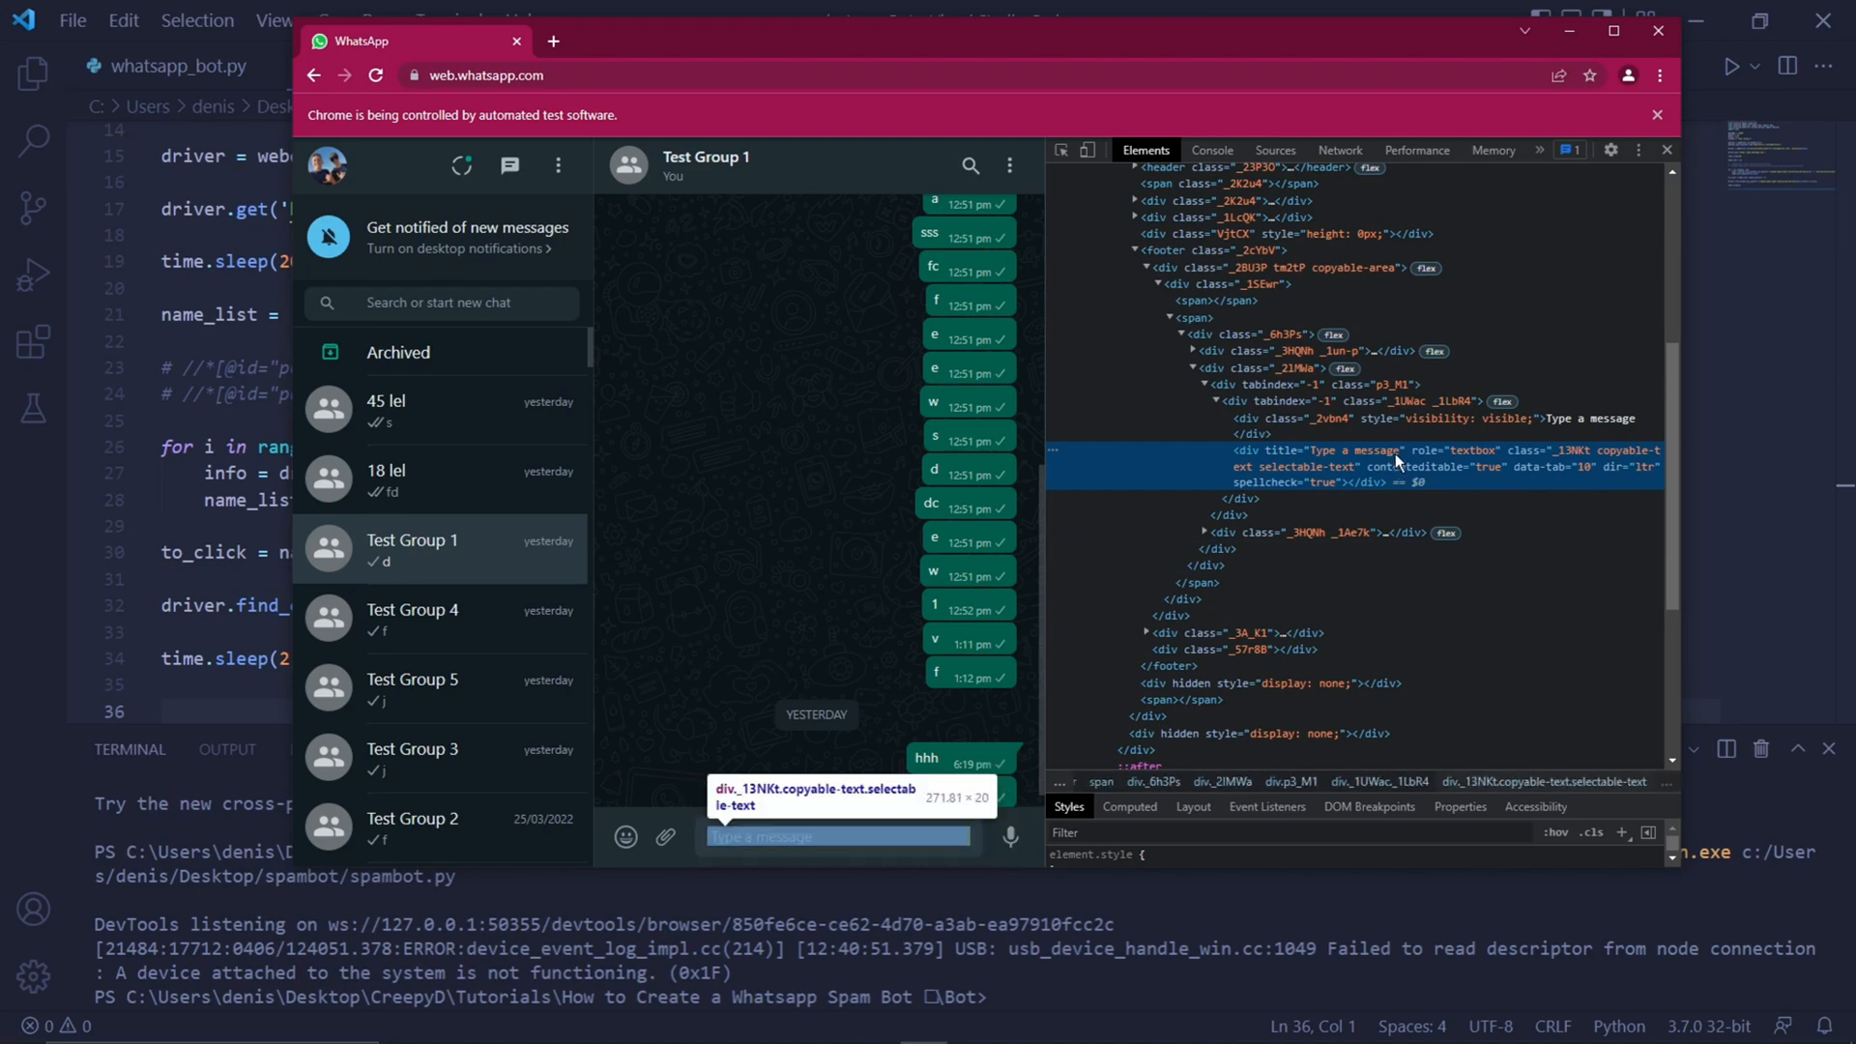
{"action": "right_click", "coordinate": [1397, 465]}
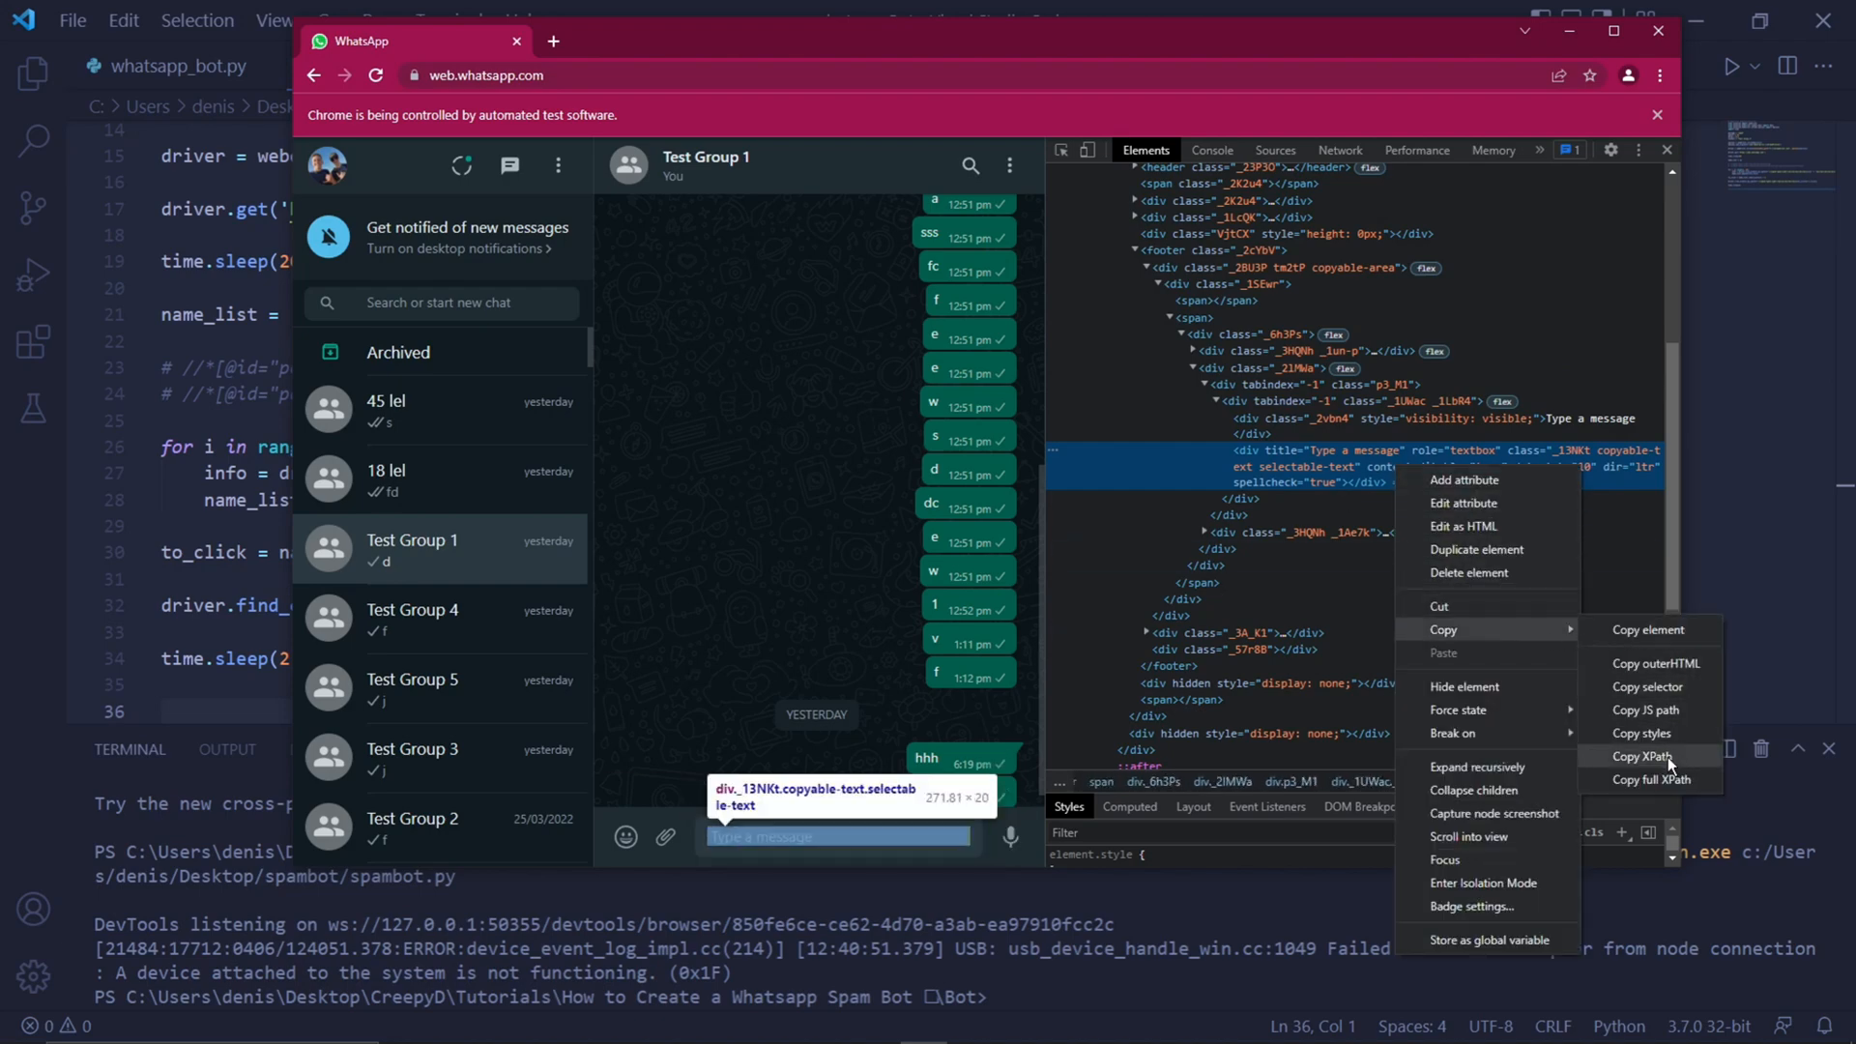
{"action": "left_click", "coordinate": [1642, 755]}
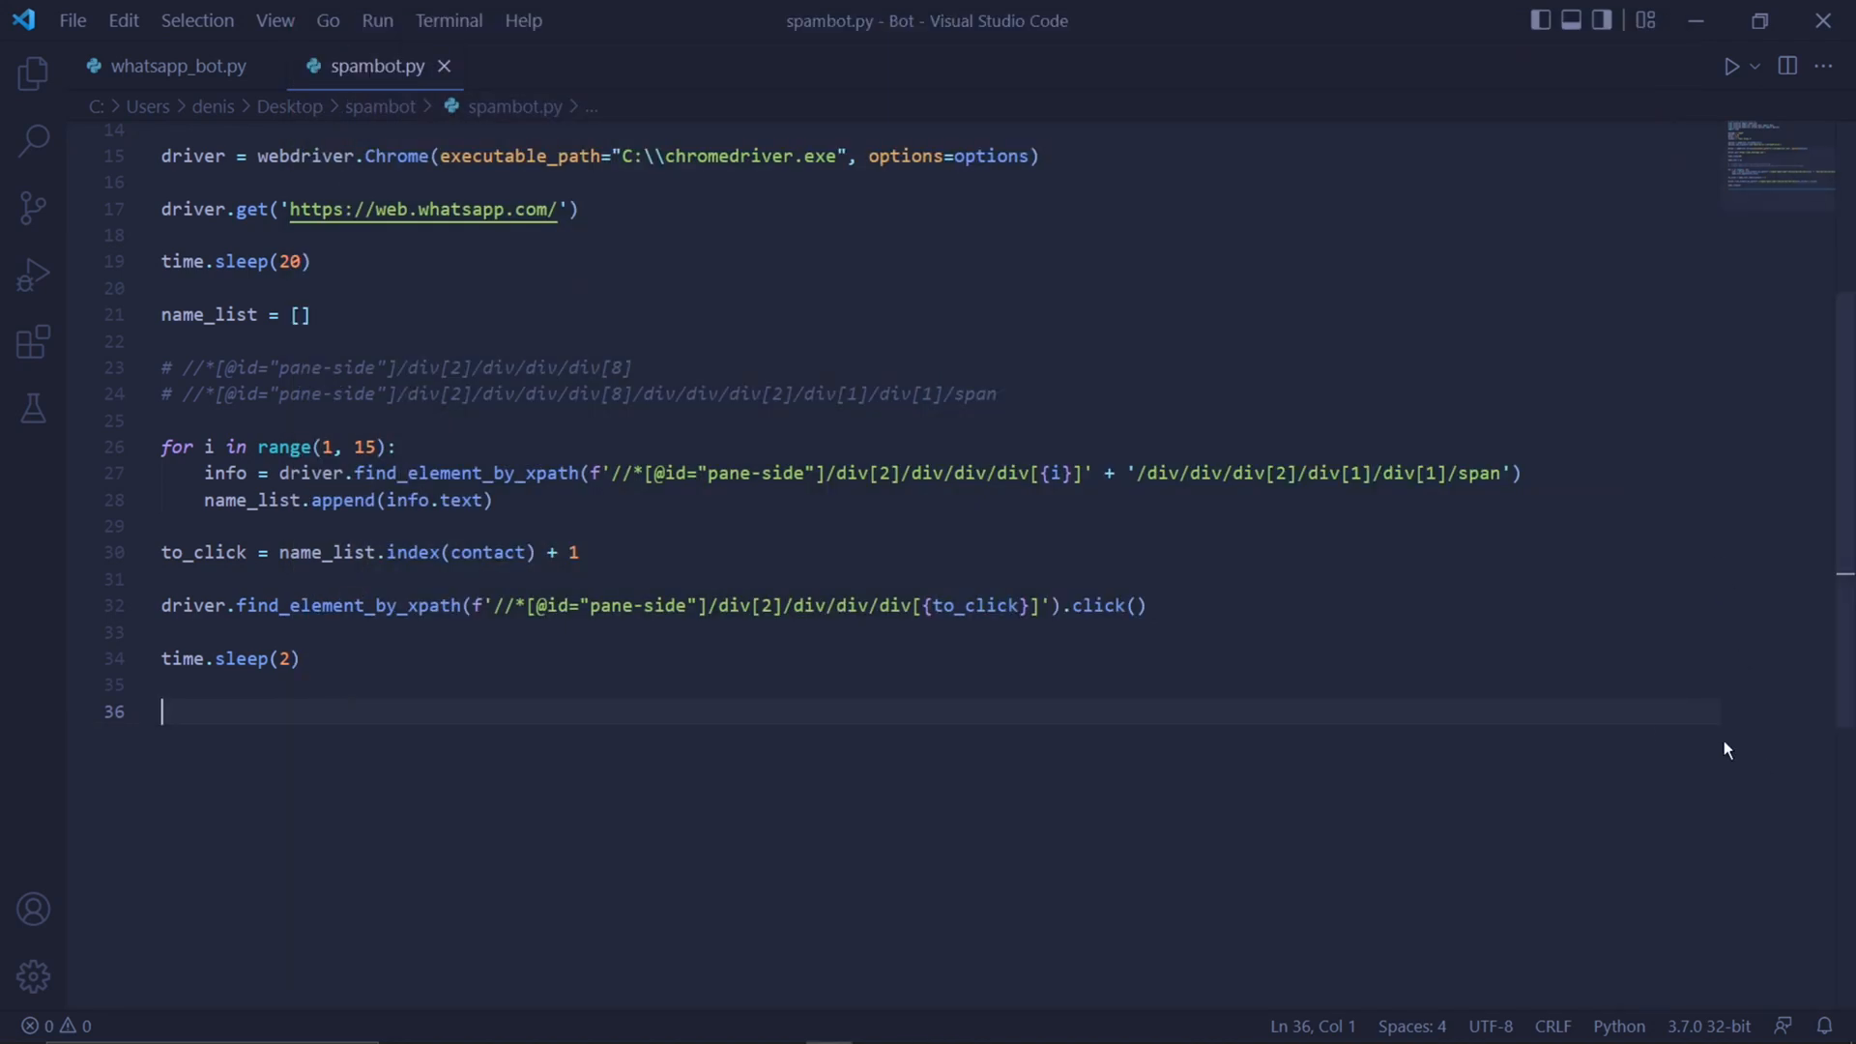
{"action": "mouse_move", "coordinate": [998, 727]}
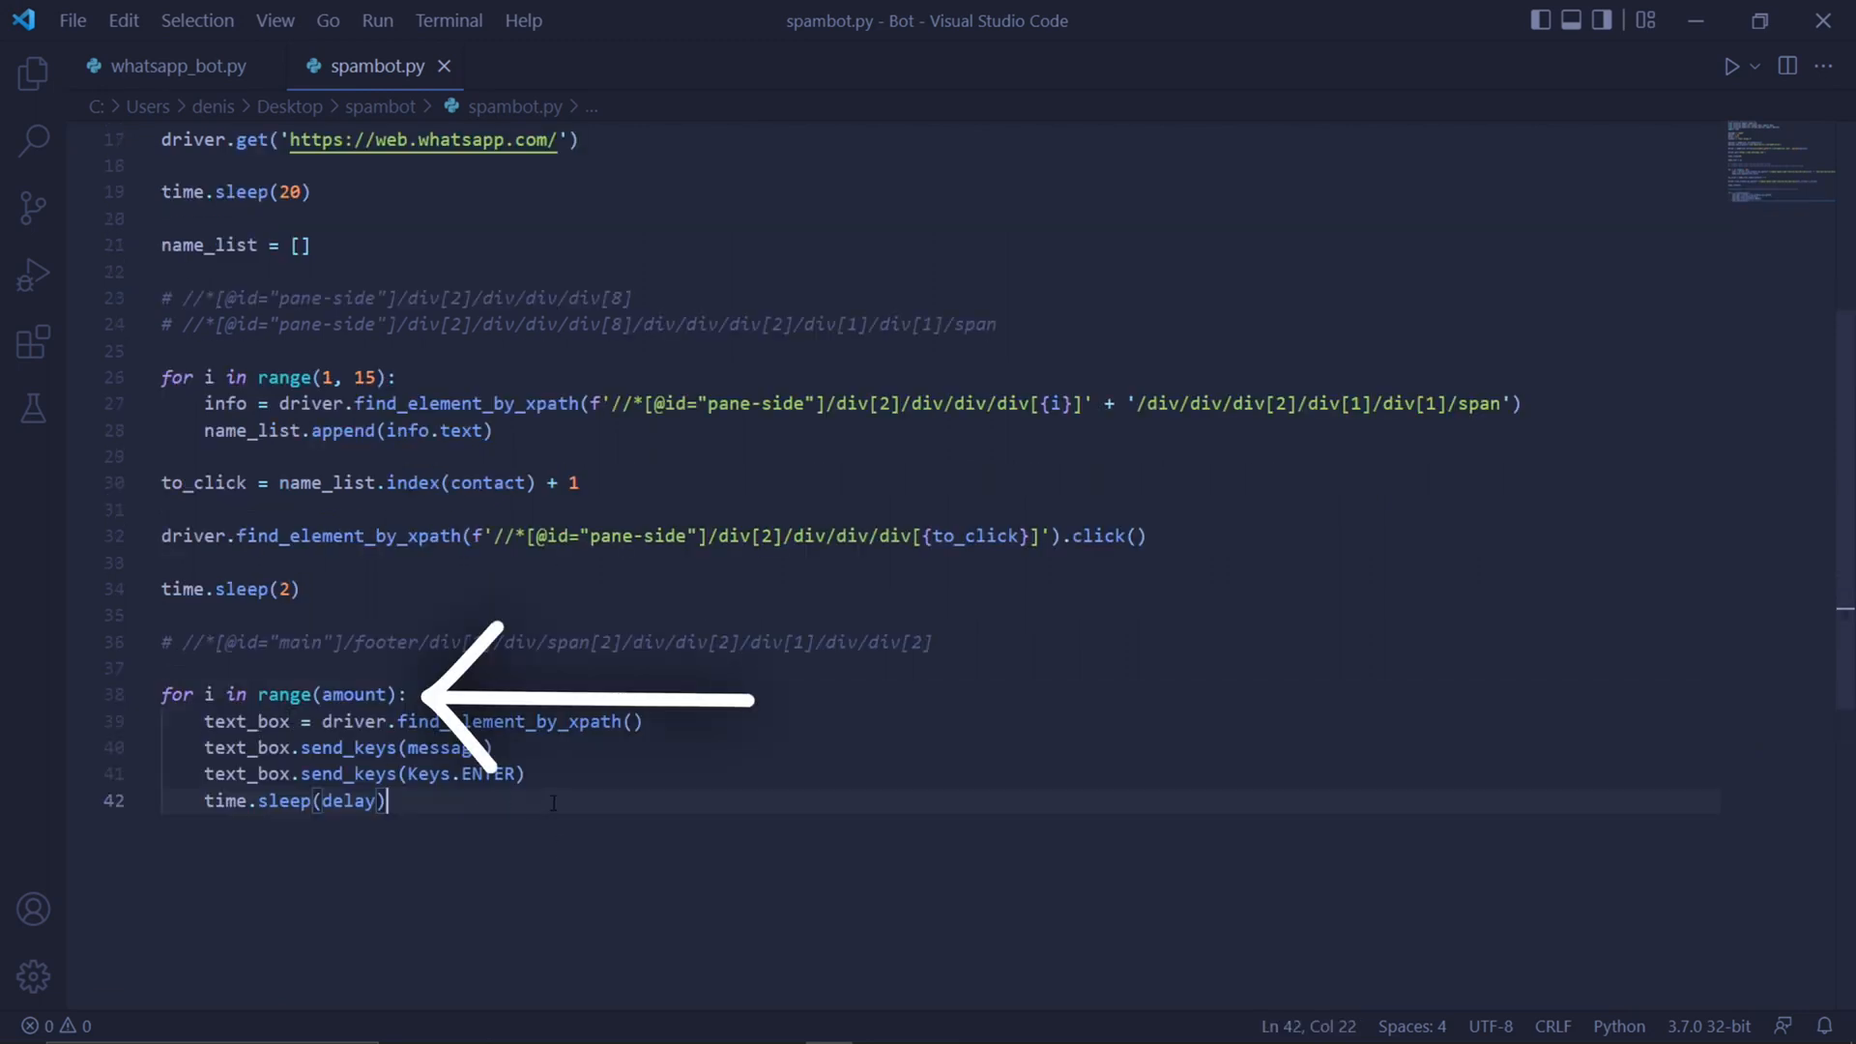
{"action": "key", "text": "enter"}
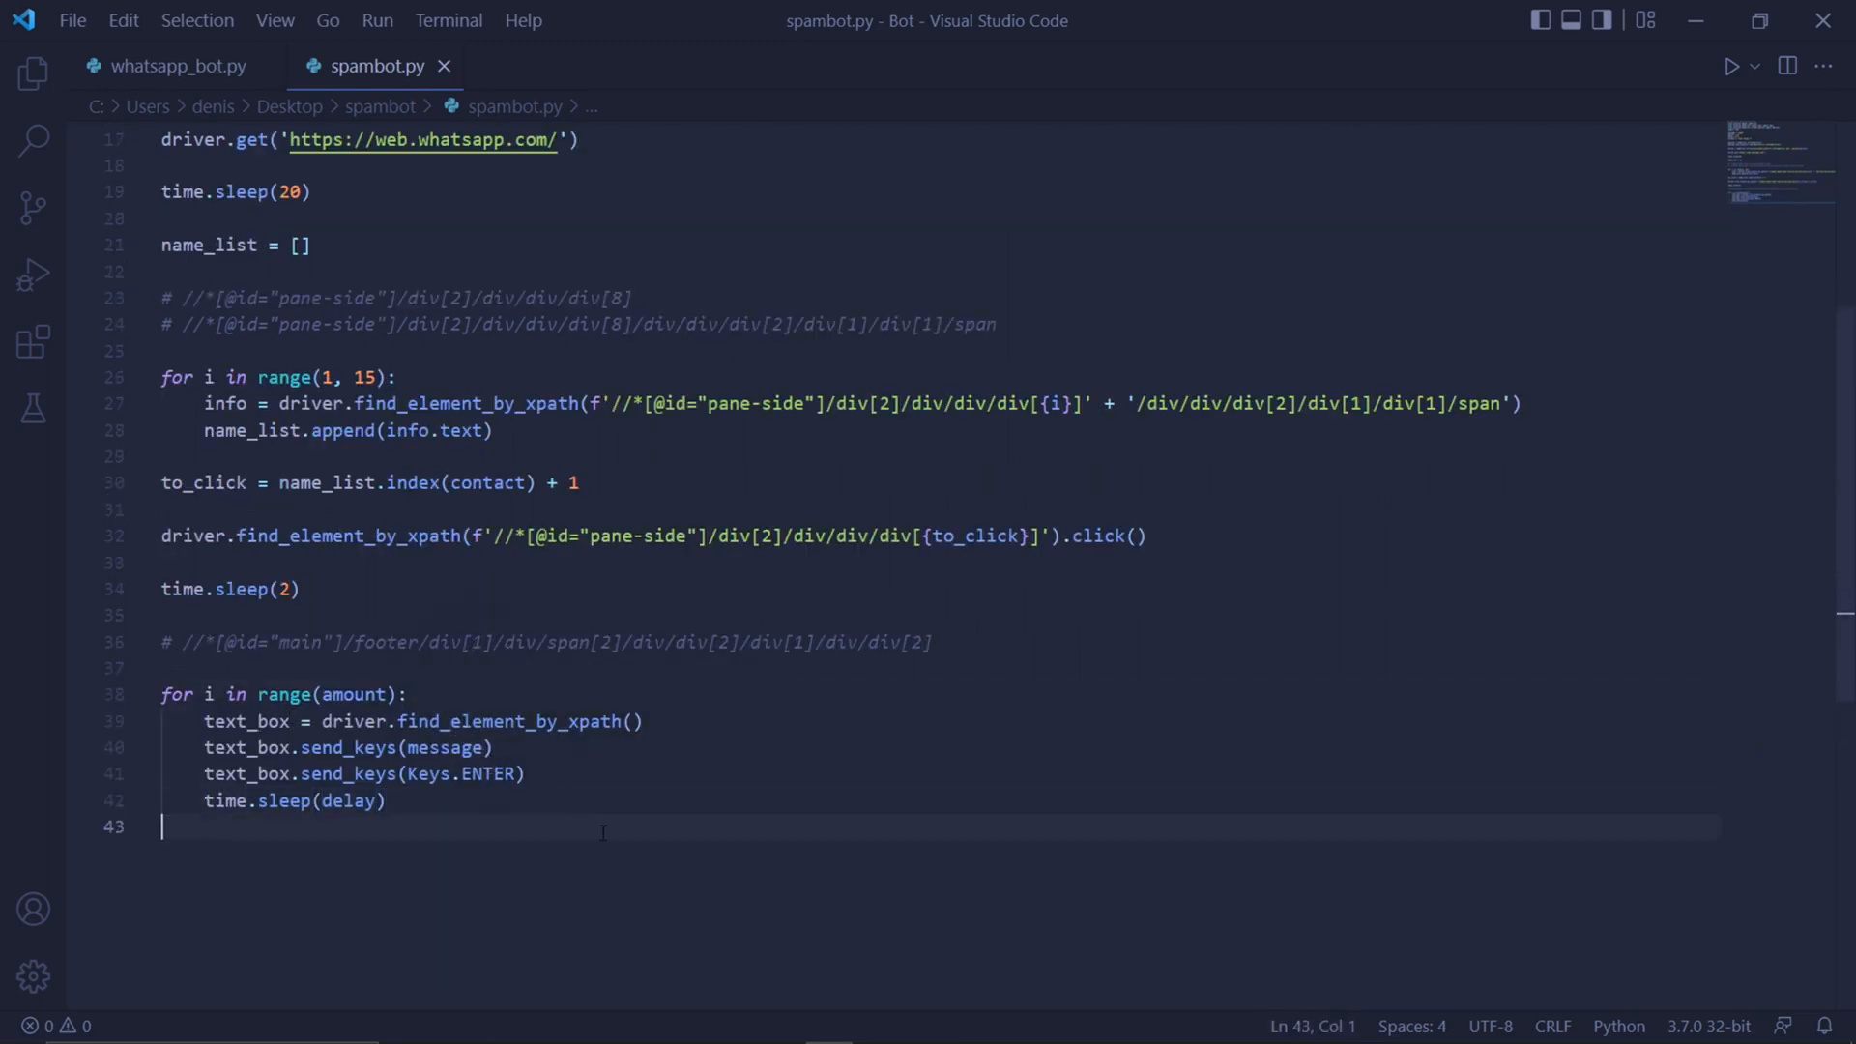
{"action": "mouse_move", "coordinate": [822, 896]}
{"action": "type", "text": "'"}
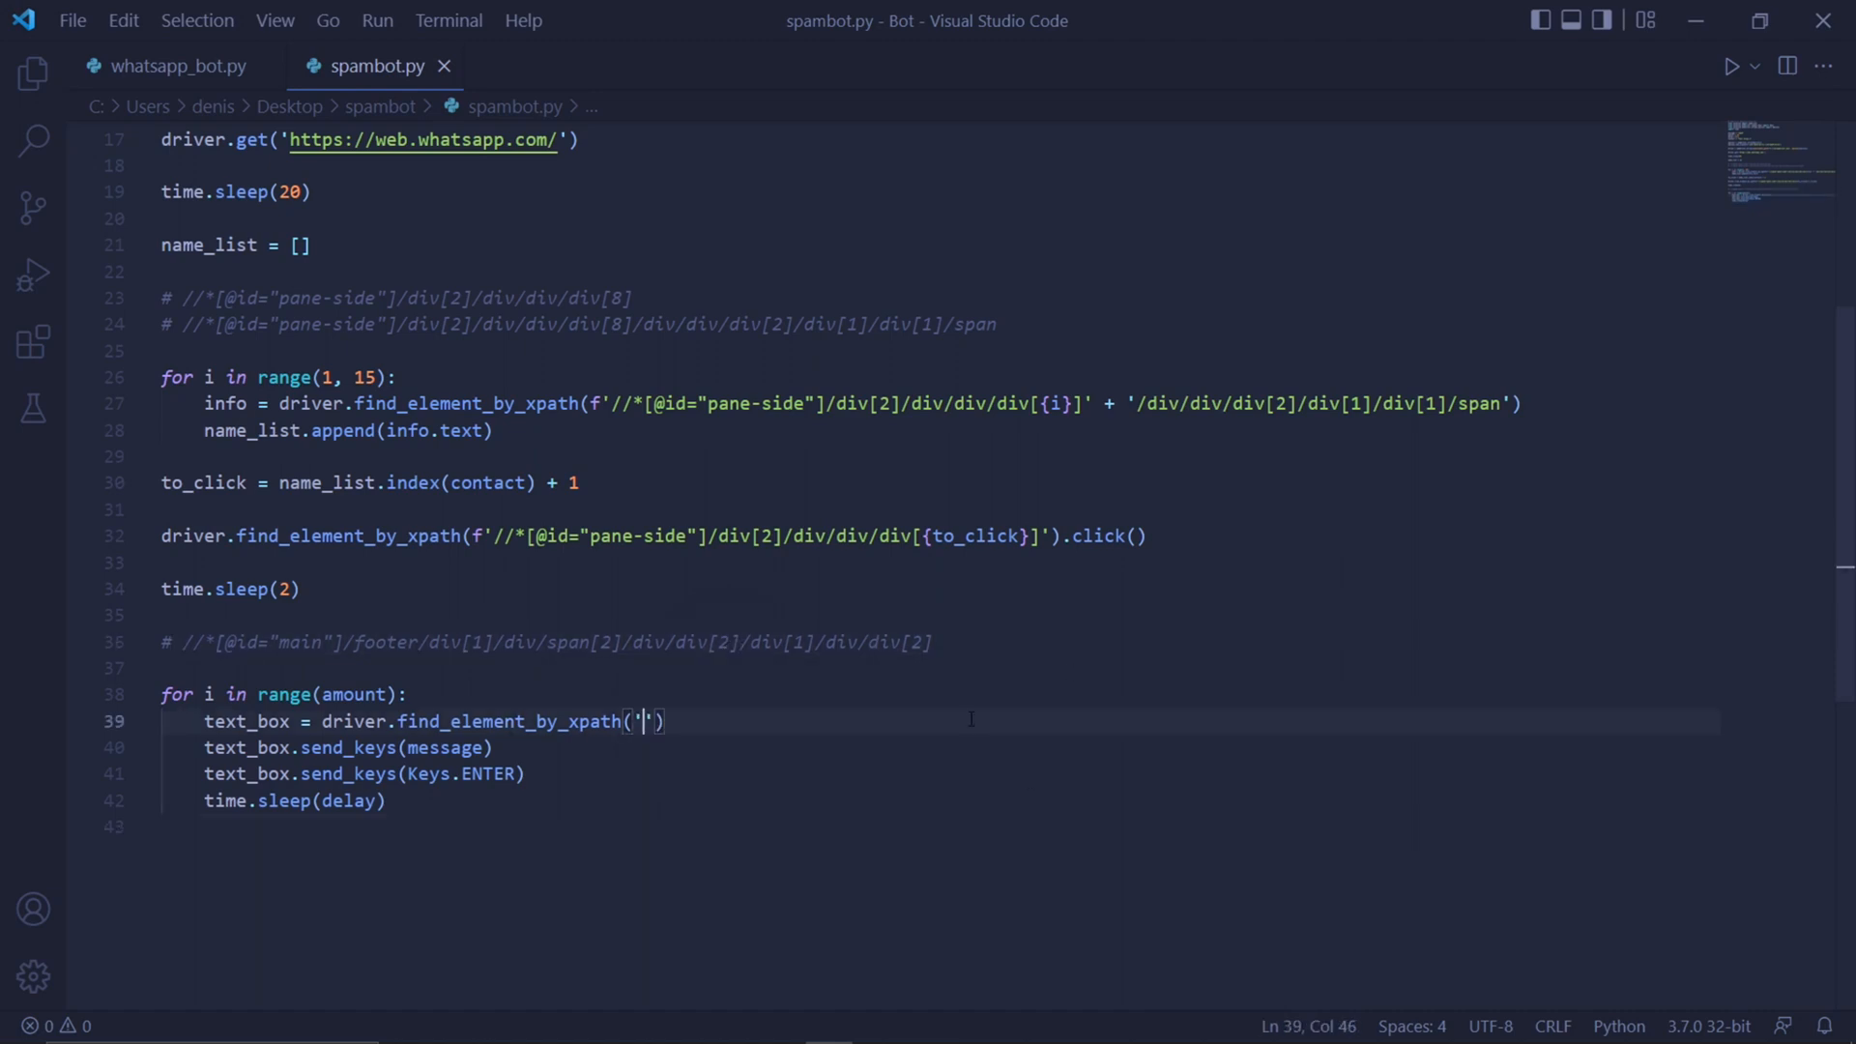
{"action": "type", "text": "//*[@id=\"main\"]/footer/div[1]/div/span[2]/div/div[2]/div[1]/div/div[2]"}
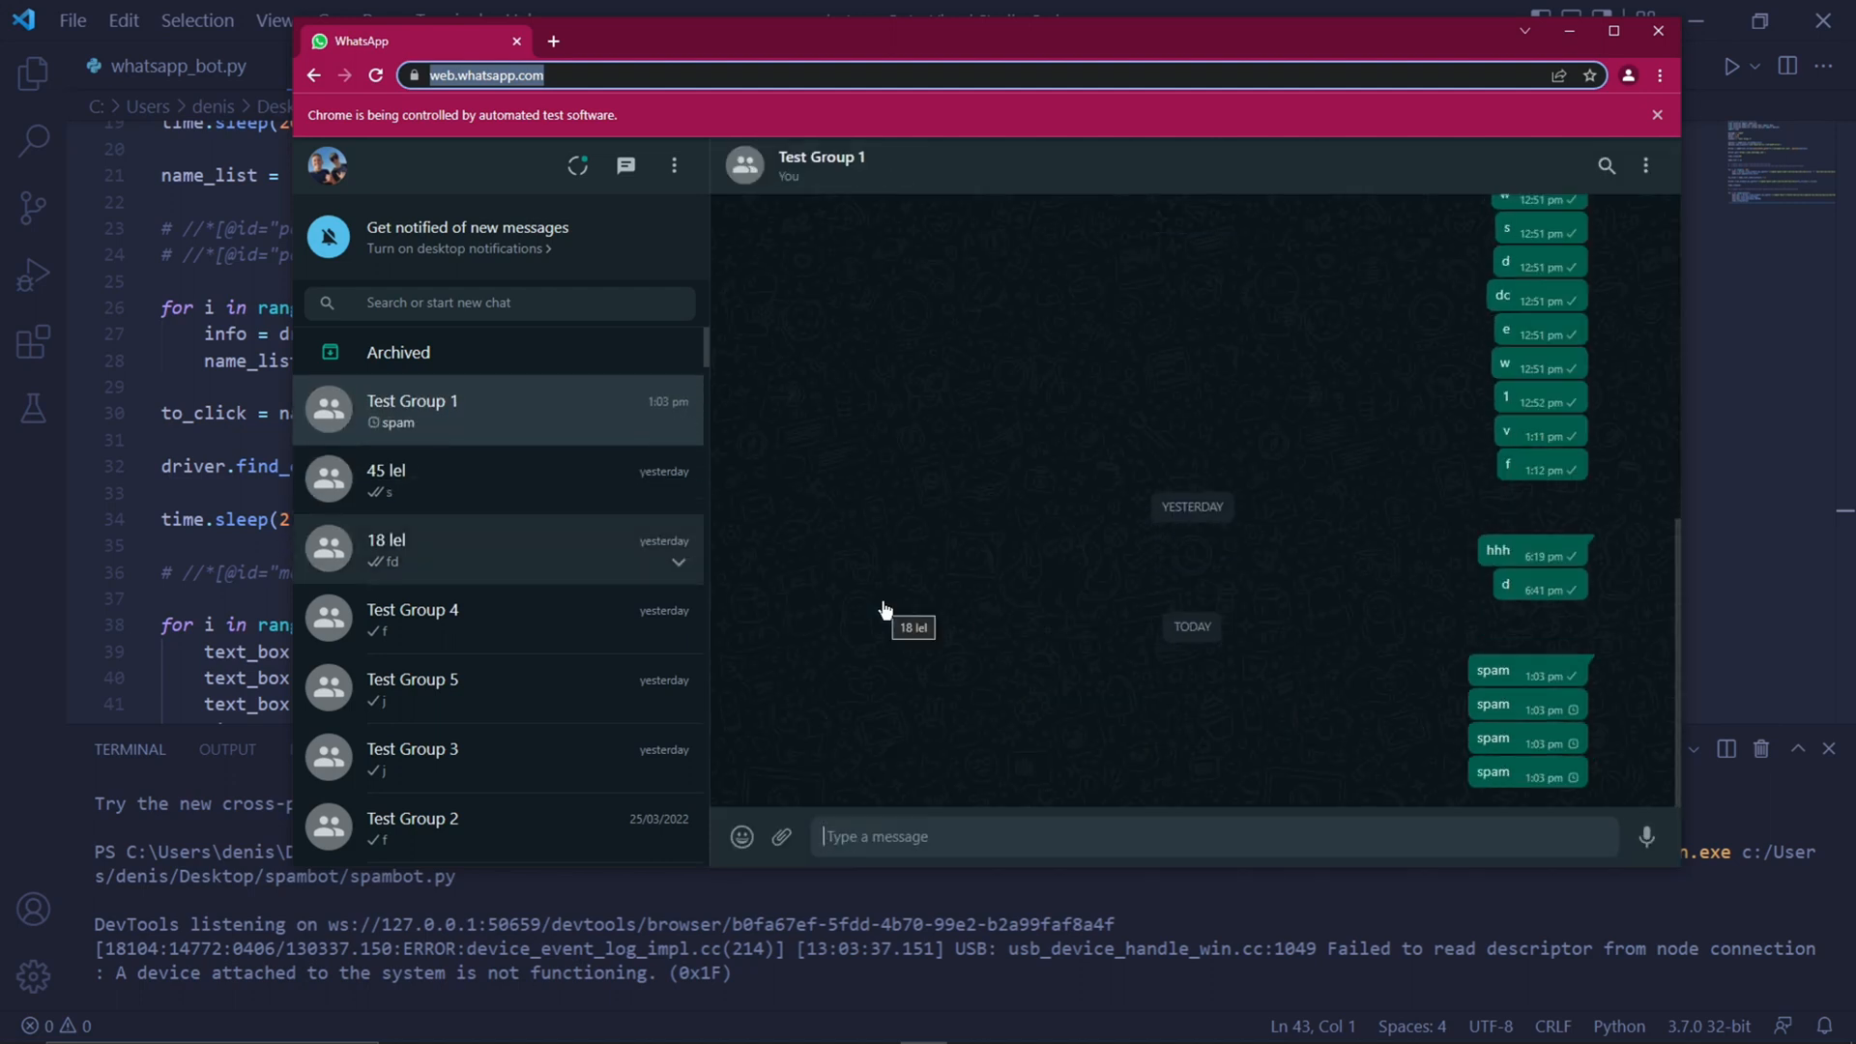
Scroll through Test Group 1 to watch the repeated 'spam' messages arrive
{"action": "scroll", "scroll_direction": "down", "scroll_amount": 3}
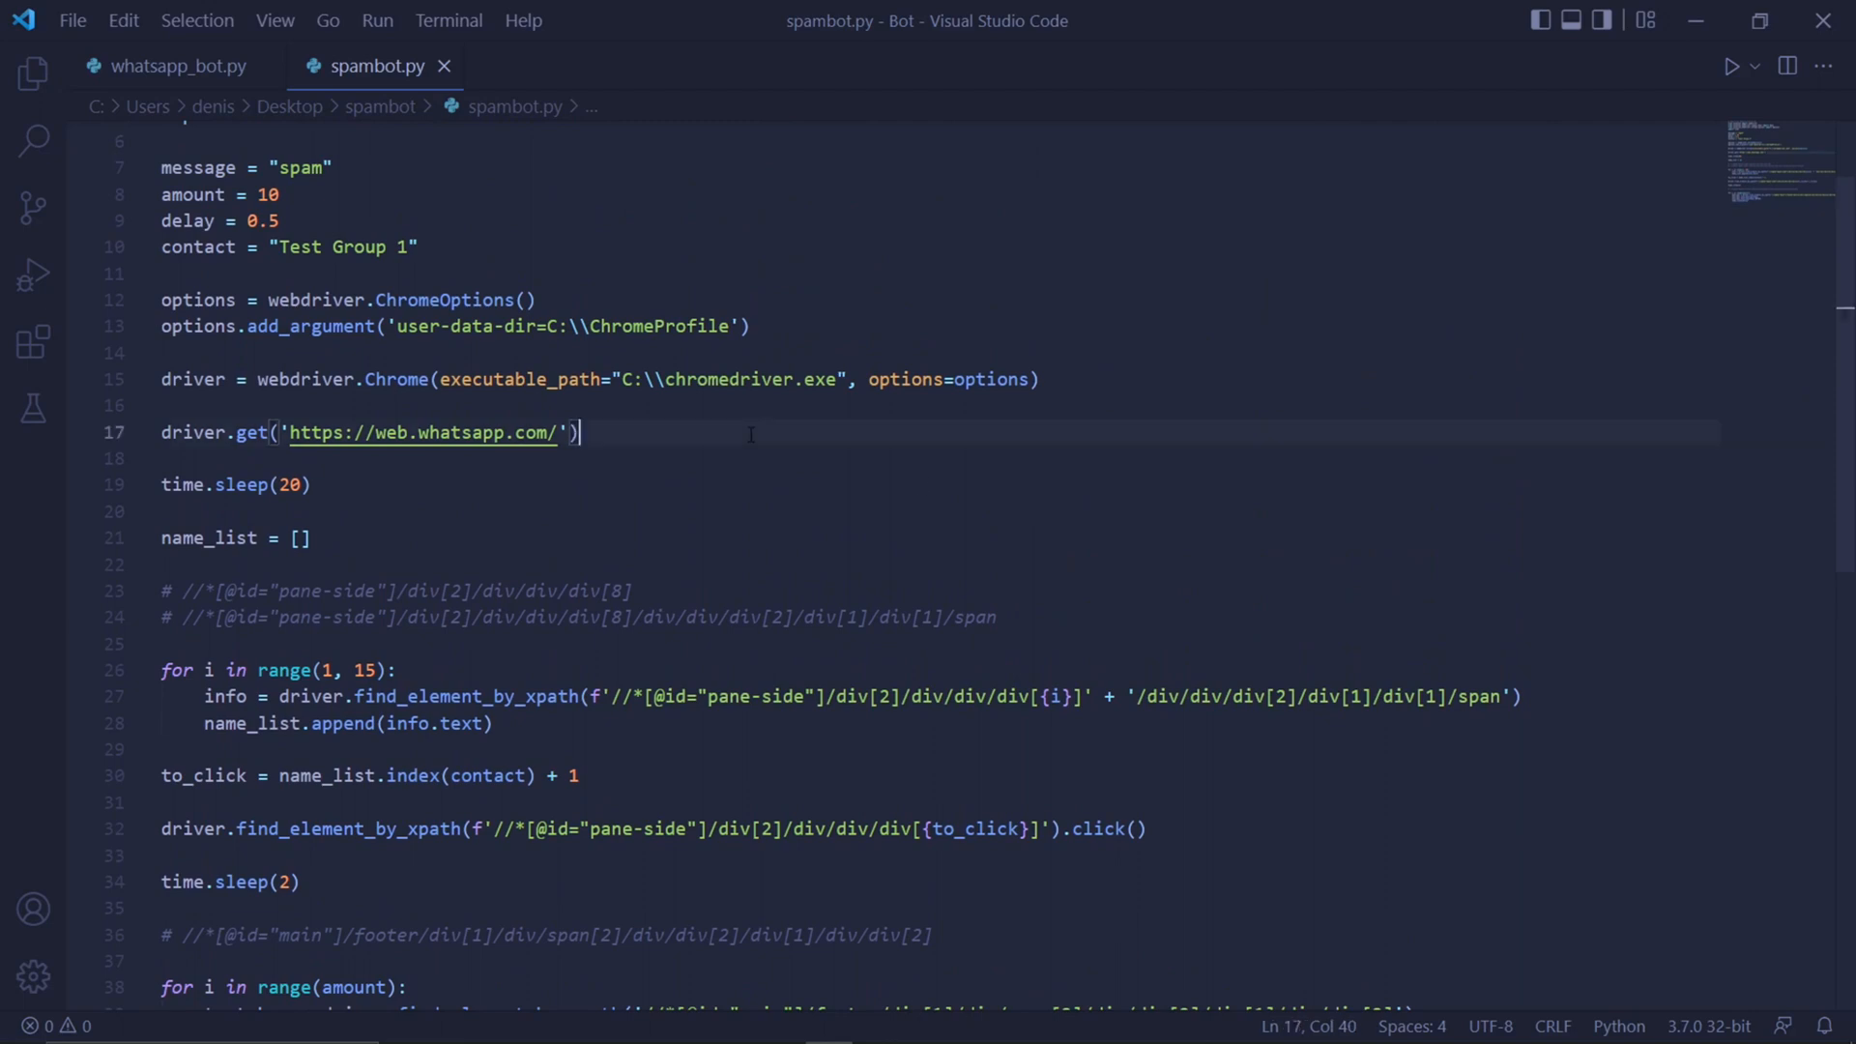
Add driver.minimize_window() after the driver.get line in spambot.py
{"action": "type", "text": "driver.minimize_window()"}
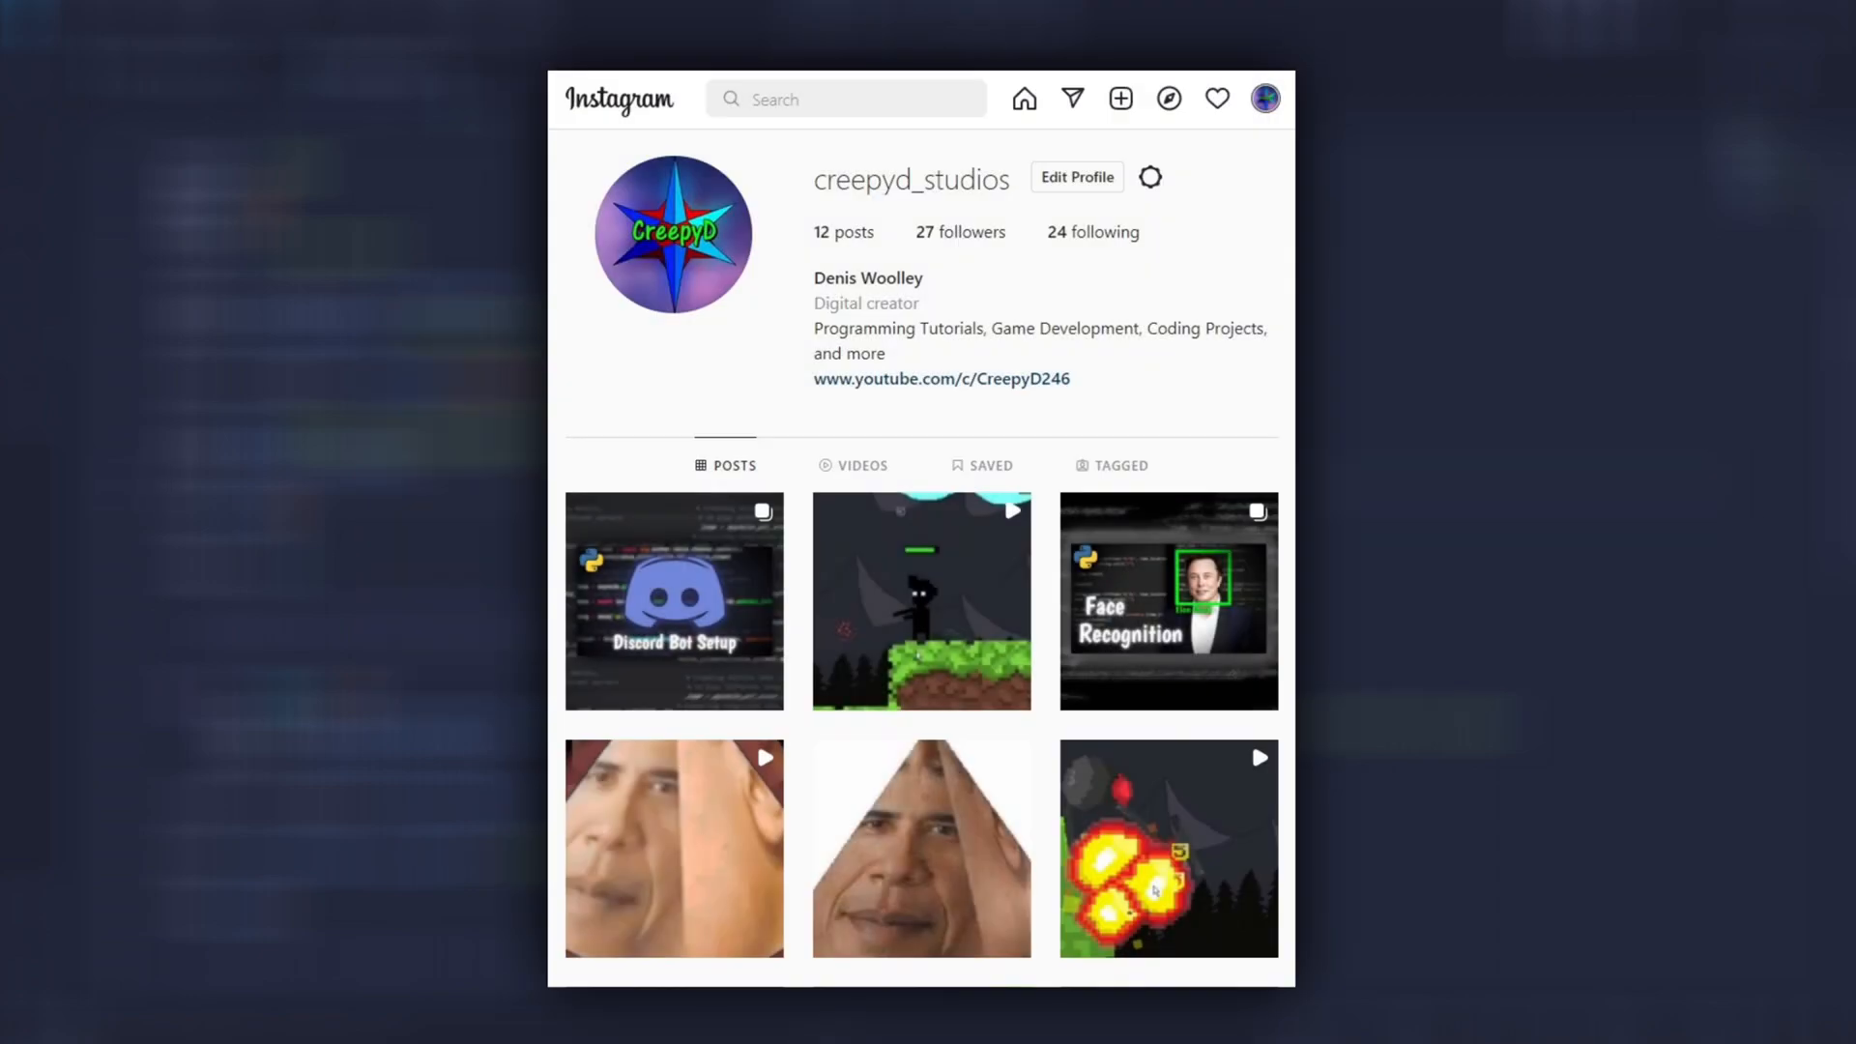
{"action": "scroll", "scroll_direction": "down", "scroll_amount": 3}
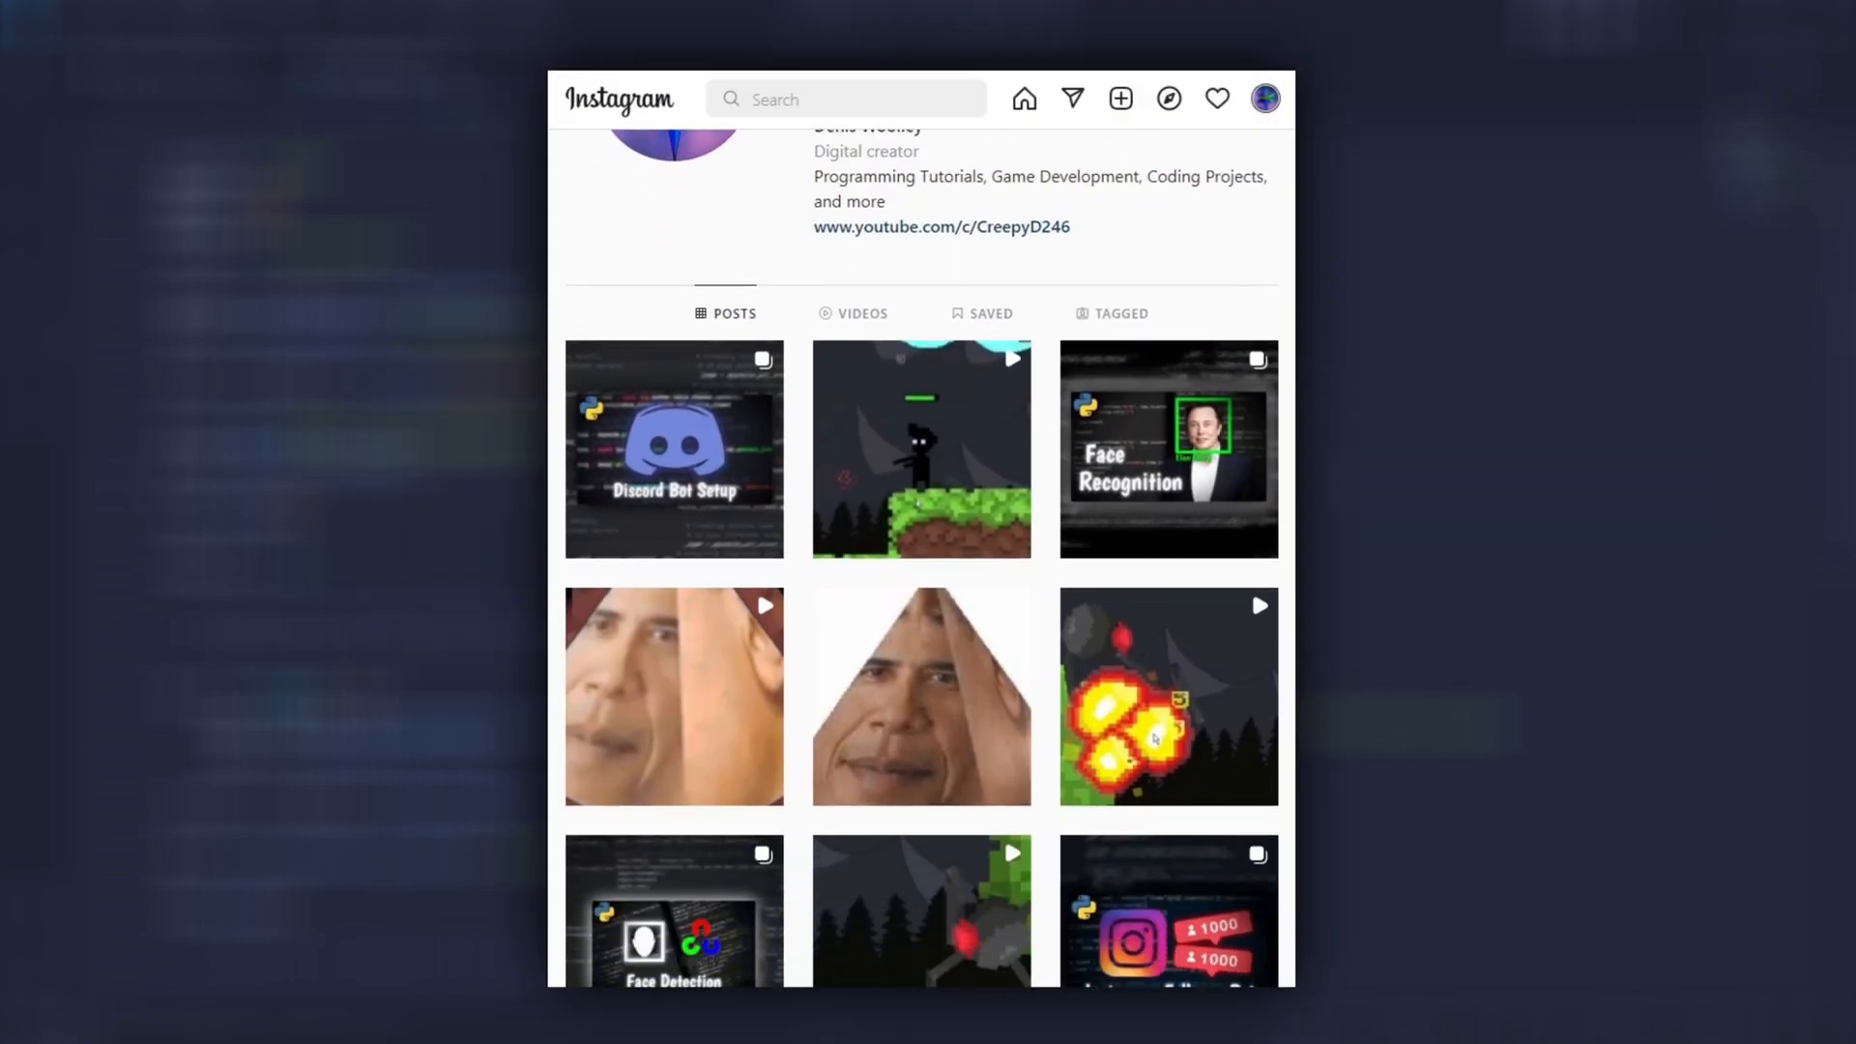